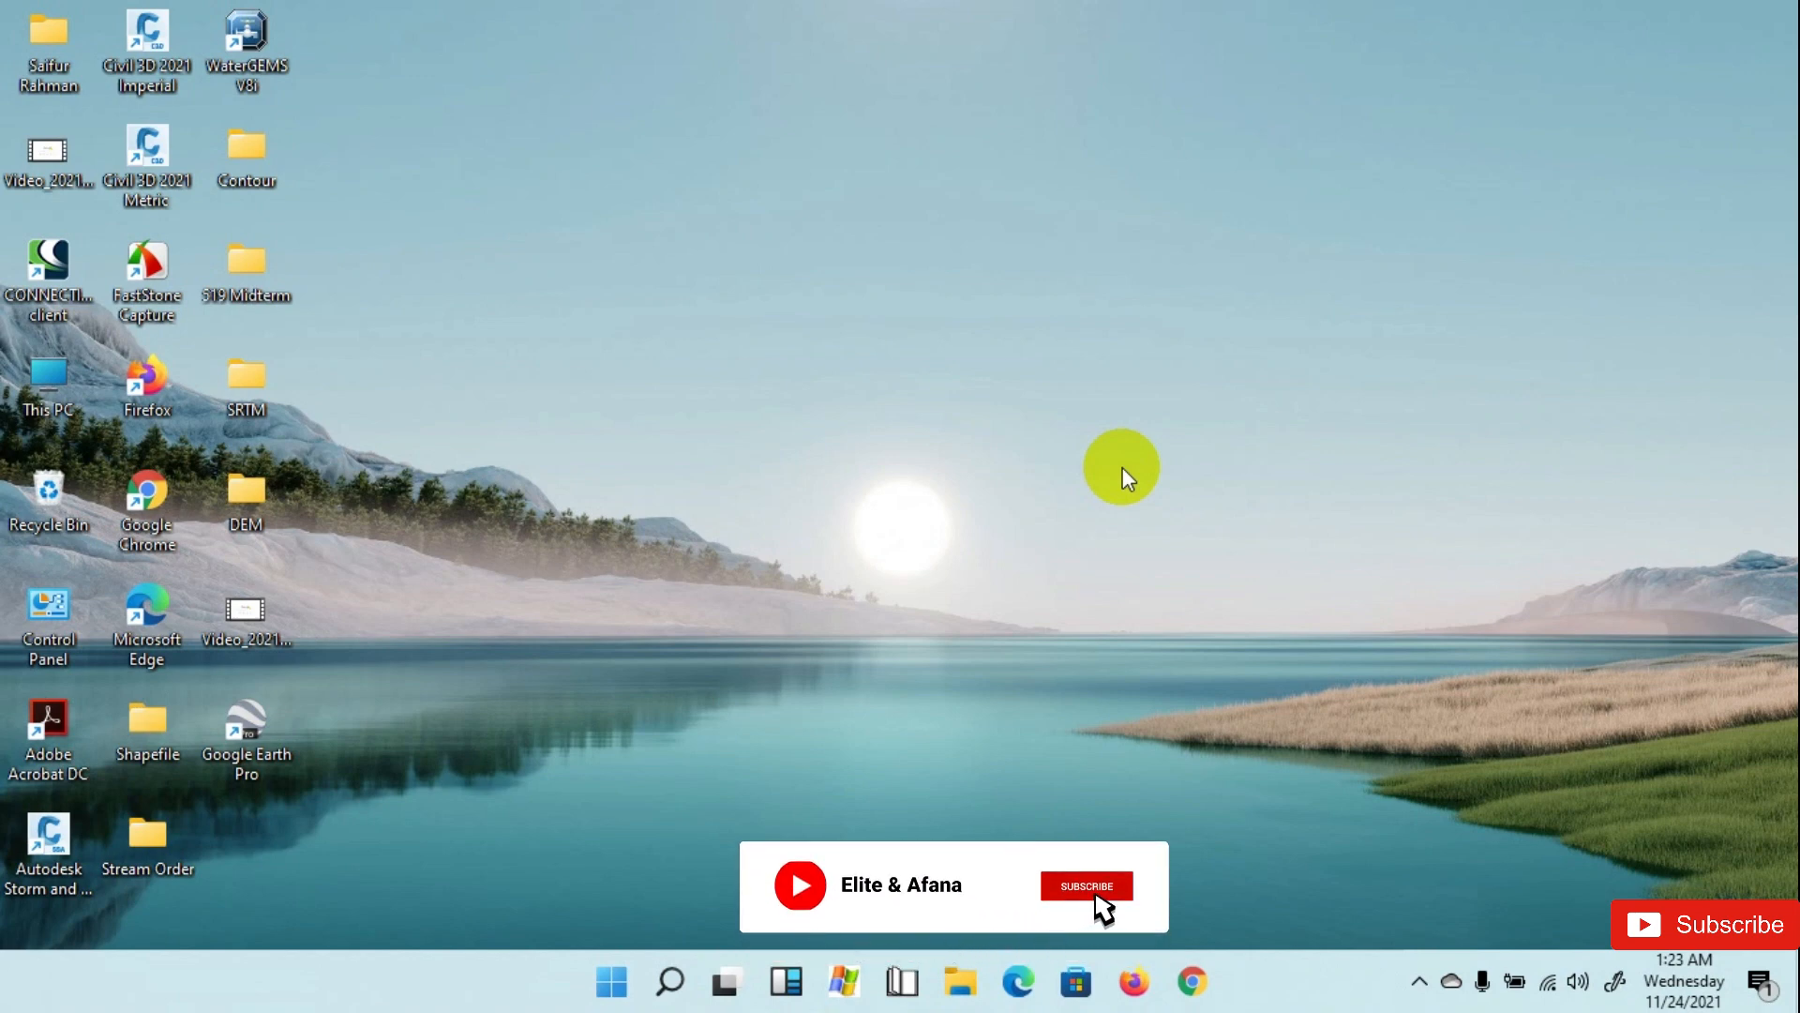
# Step: Launch Google Earth Pro and fly to 'Chattogram, Bangladesh' from the search suggestions
pyautogui.click(1084, 885)
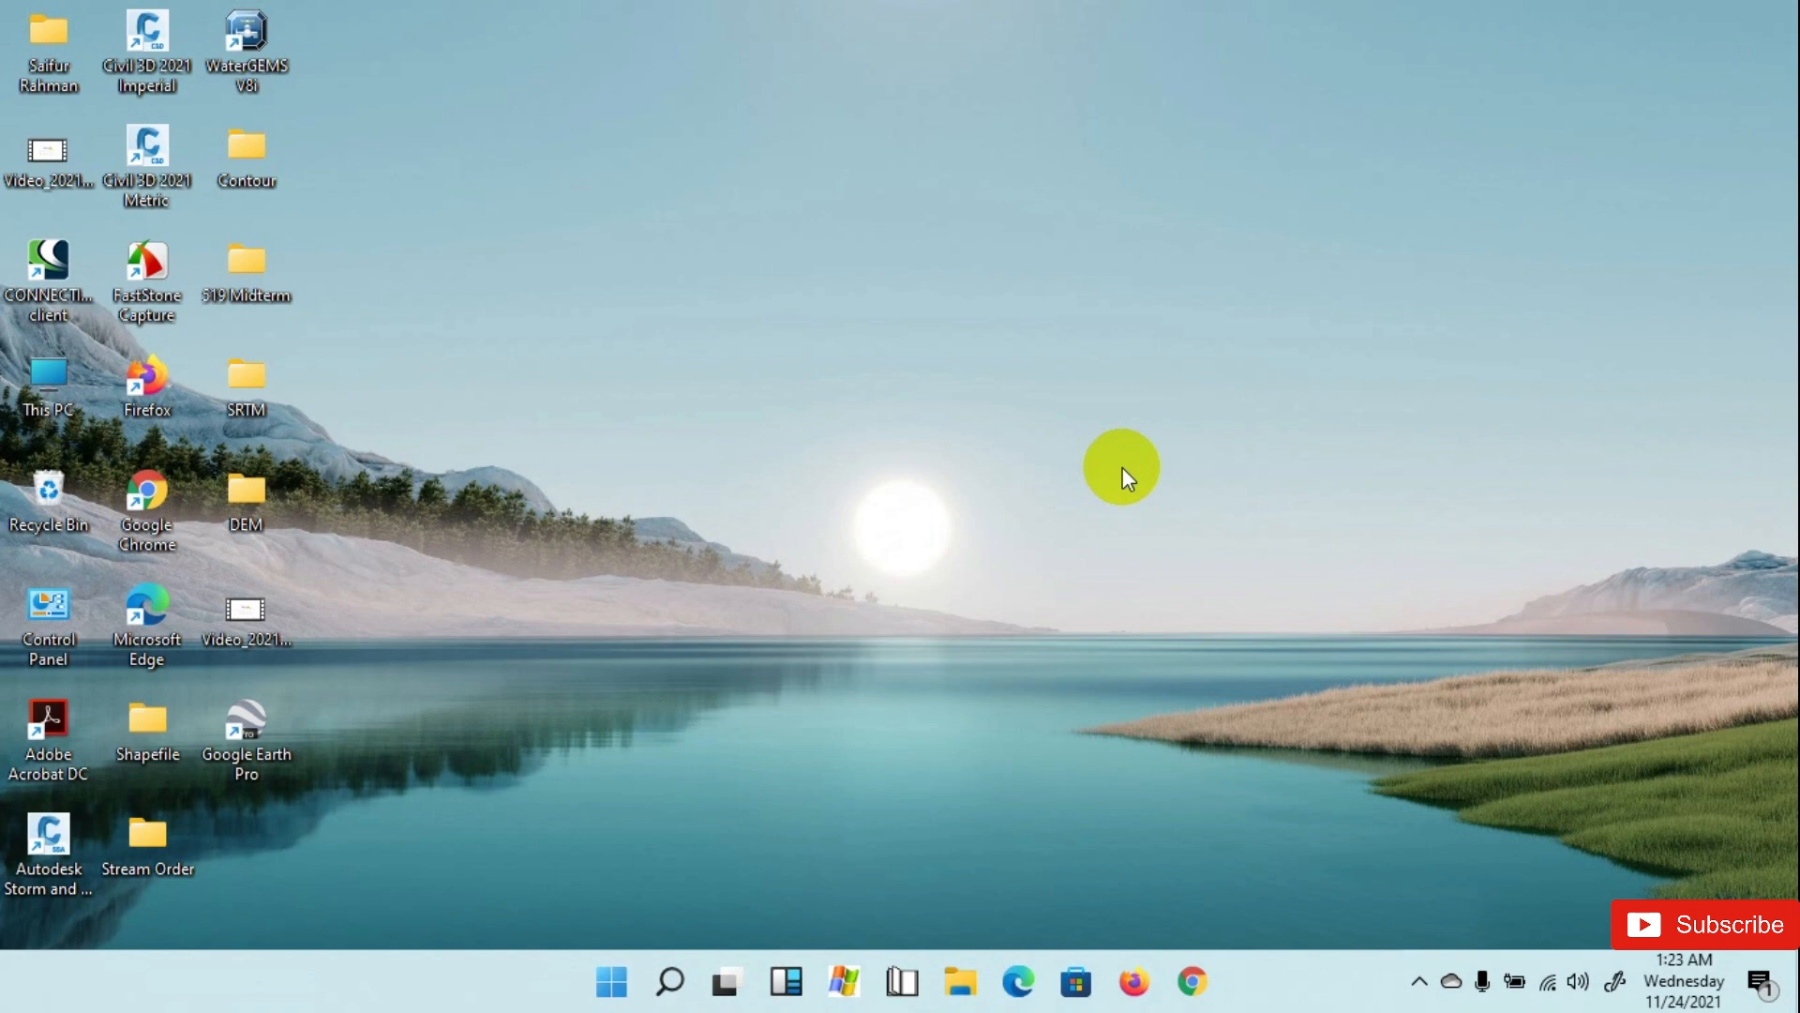
pyautogui.moveTo(255, 720)
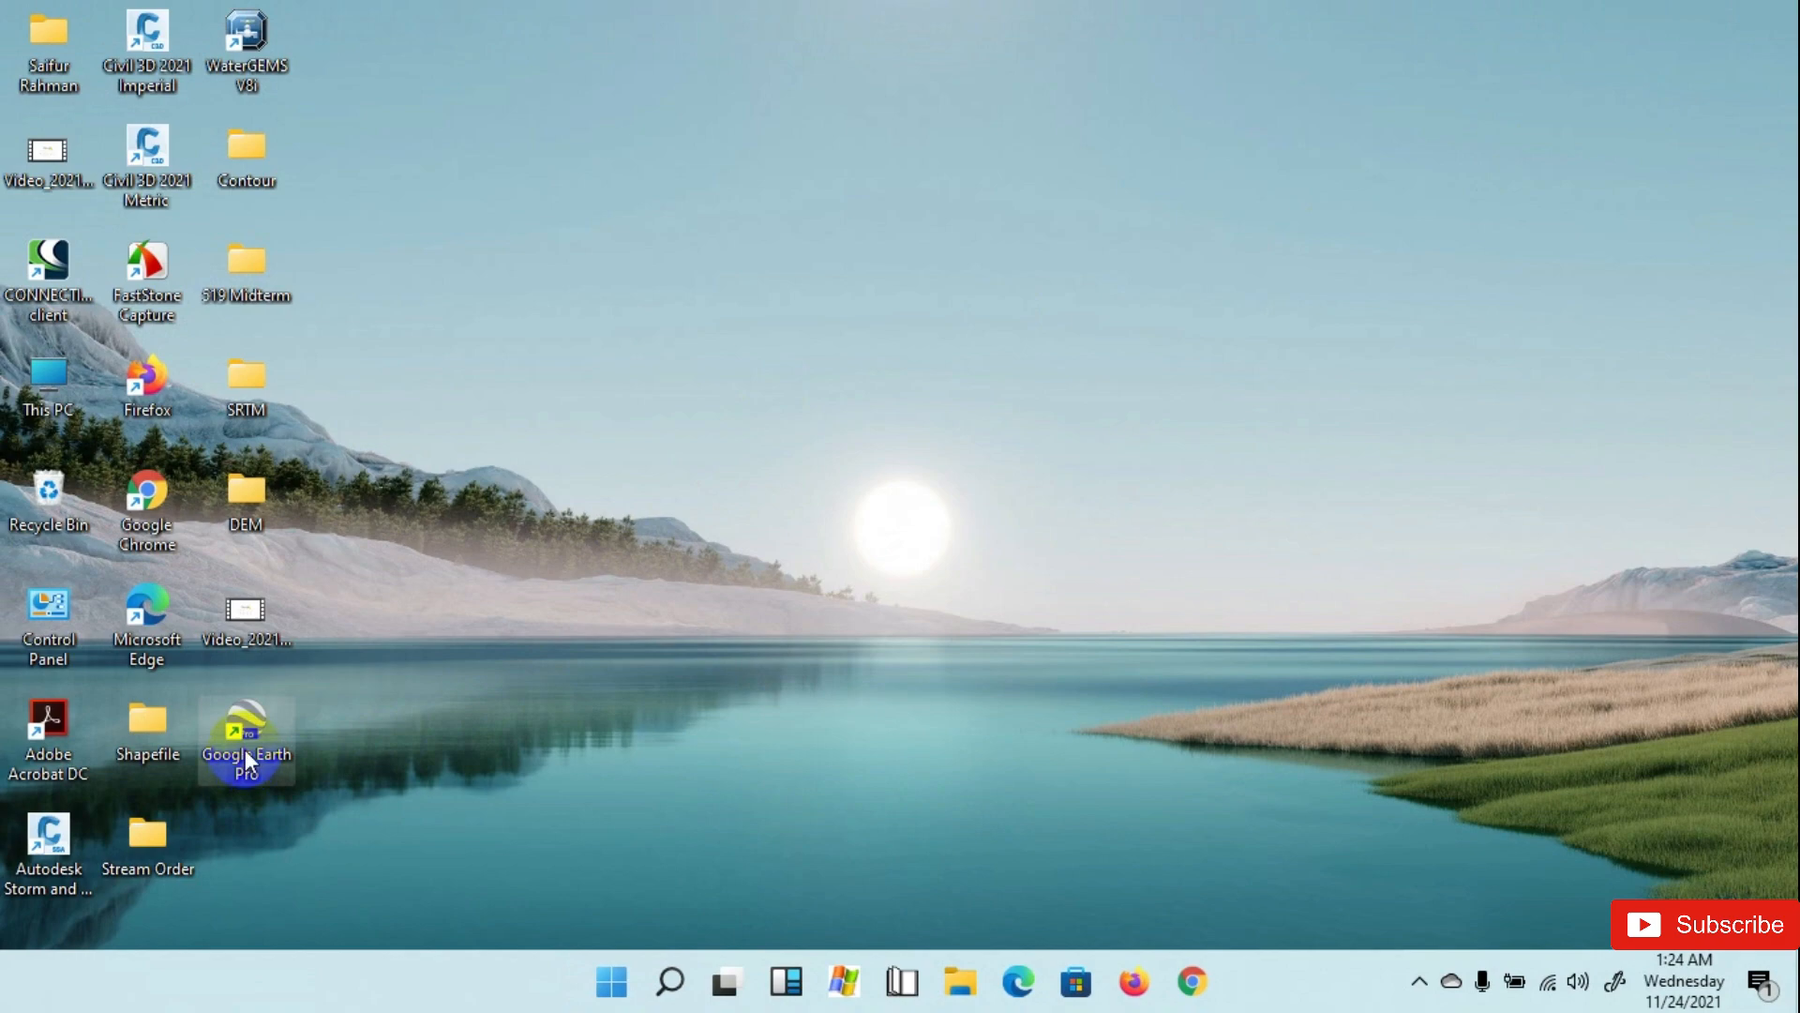
pyautogui.doubleClick(244, 740)
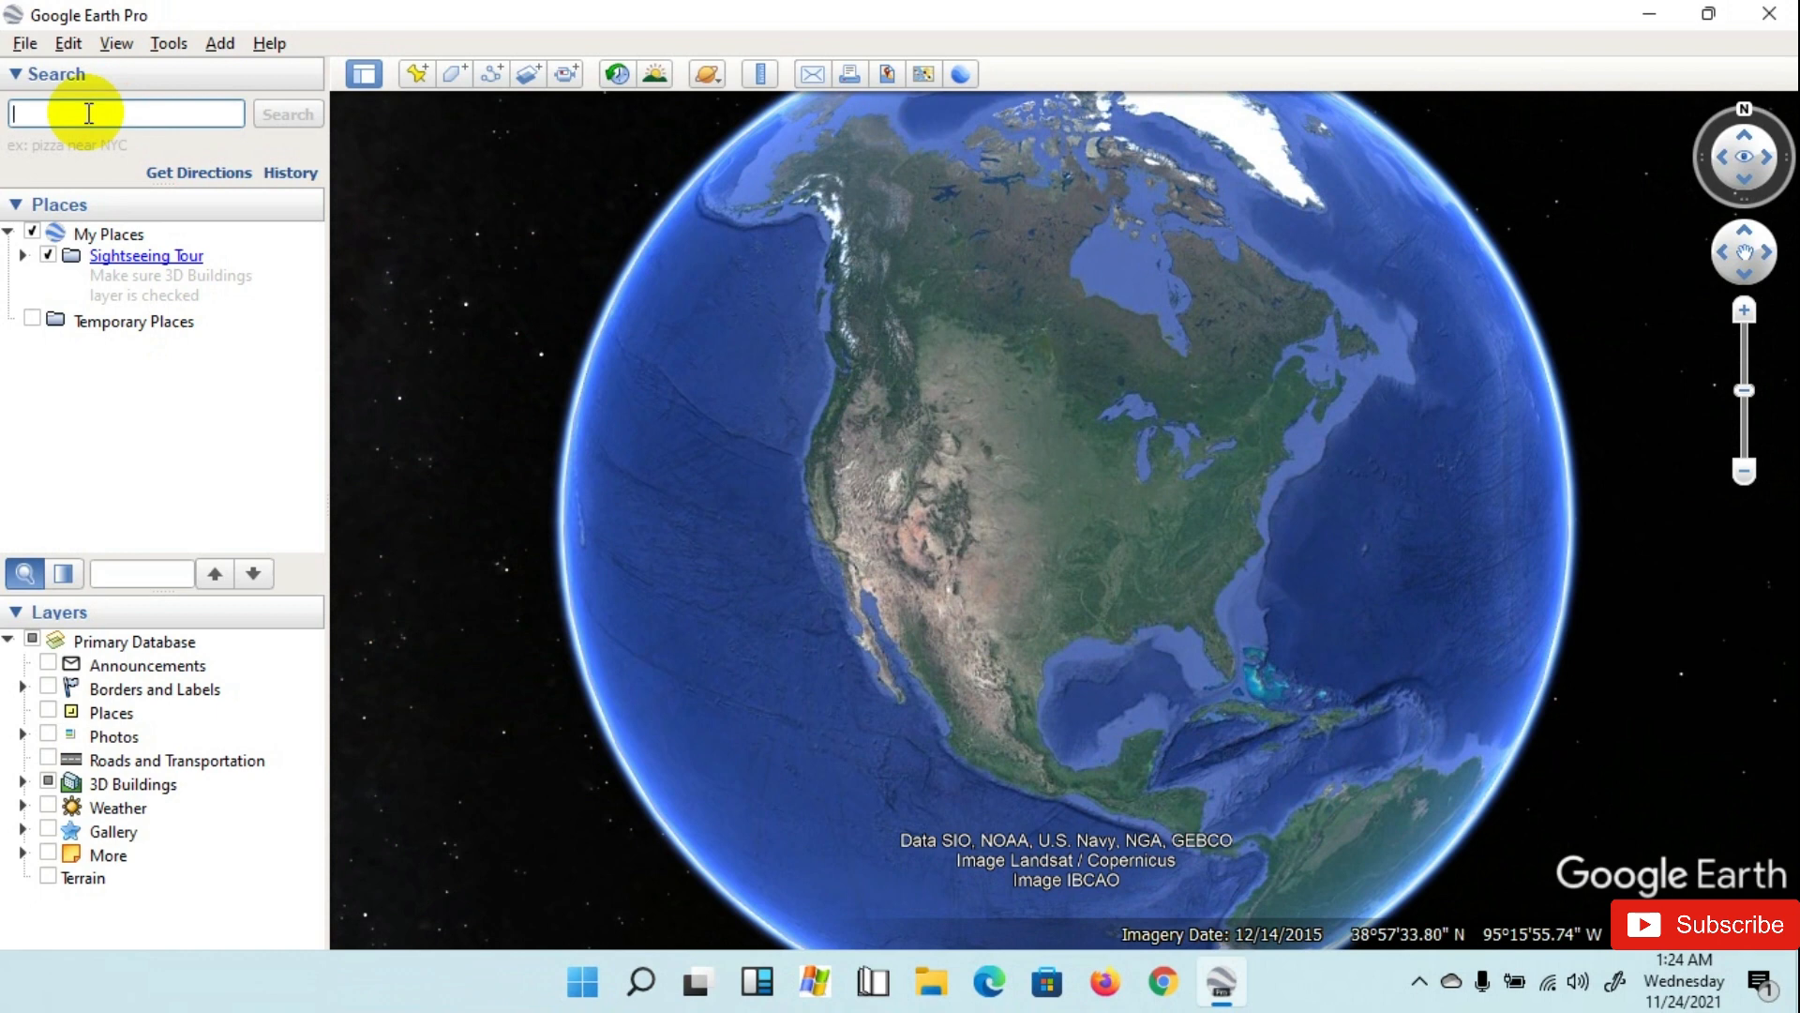
pyautogui.write('chal')
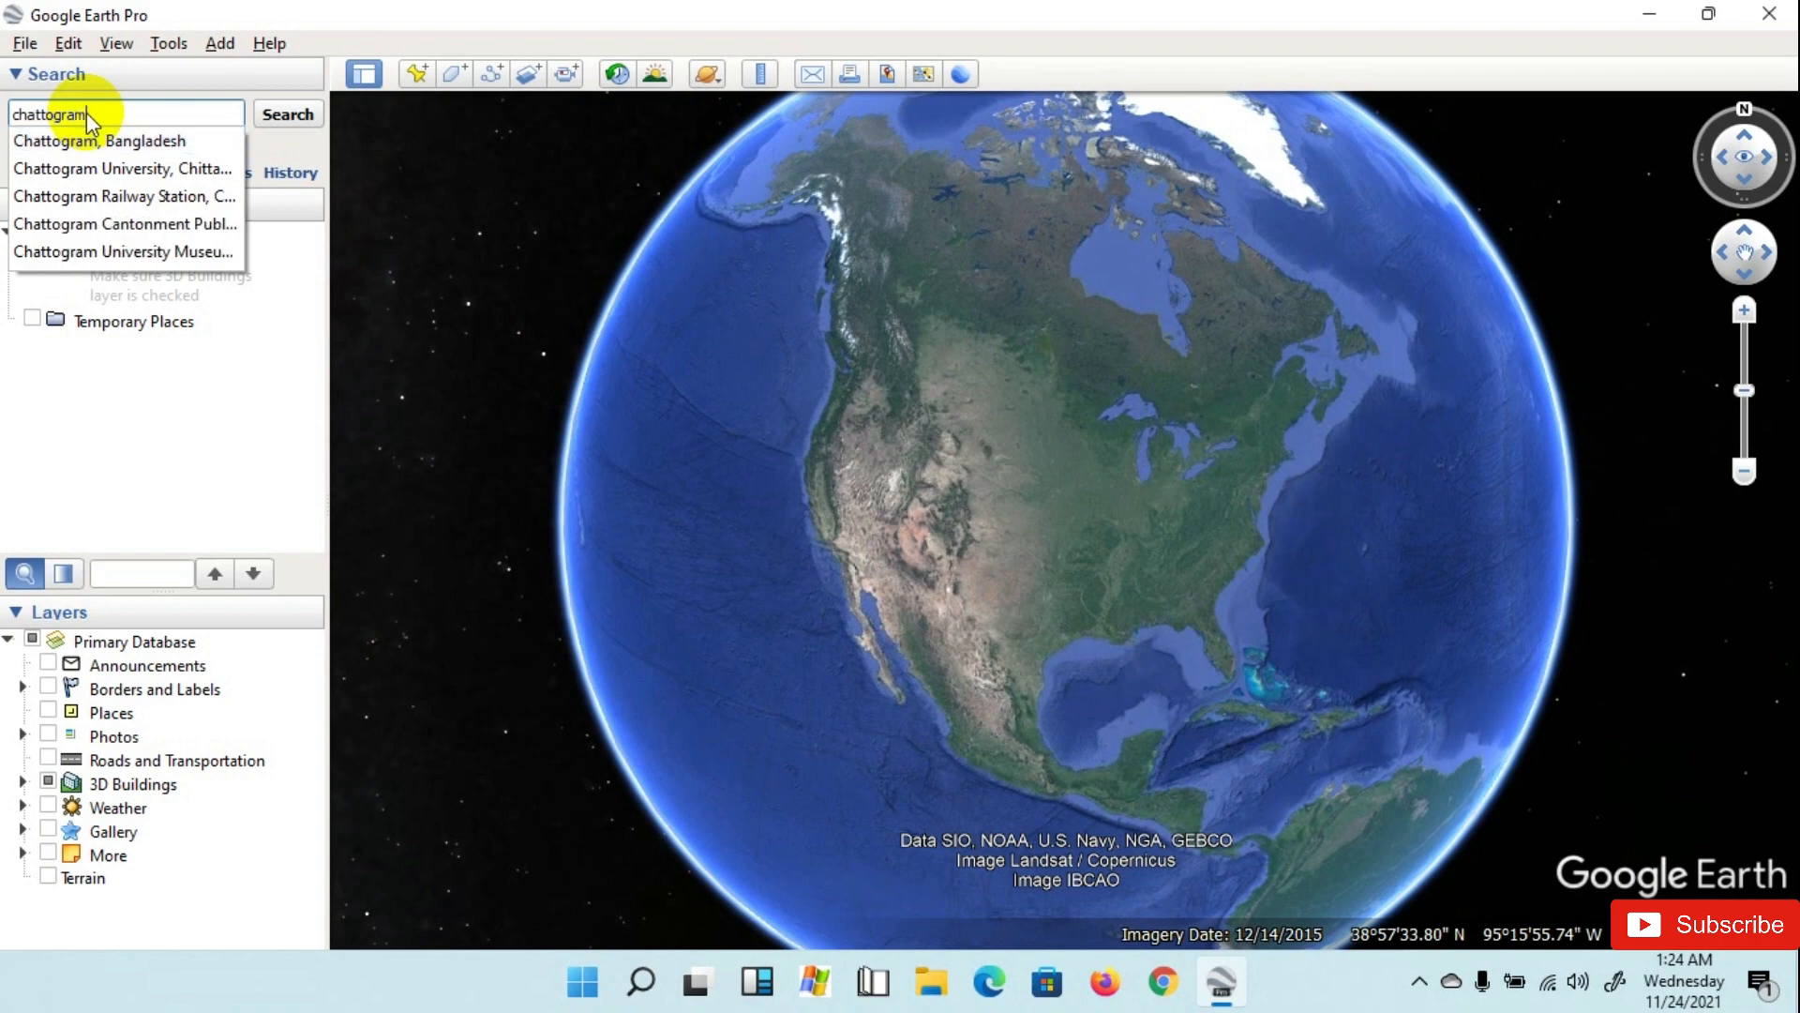
pyautogui.click(100, 140)
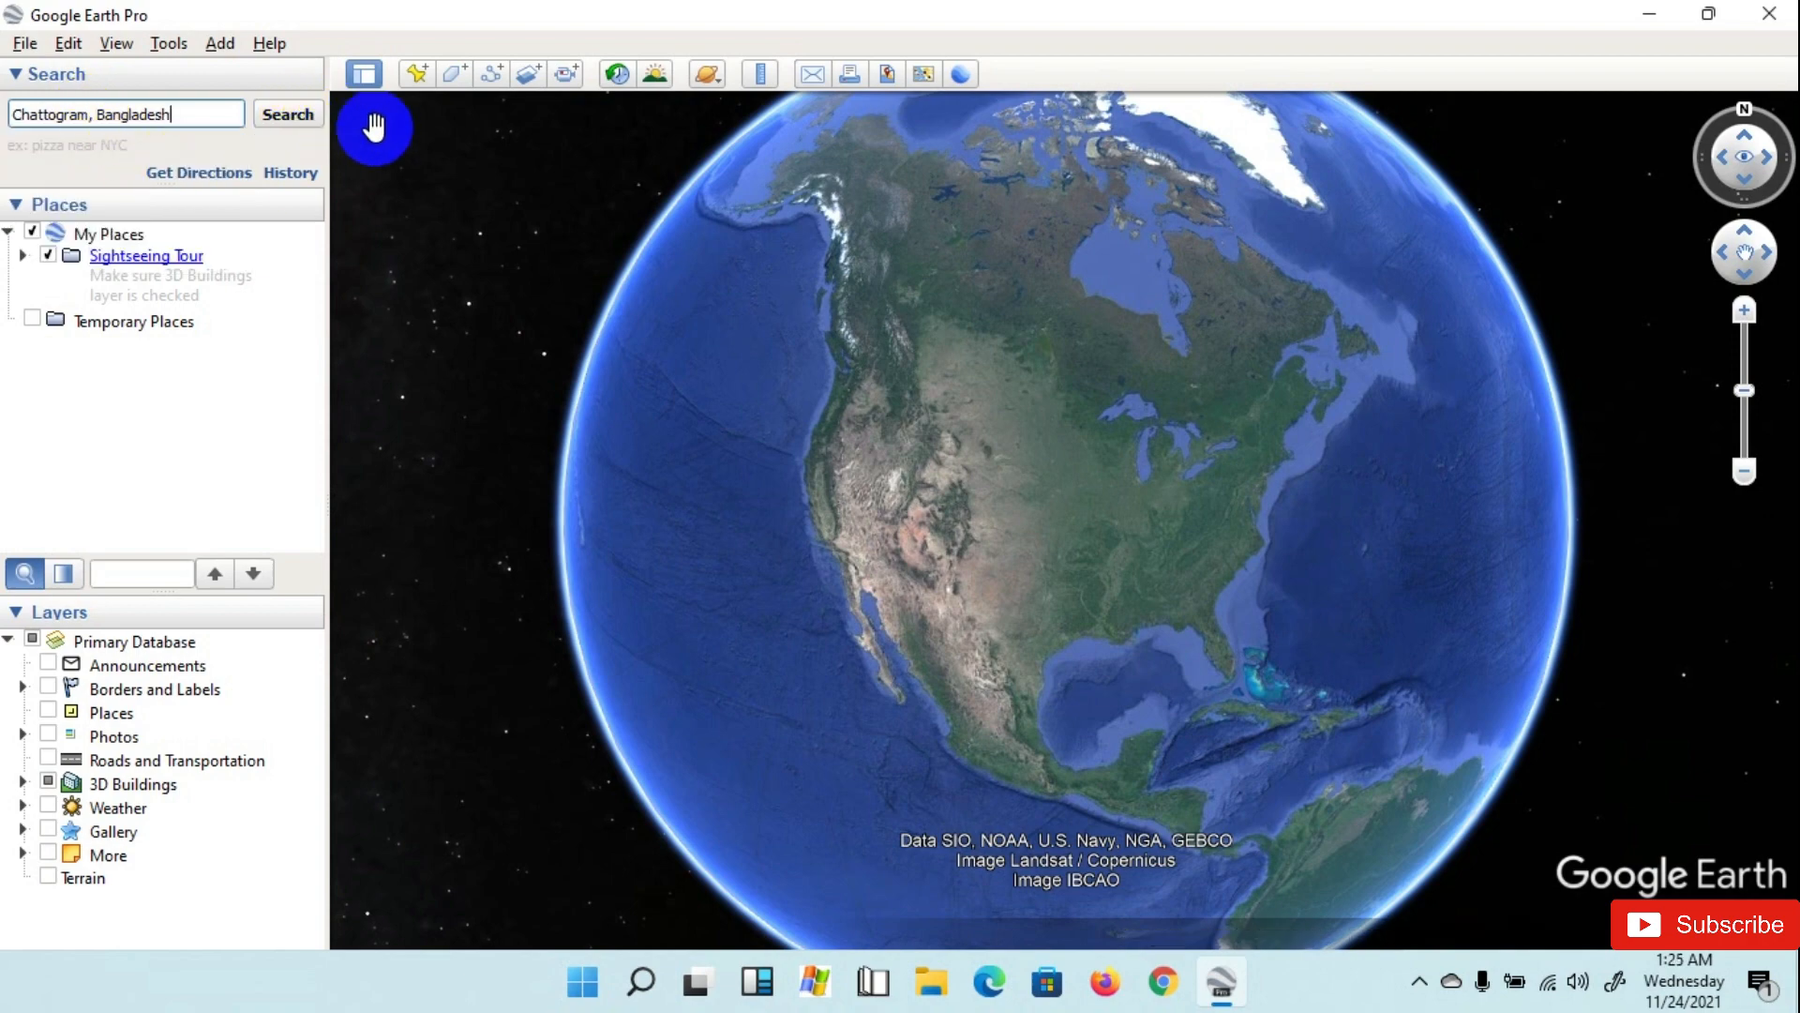
pyautogui.click(285, 114)
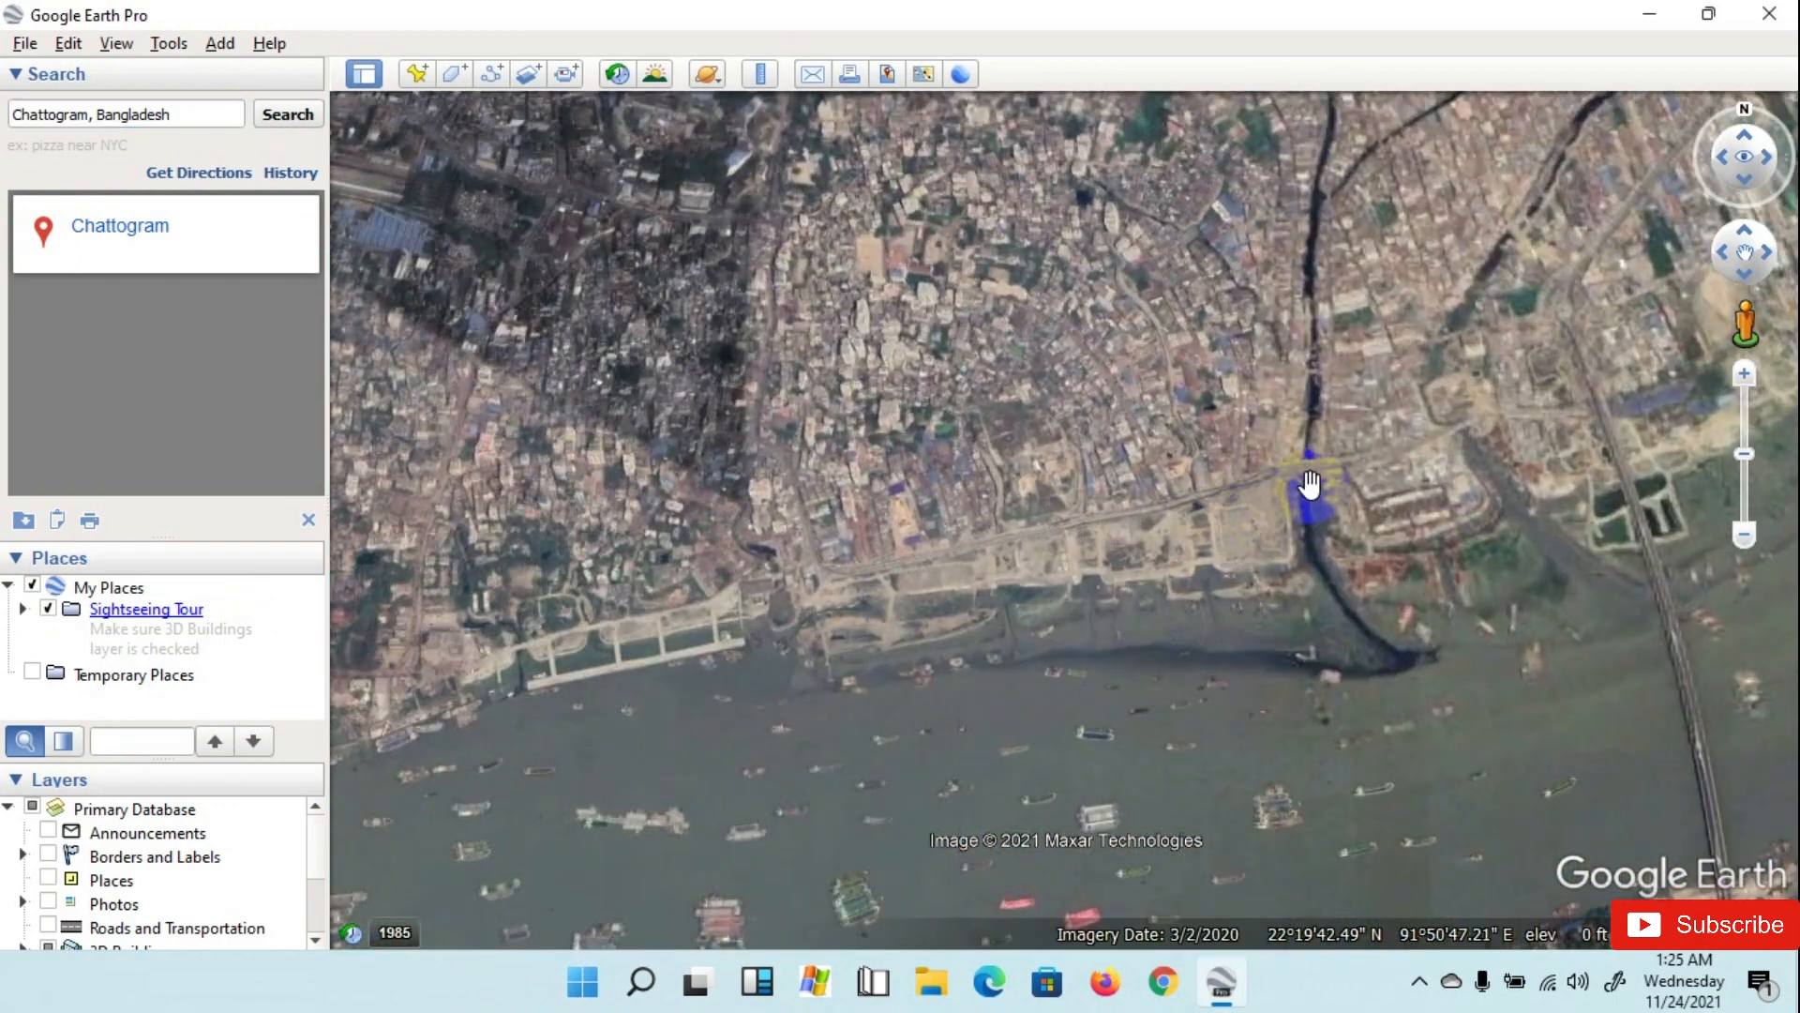
# Step: Pan the map to frame Chattogram city and its river
pyautogui.moveTo(1309, 482); pyautogui.dragTo(1097, 637)
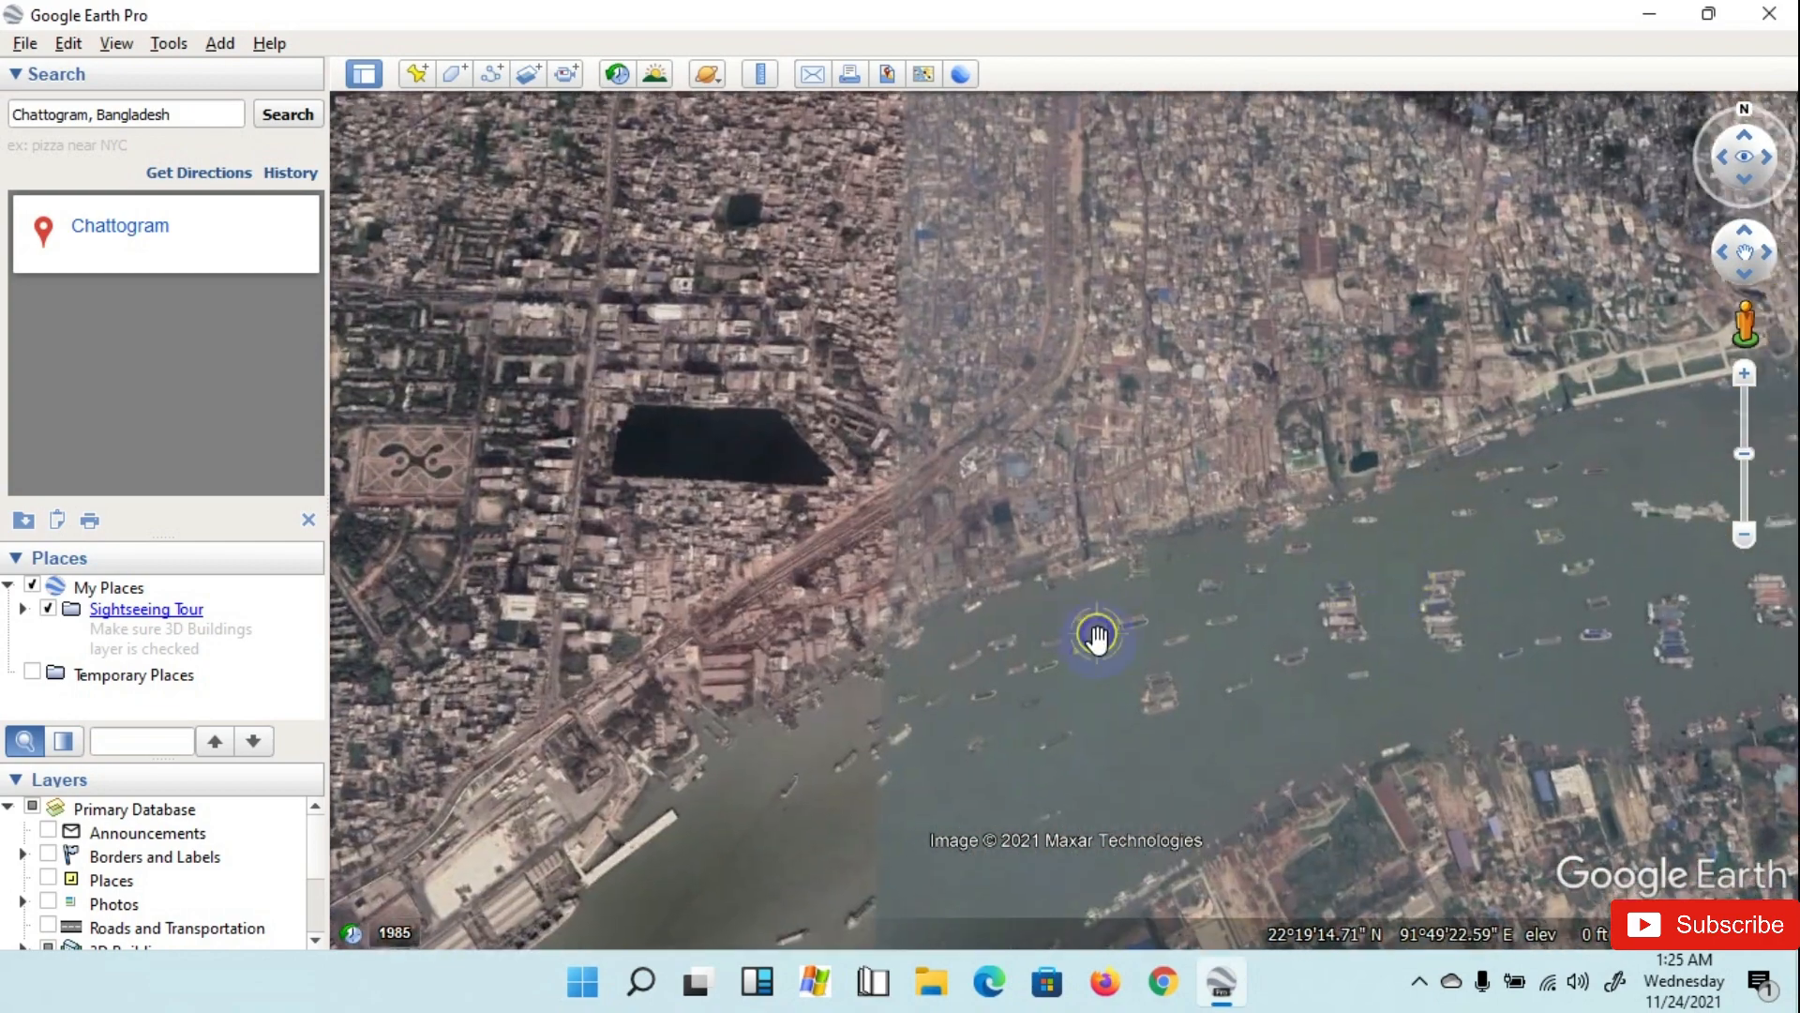
pyautogui.moveTo(1099, 638); pyautogui.dragTo(953, 617)
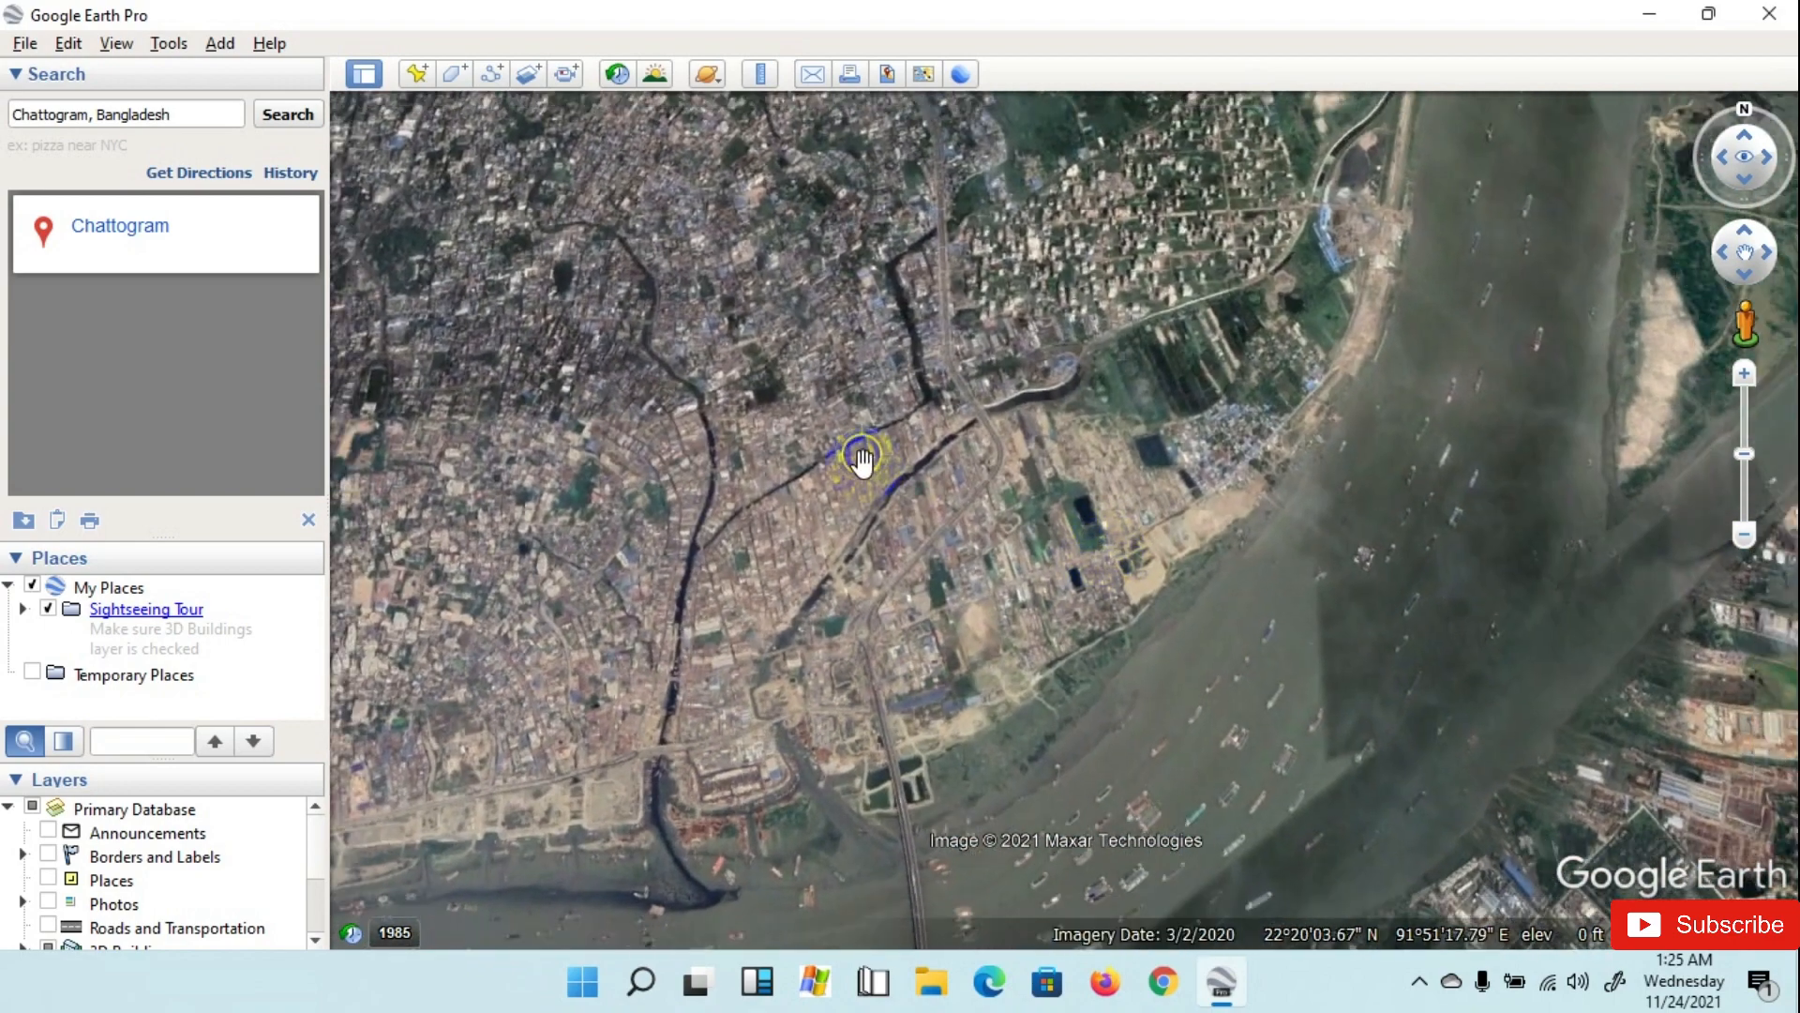
pyautogui.moveTo(862, 460); pyautogui.dragTo(1002, 726)
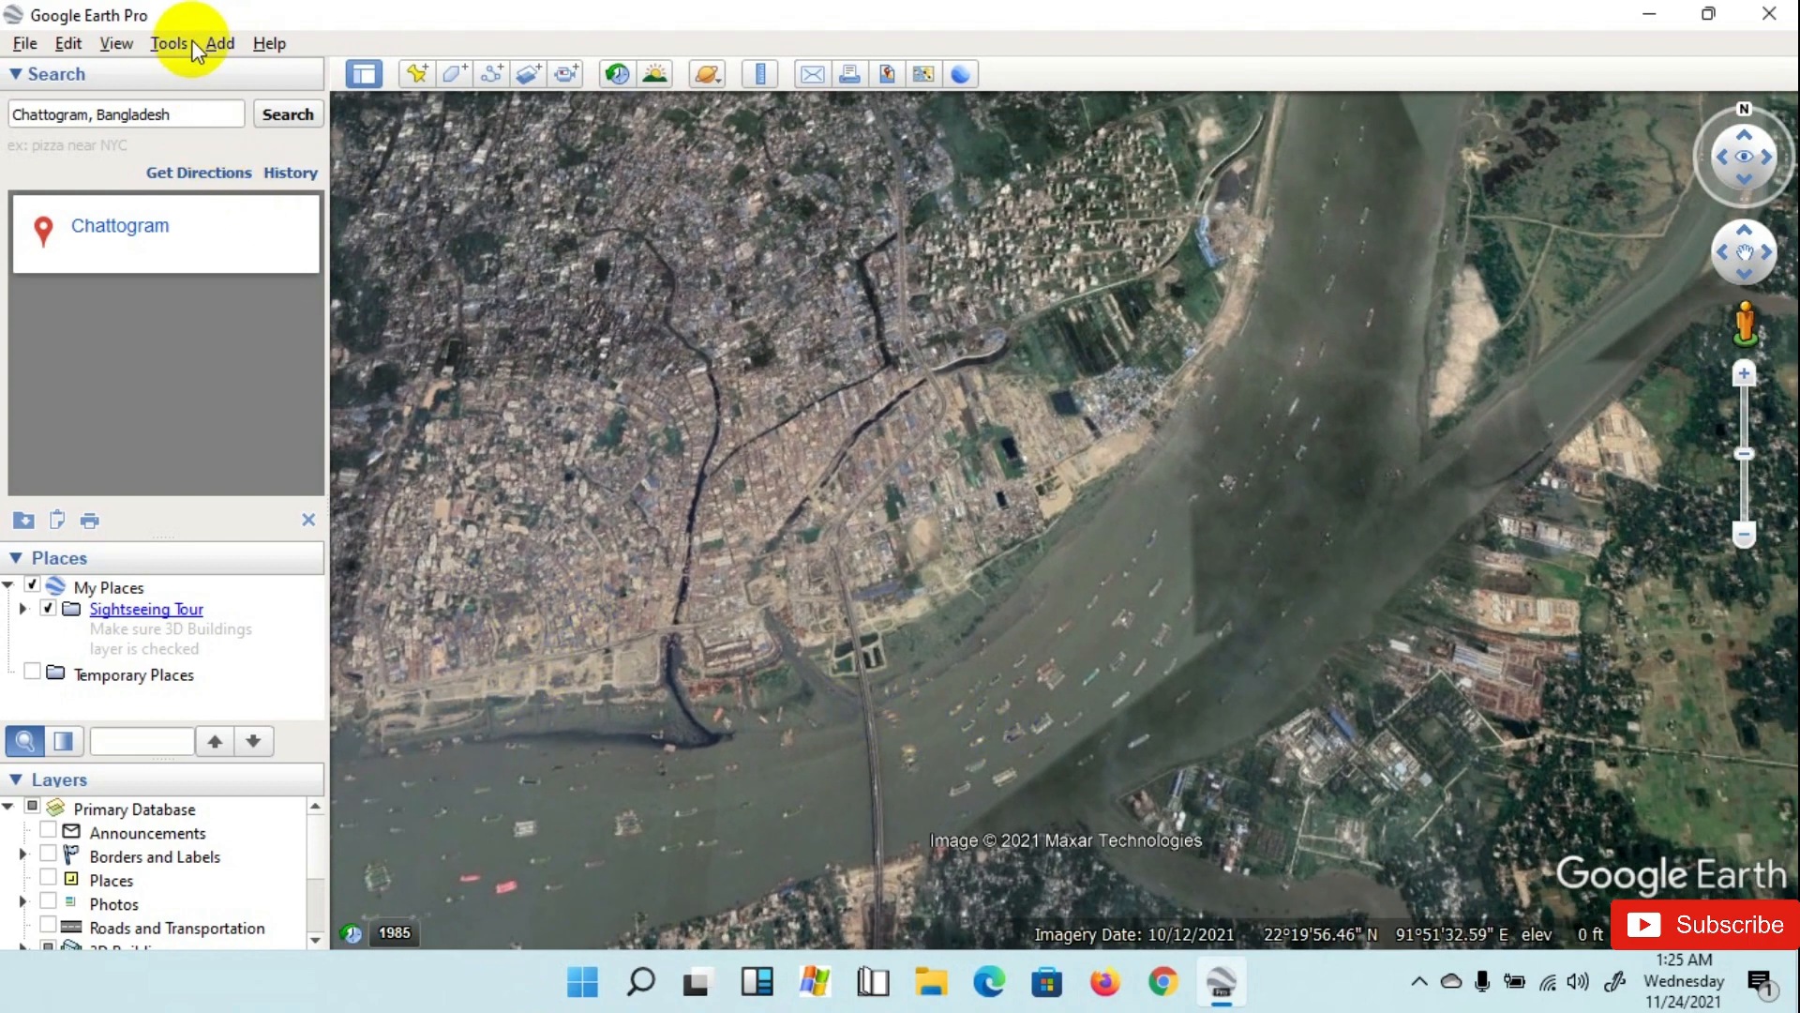
# Step: Confirm Options unchanged, then reset the view's Tilt and Compass to north-up over Chattogram
pyautogui.click(169, 43)
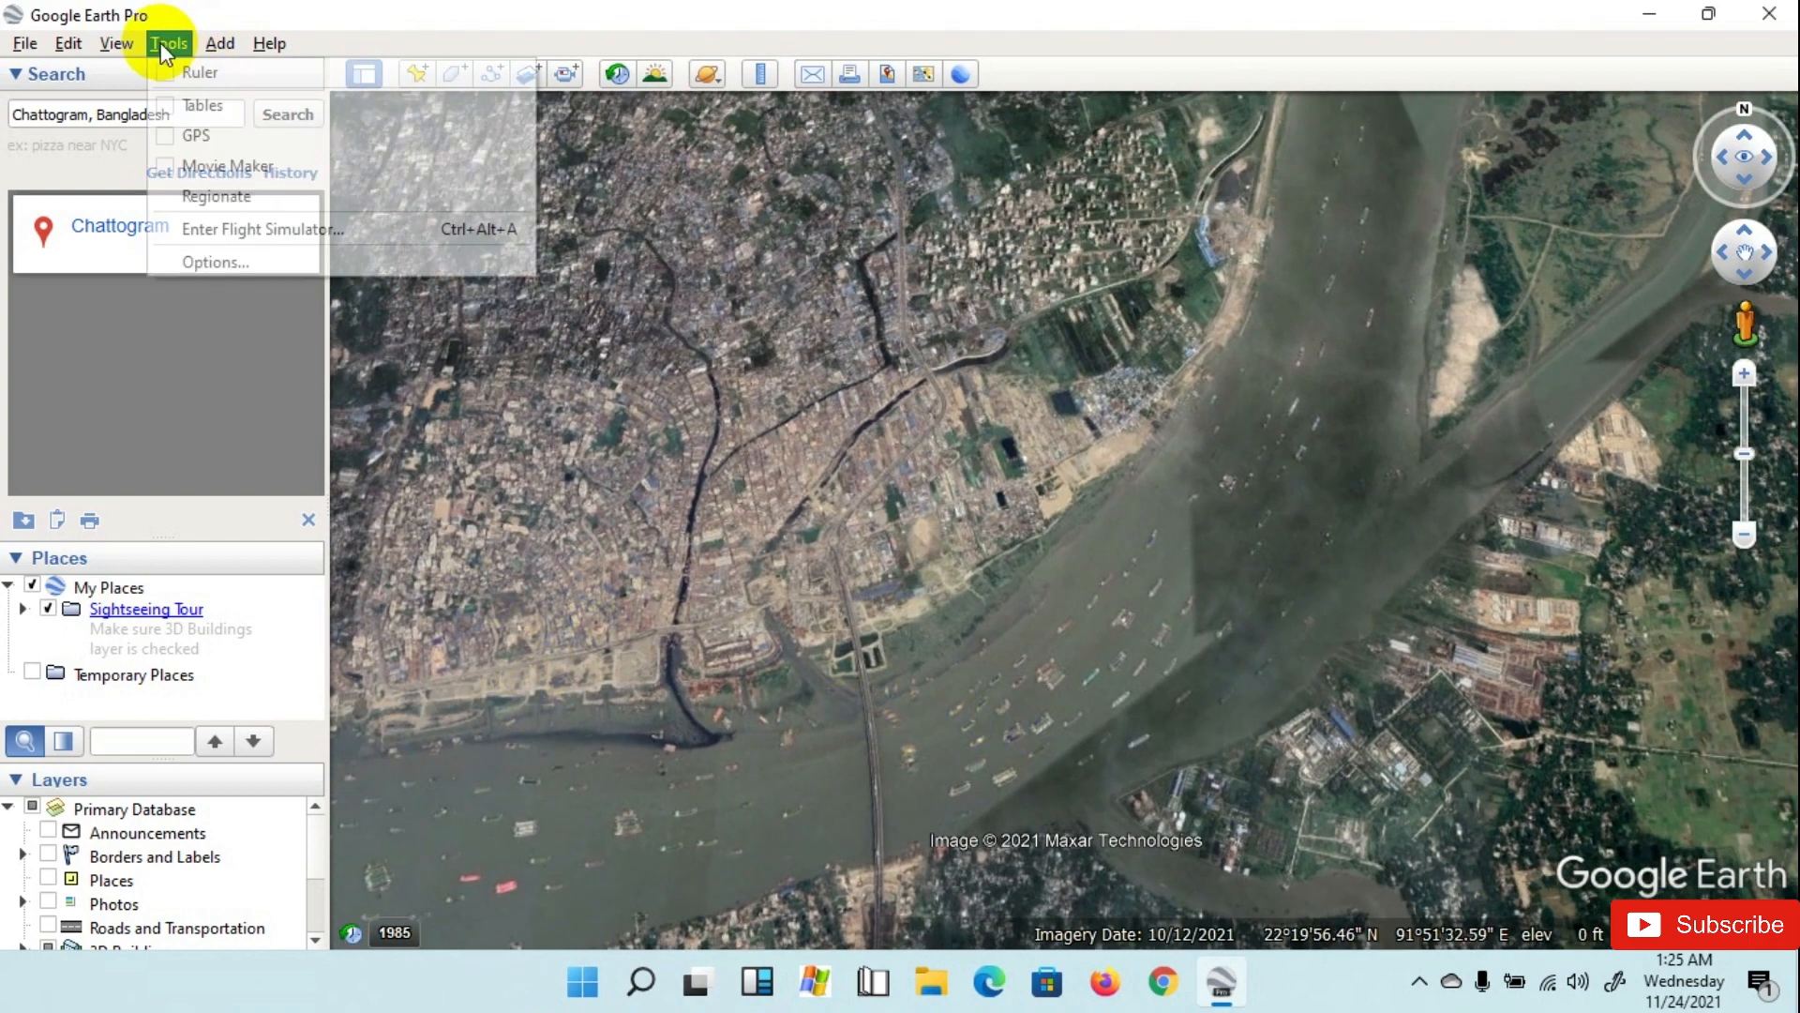
pyautogui.click(214, 262)
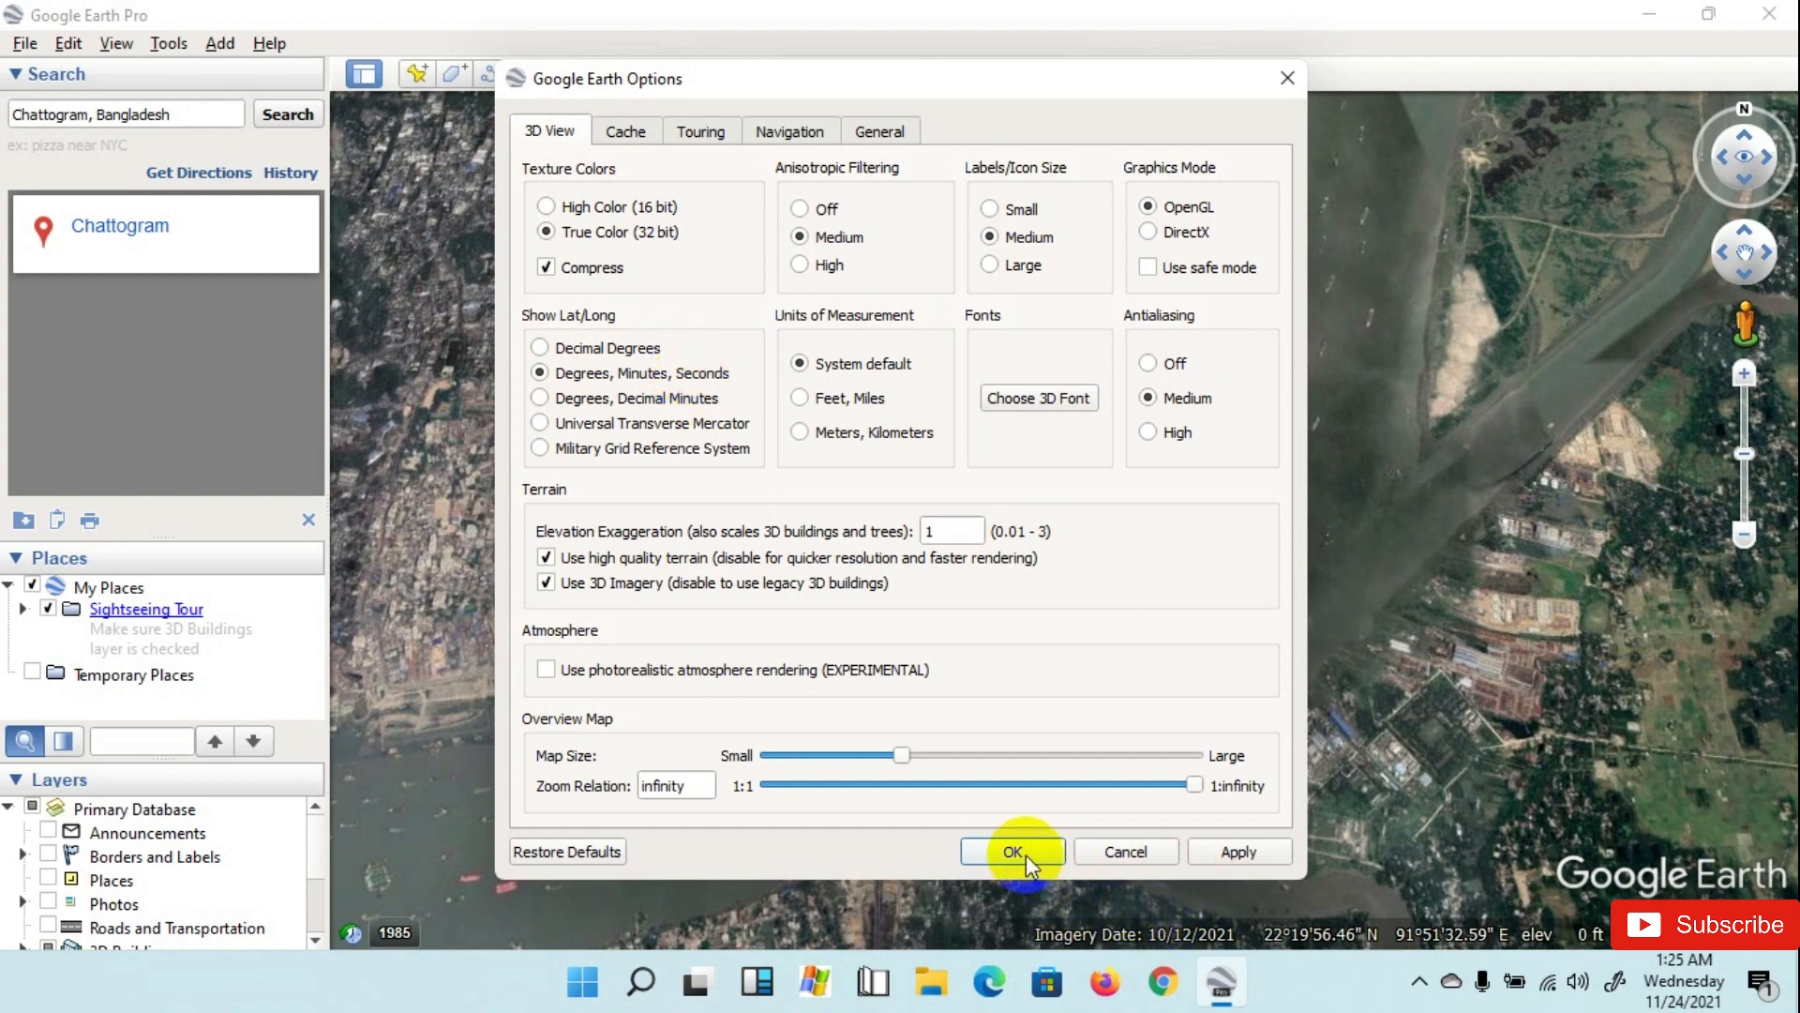
pyautogui.click(1012, 851)
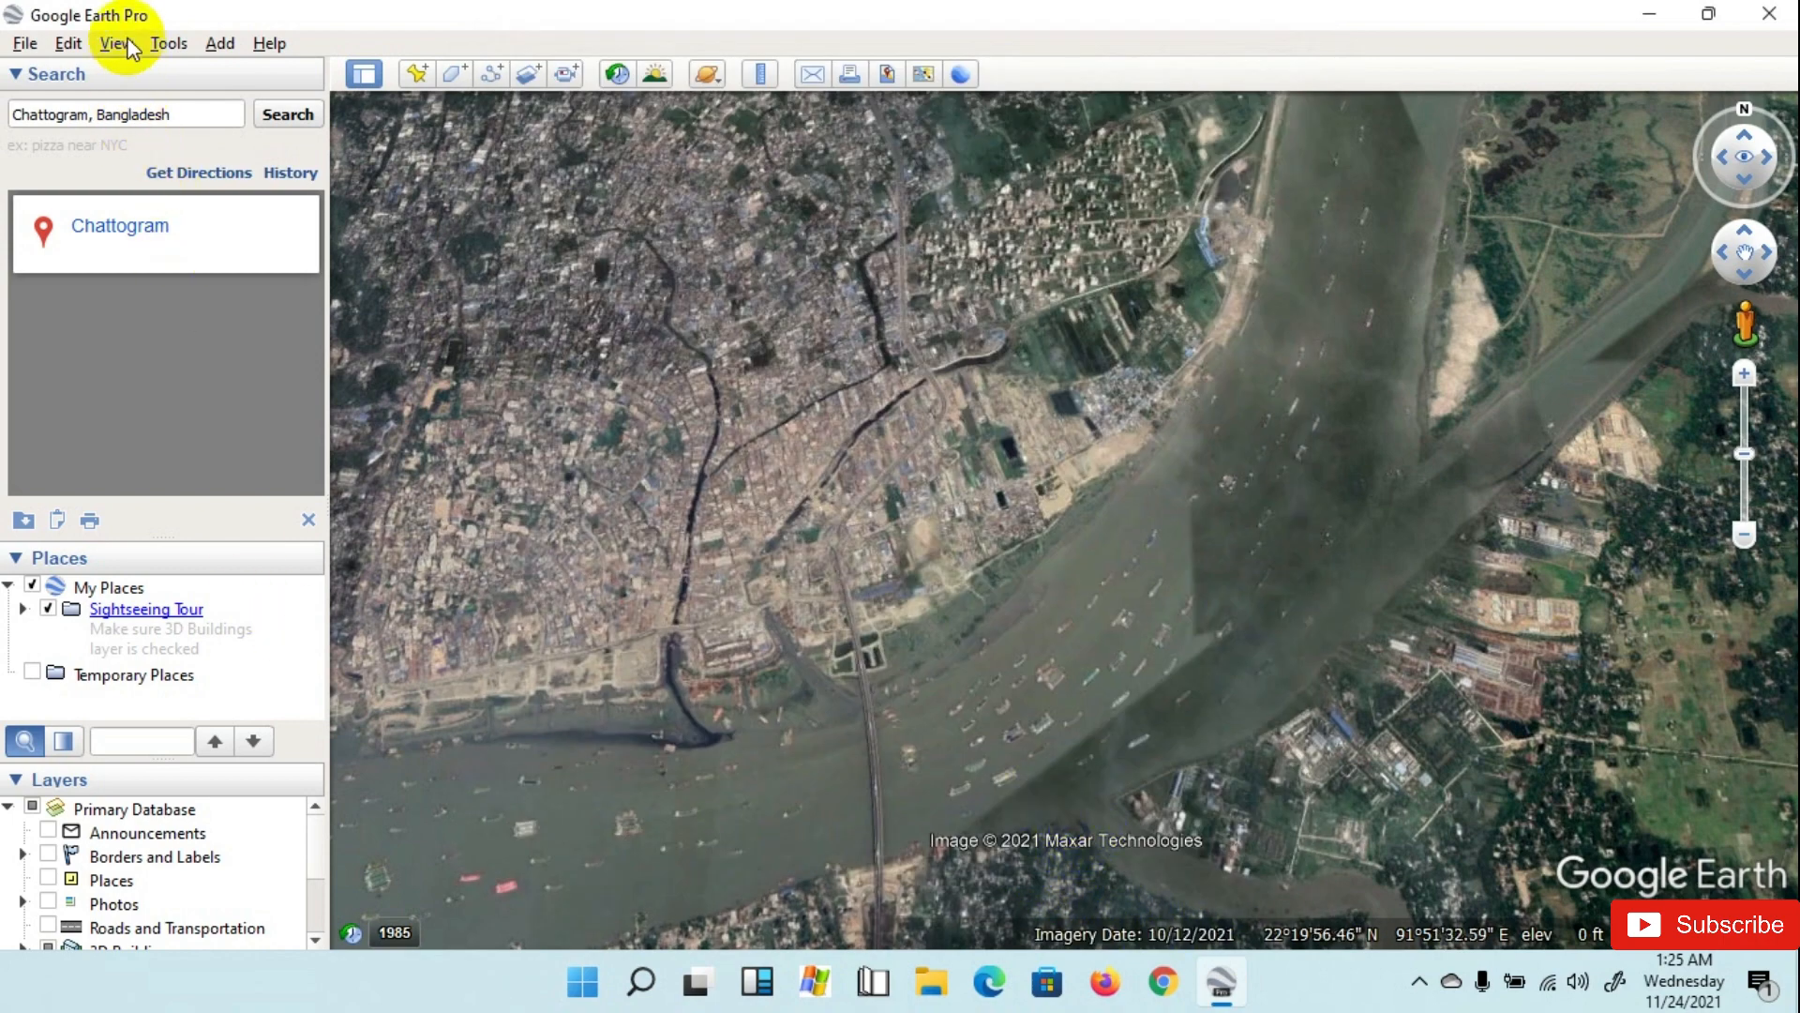
pyautogui.click(115, 43)
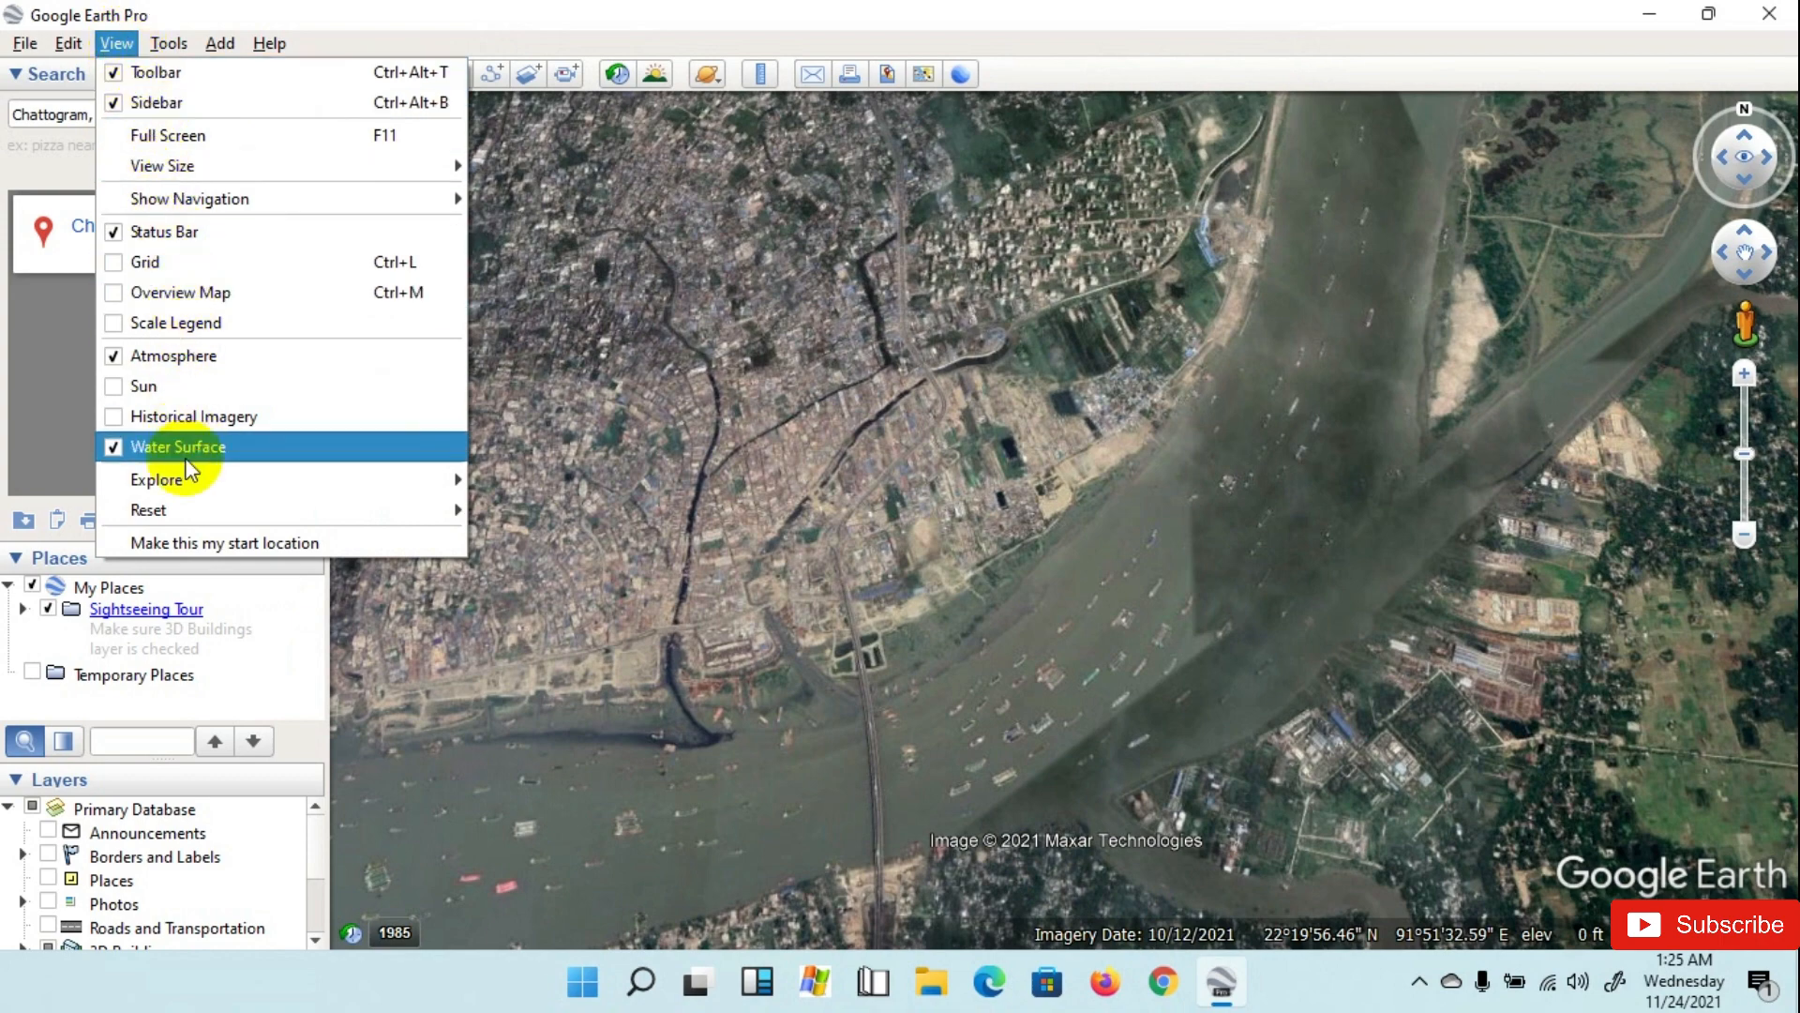
pyautogui.moveTo(148, 510)
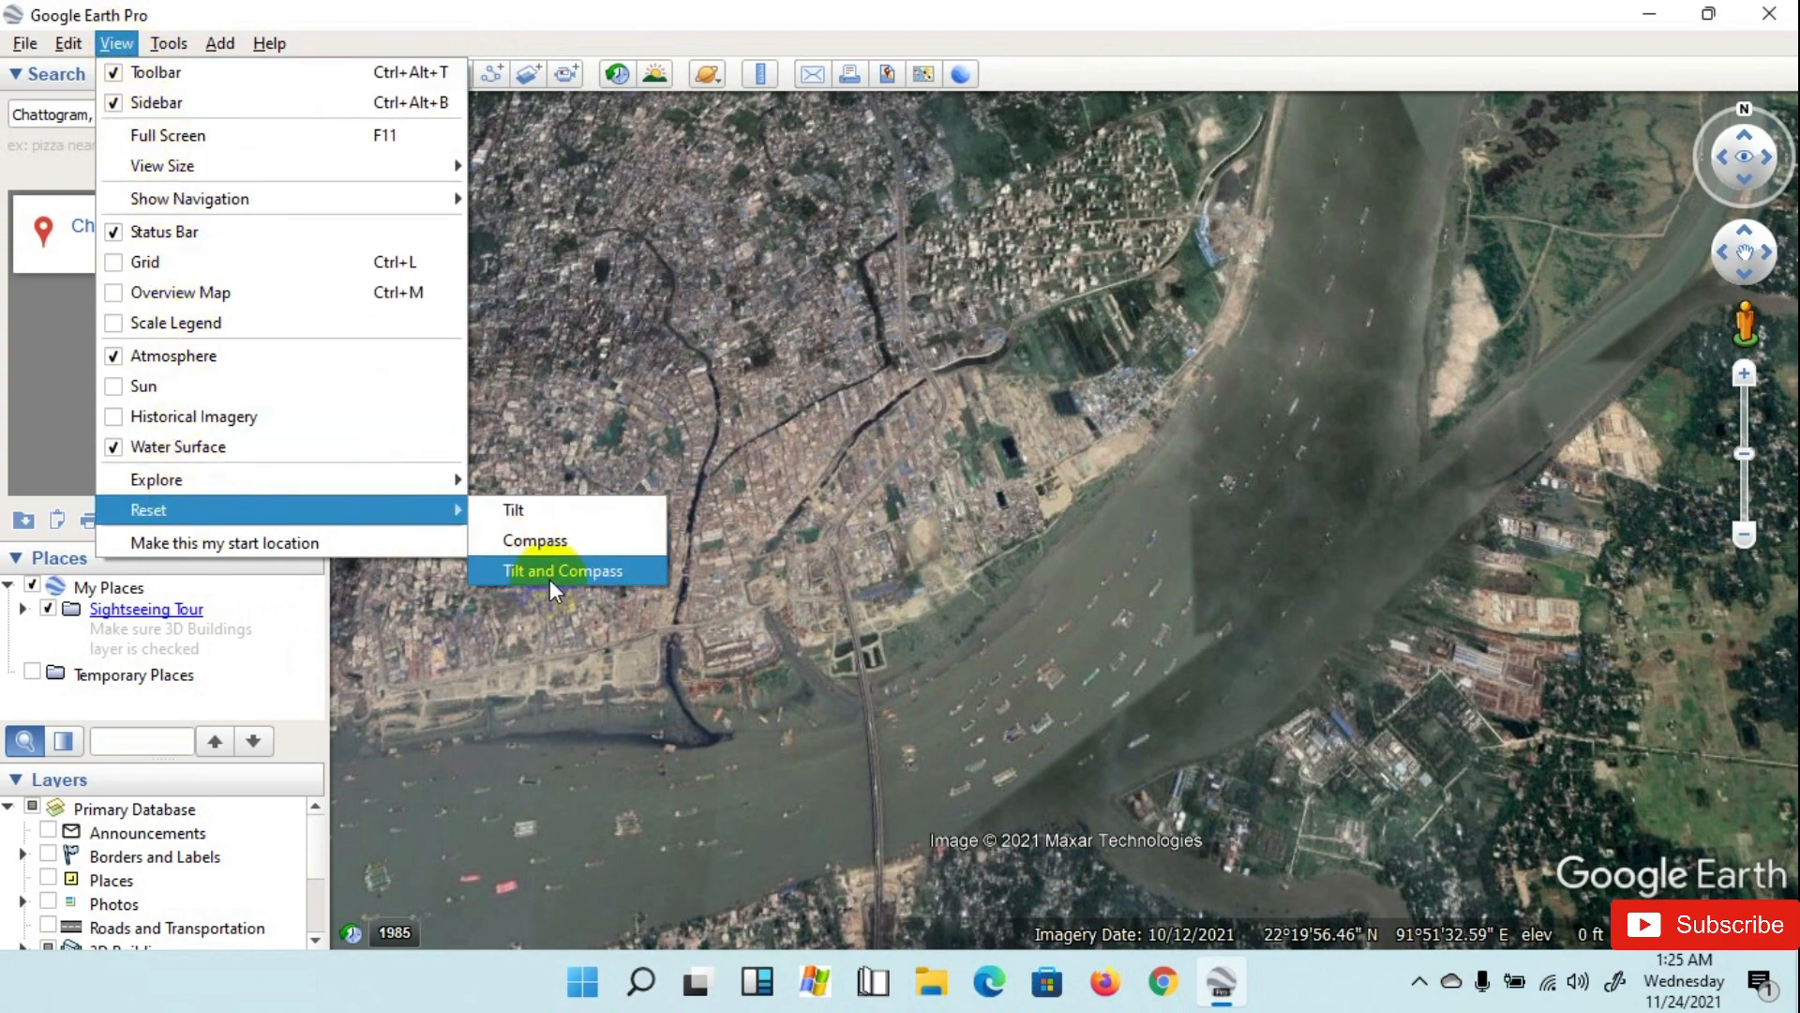
pyautogui.click(563, 570)
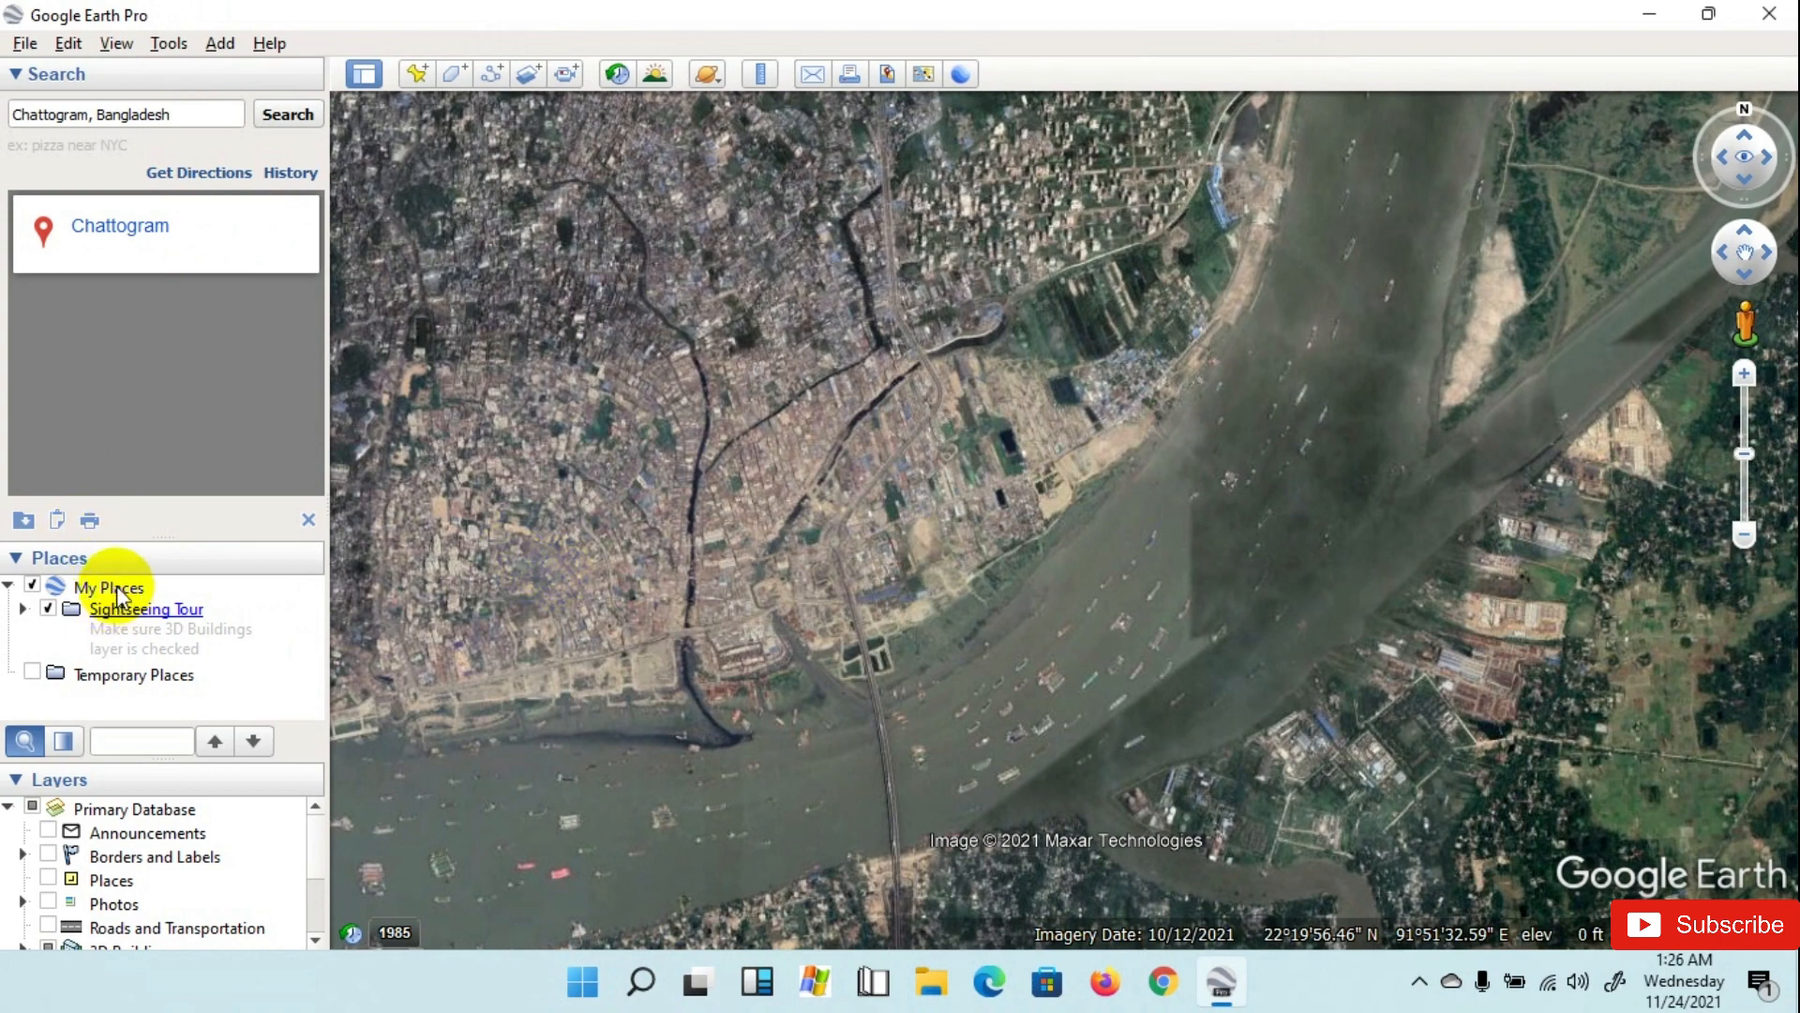
# Step: Create a new folder named Point under My Places
pyautogui.rightClick(109, 585)
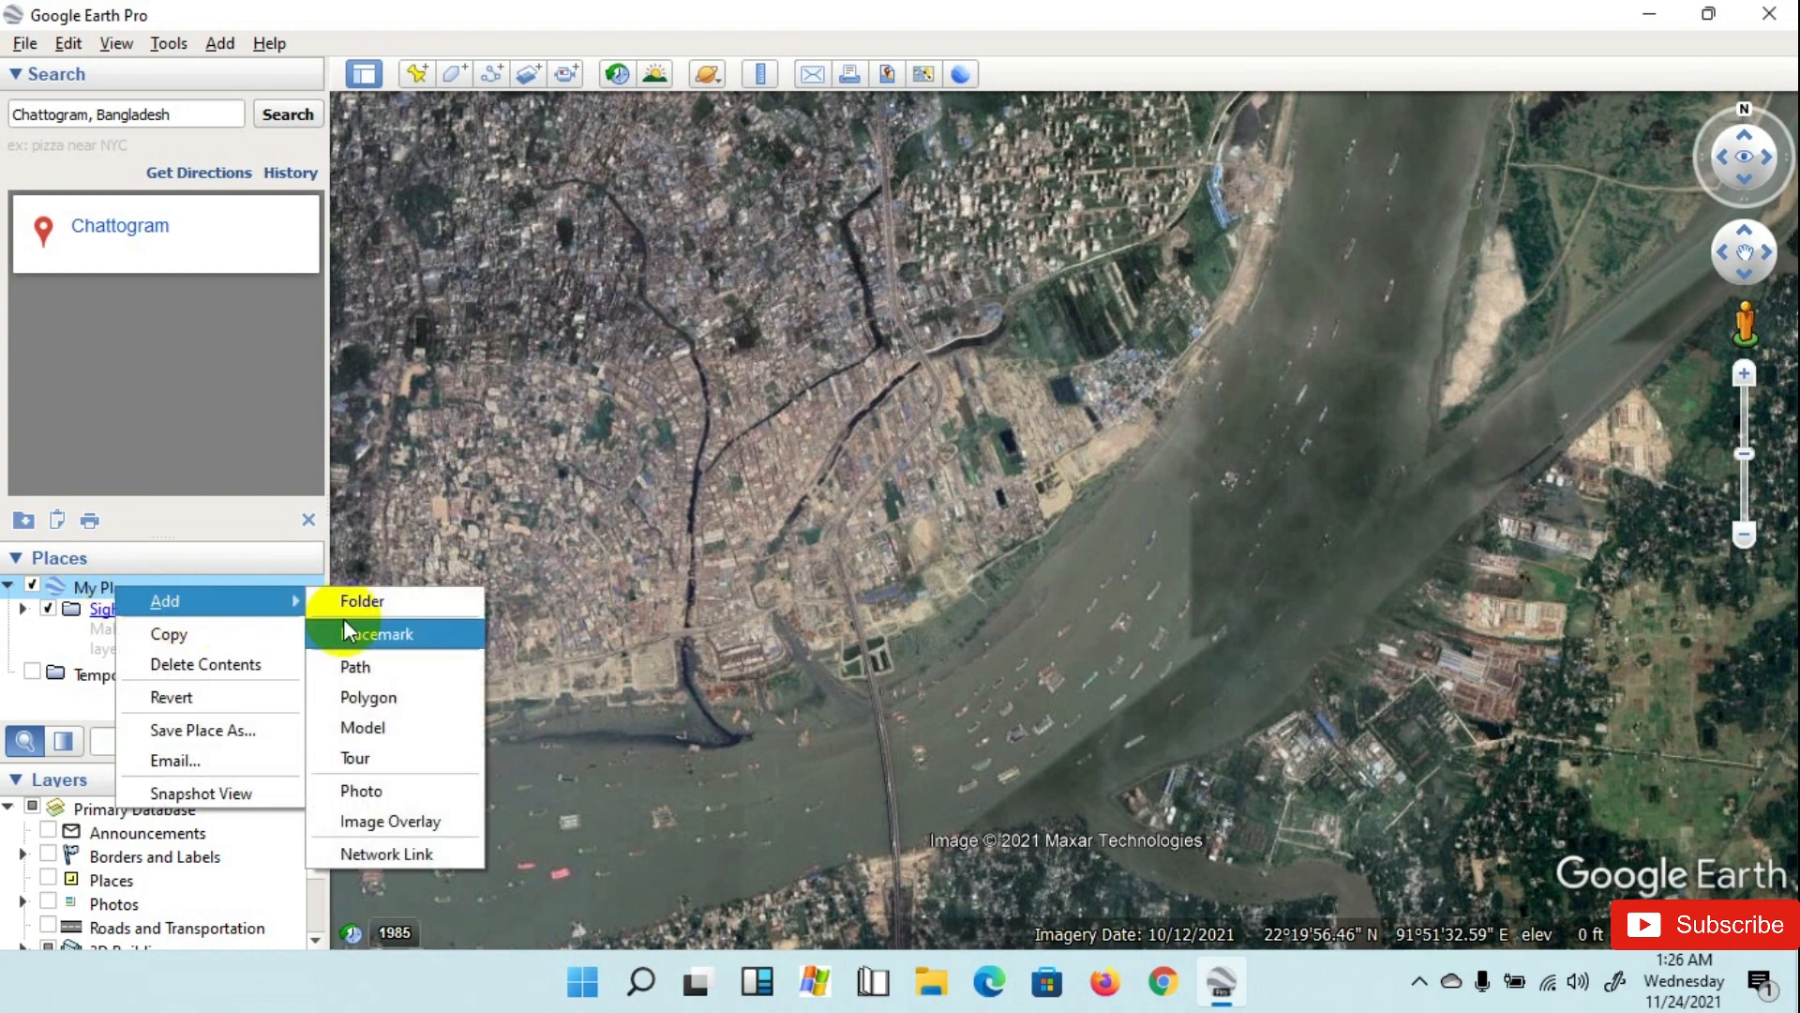
pyautogui.click(360, 600)
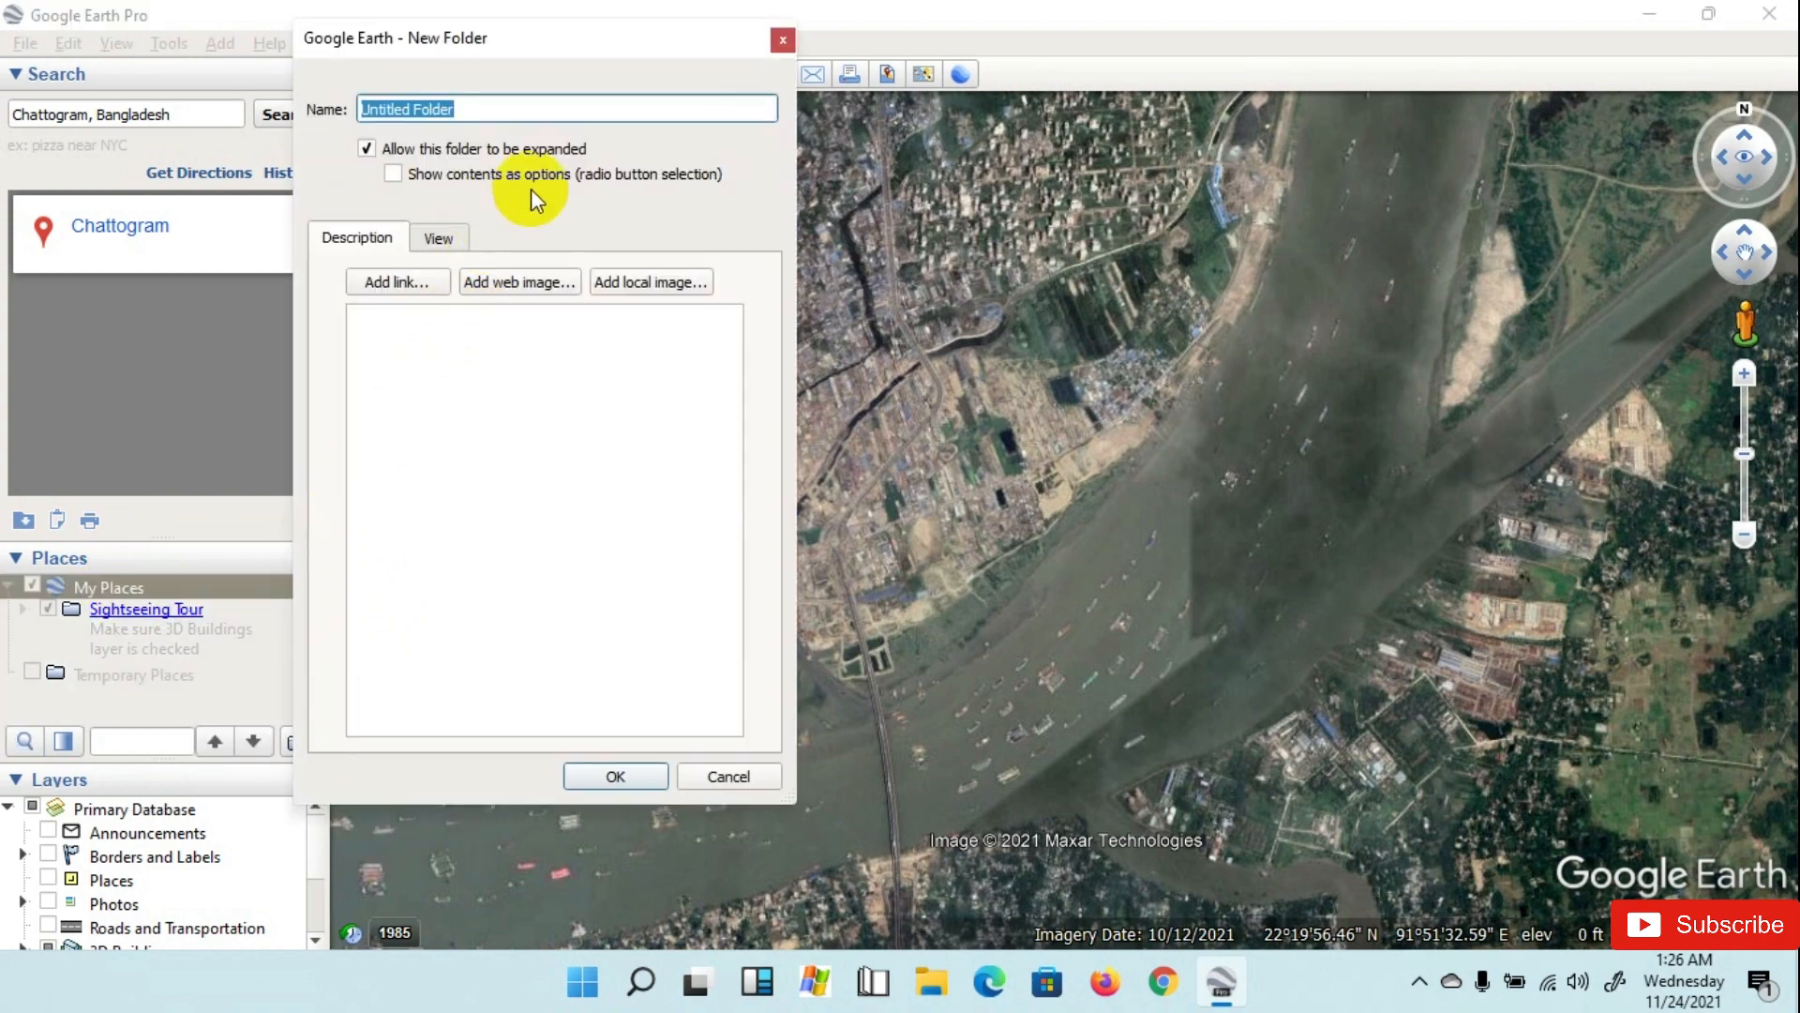
pyautogui.write('P')
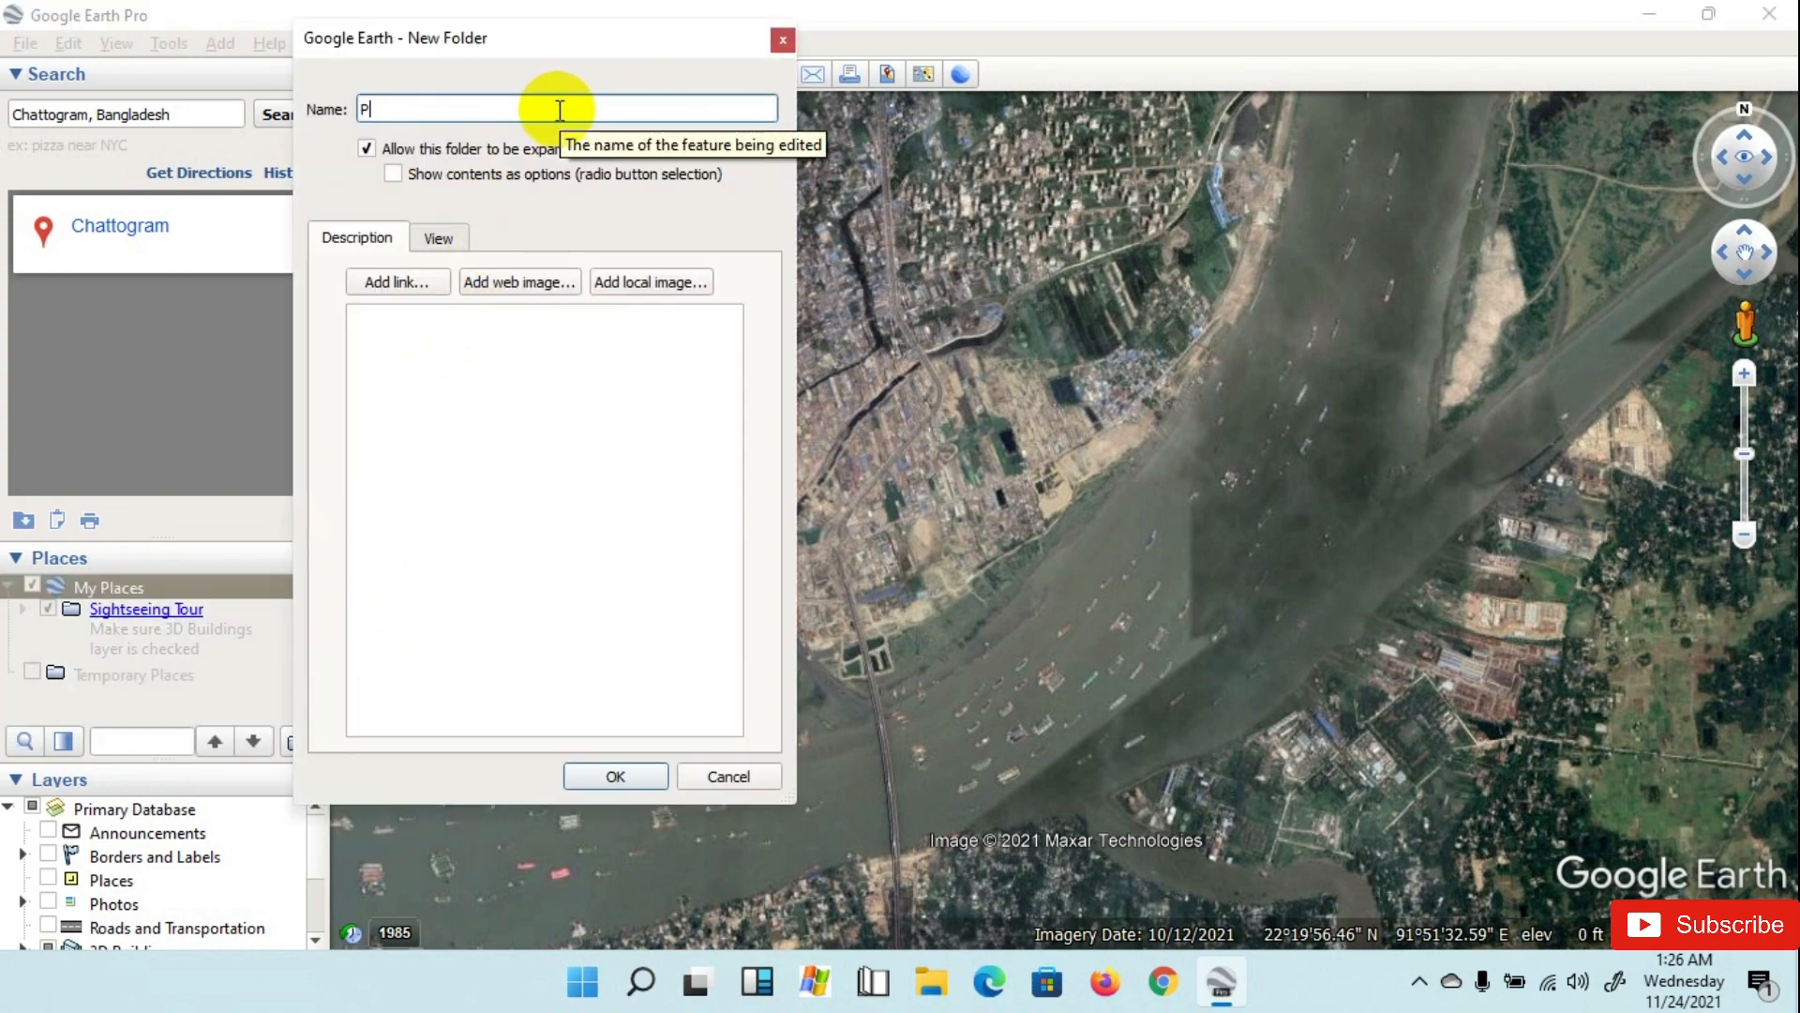
pyautogui.write('oint')
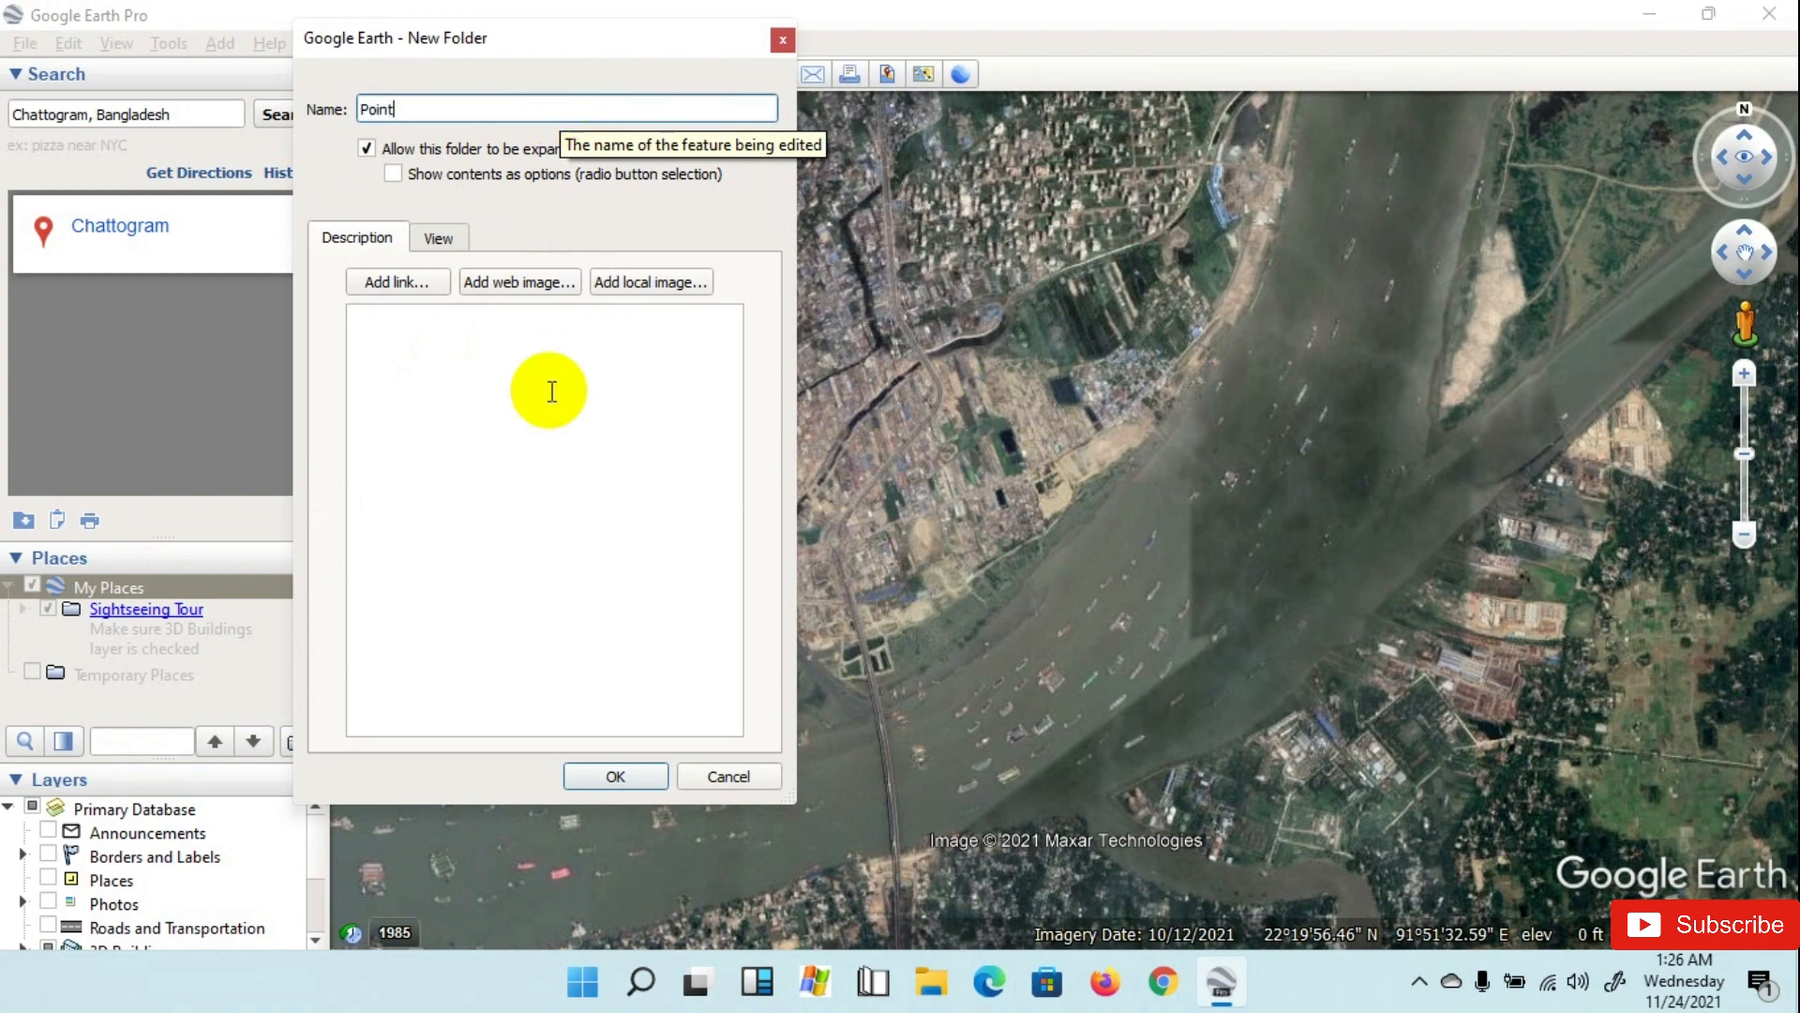
pyautogui.click(615, 774)
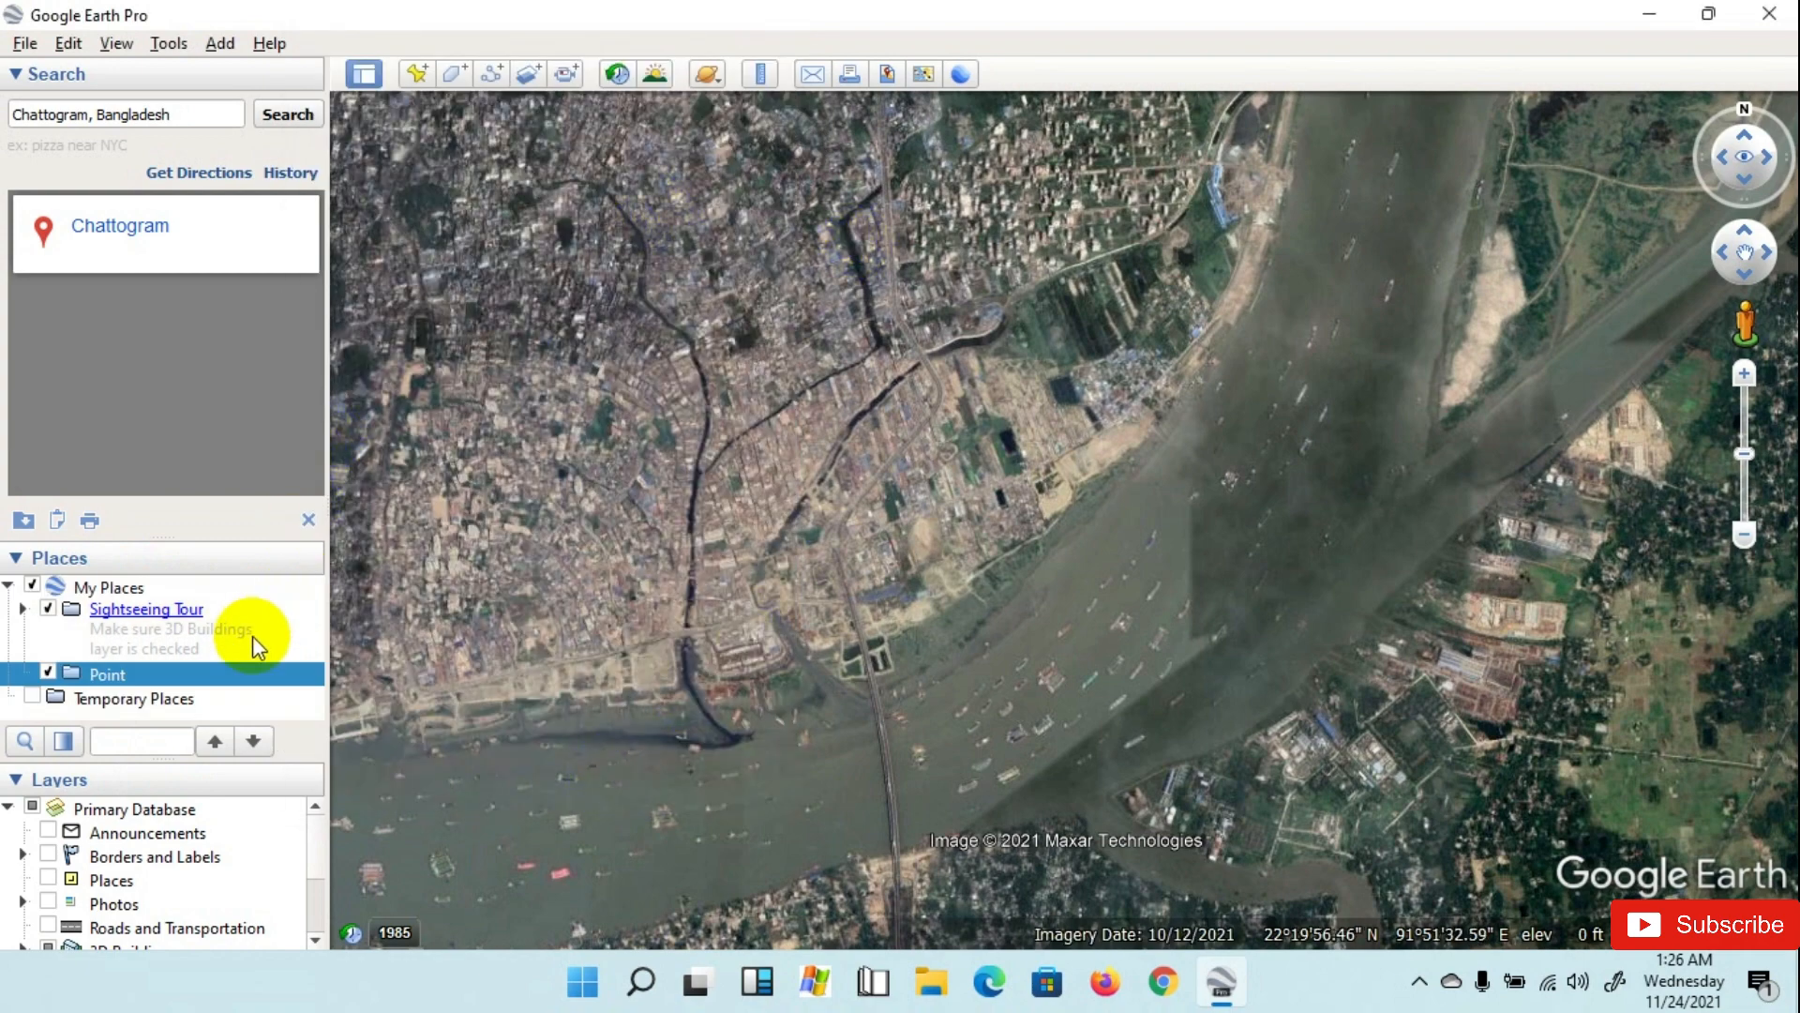
# Step: Add placemark 1 with a square icon inside the Point folder
pyautogui.rightClick(107, 673)
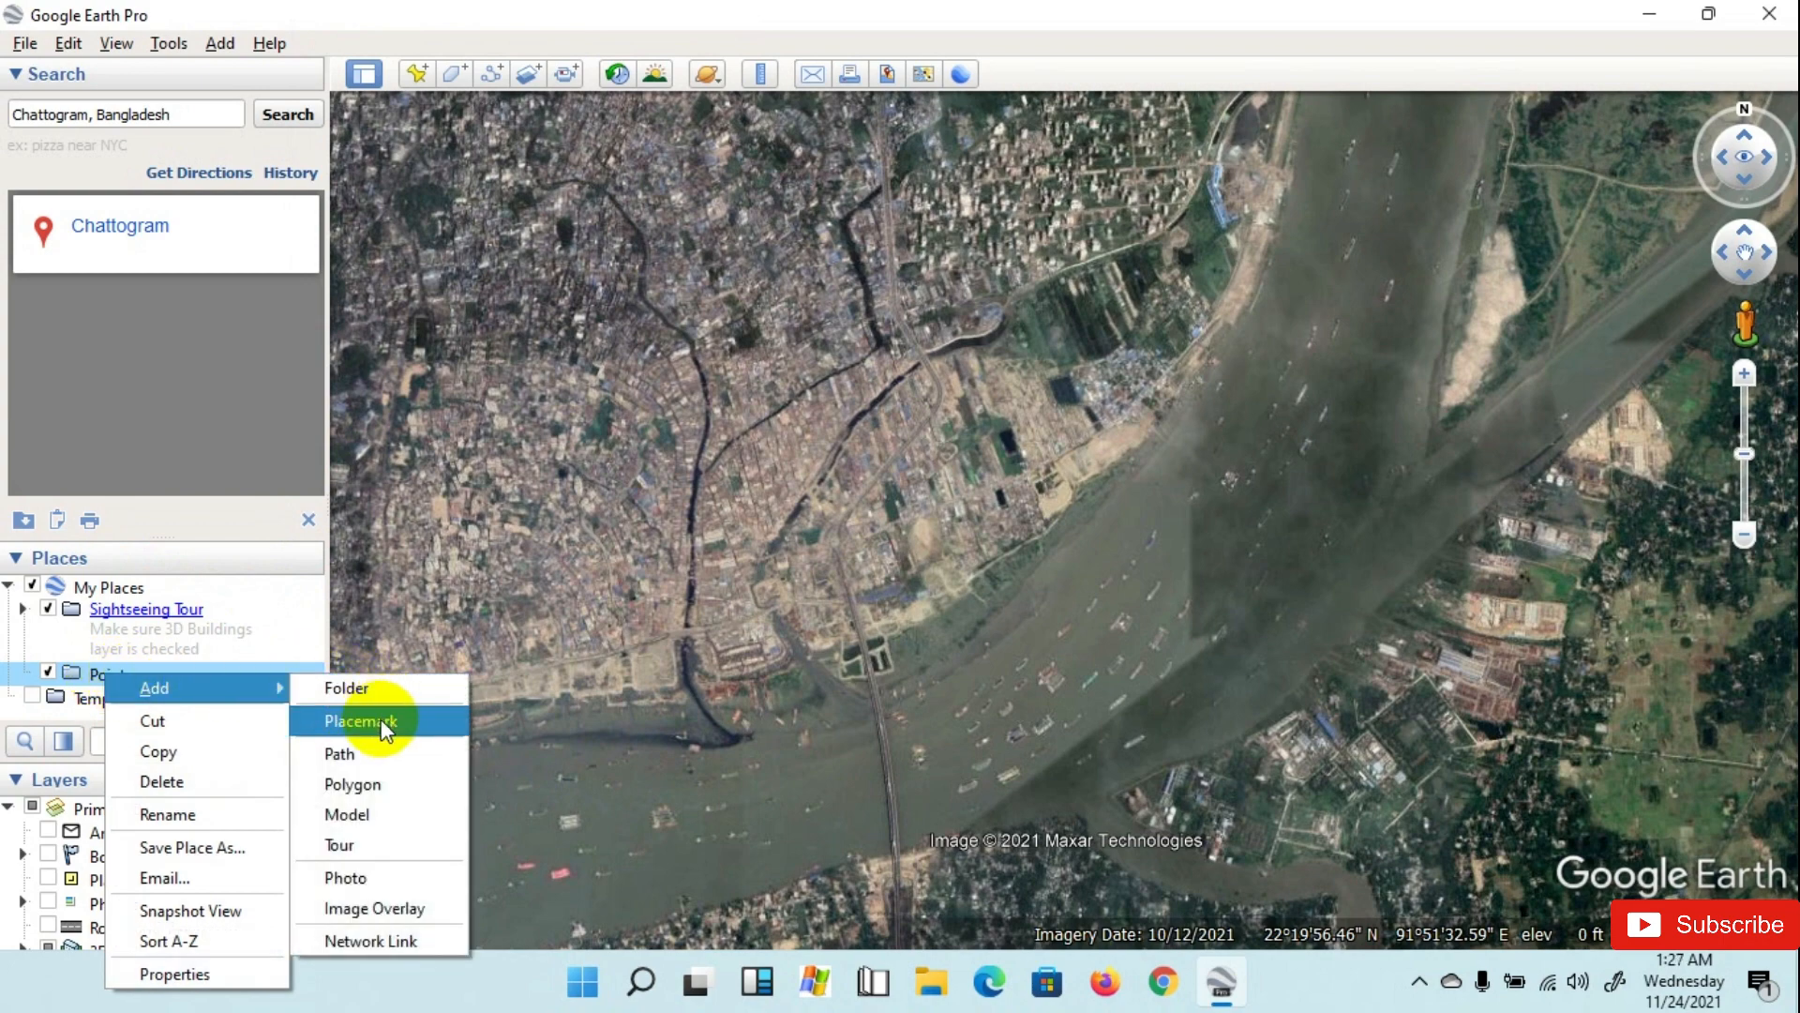
pyautogui.click(360, 720)
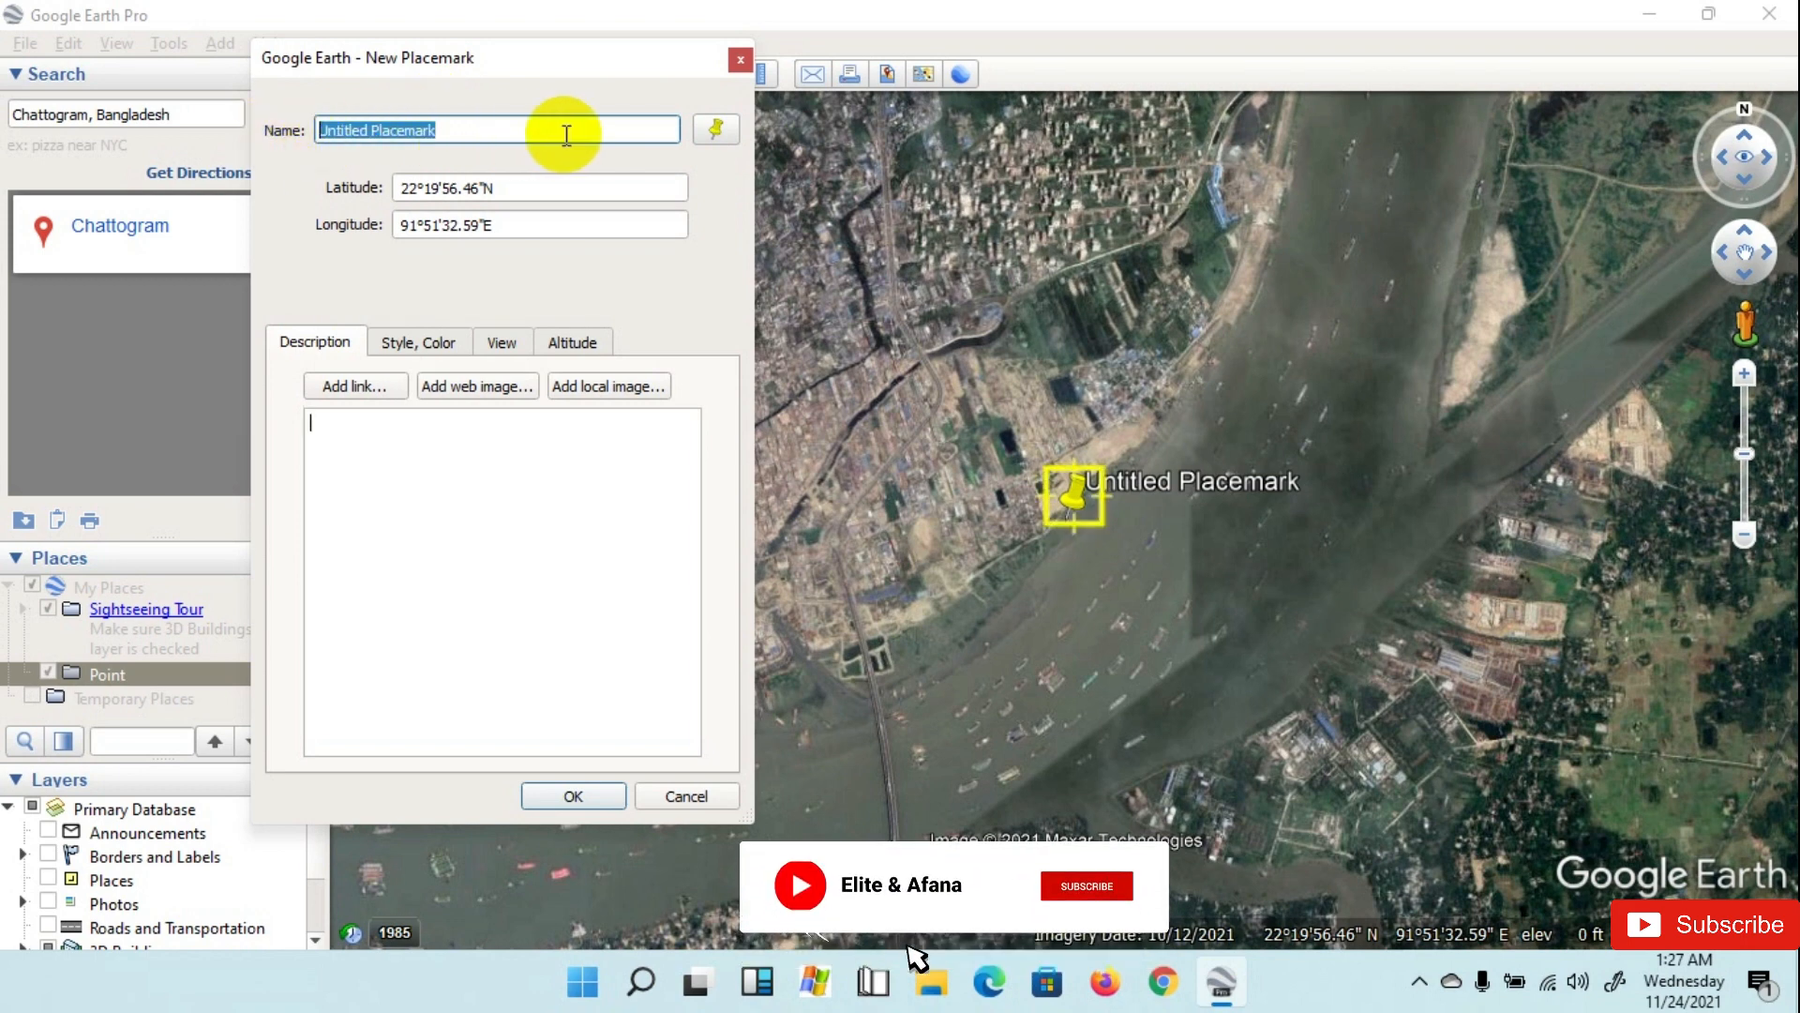
pyautogui.write('1')
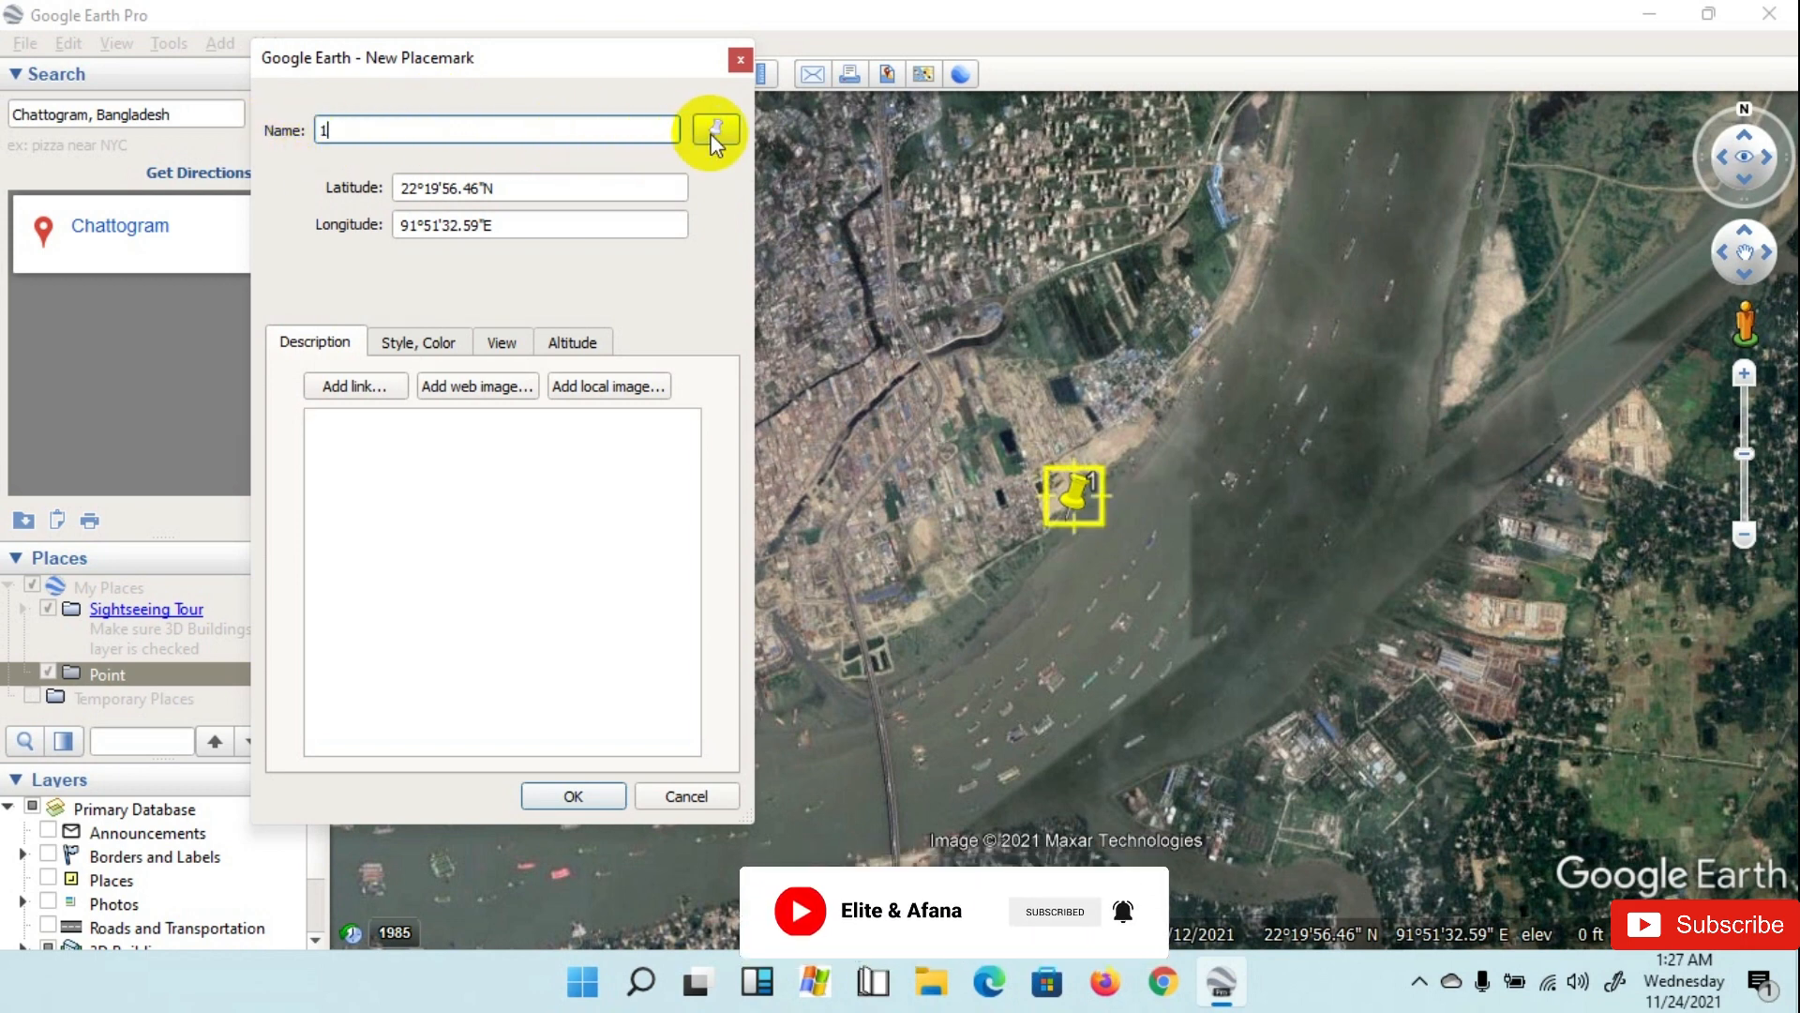
pyautogui.click(713, 130)
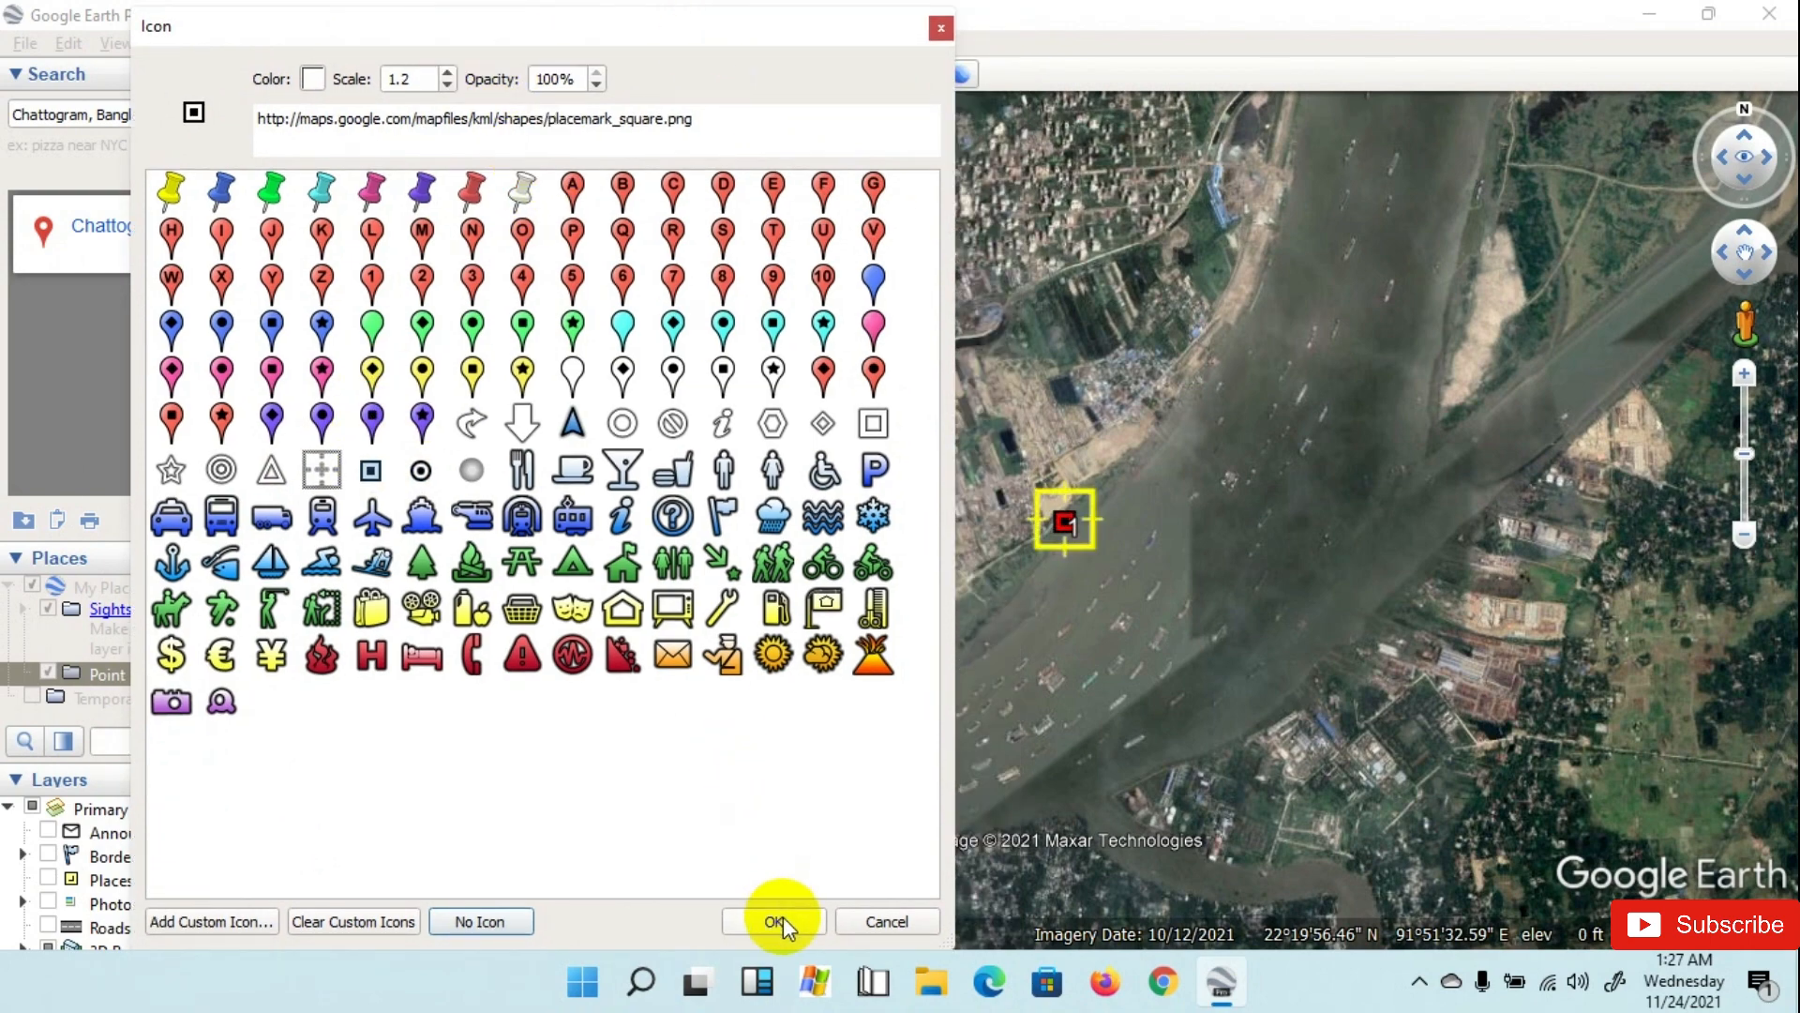
pyautogui.click(773, 921)
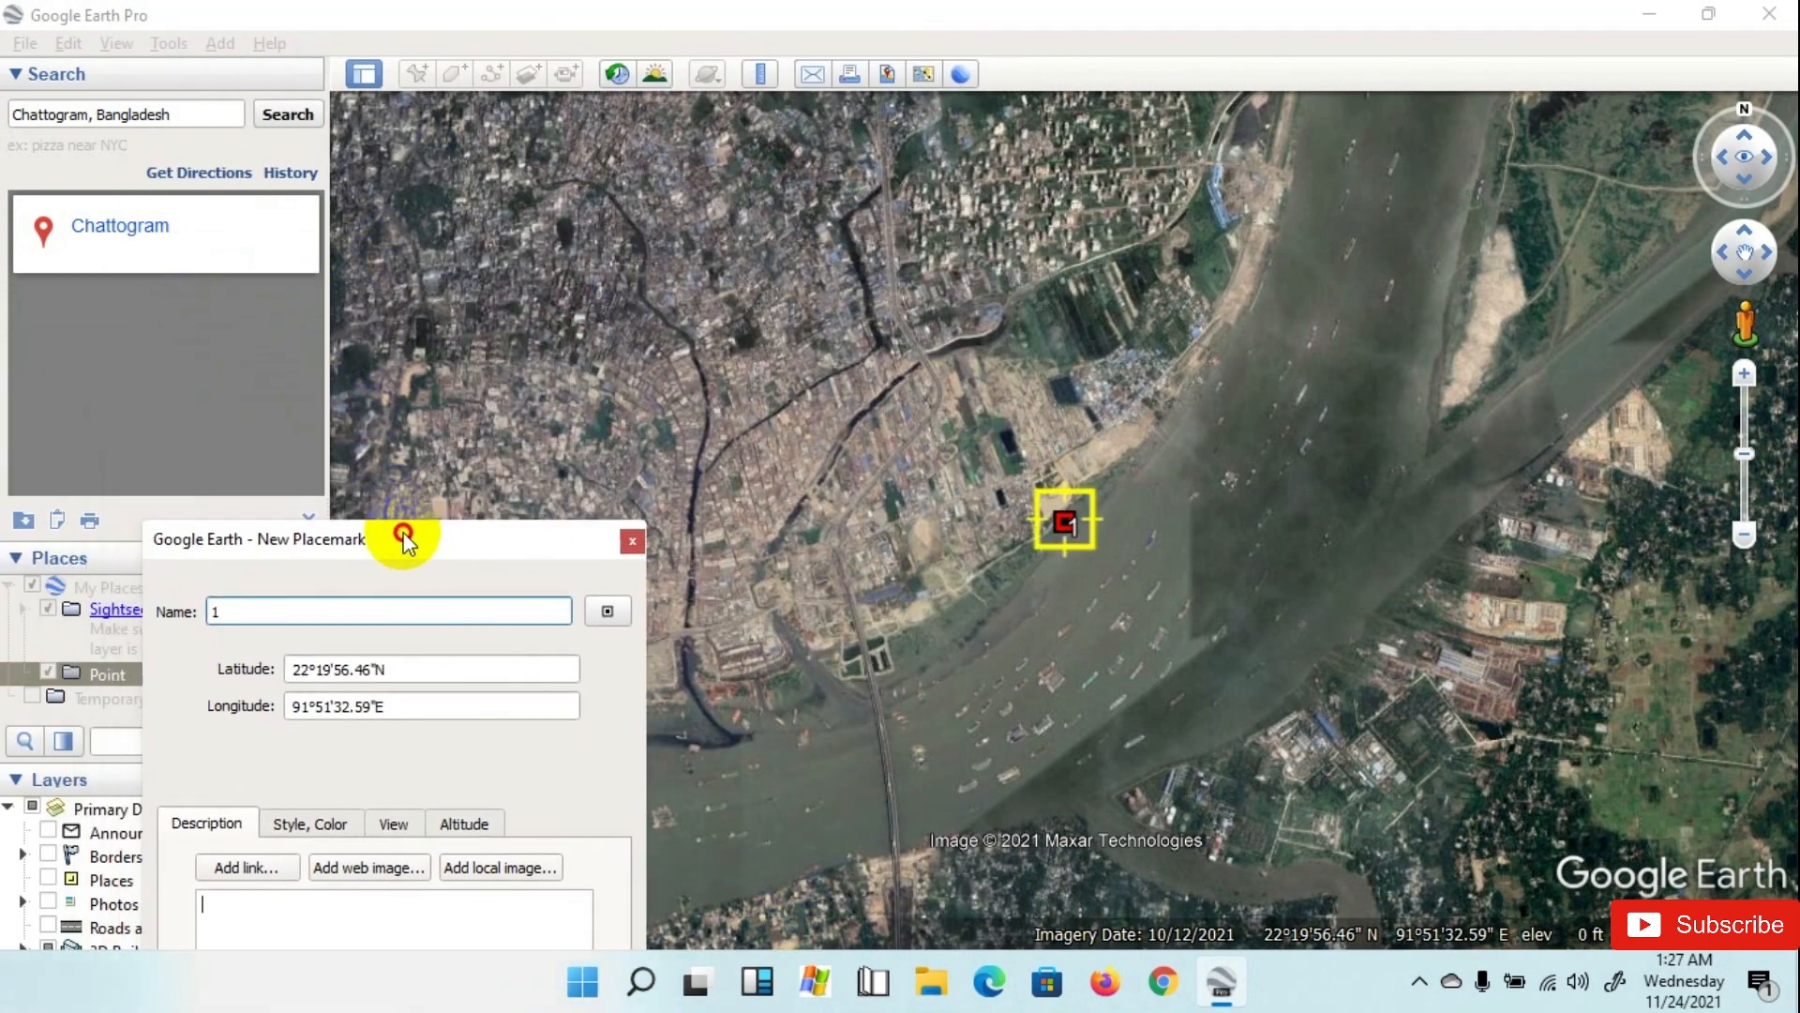
pyautogui.moveTo(1065, 520); pyautogui.dragTo(410, 145)
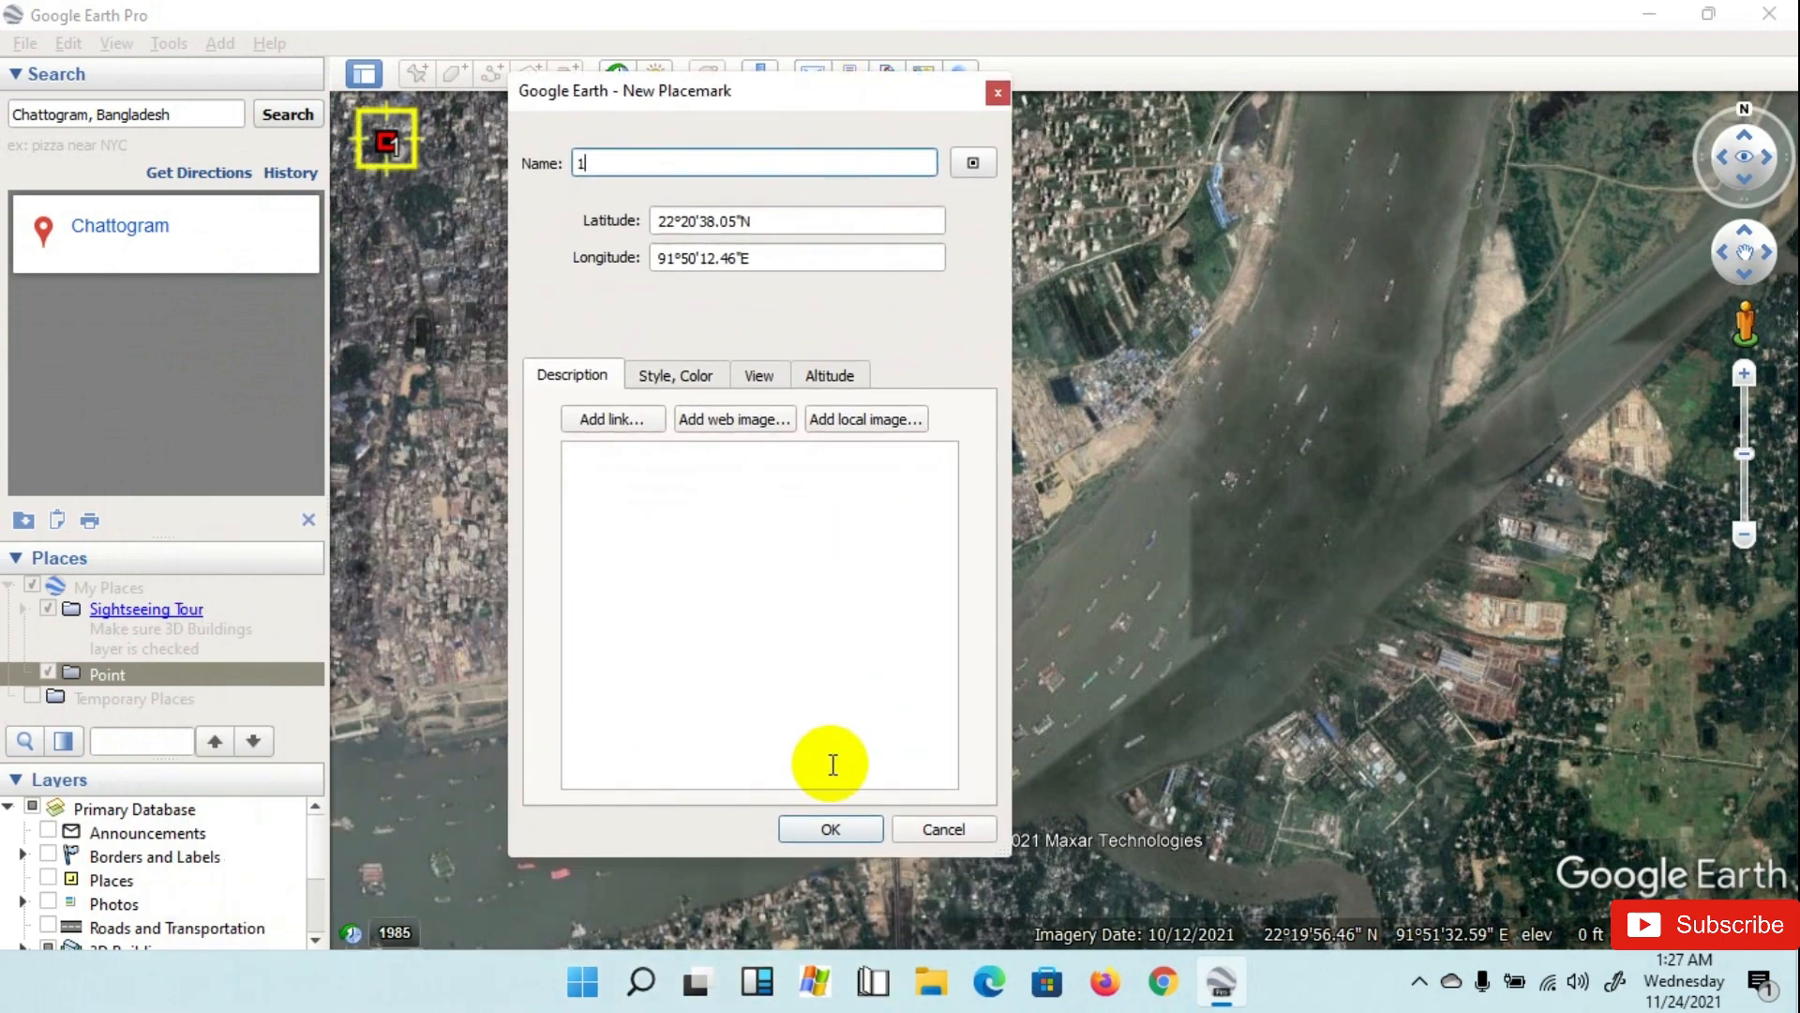
pyautogui.click(829, 829)
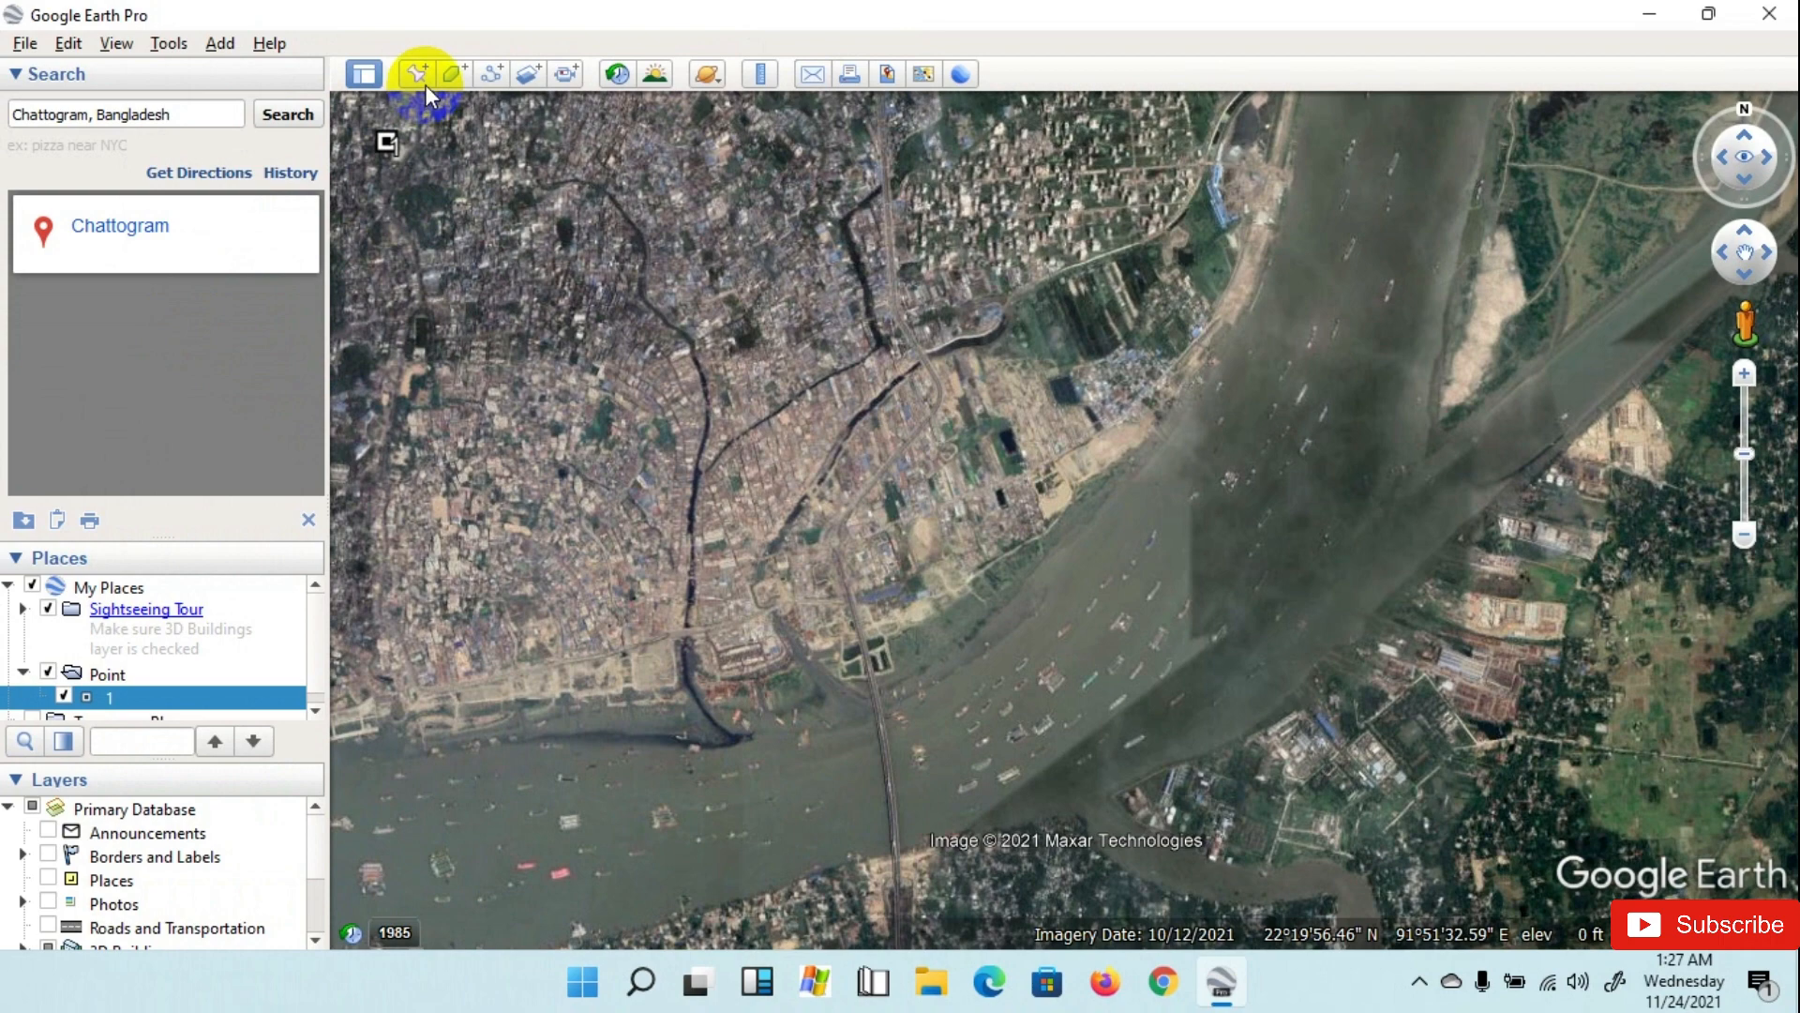
# Step: Add placemarks 2, 3 and 4 at the top-right, bottom-right and bottom-left corners of the view
pyautogui.click(416, 73)
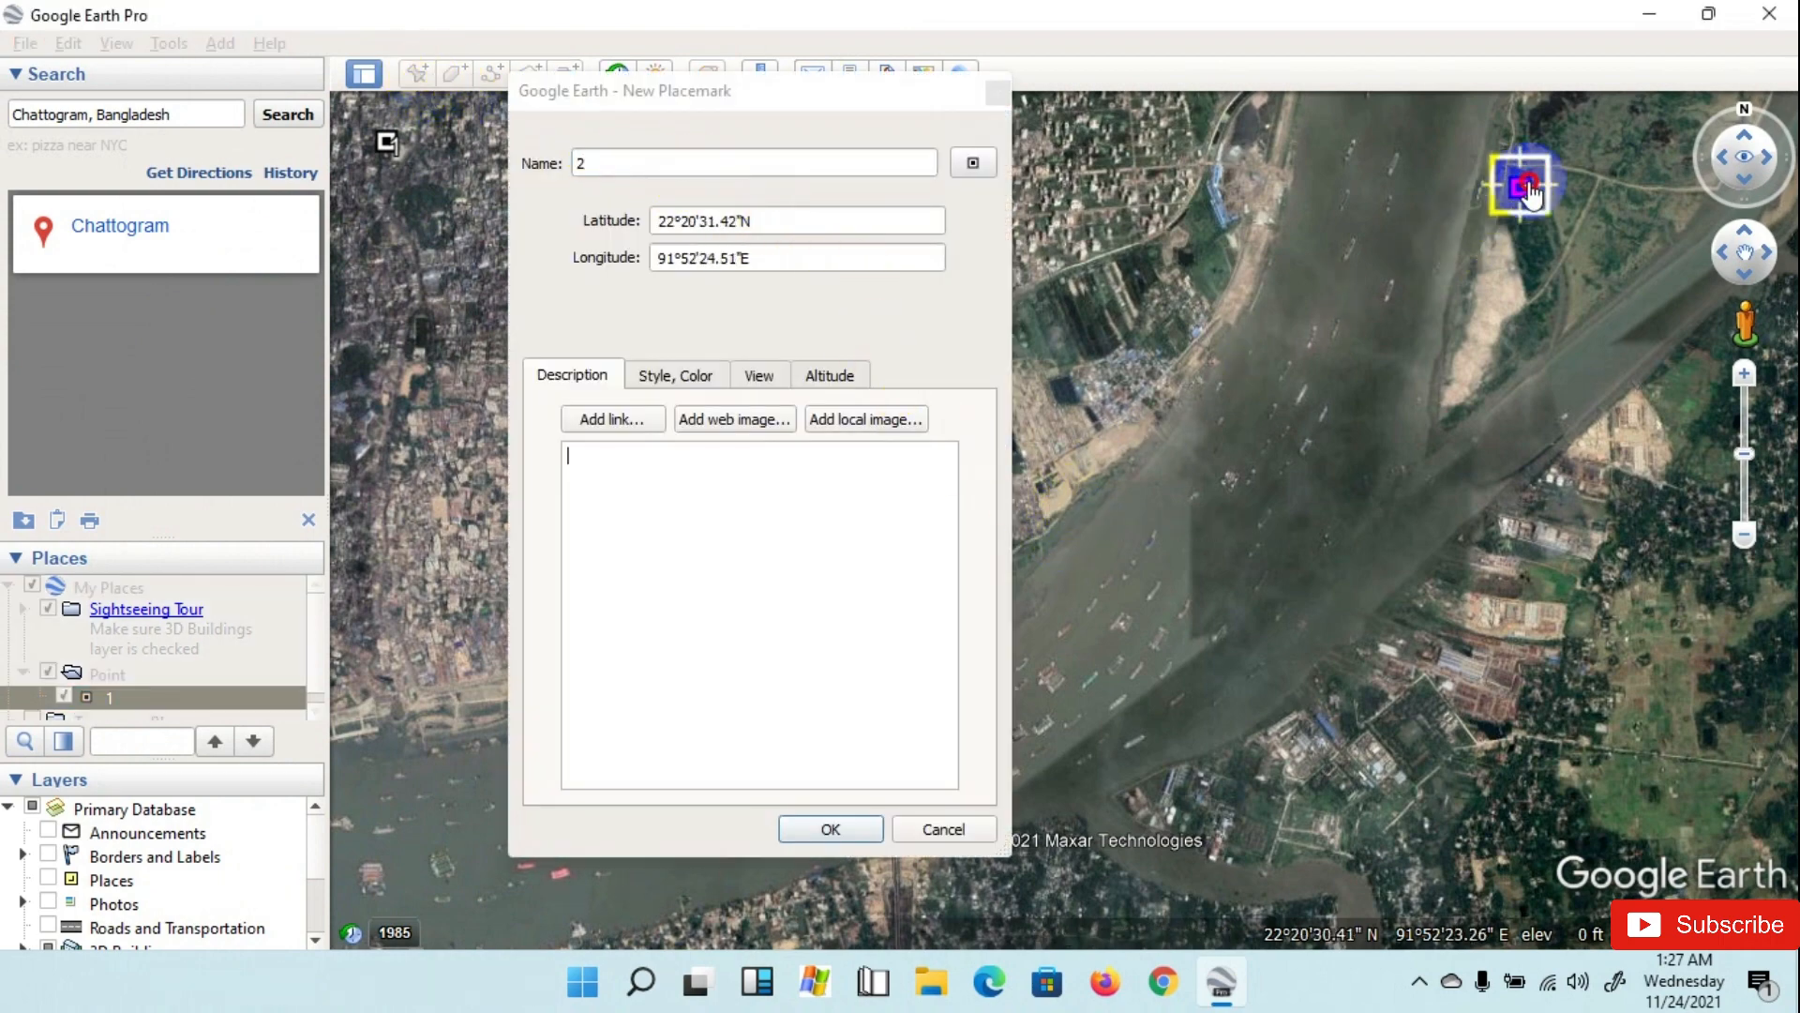
pyautogui.moveTo(1525, 184); pyautogui.dragTo(1639, 151)
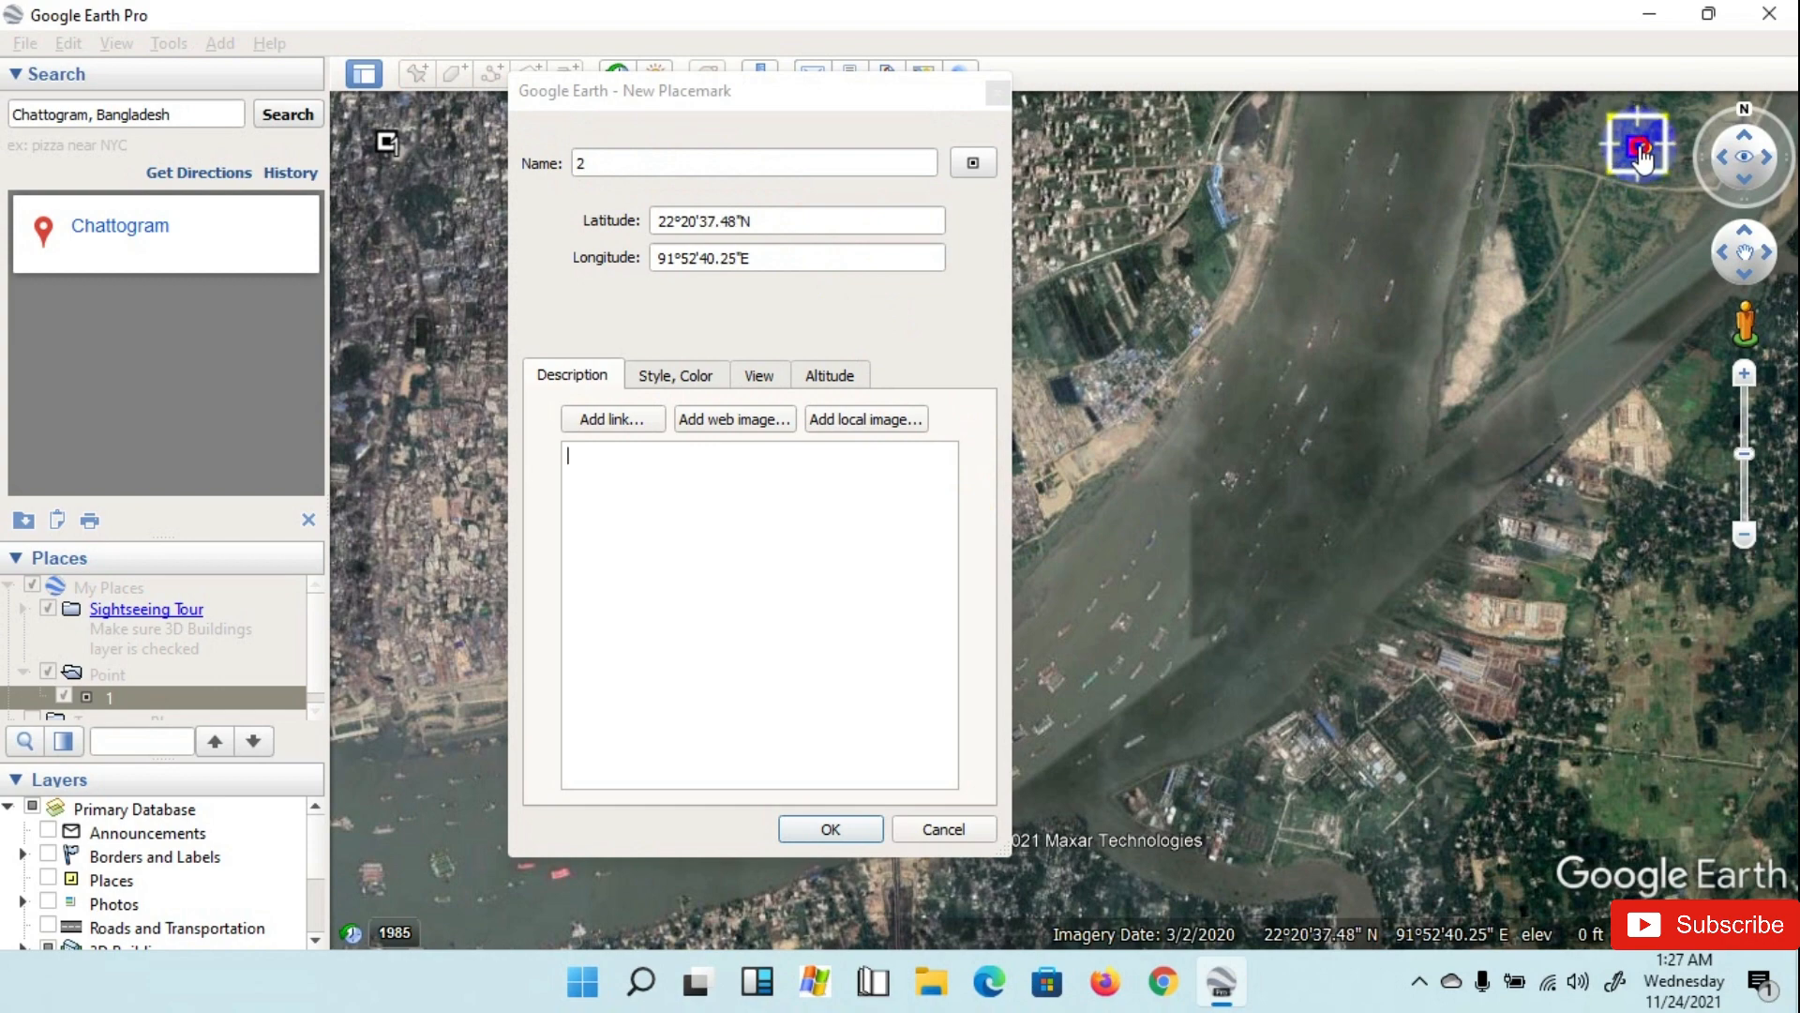
pyautogui.click(829, 829)
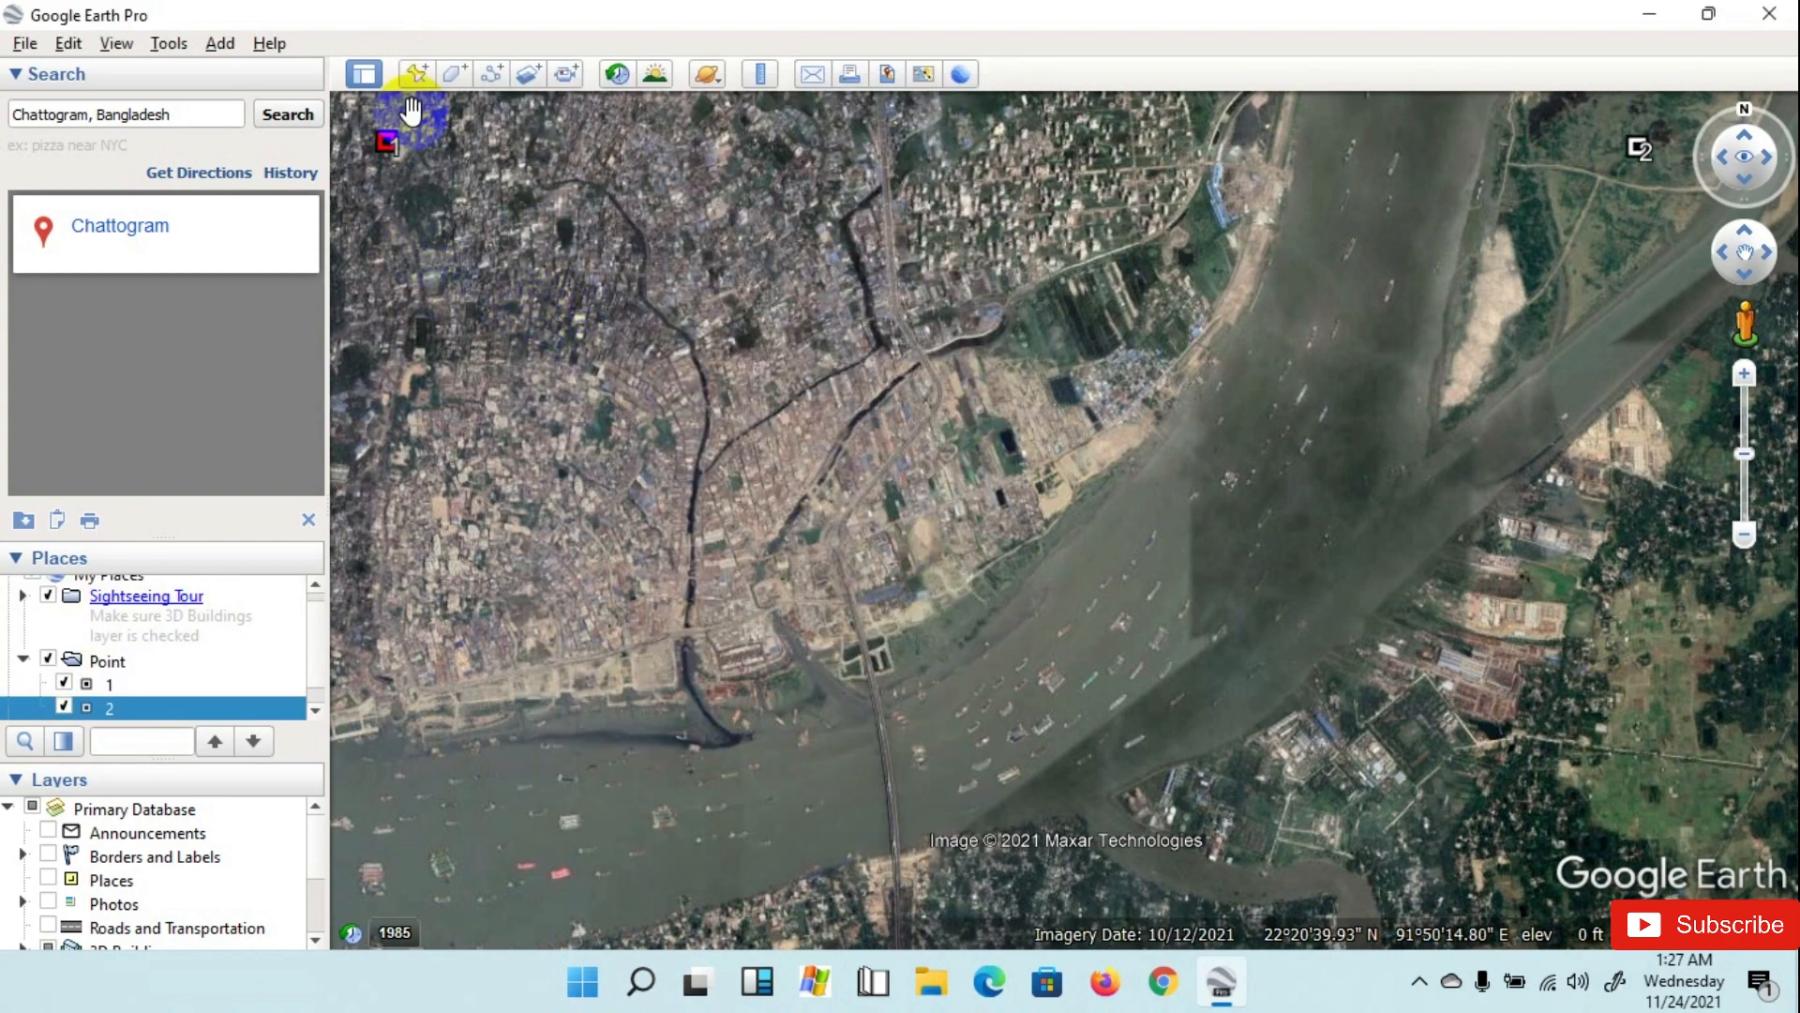
pyautogui.click(417, 74)
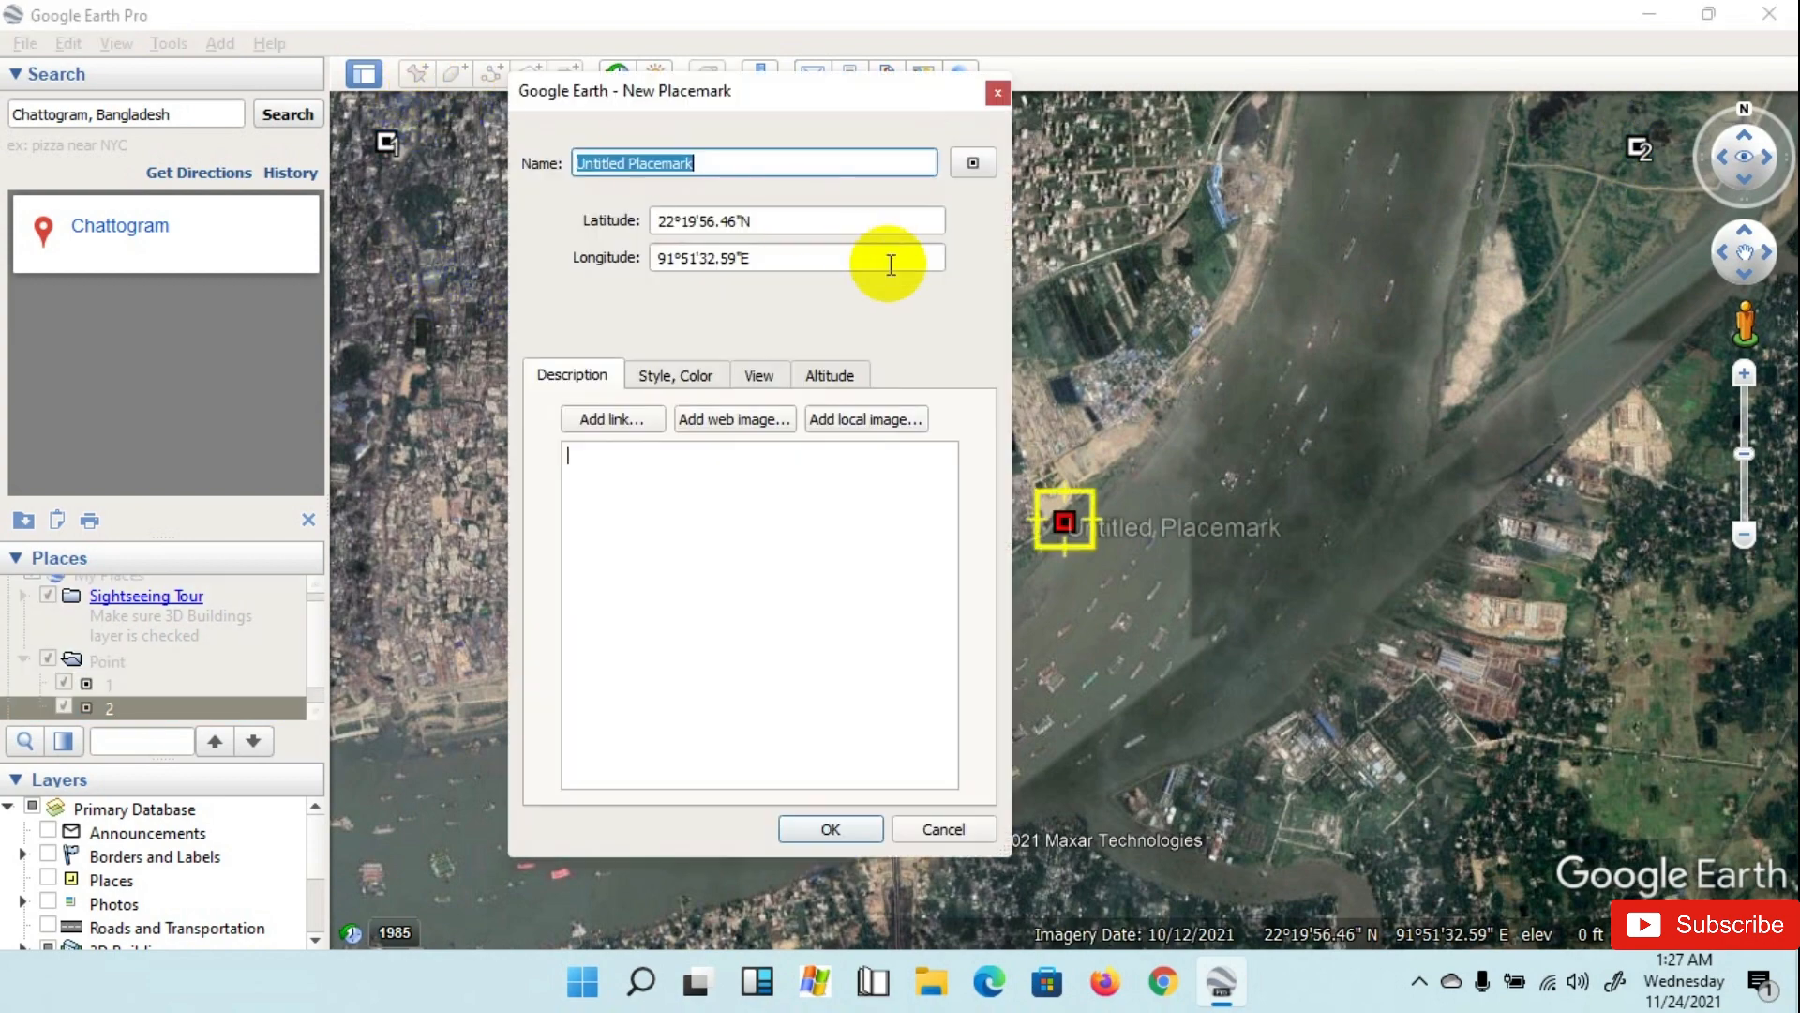
pyautogui.write('3')
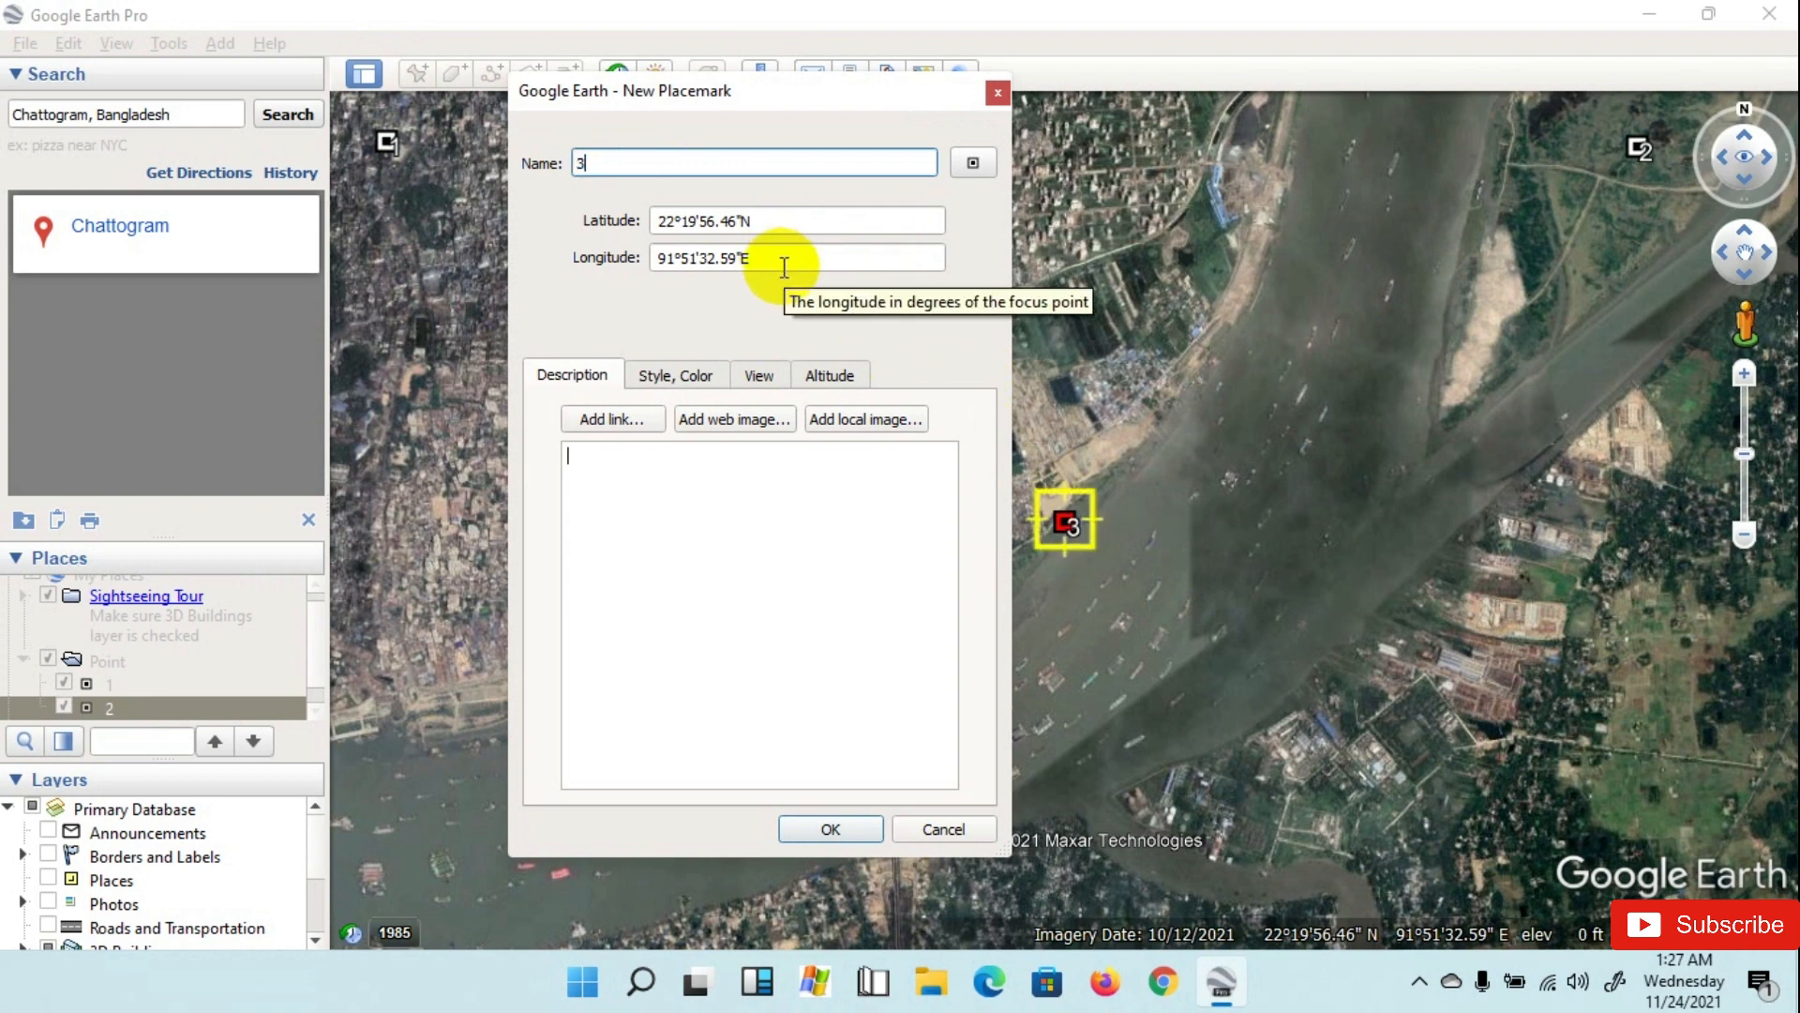
pyautogui.moveTo(1066, 520); pyautogui.dragTo(1697, 825)
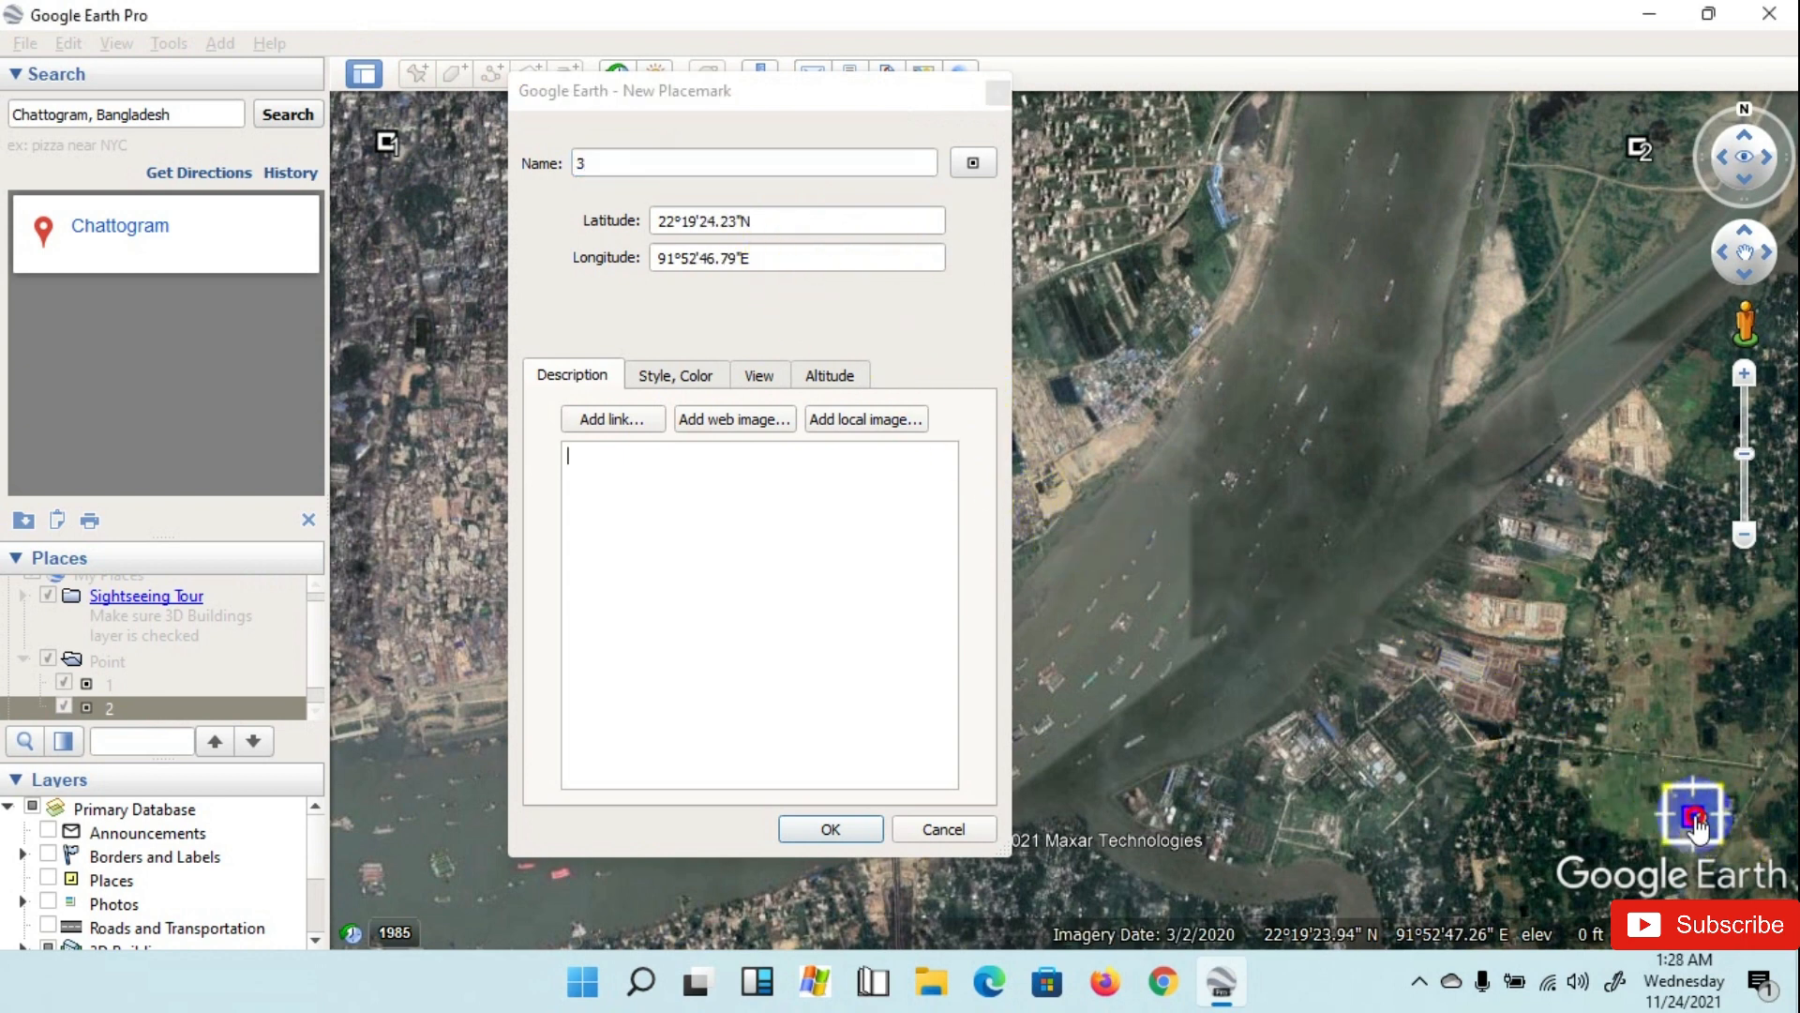
pyautogui.click(829, 829)
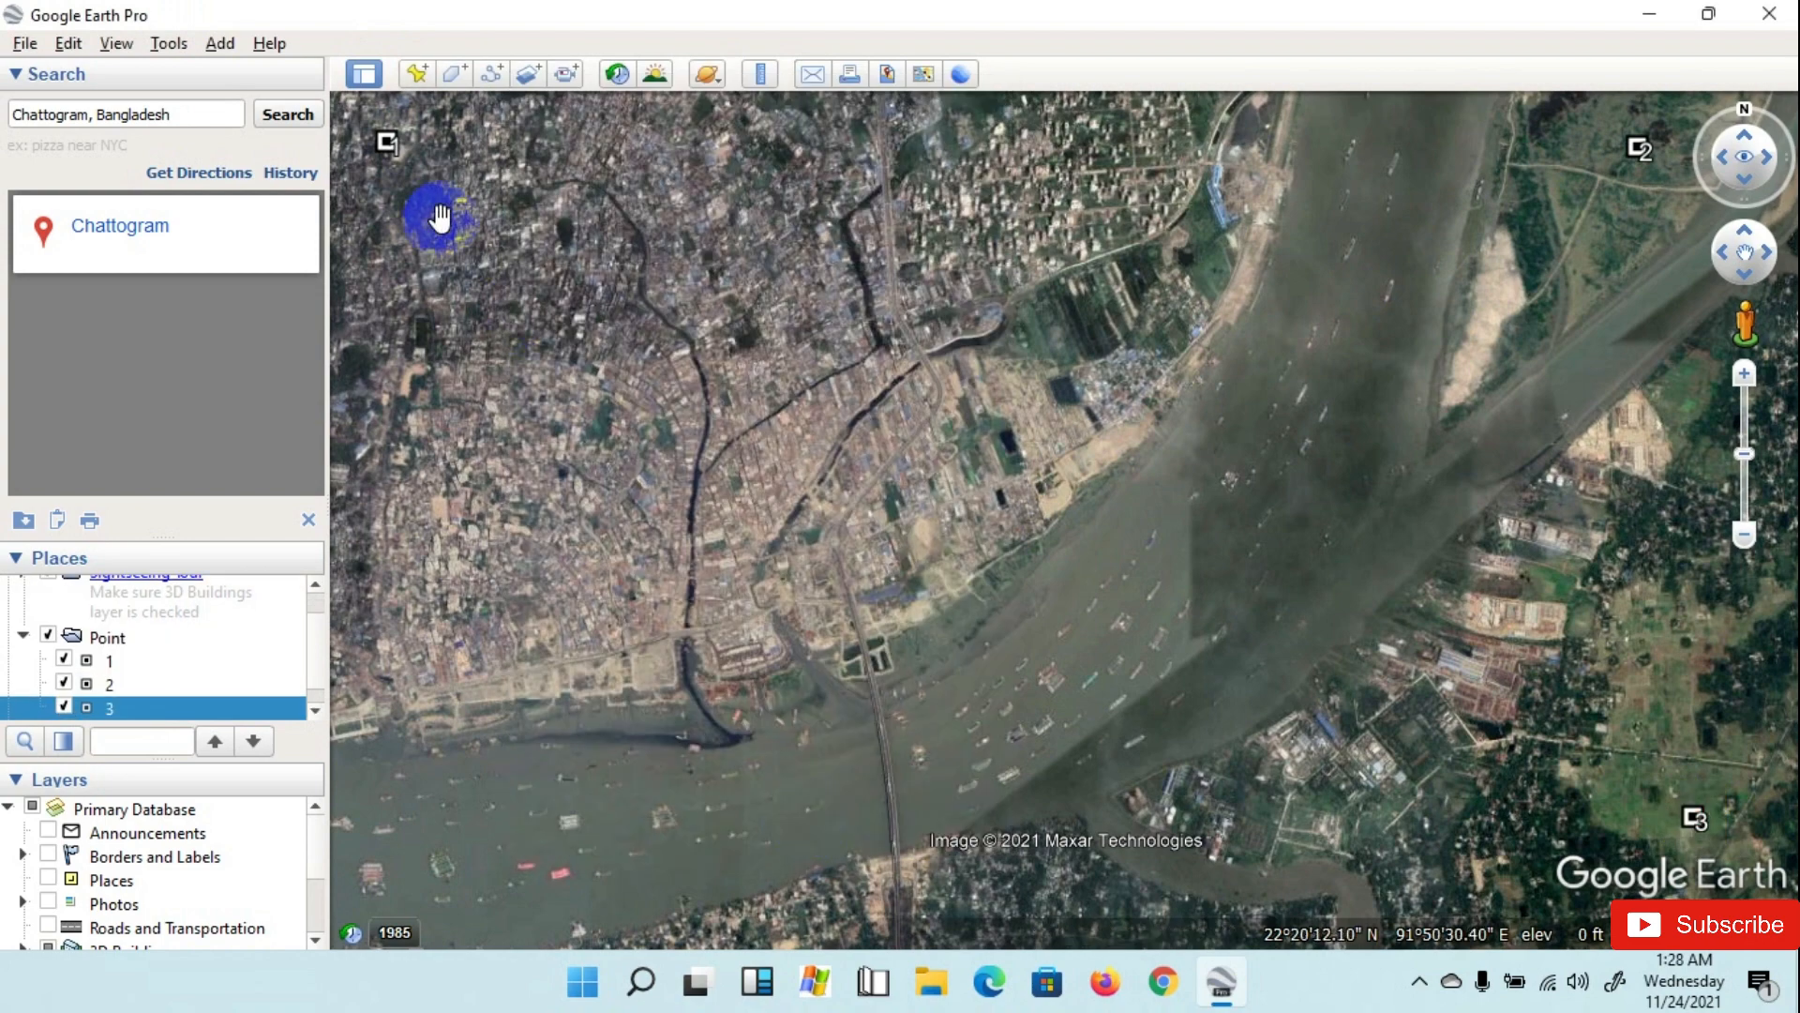
pyautogui.click(452, 73)
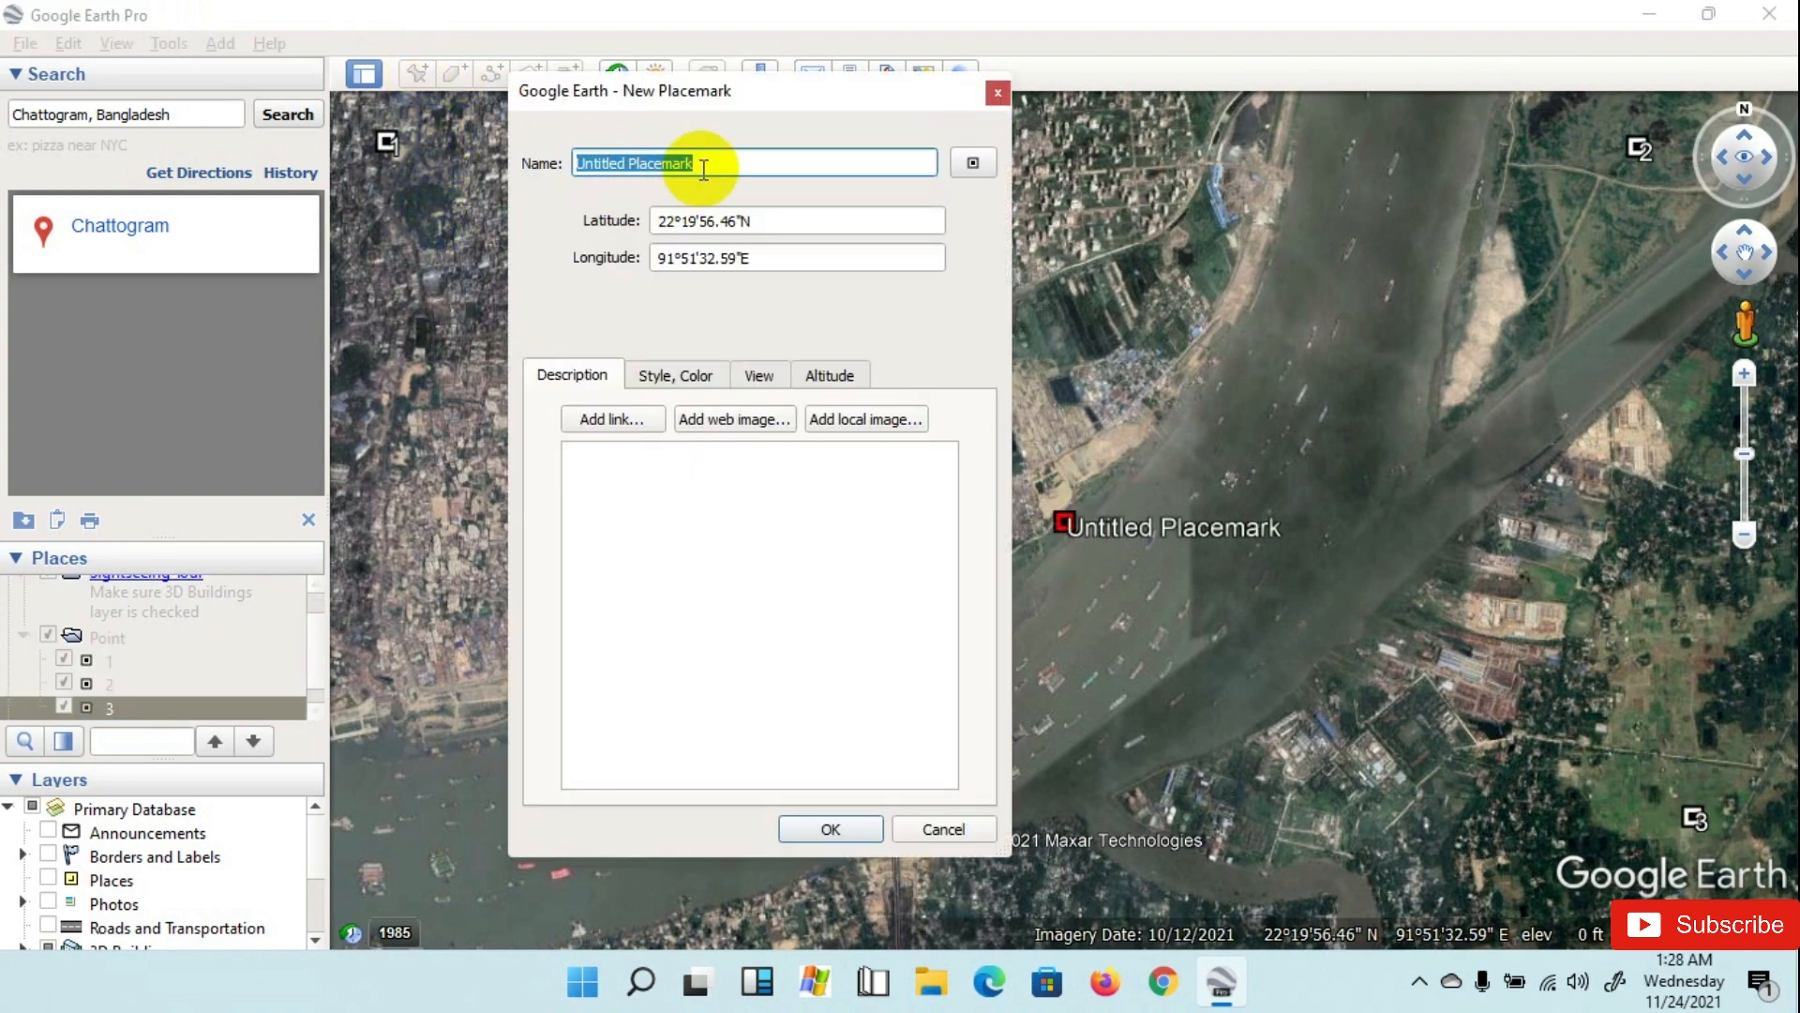
pyautogui.write('4')
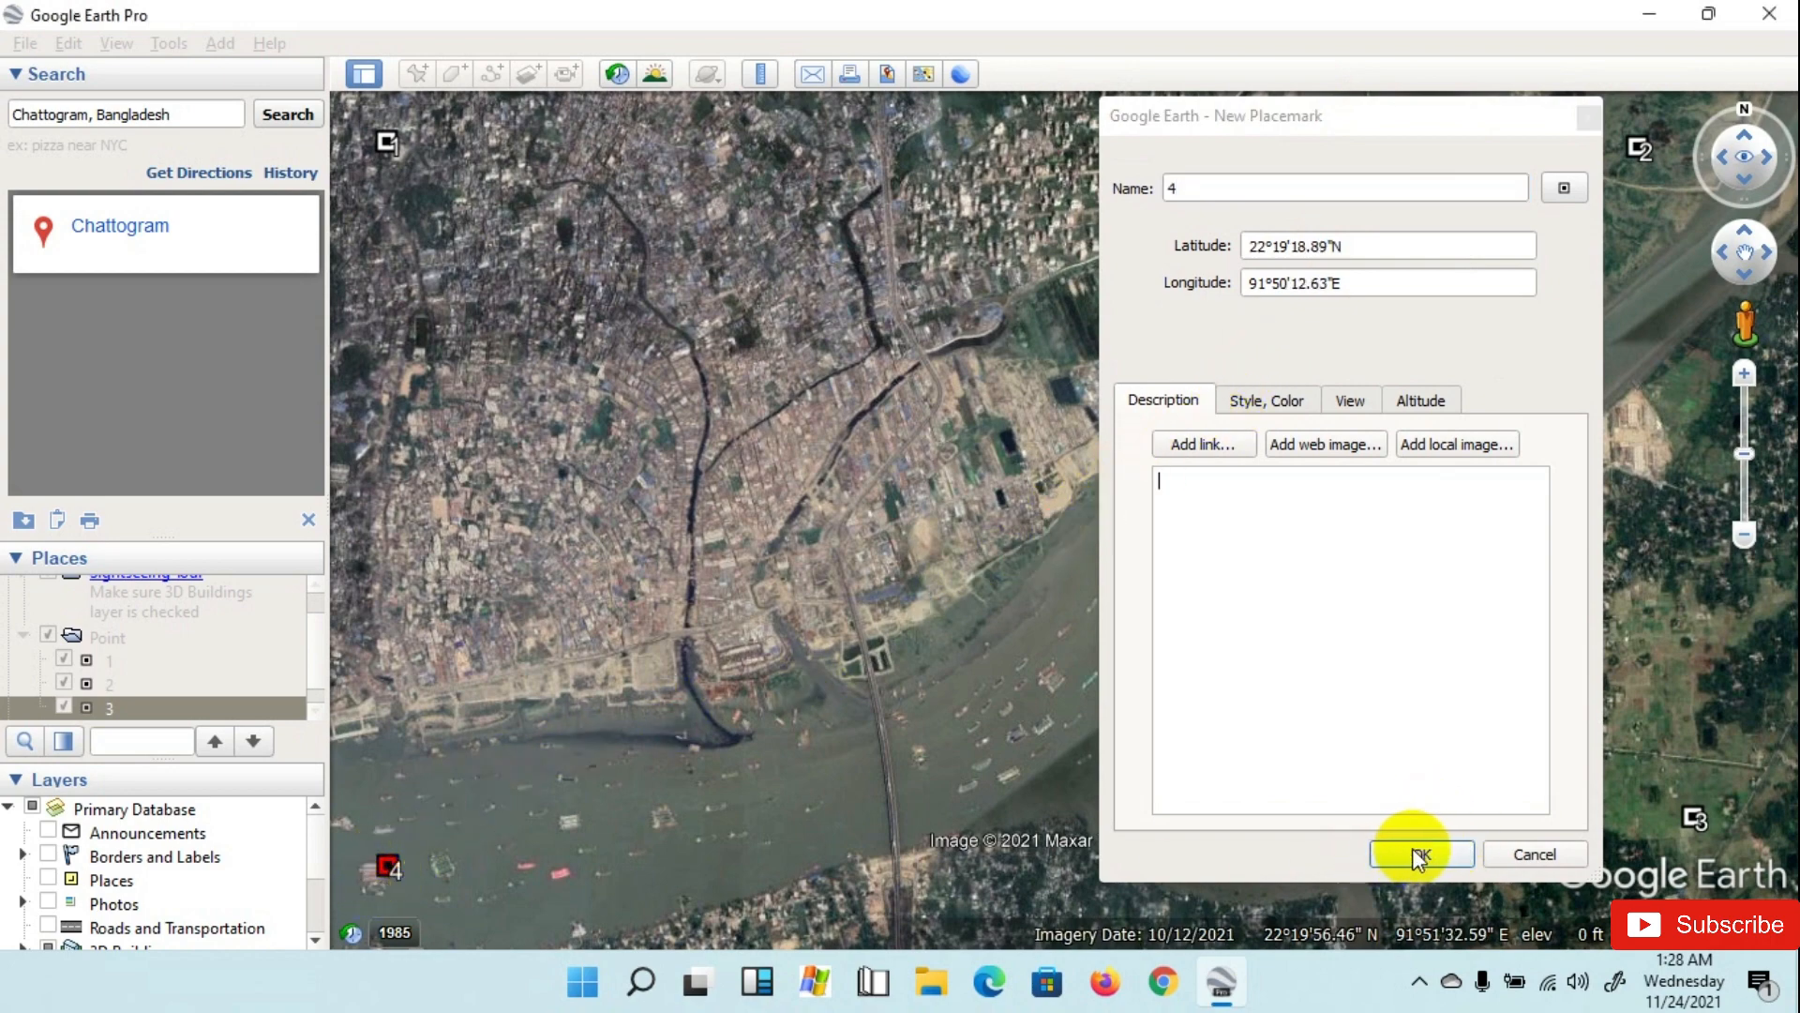
pyautogui.click(1419, 854)
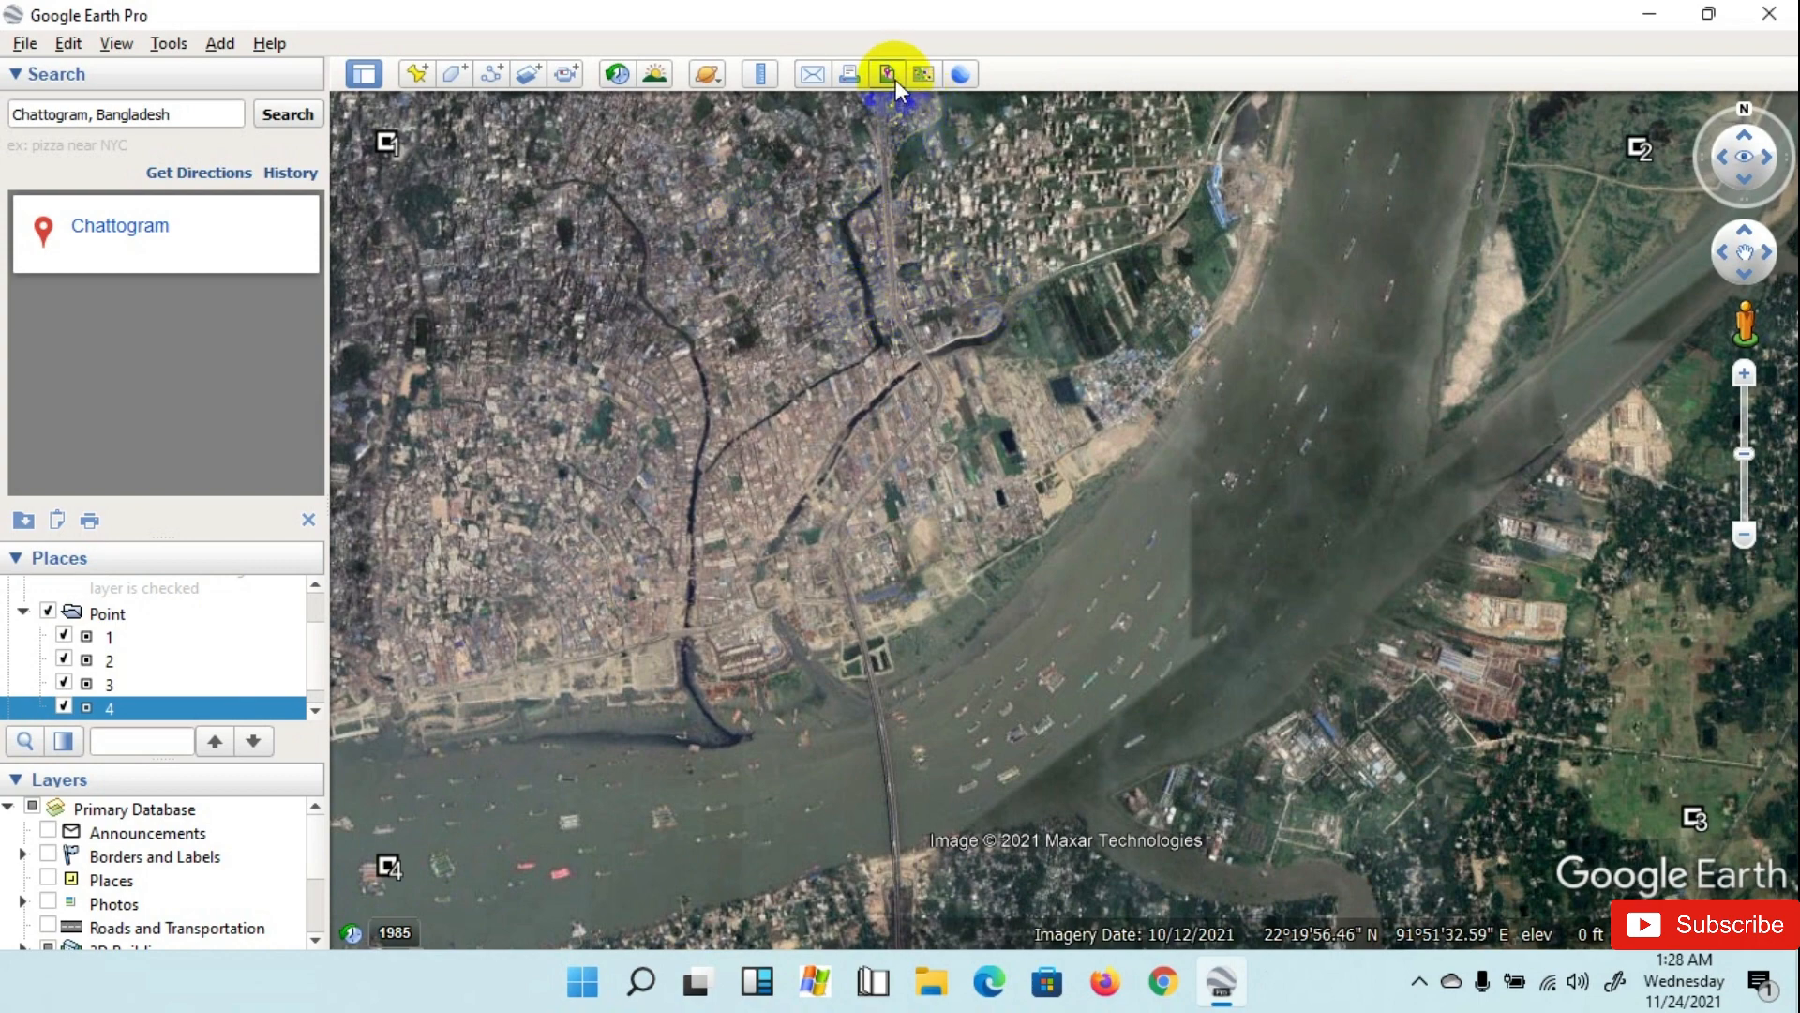
# Step: Set up a Save Image export without title or legend at Maximum (4800x2683) resolution
pyautogui.click(887, 73)
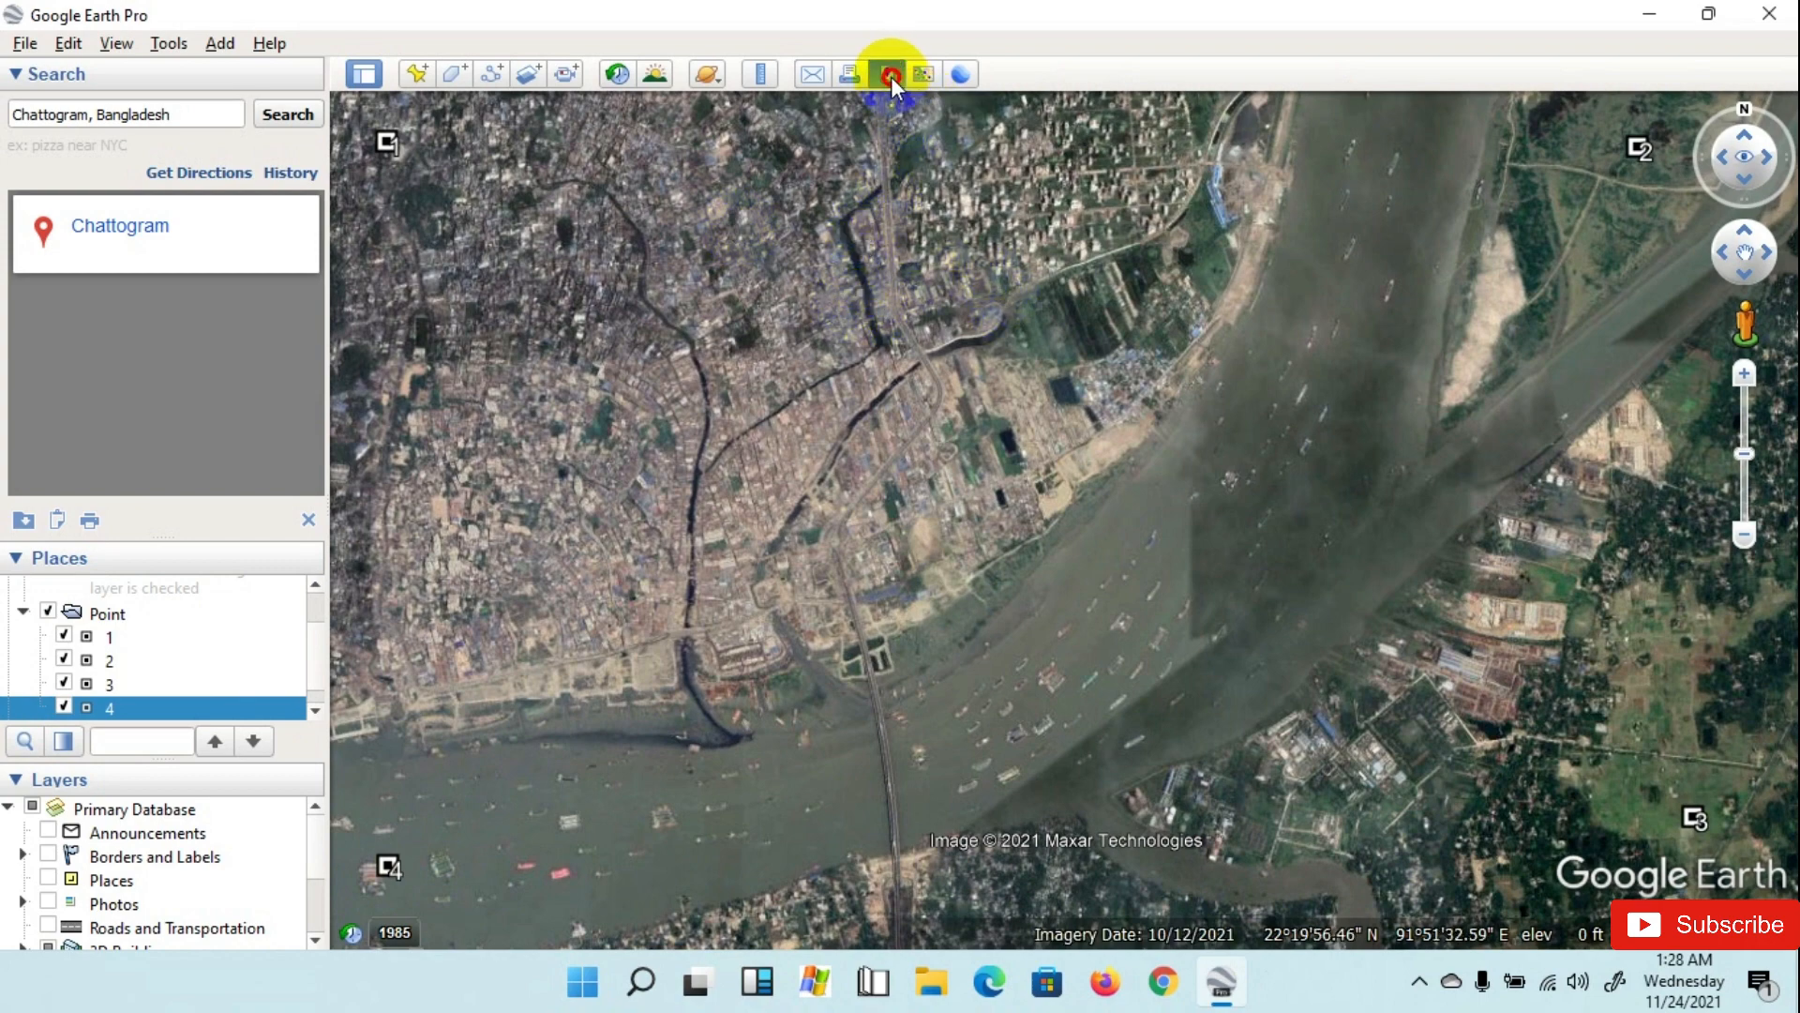
pyautogui.click(887, 73)
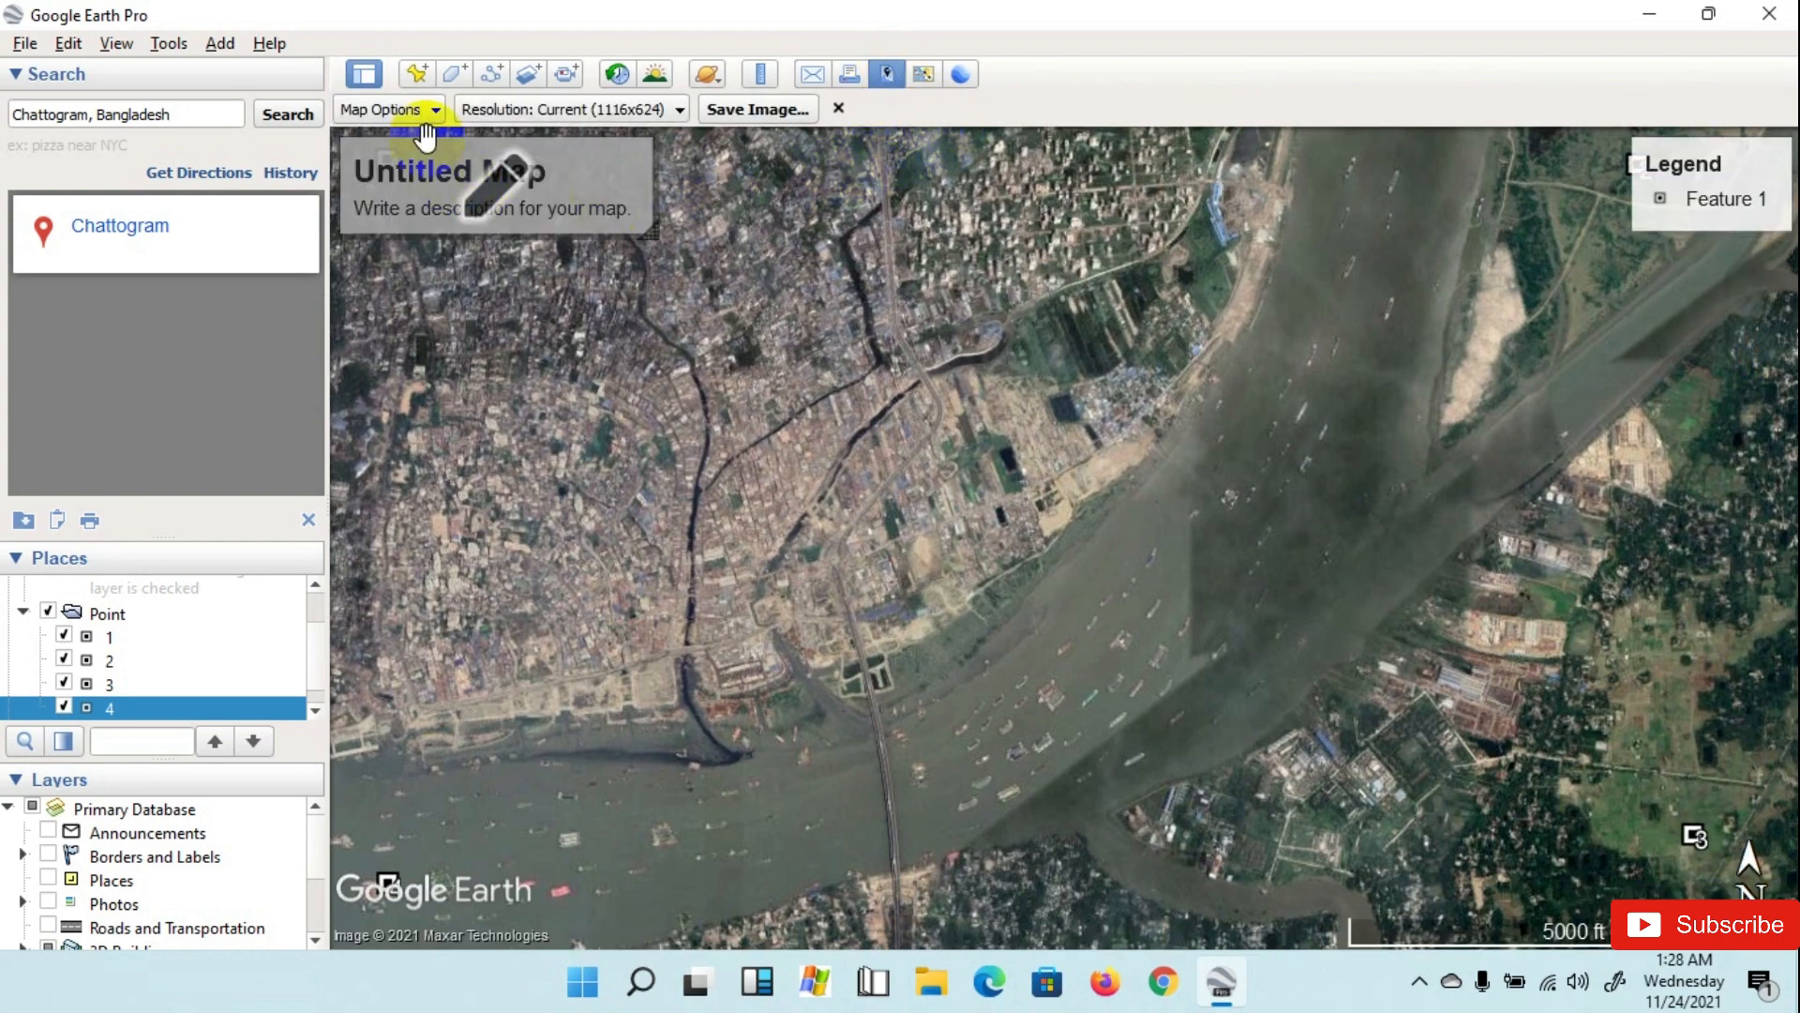
pyautogui.click(388, 109)
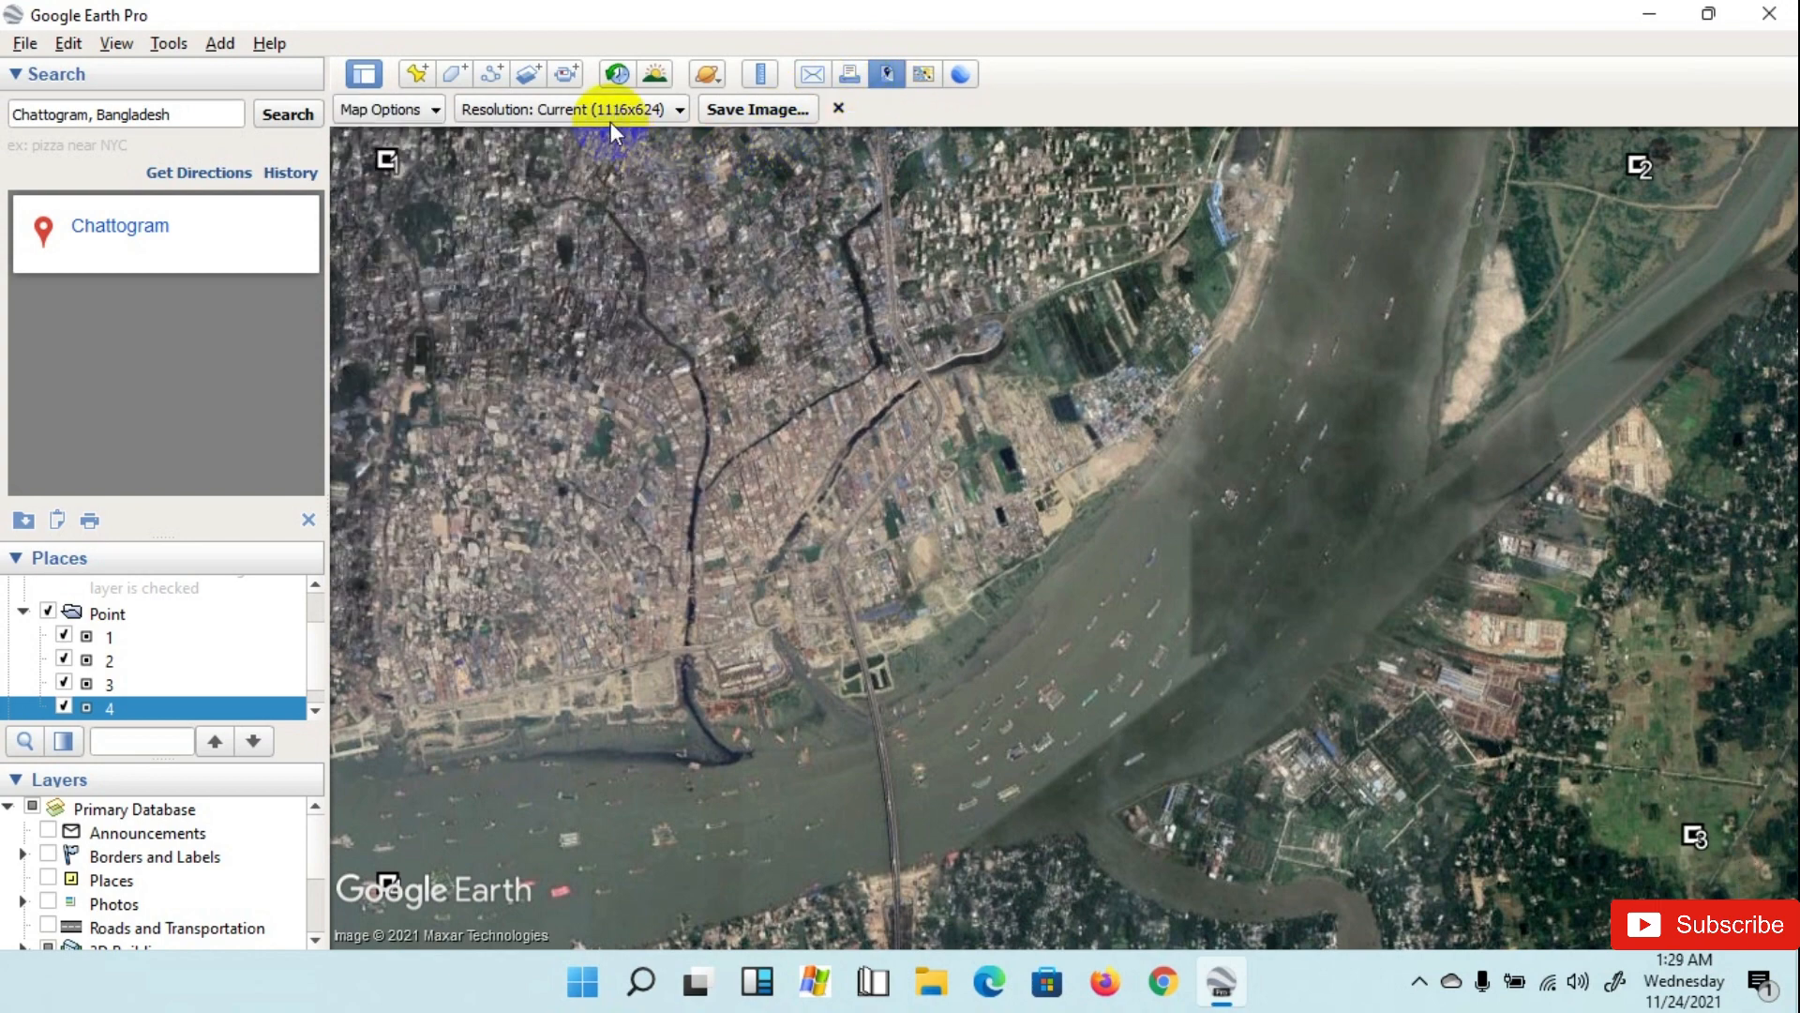
pyautogui.click(569, 109)
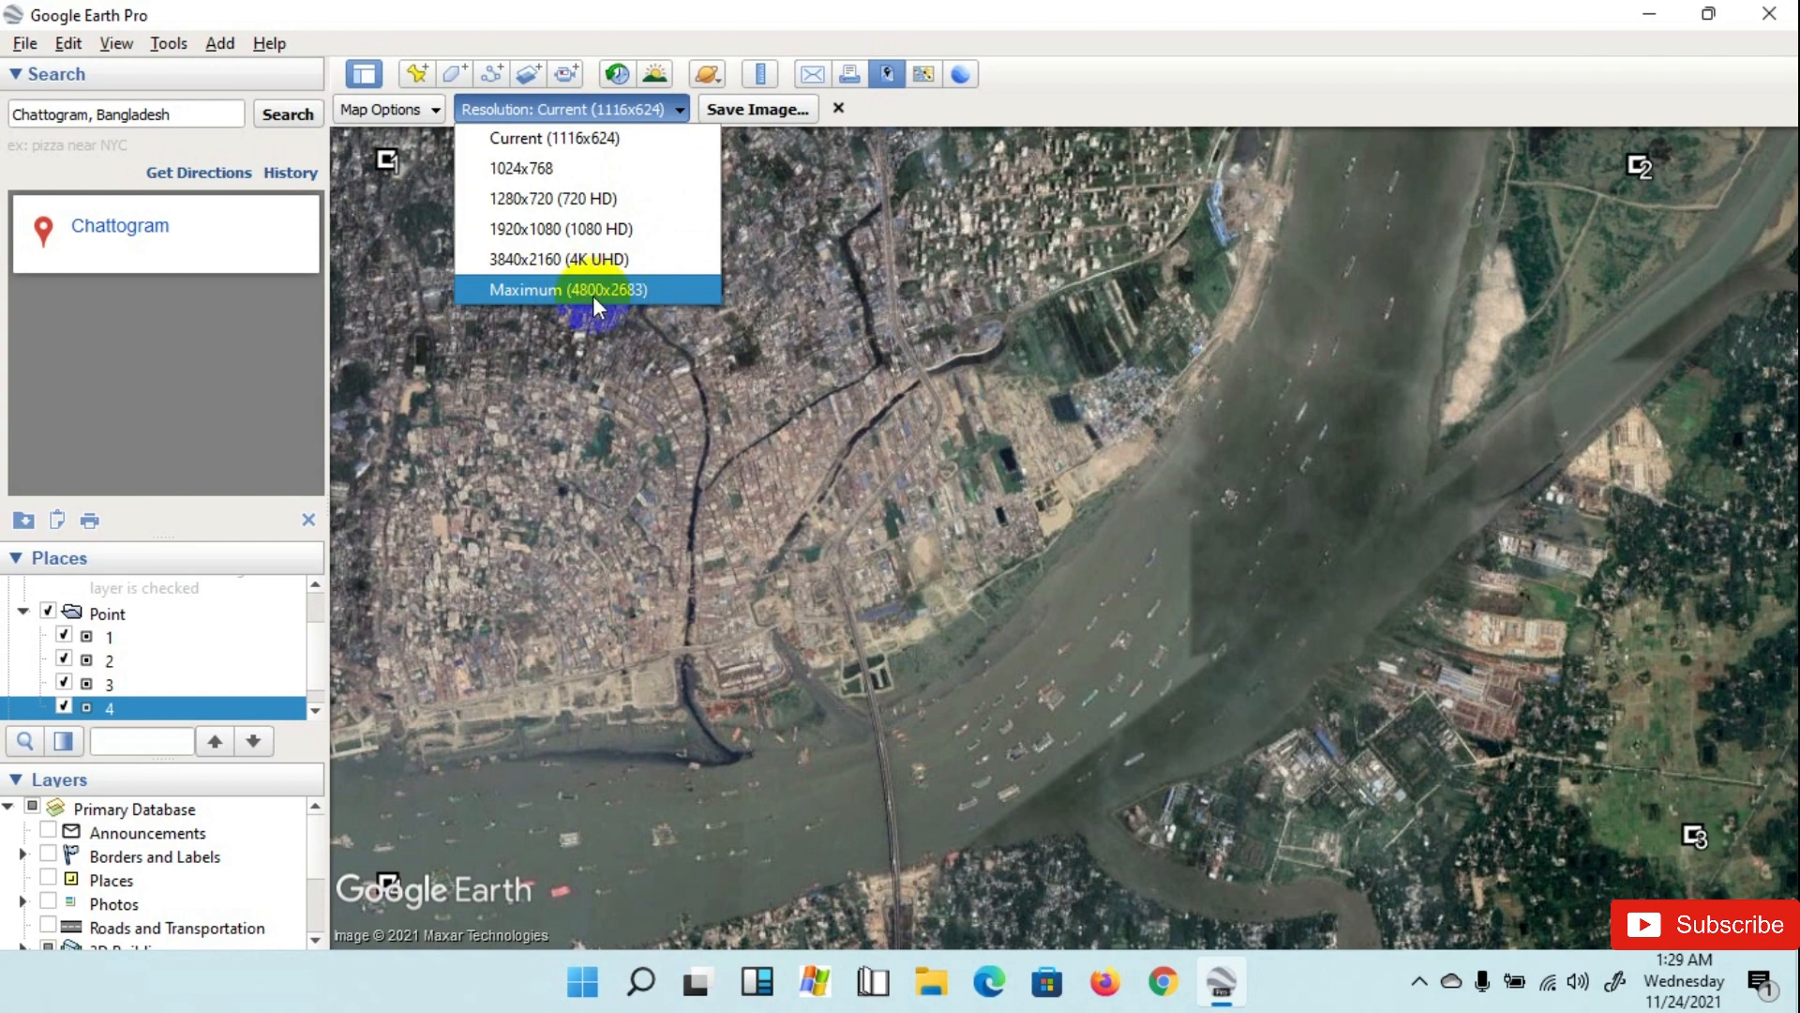
pyautogui.click(566, 289)
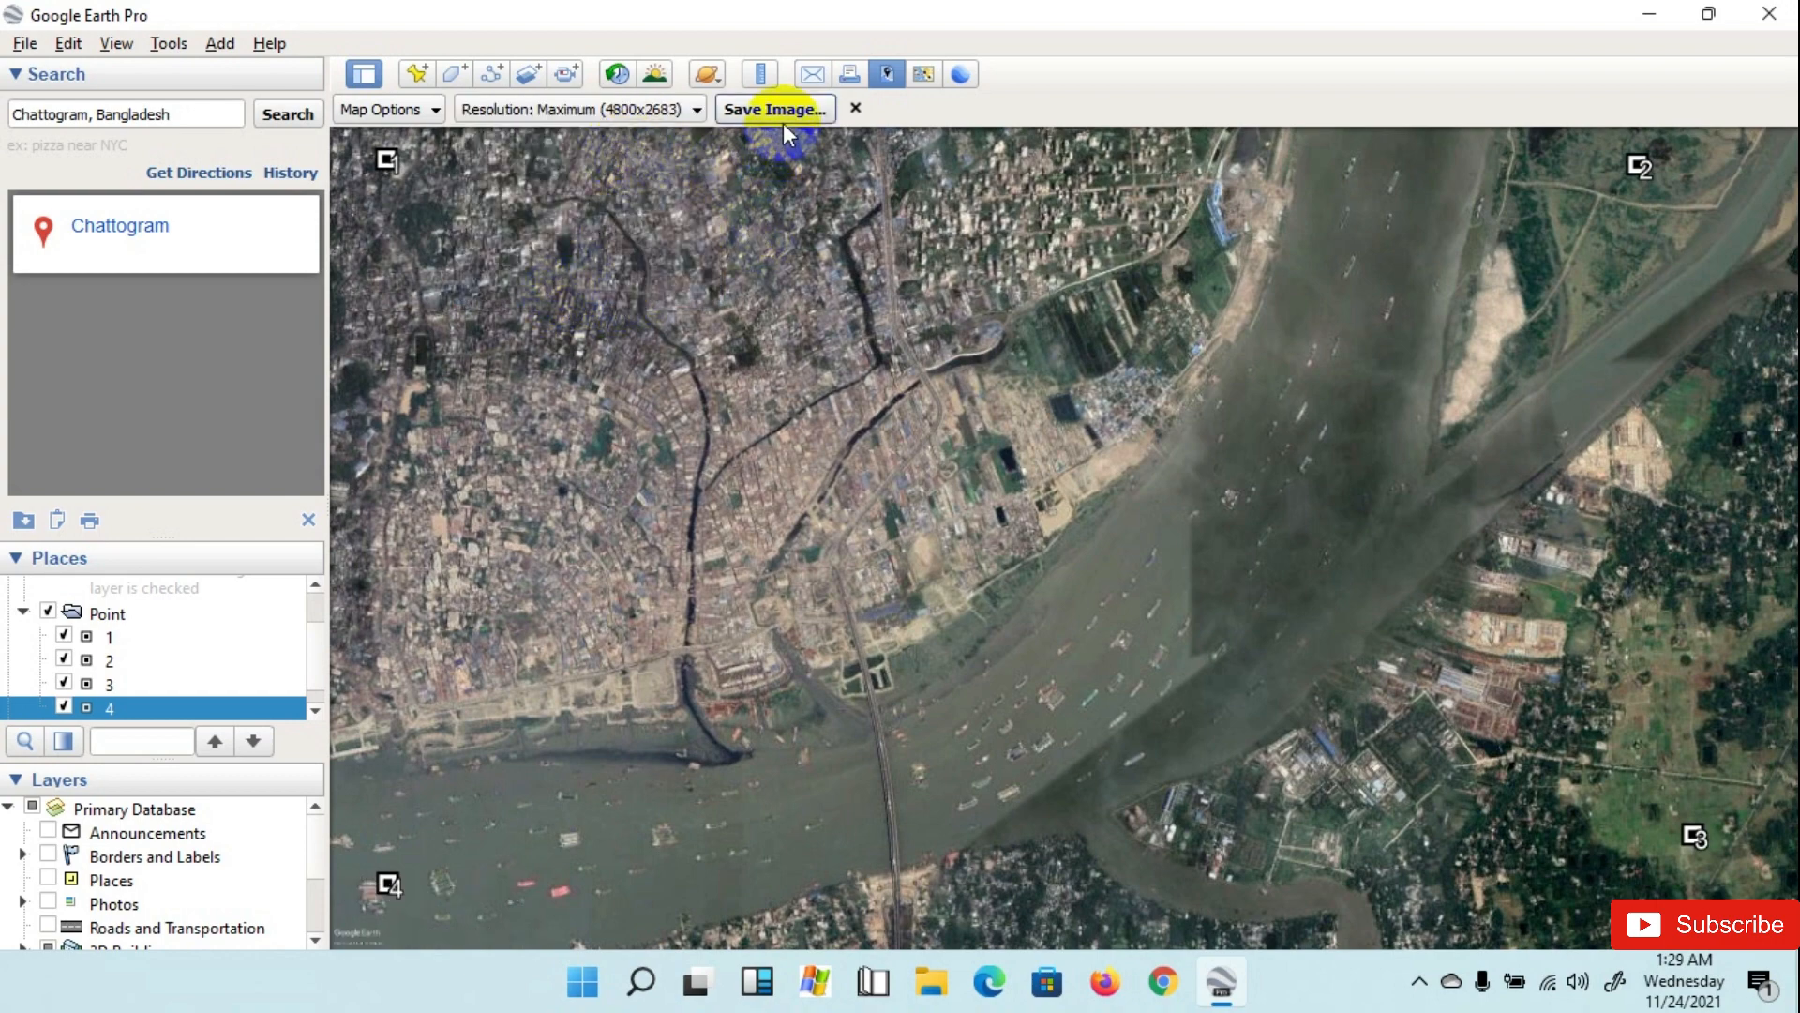
pyautogui.click(775, 109)
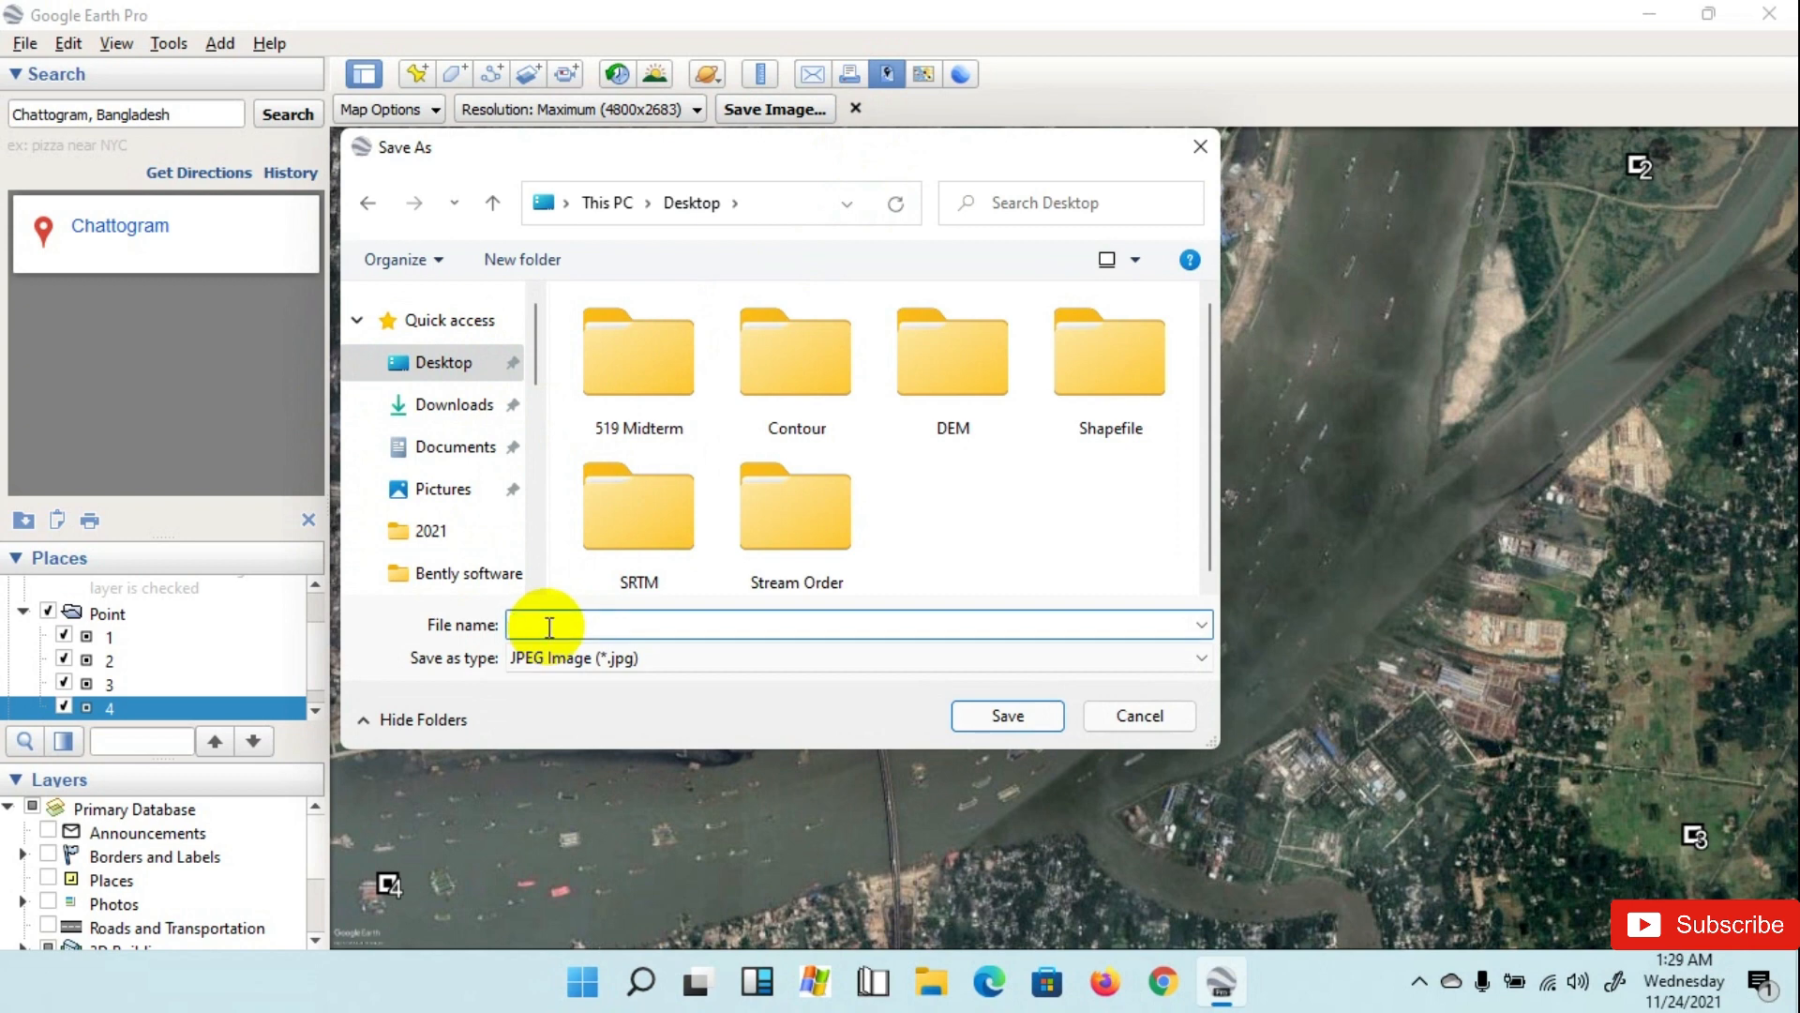
# Step: Save the view as Georeference.jpg on the Desktop and minimize Google Earth Pro
pyautogui.write('Georef')
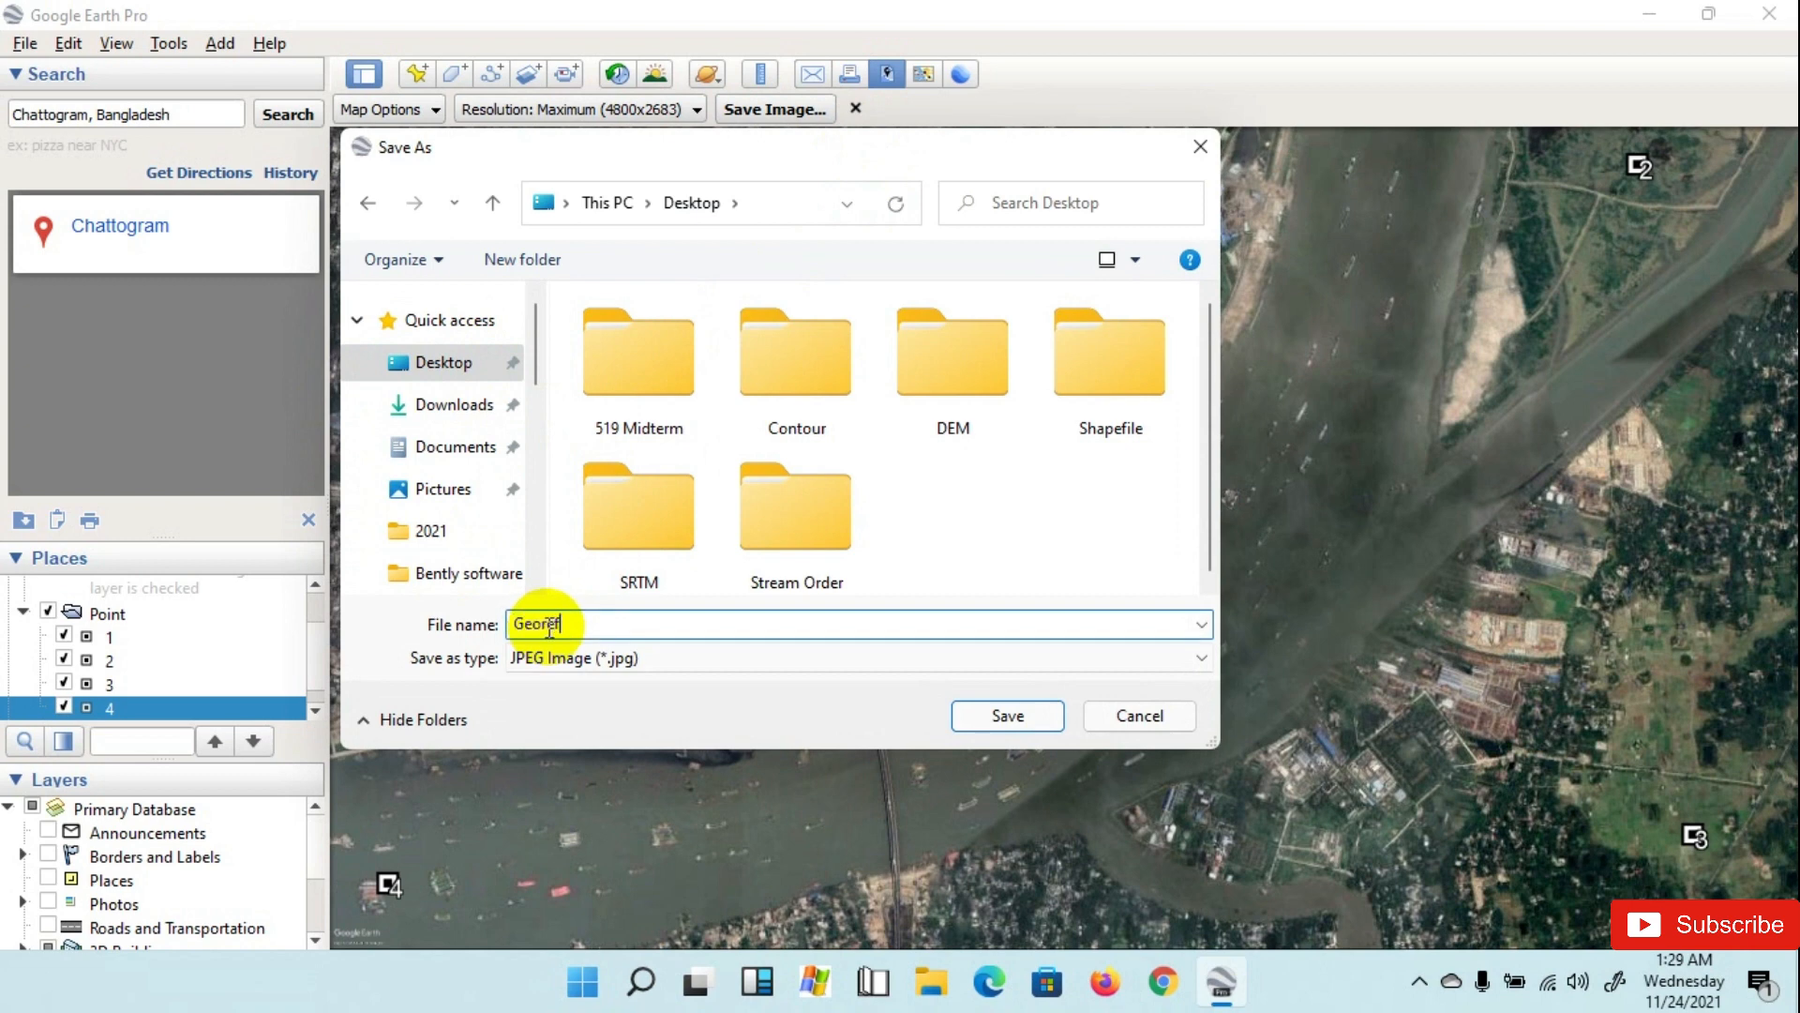
pyautogui.write('erence')
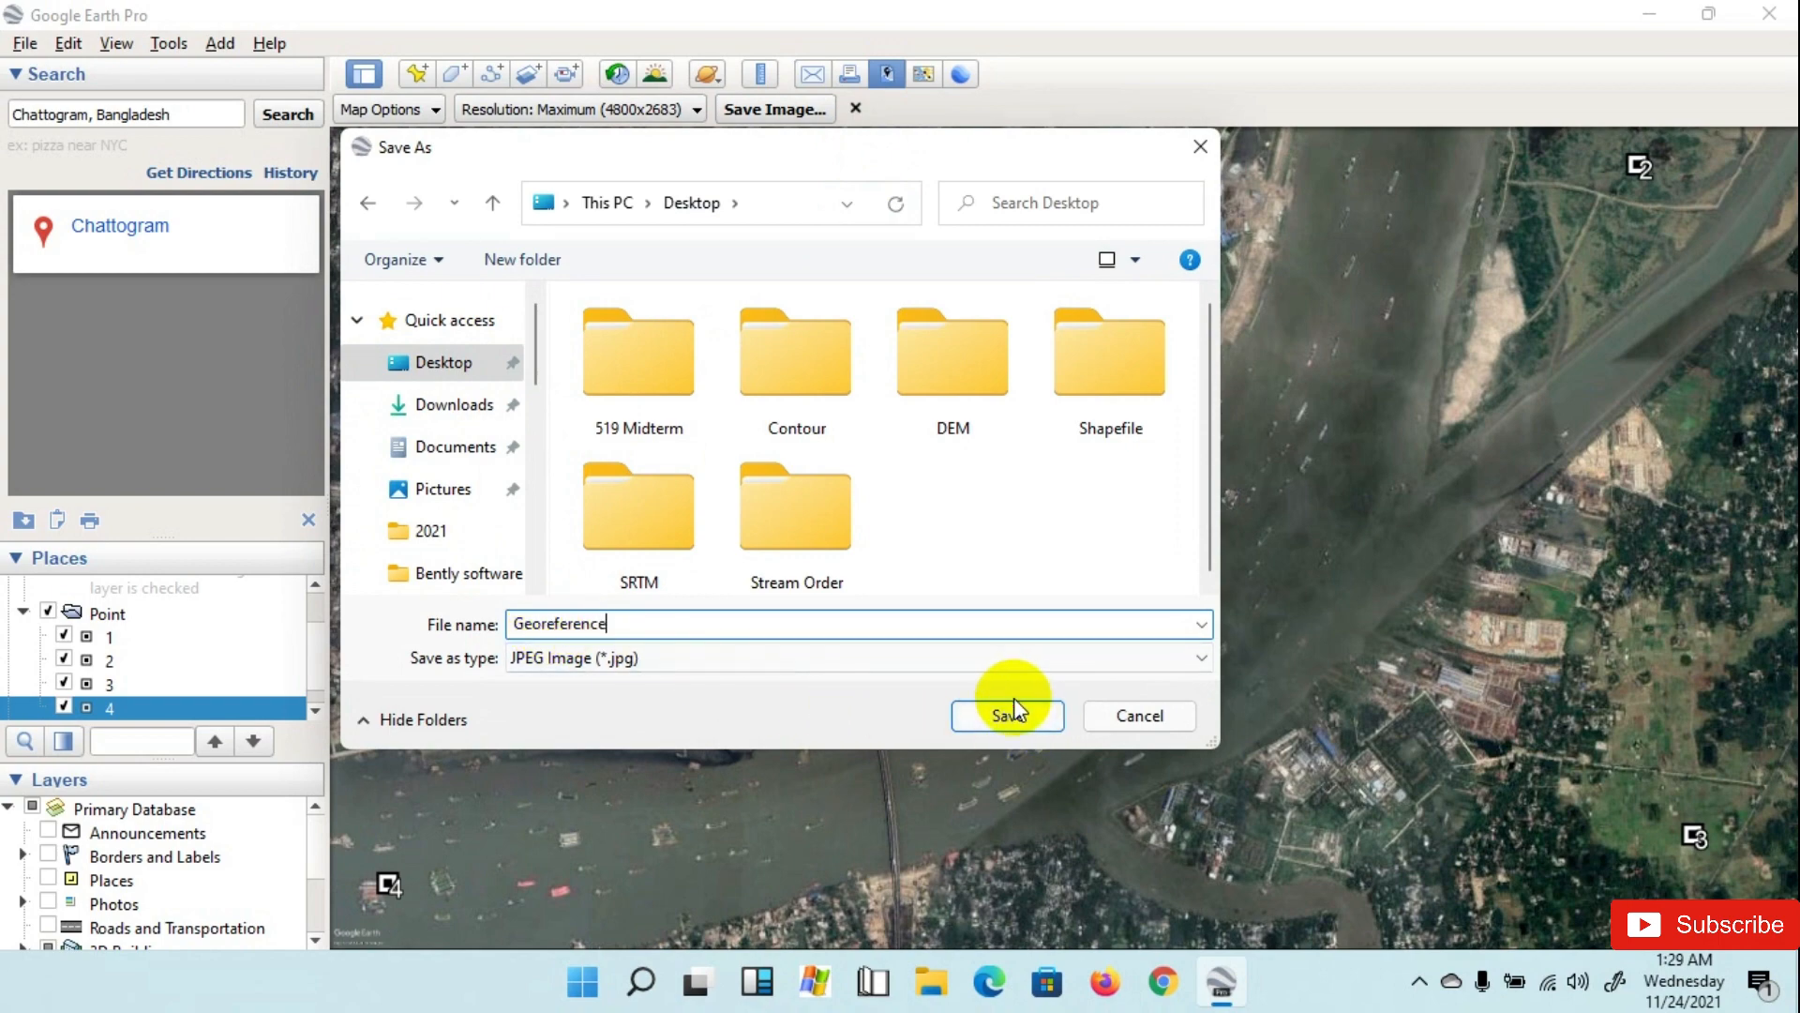
pyautogui.click(1007, 714)
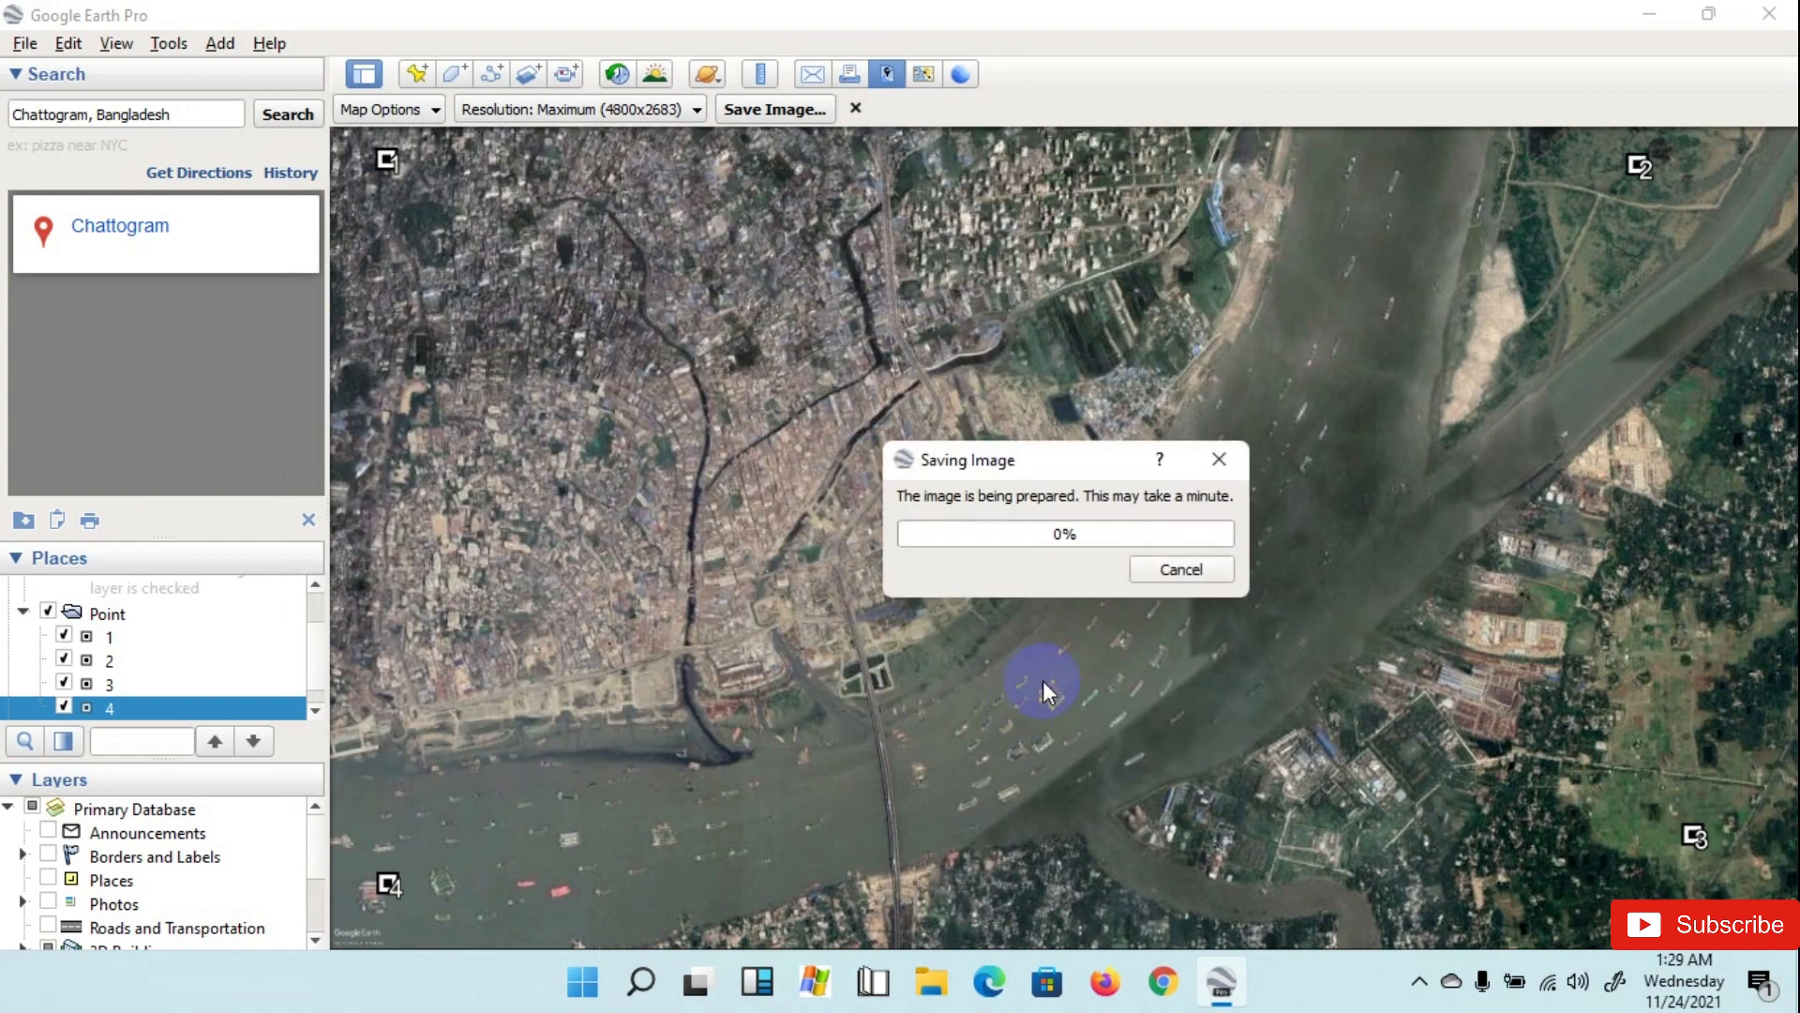
pyautogui.moveTo(1082, 559)
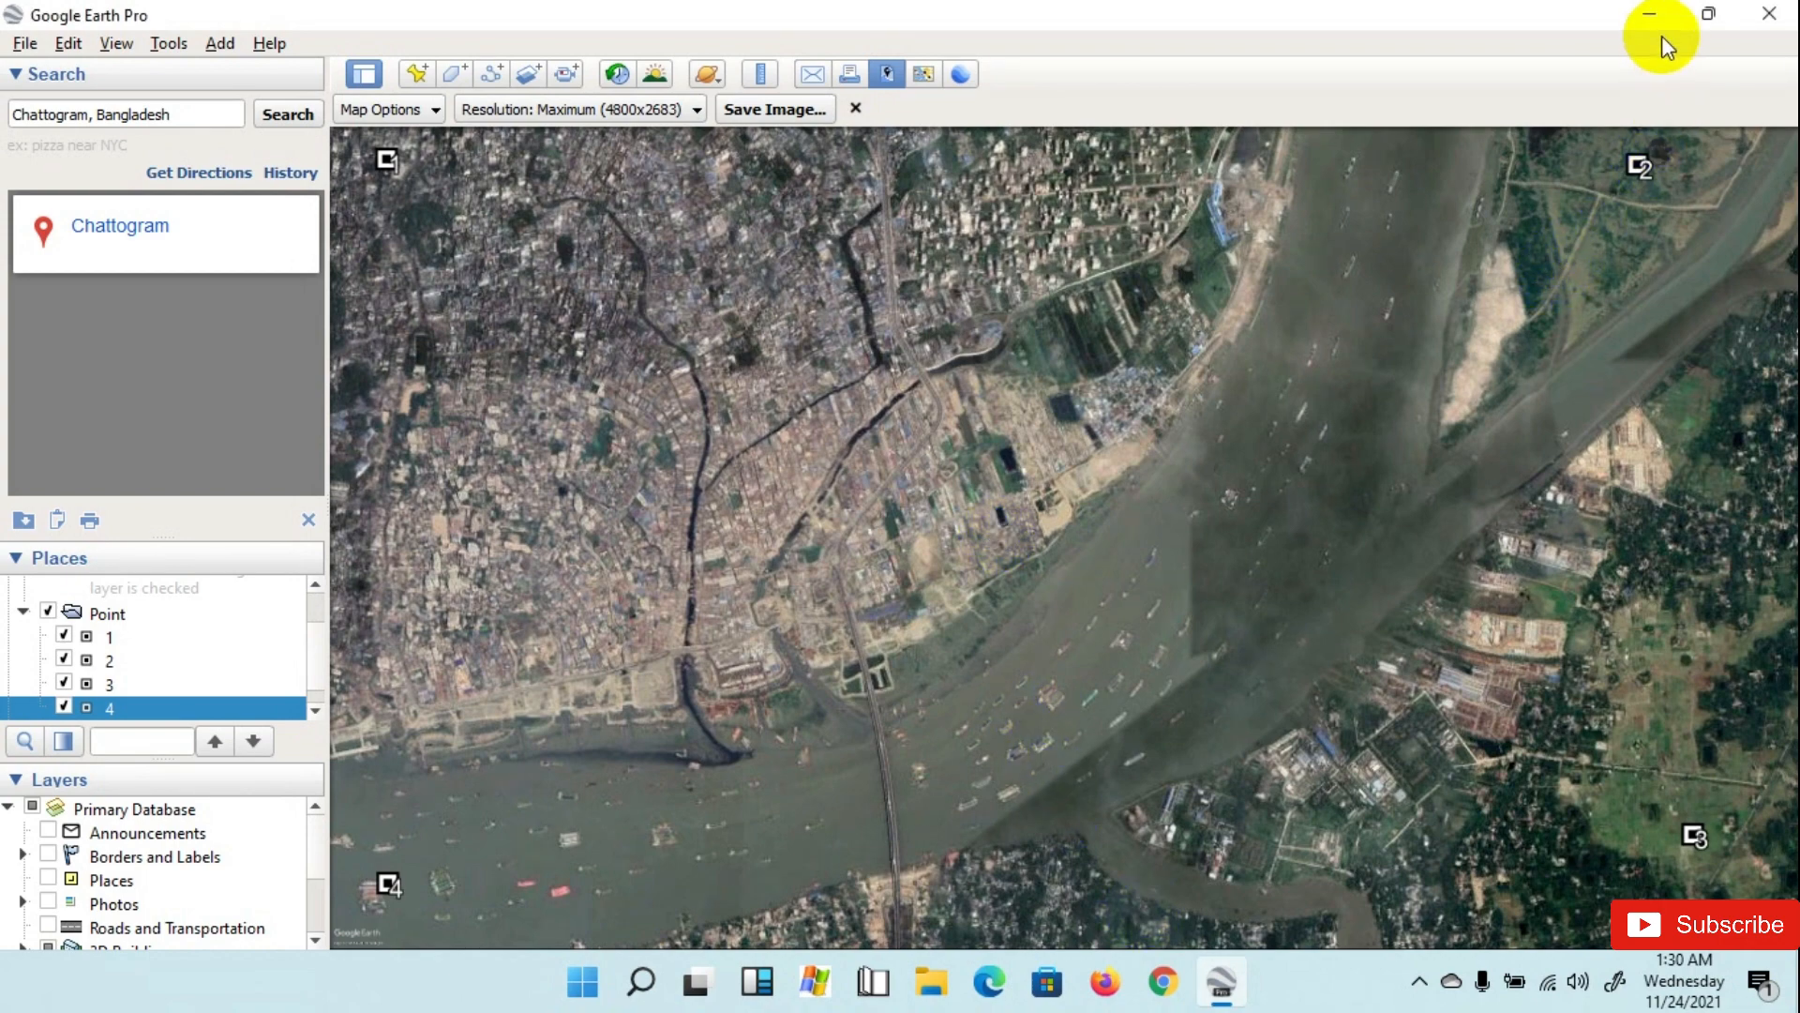
pyautogui.click(1658, 13)
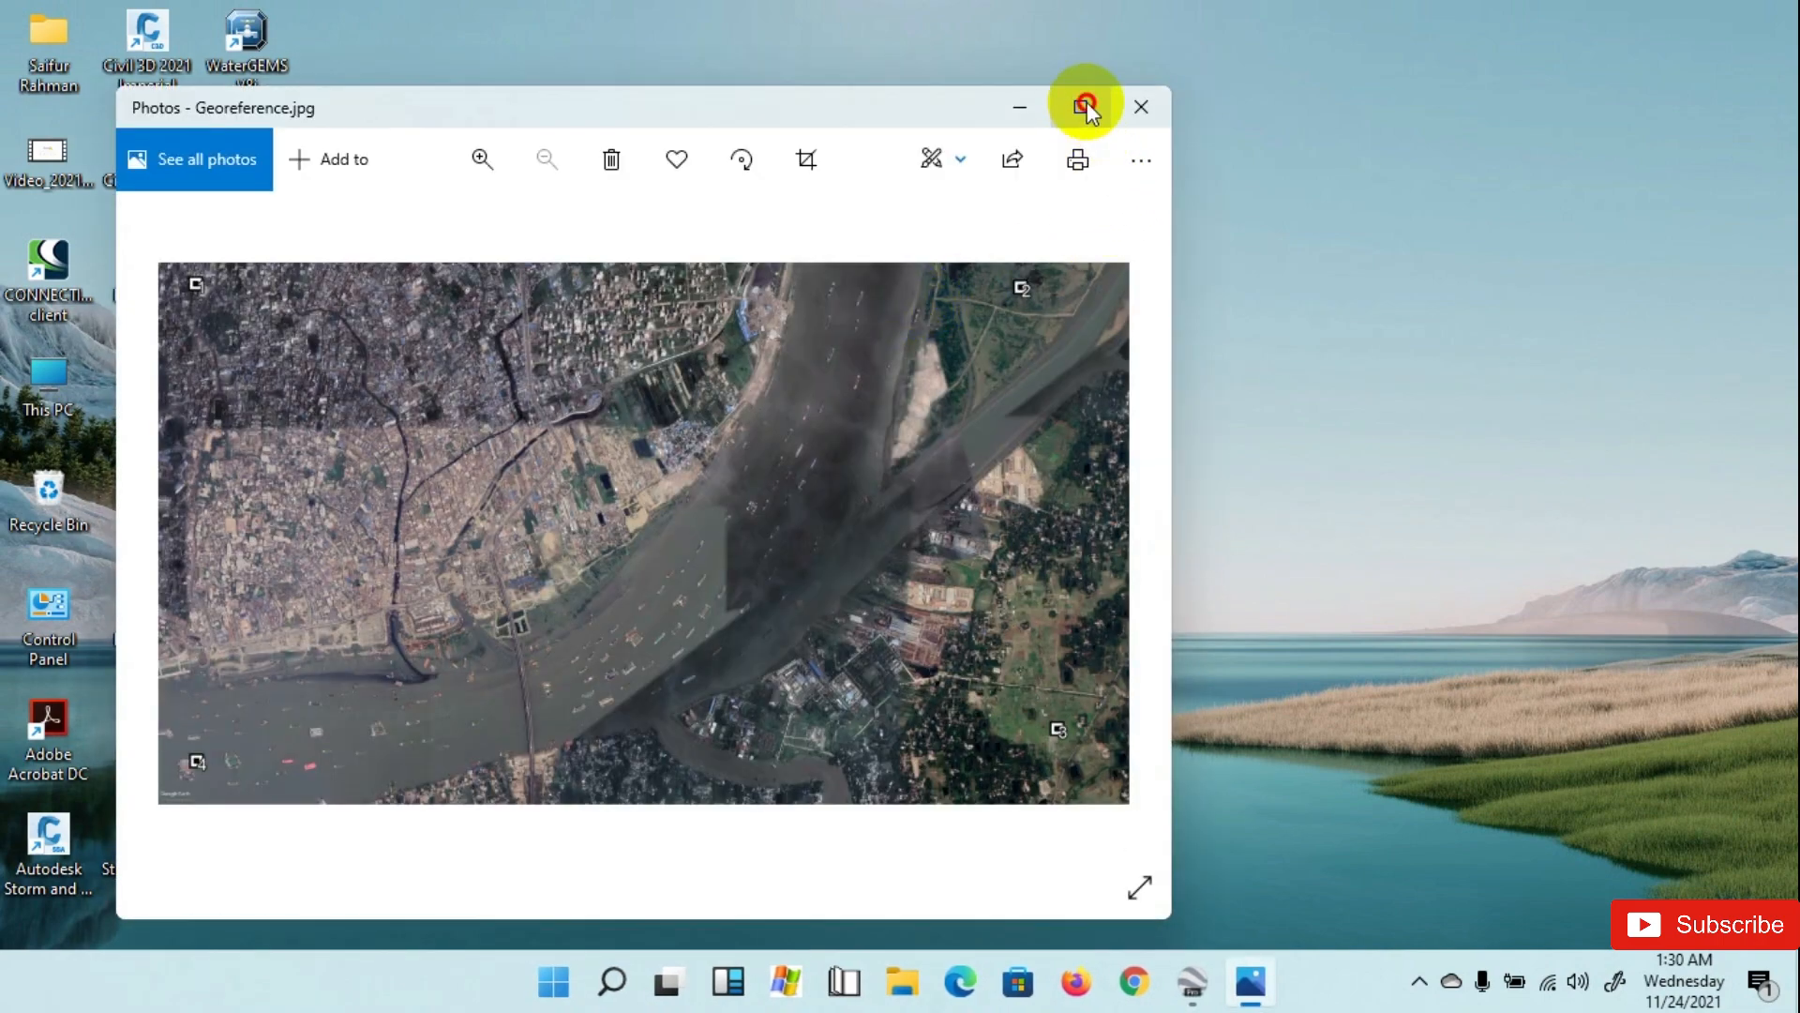
# Step: Close the Photos preview of Georeference.jpg after checking the corner markers
pyautogui.click(1084, 107)
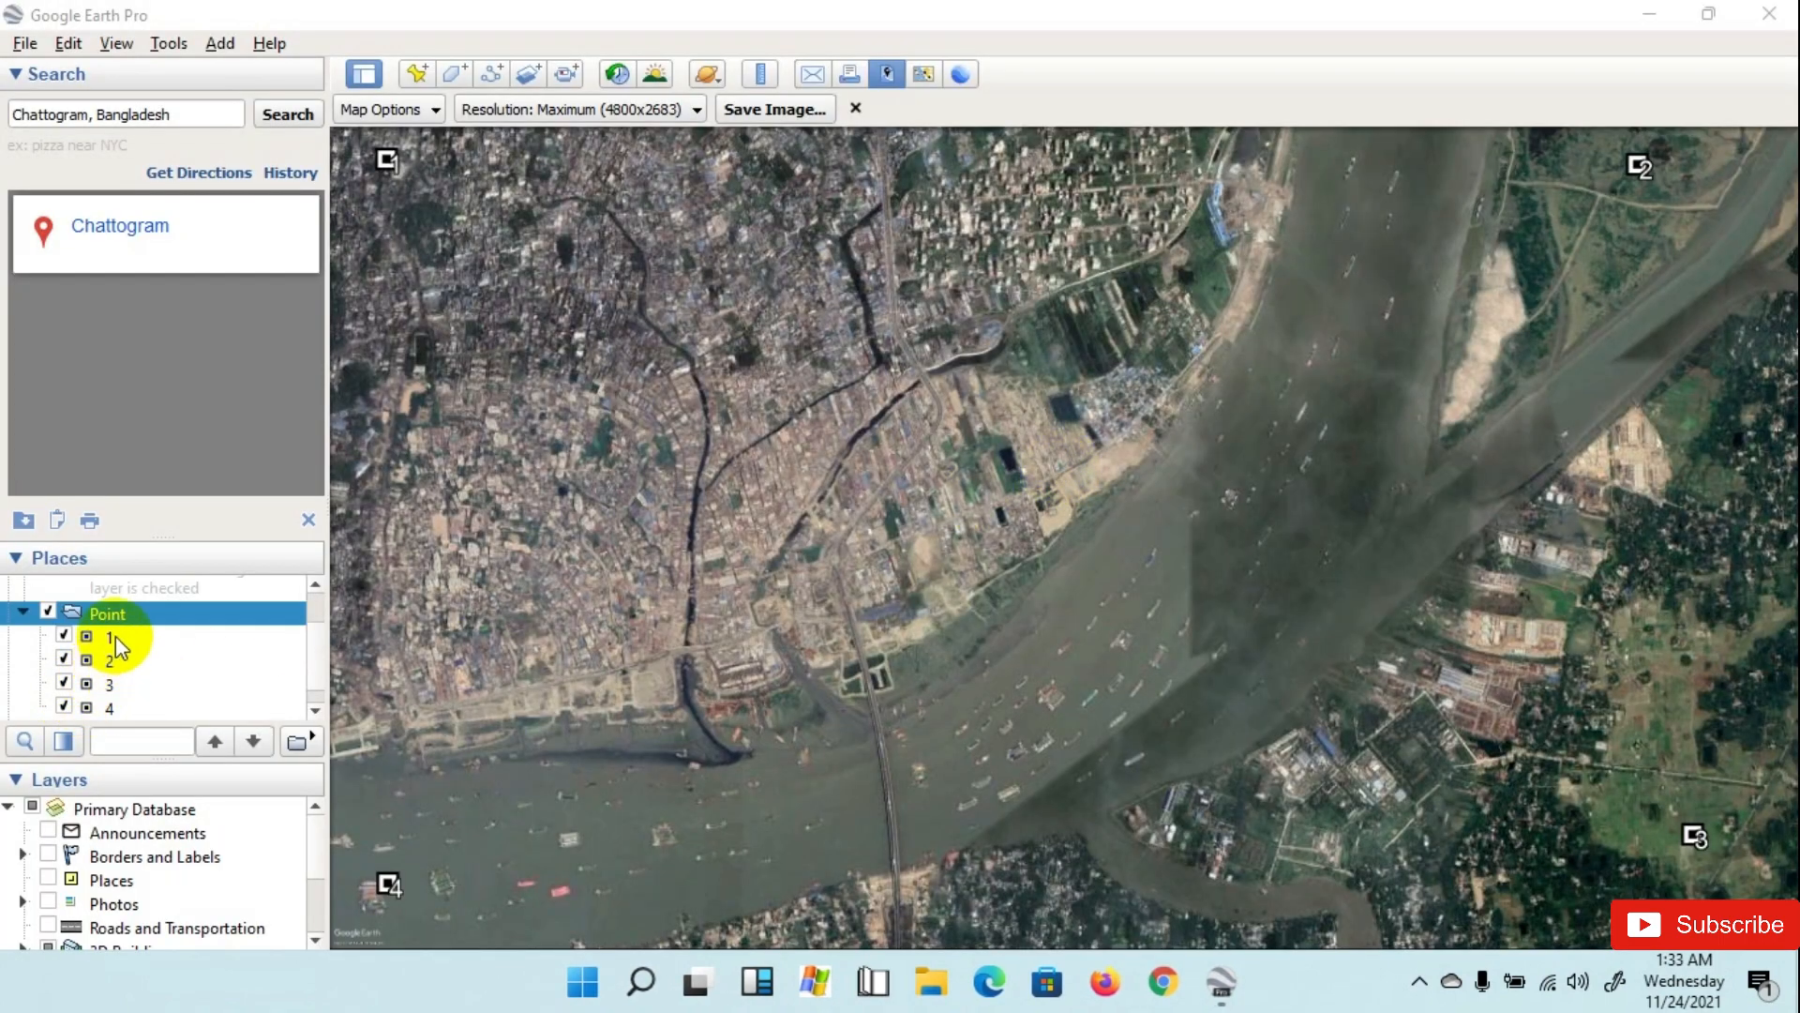
# Step: Save the Point folder as Point.kml on the Desktop via Save Place As
pyautogui.rightClick(107, 613)
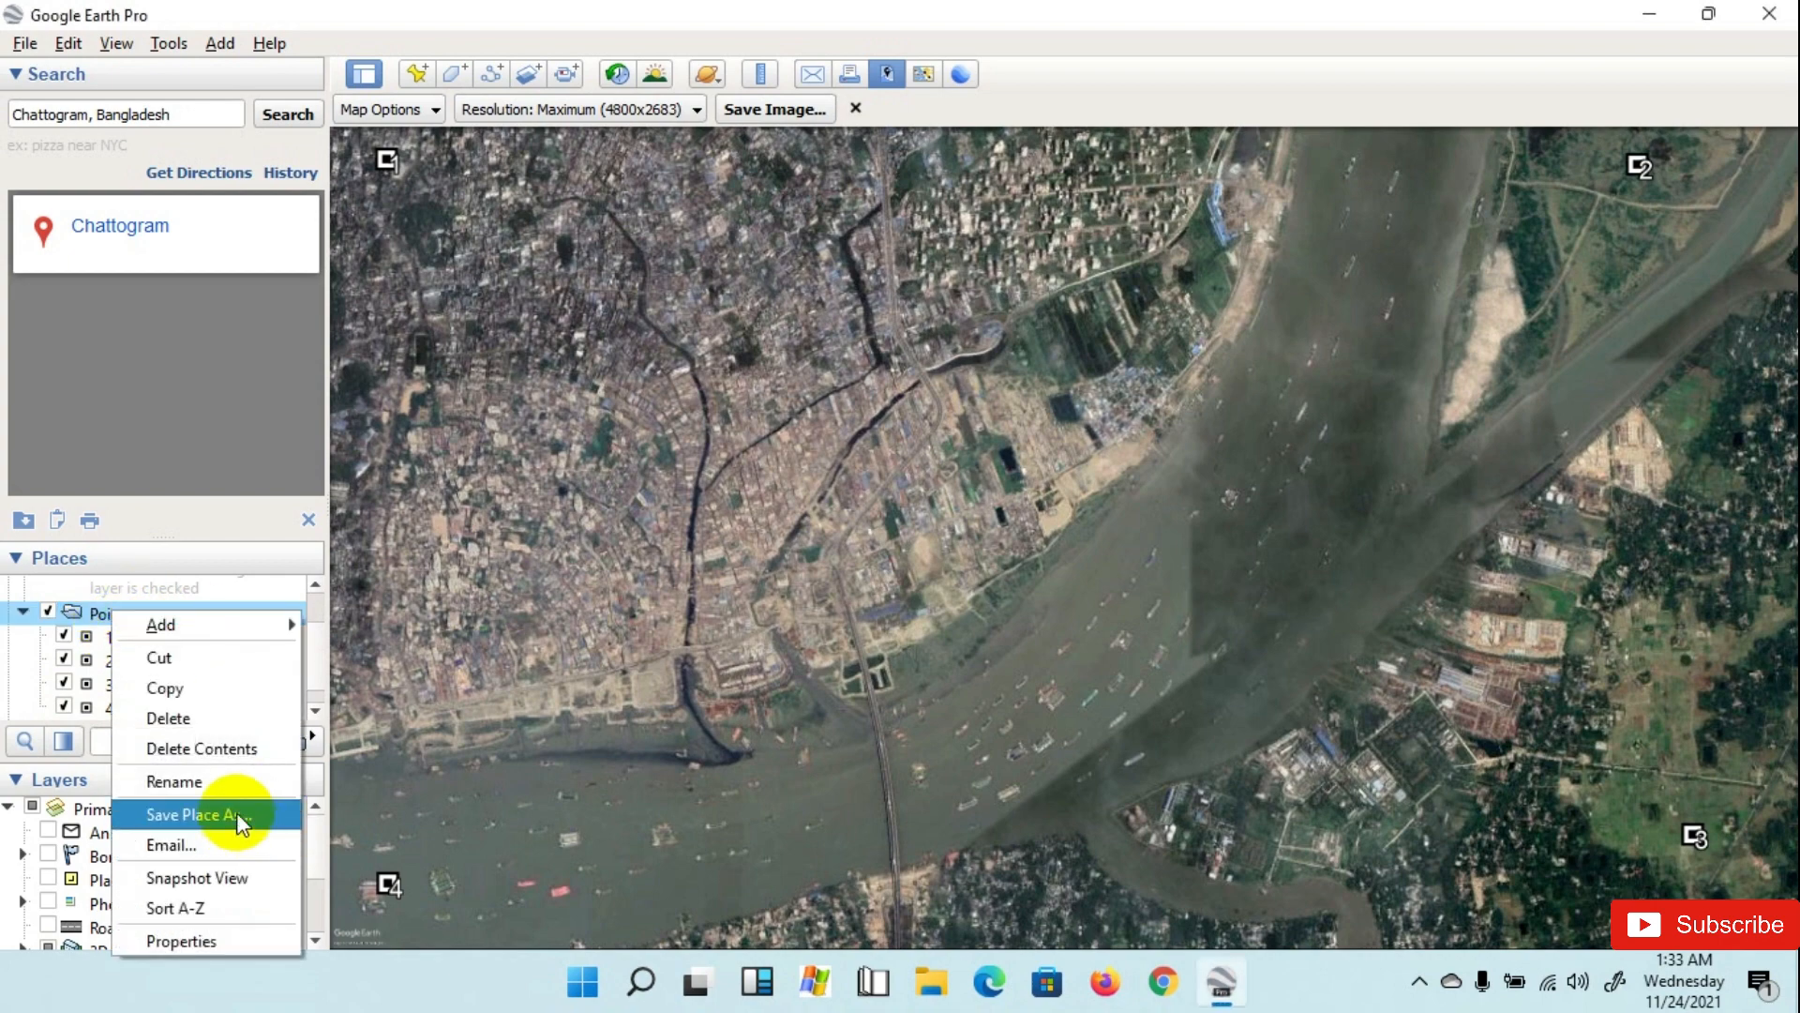
pyautogui.click(195, 816)
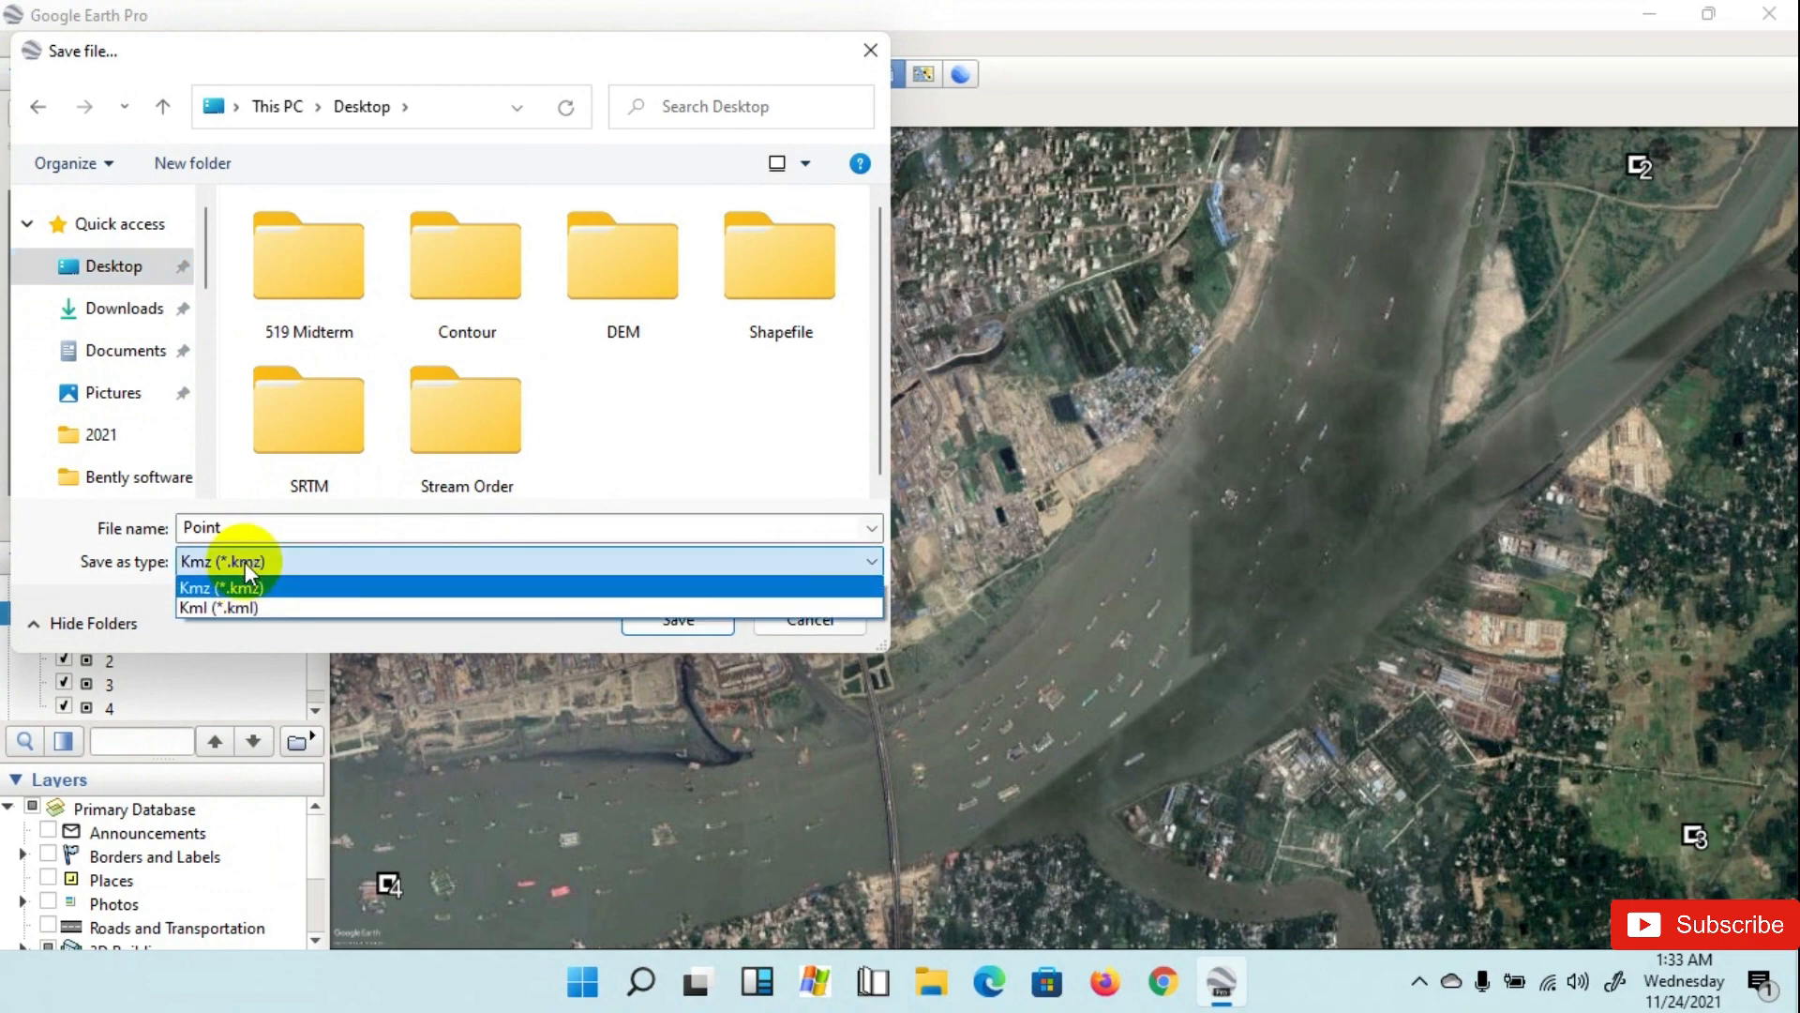
pyautogui.click(218, 608)
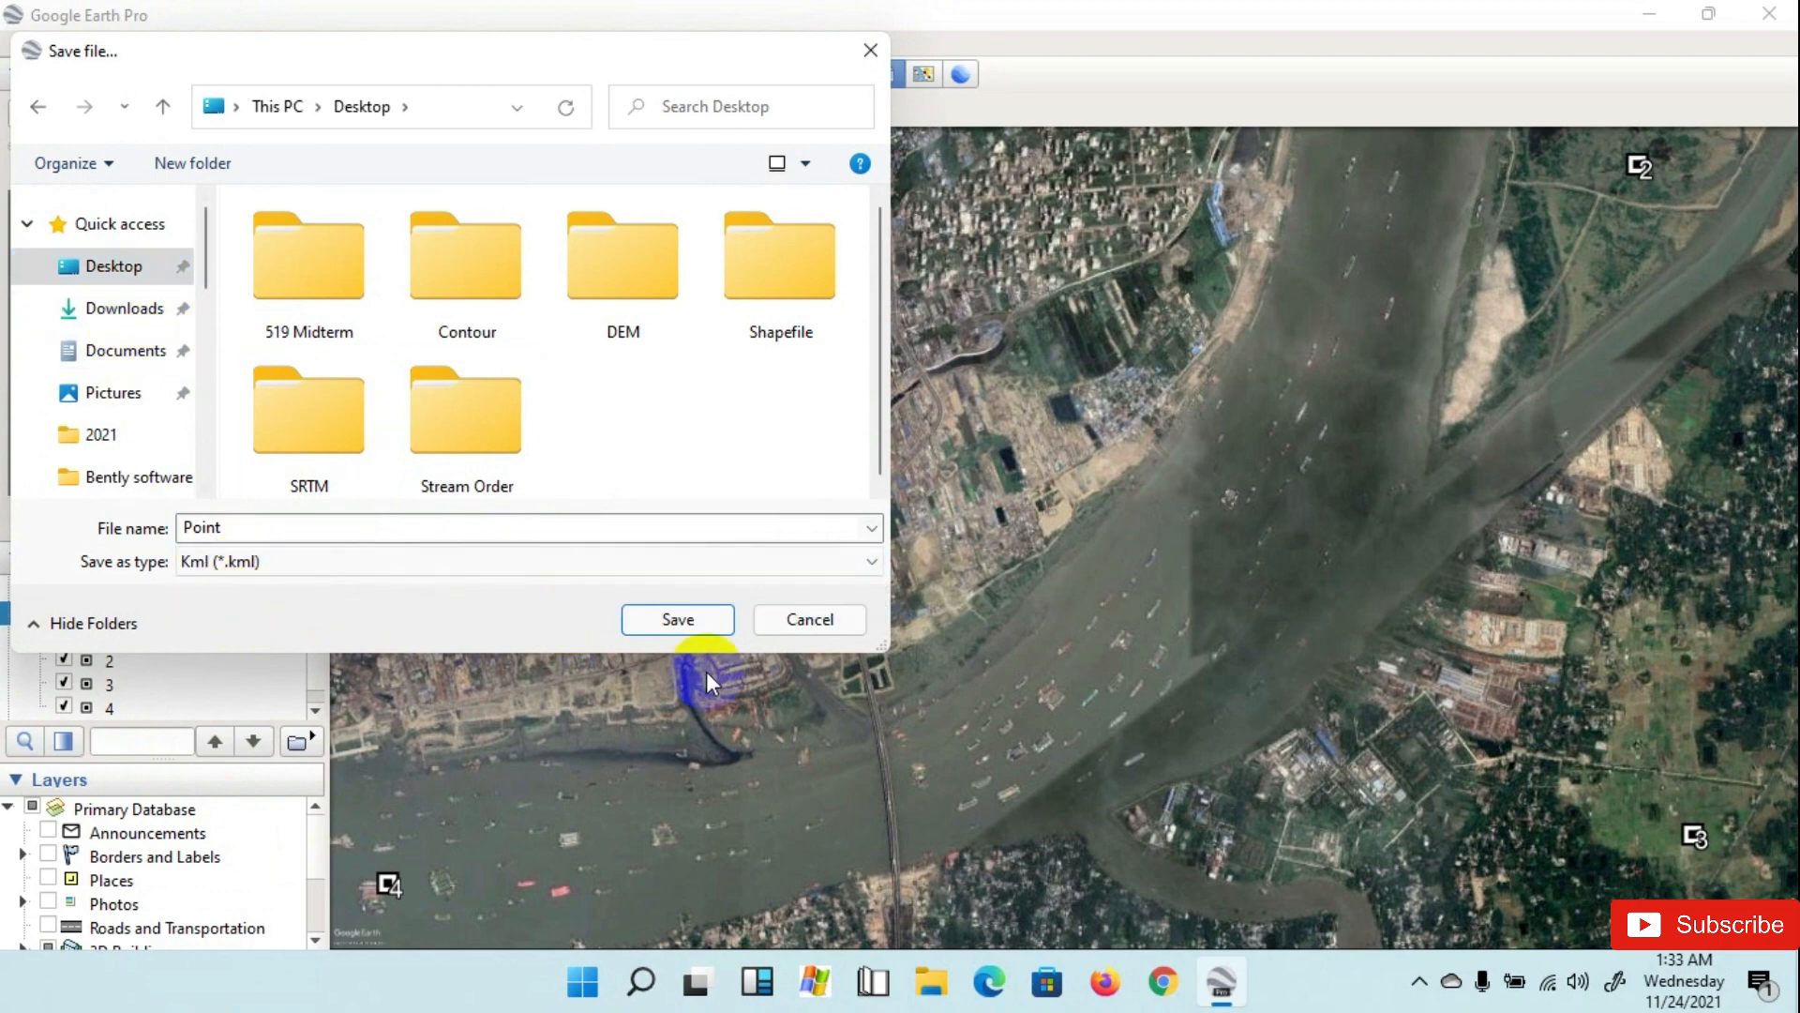
pyautogui.click(677, 619)
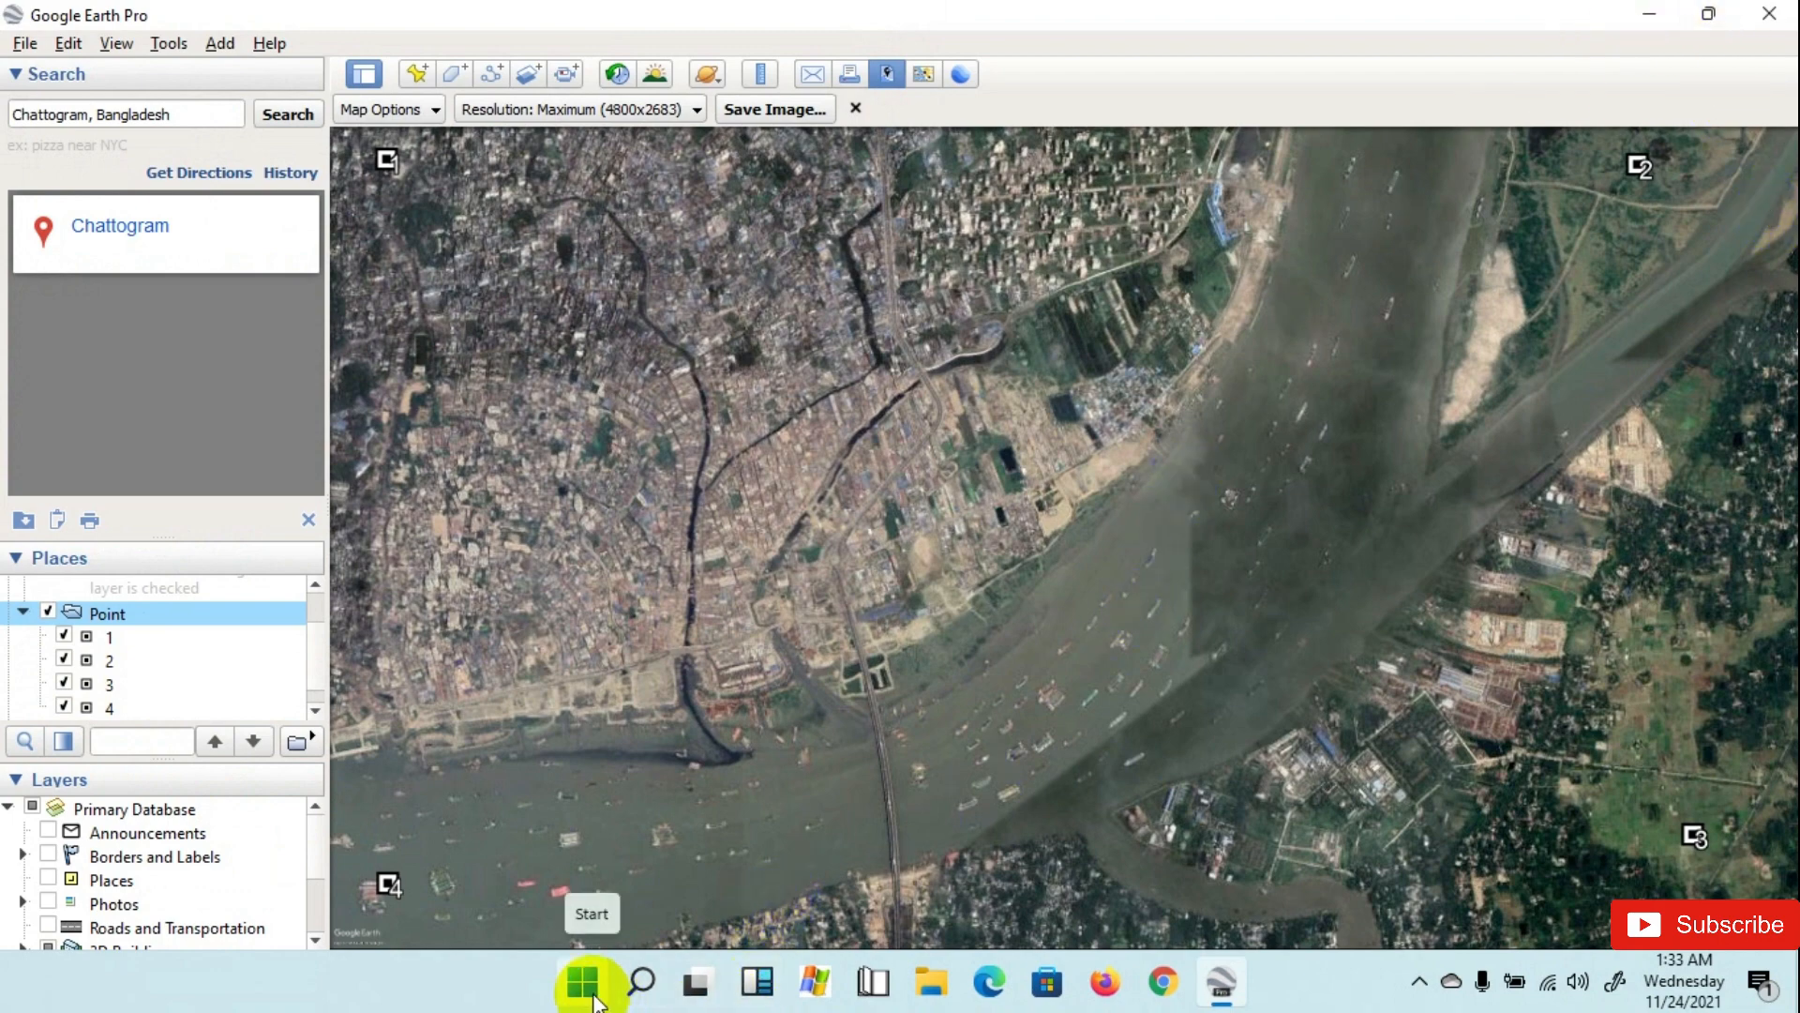
# Step: Launch ArcMap 10.8 and start a new Blank Map document
pyautogui.click(591, 981)
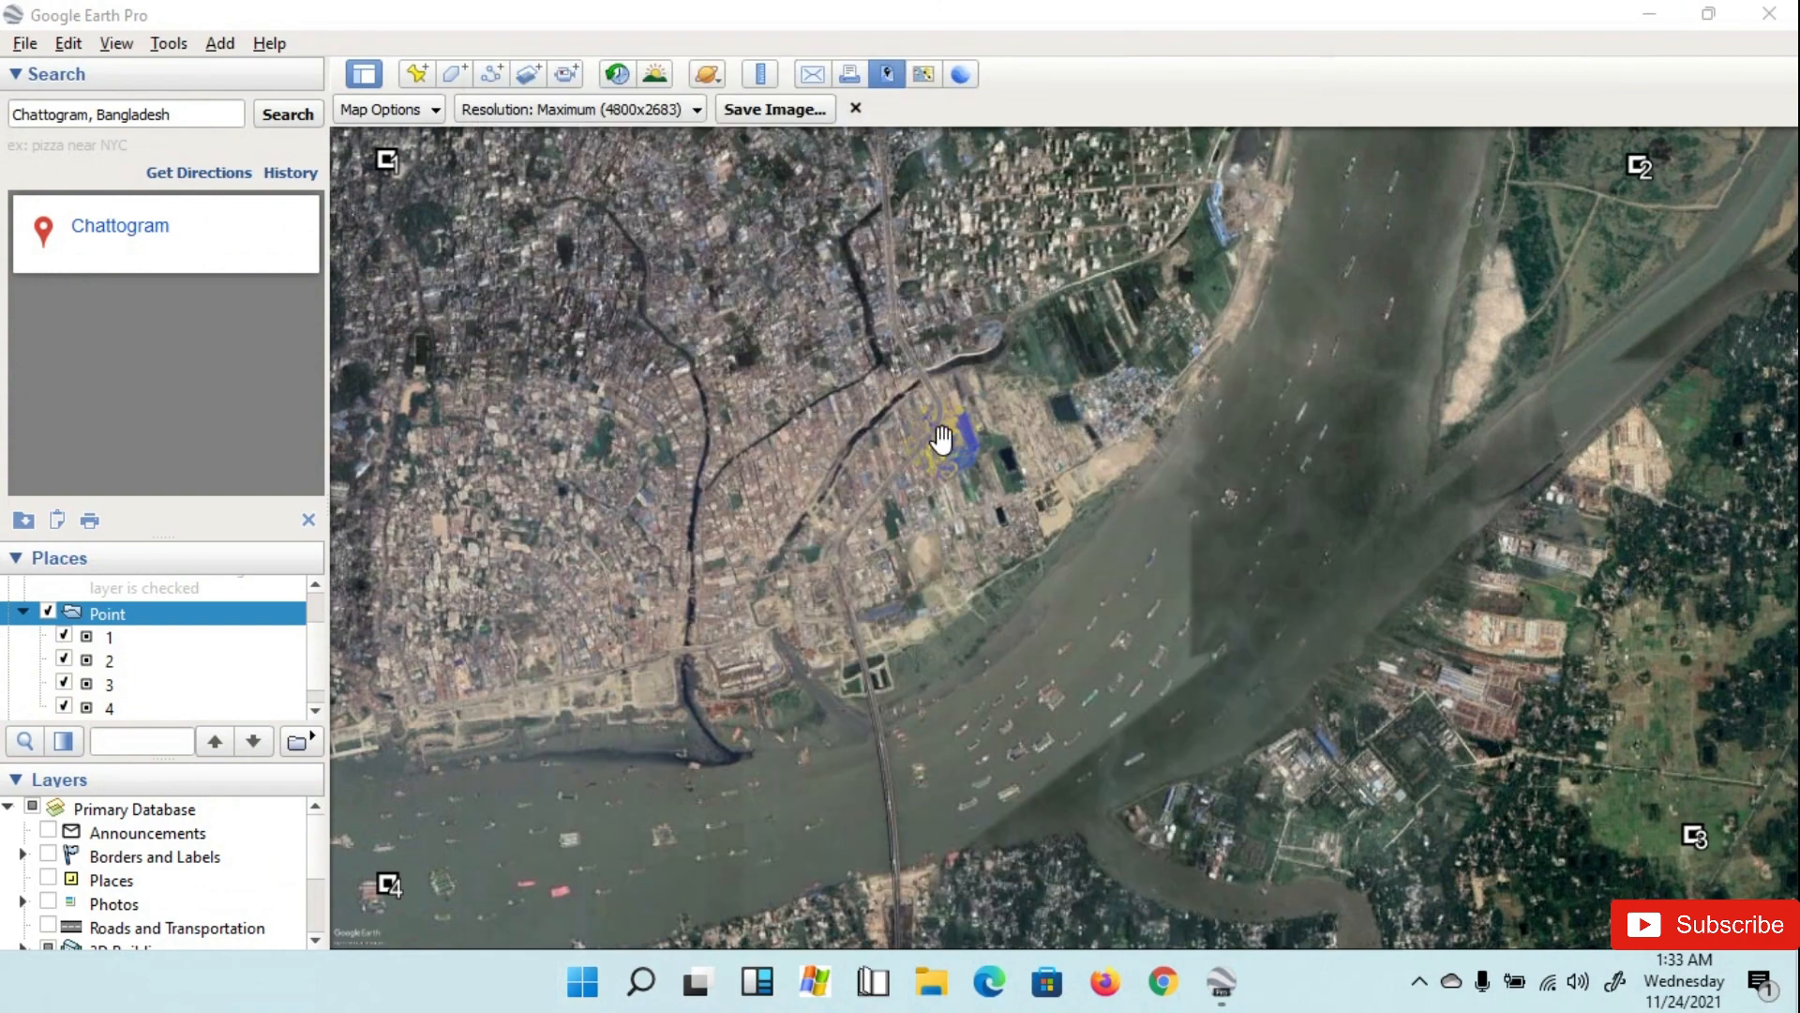
pyautogui.click(810, 981)
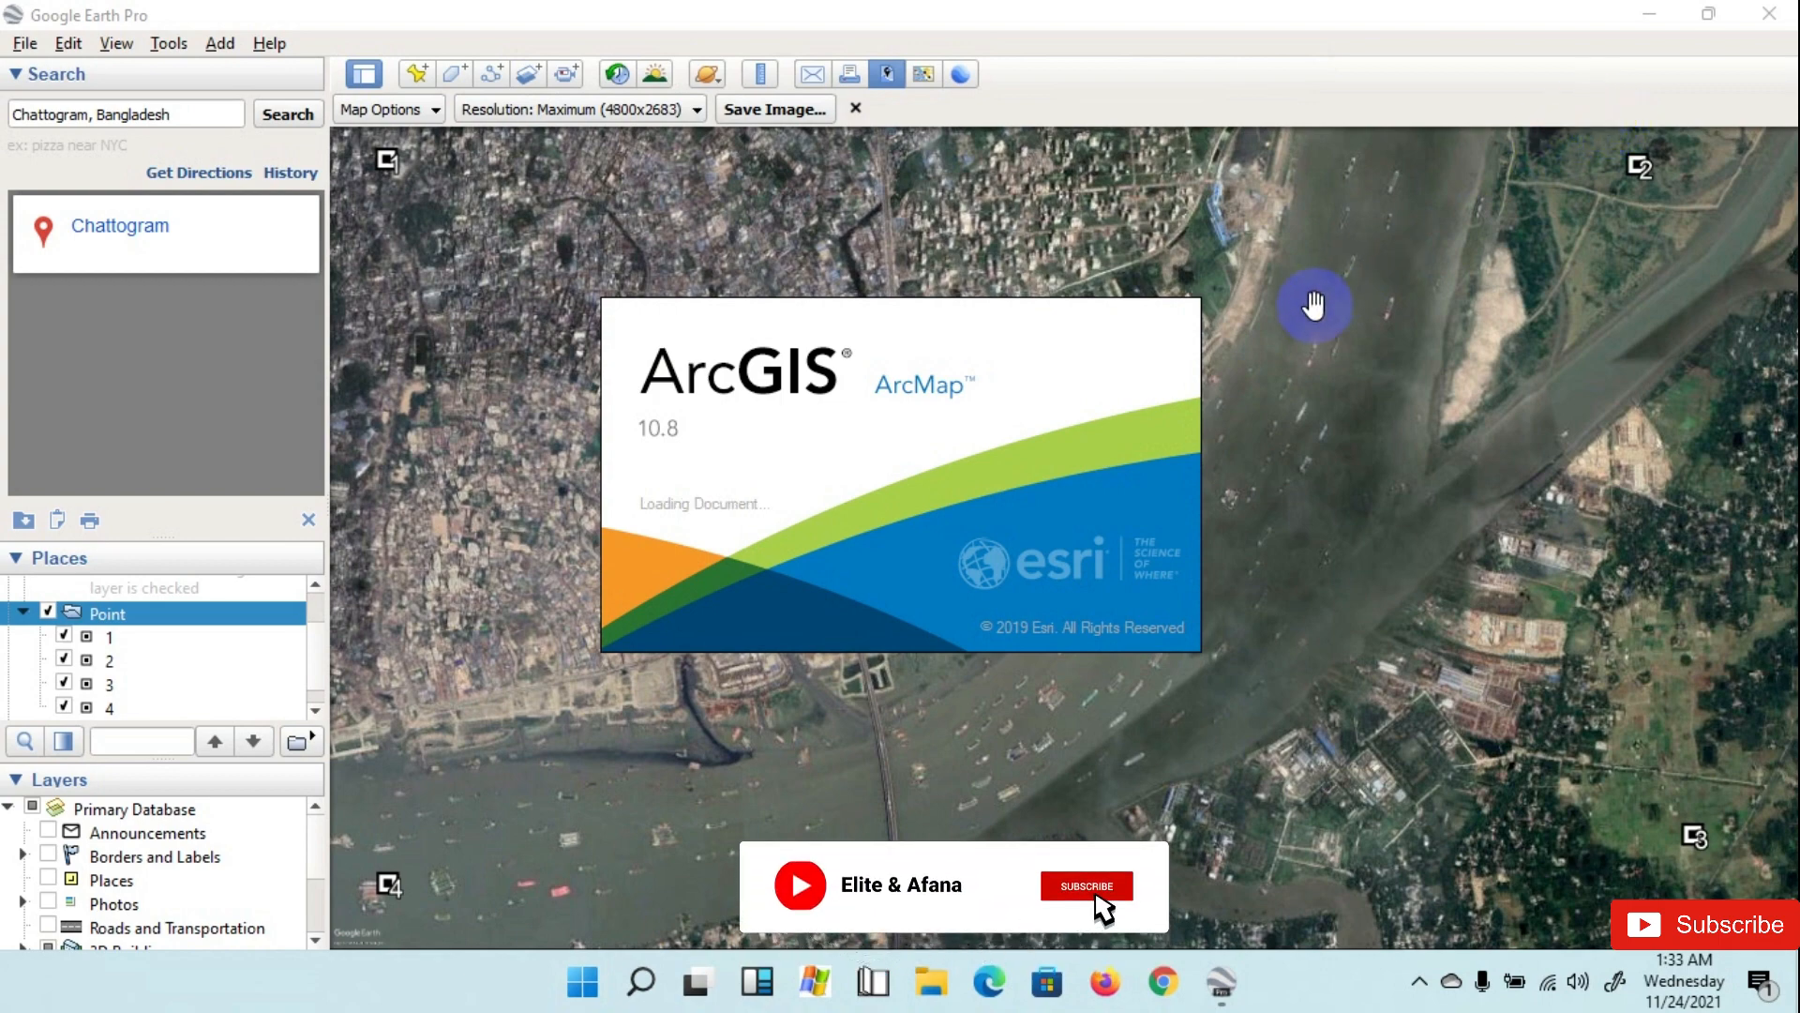
pyautogui.click(1085, 885)
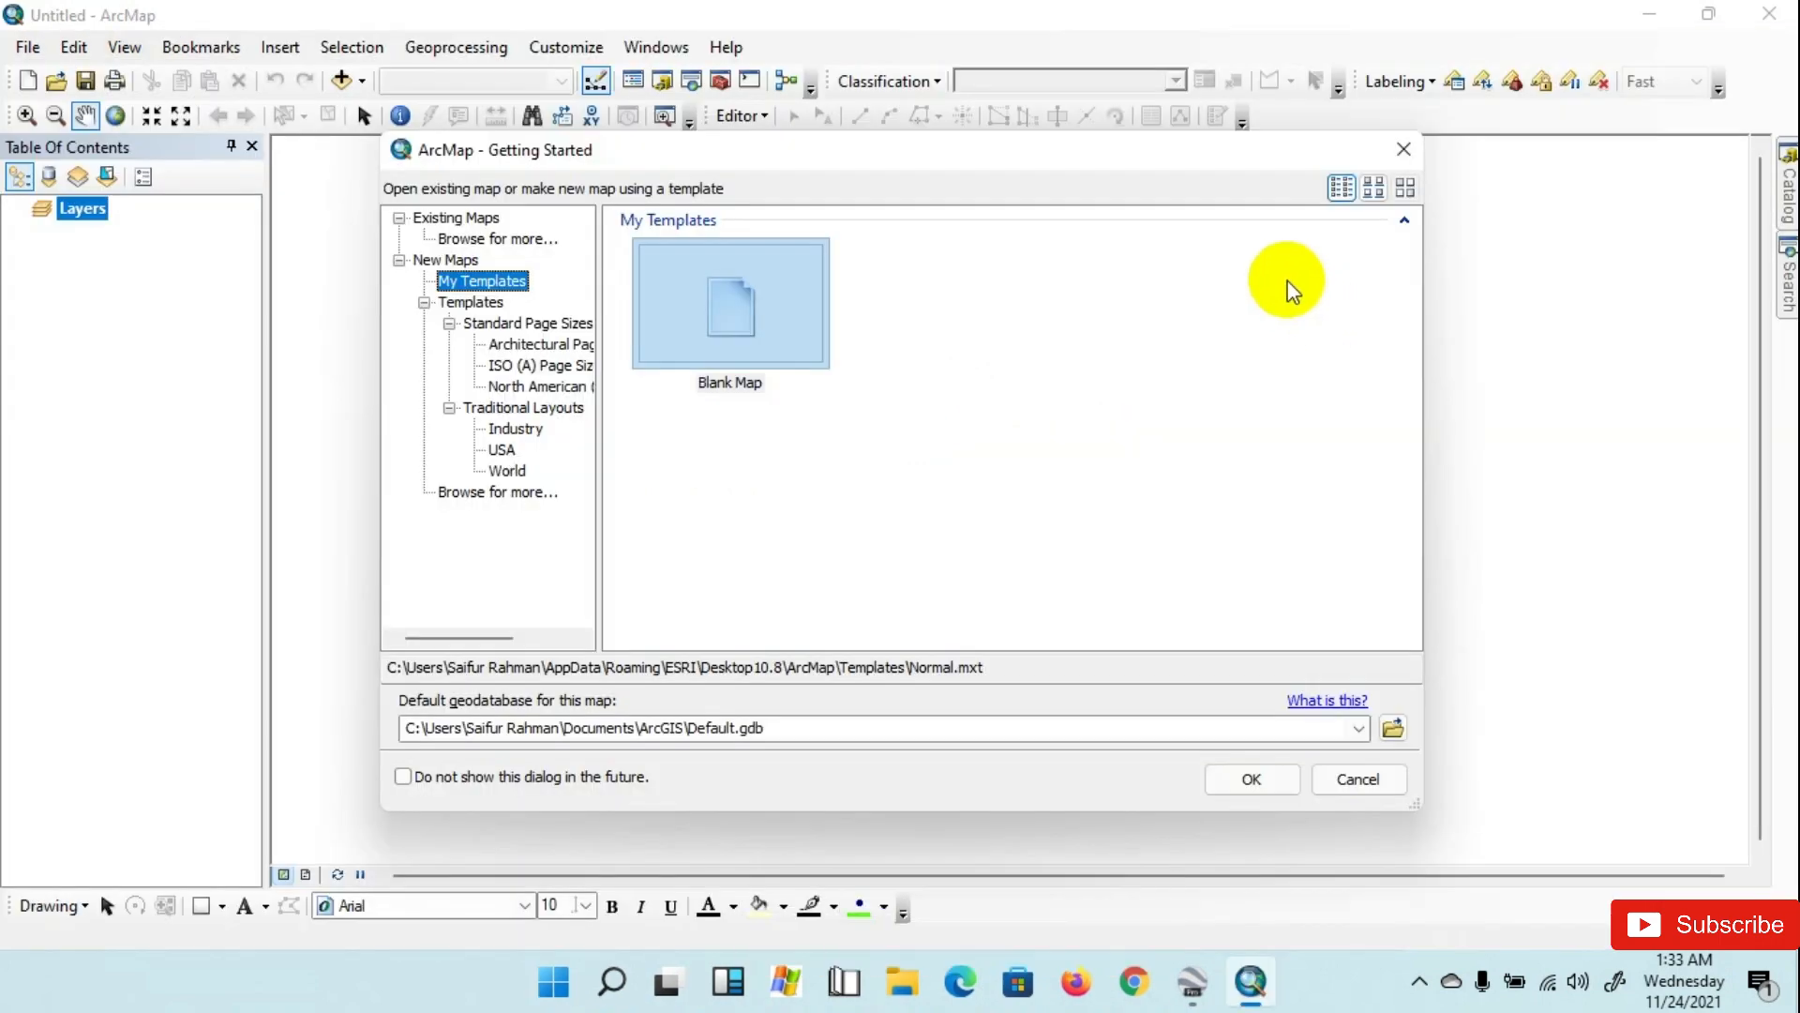
pyautogui.click(1251, 778)
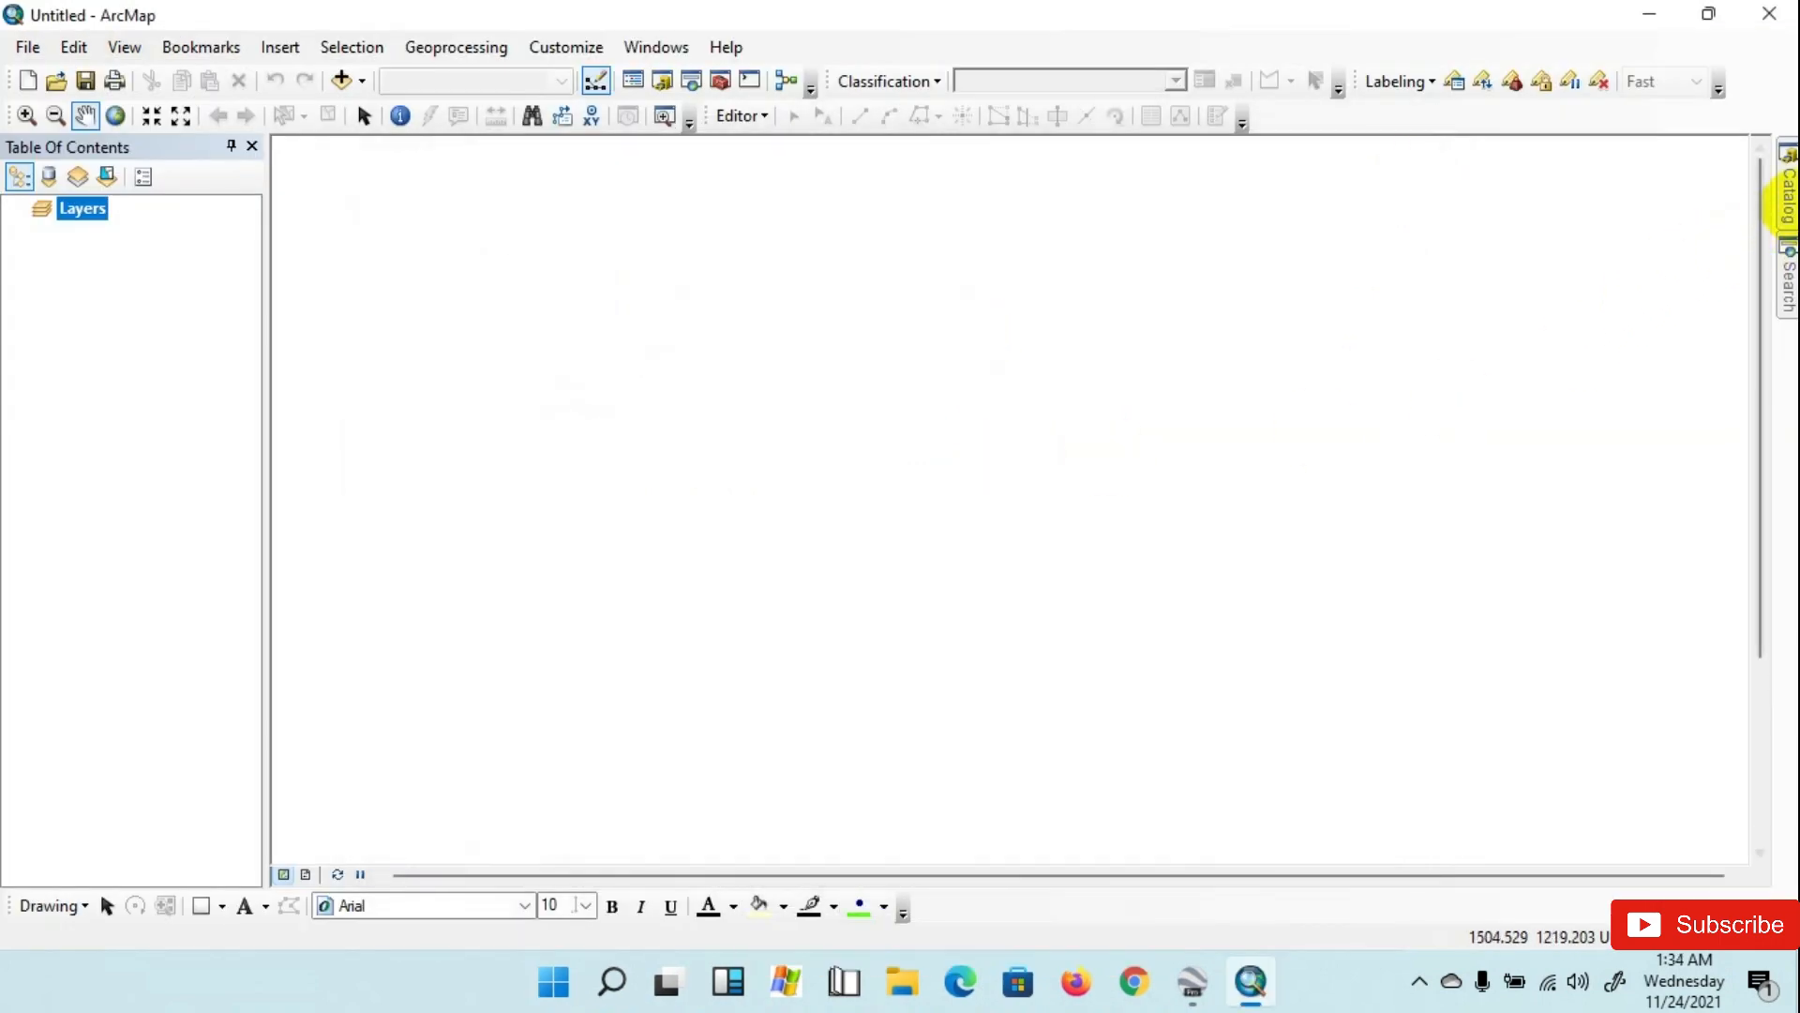
# Step: Connect the Desktop folder in Catalog and add Georeference.jpg to the map as an RGB layer
pyautogui.click(1787, 195)
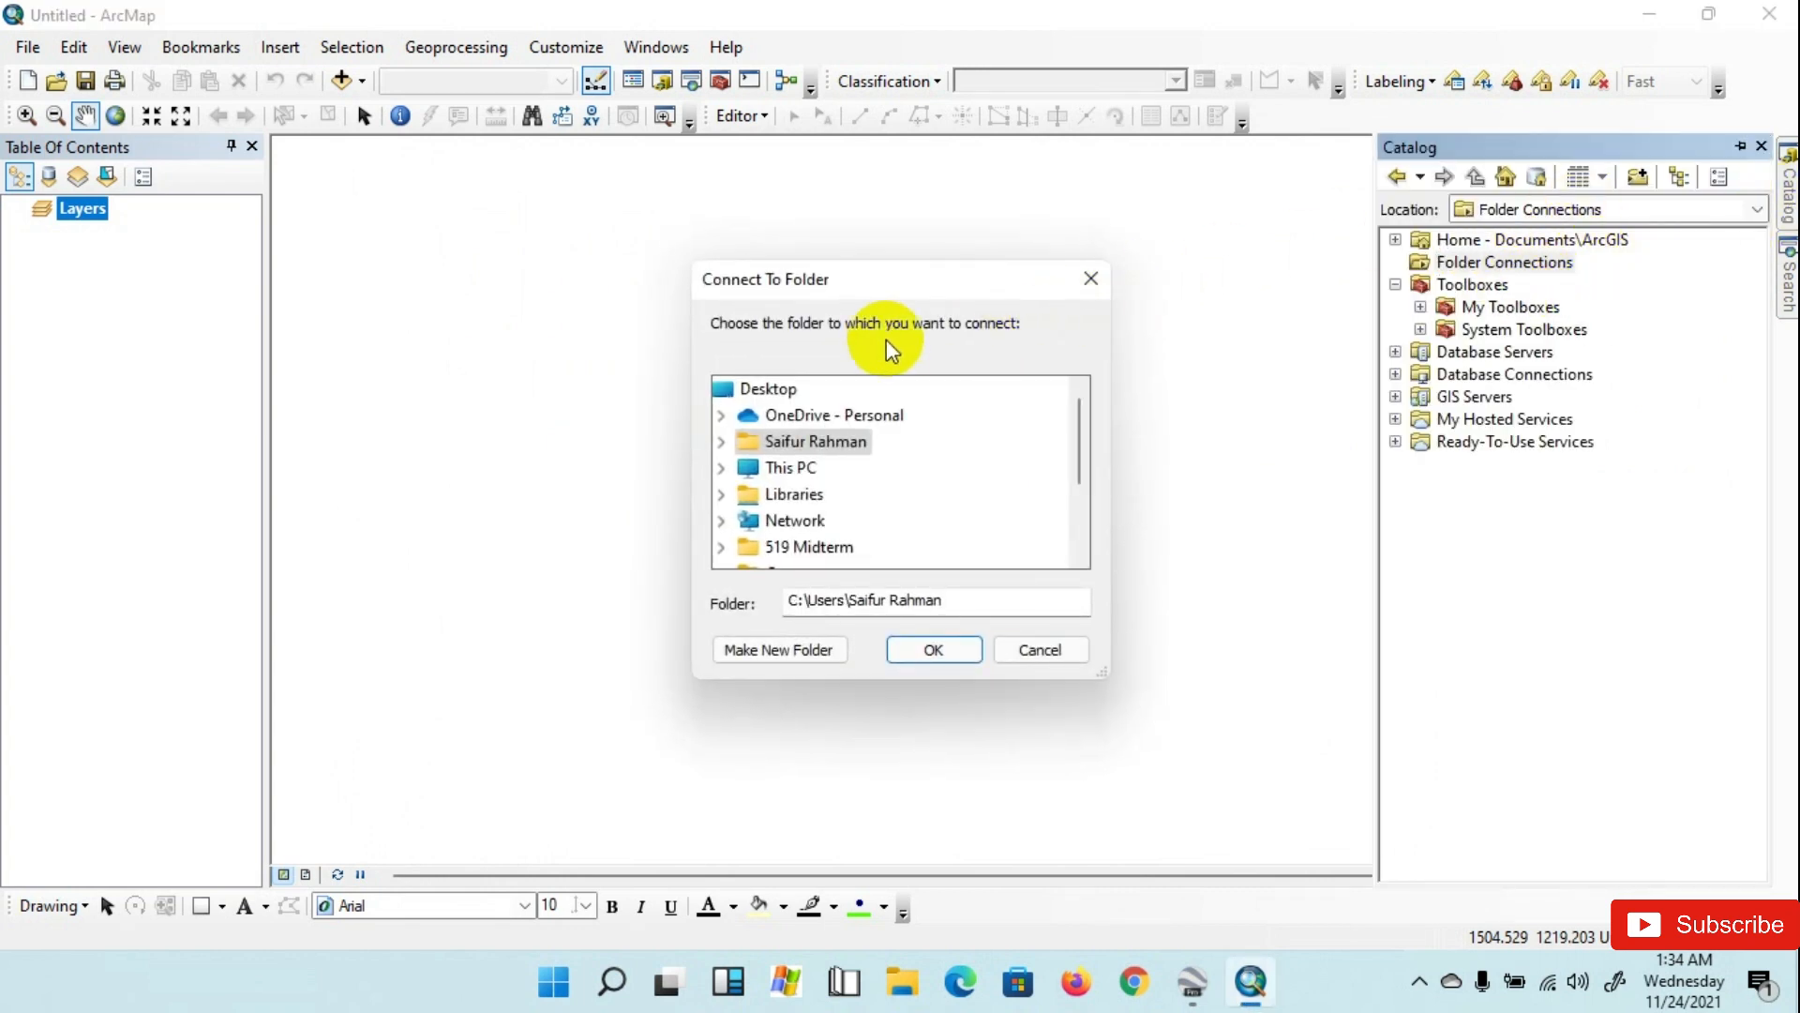
pyautogui.click(932, 649)
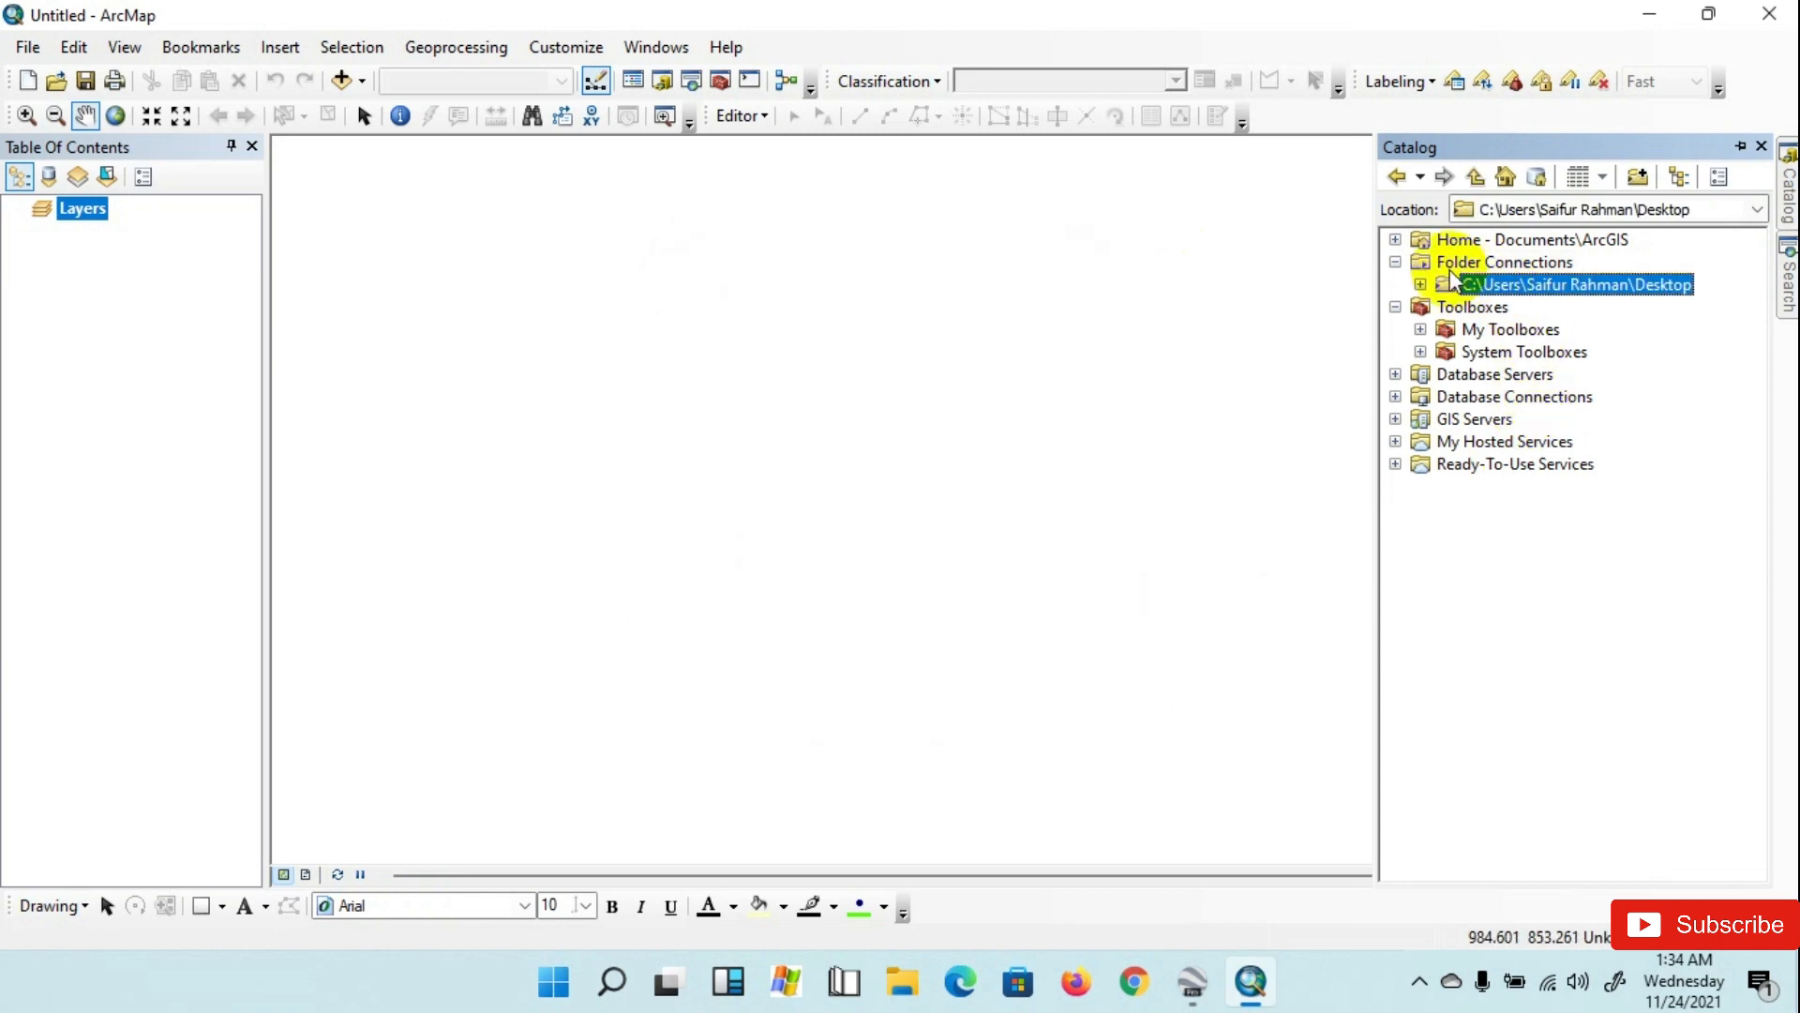
pyautogui.click(1422, 283)
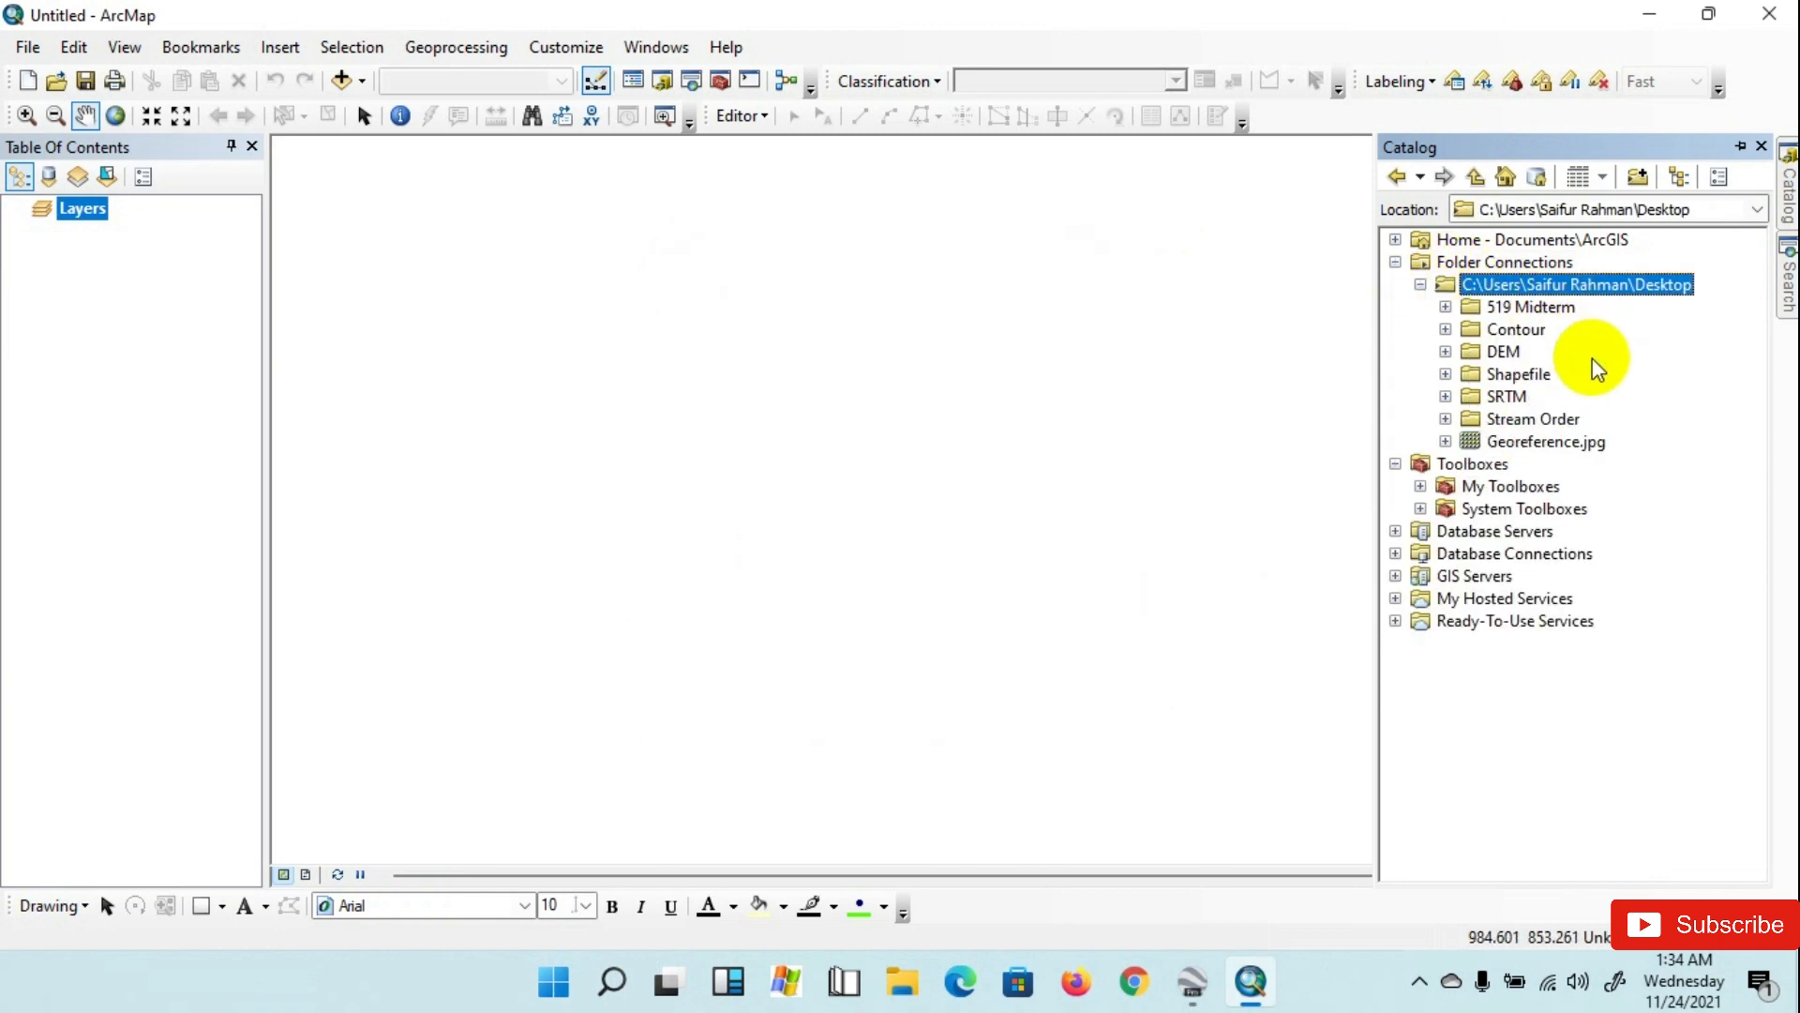
pyautogui.moveTo(1444, 457)
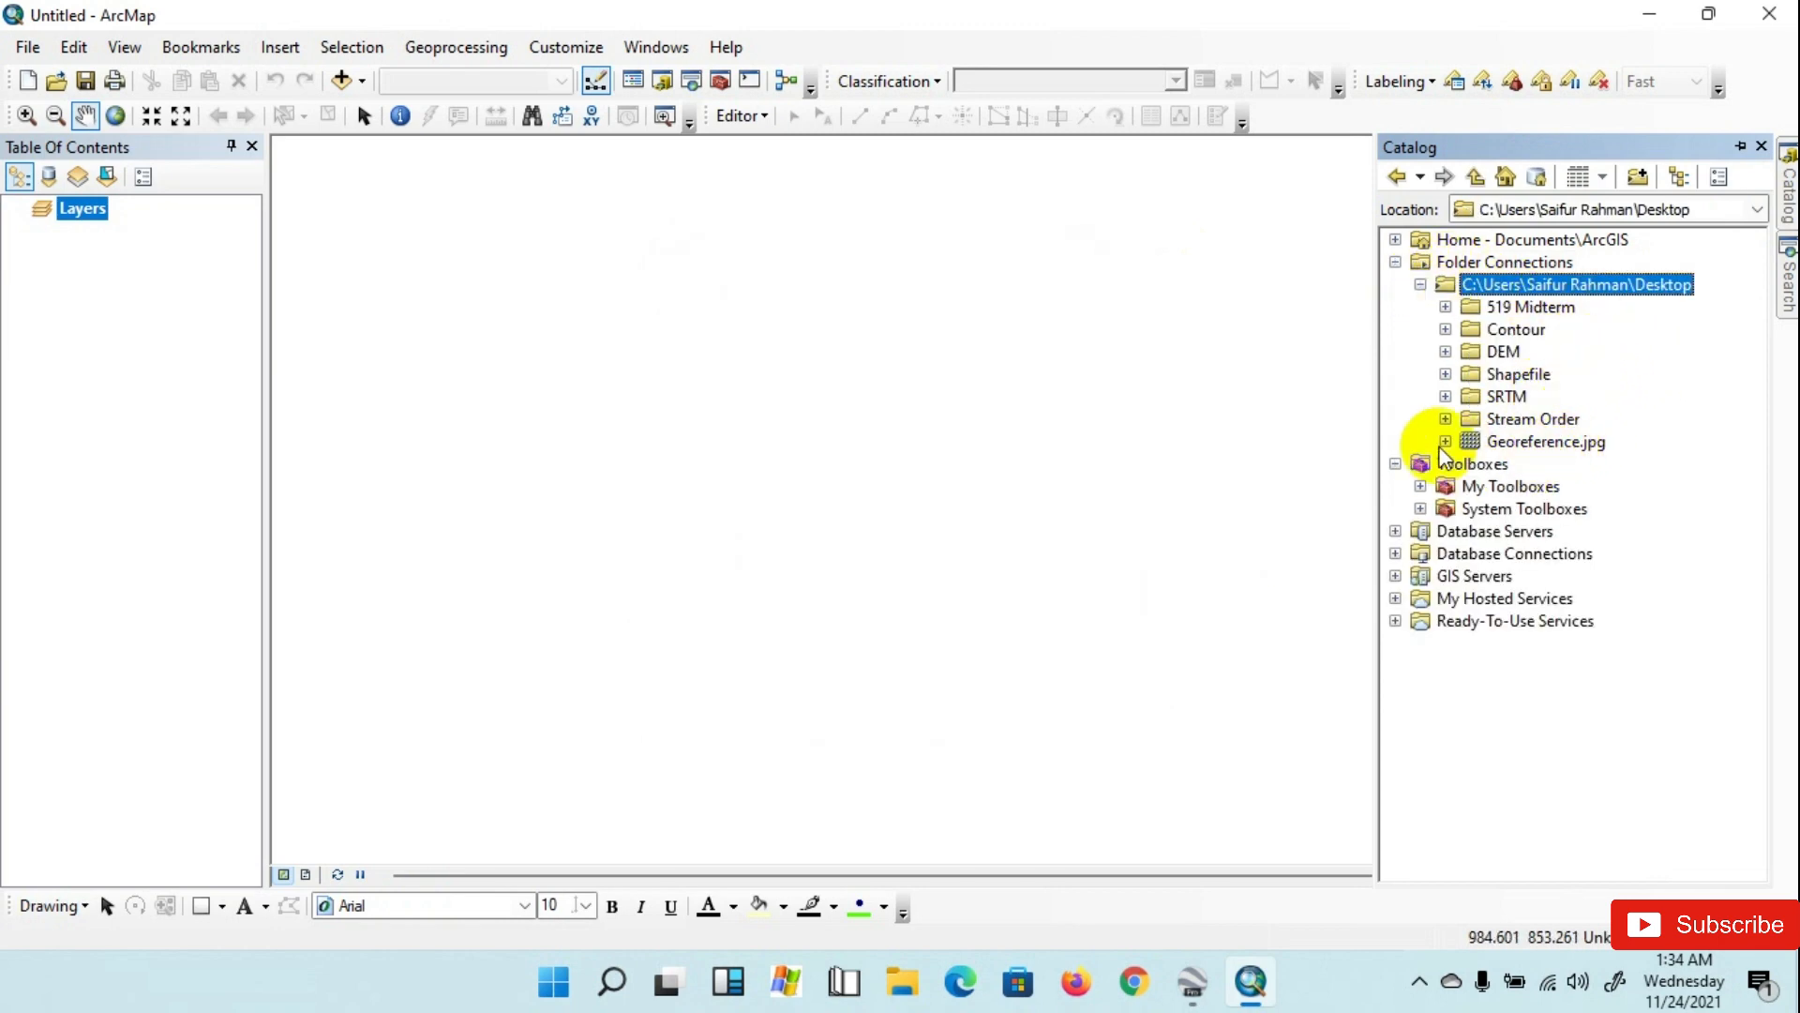
pyautogui.click(1544, 441)
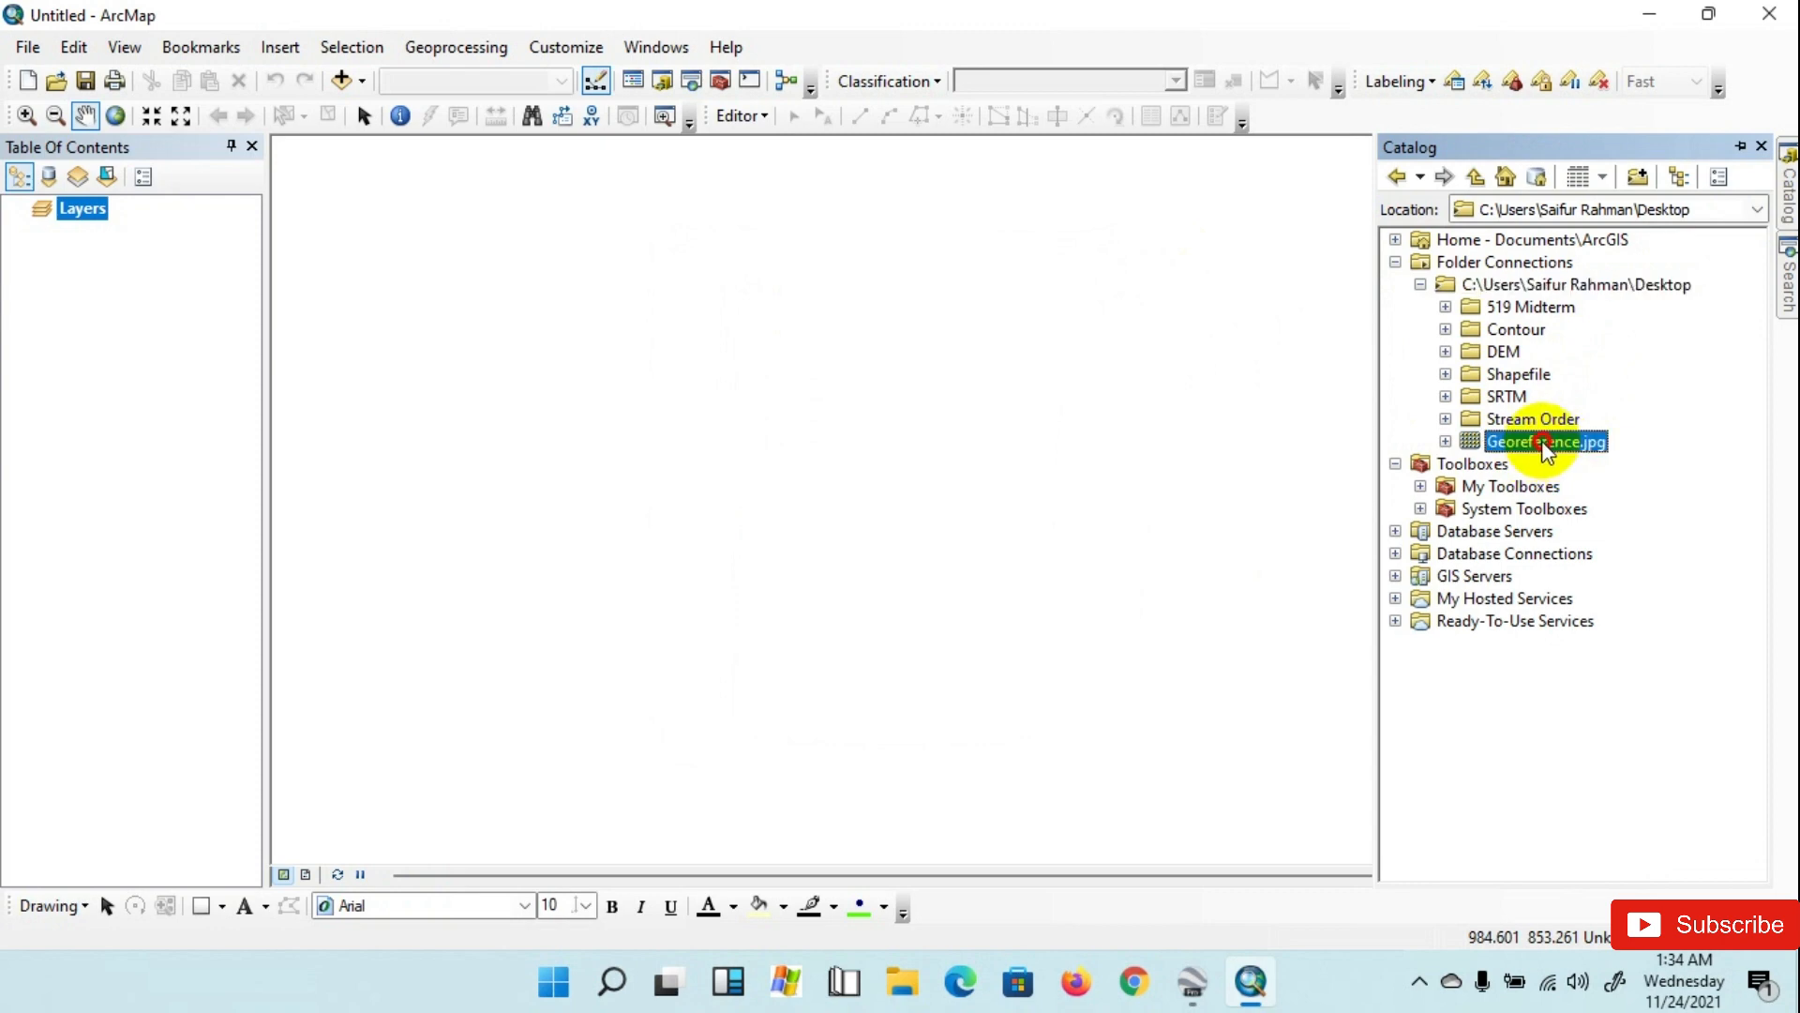
pyautogui.doubleClick(1545, 441)
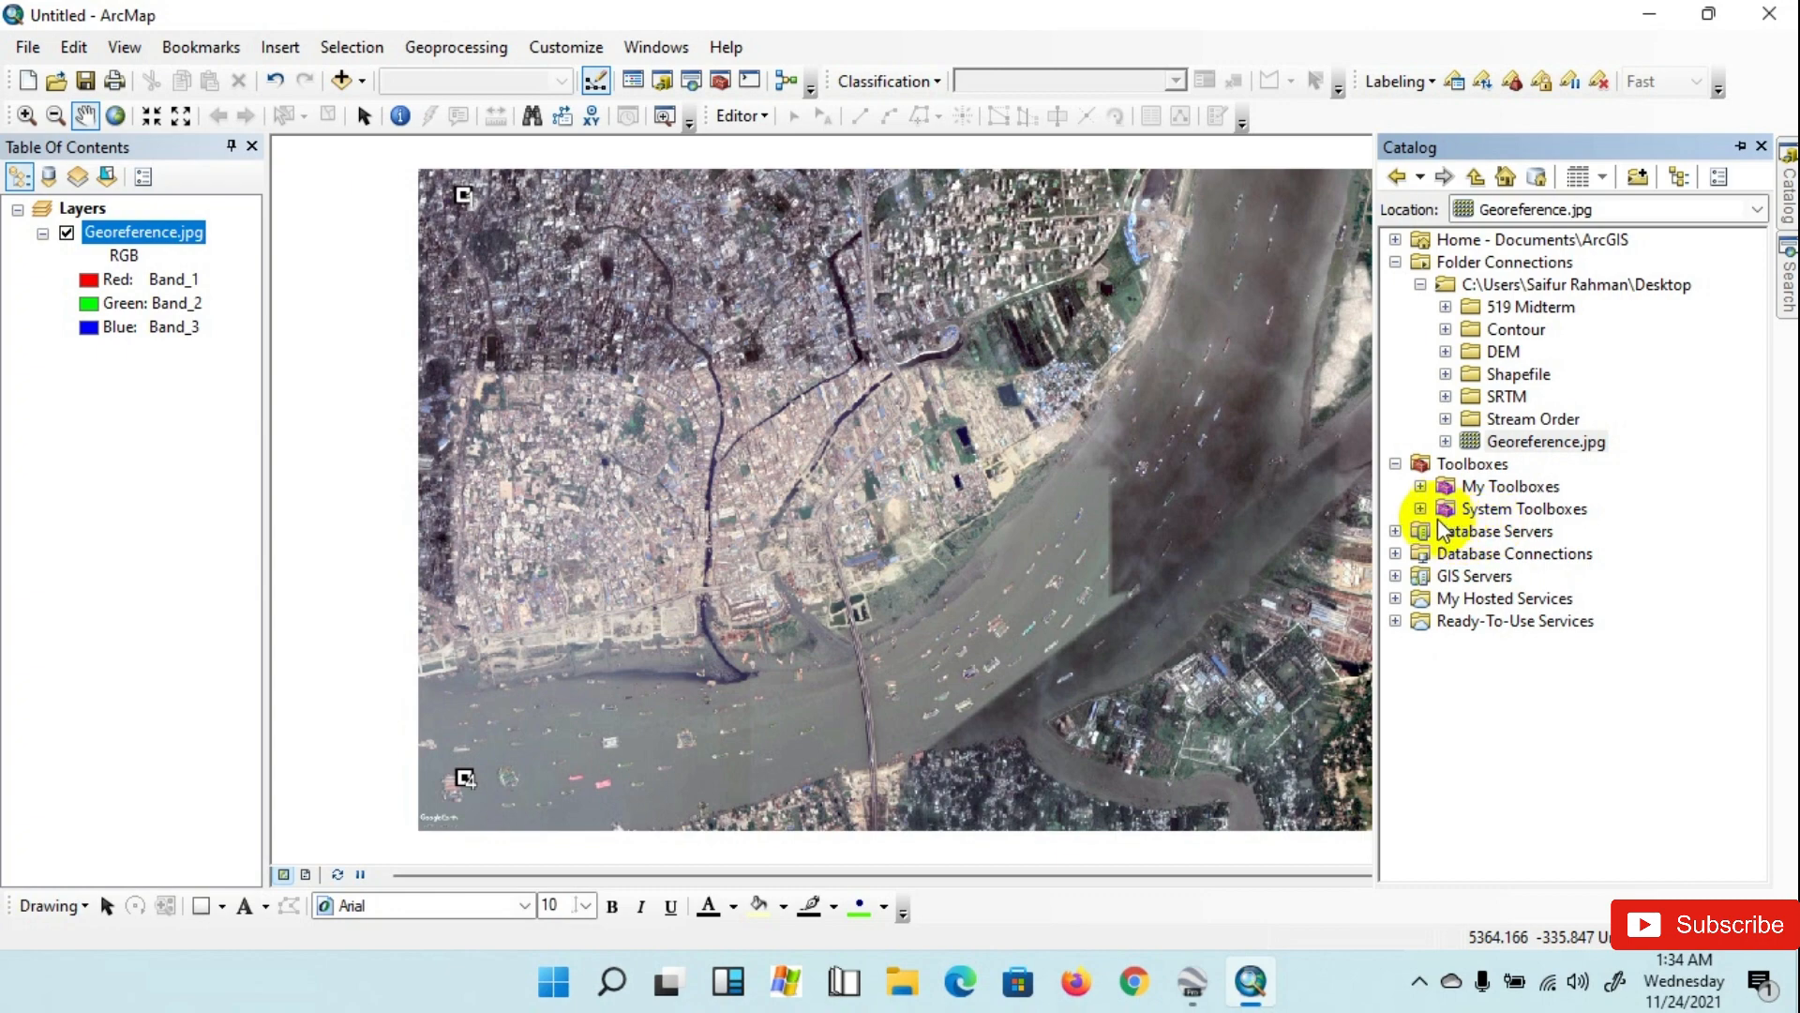
# Step: Expand System Toolboxes > Conversion Tools > From KML to reach the KML To Layer tool
pyautogui.click(1420, 508)
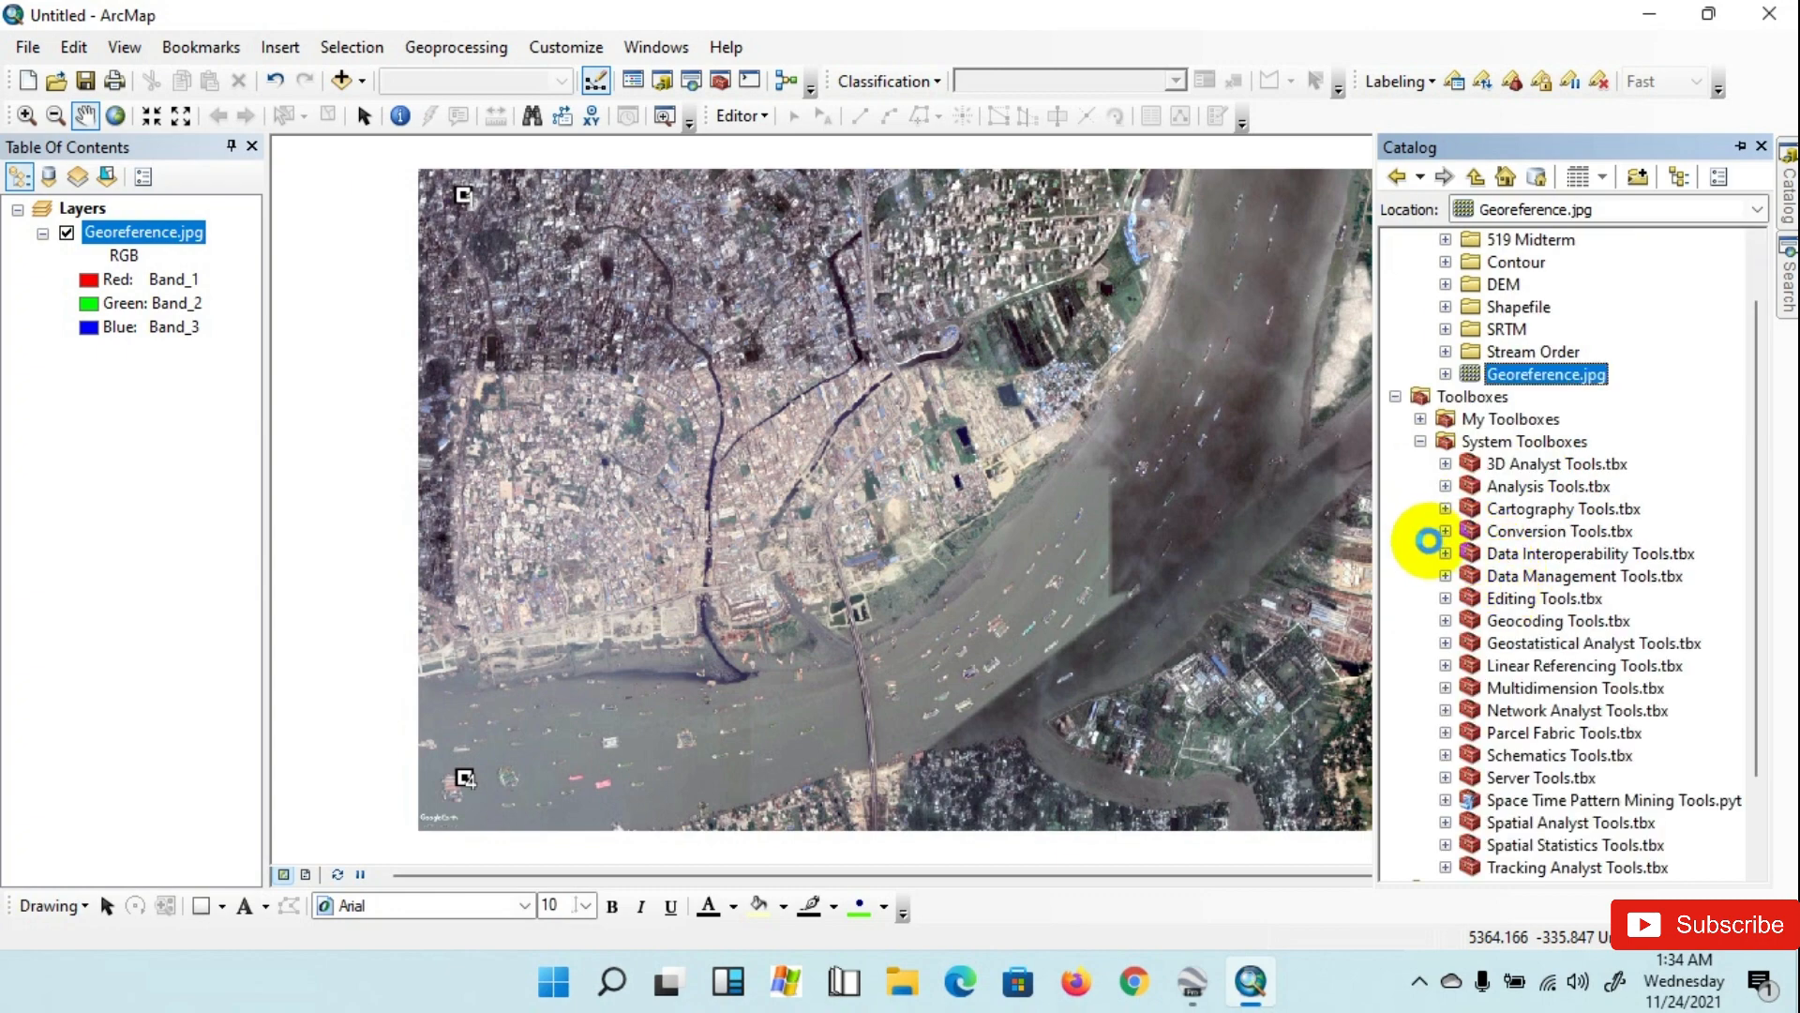
pyautogui.click(1438, 531)
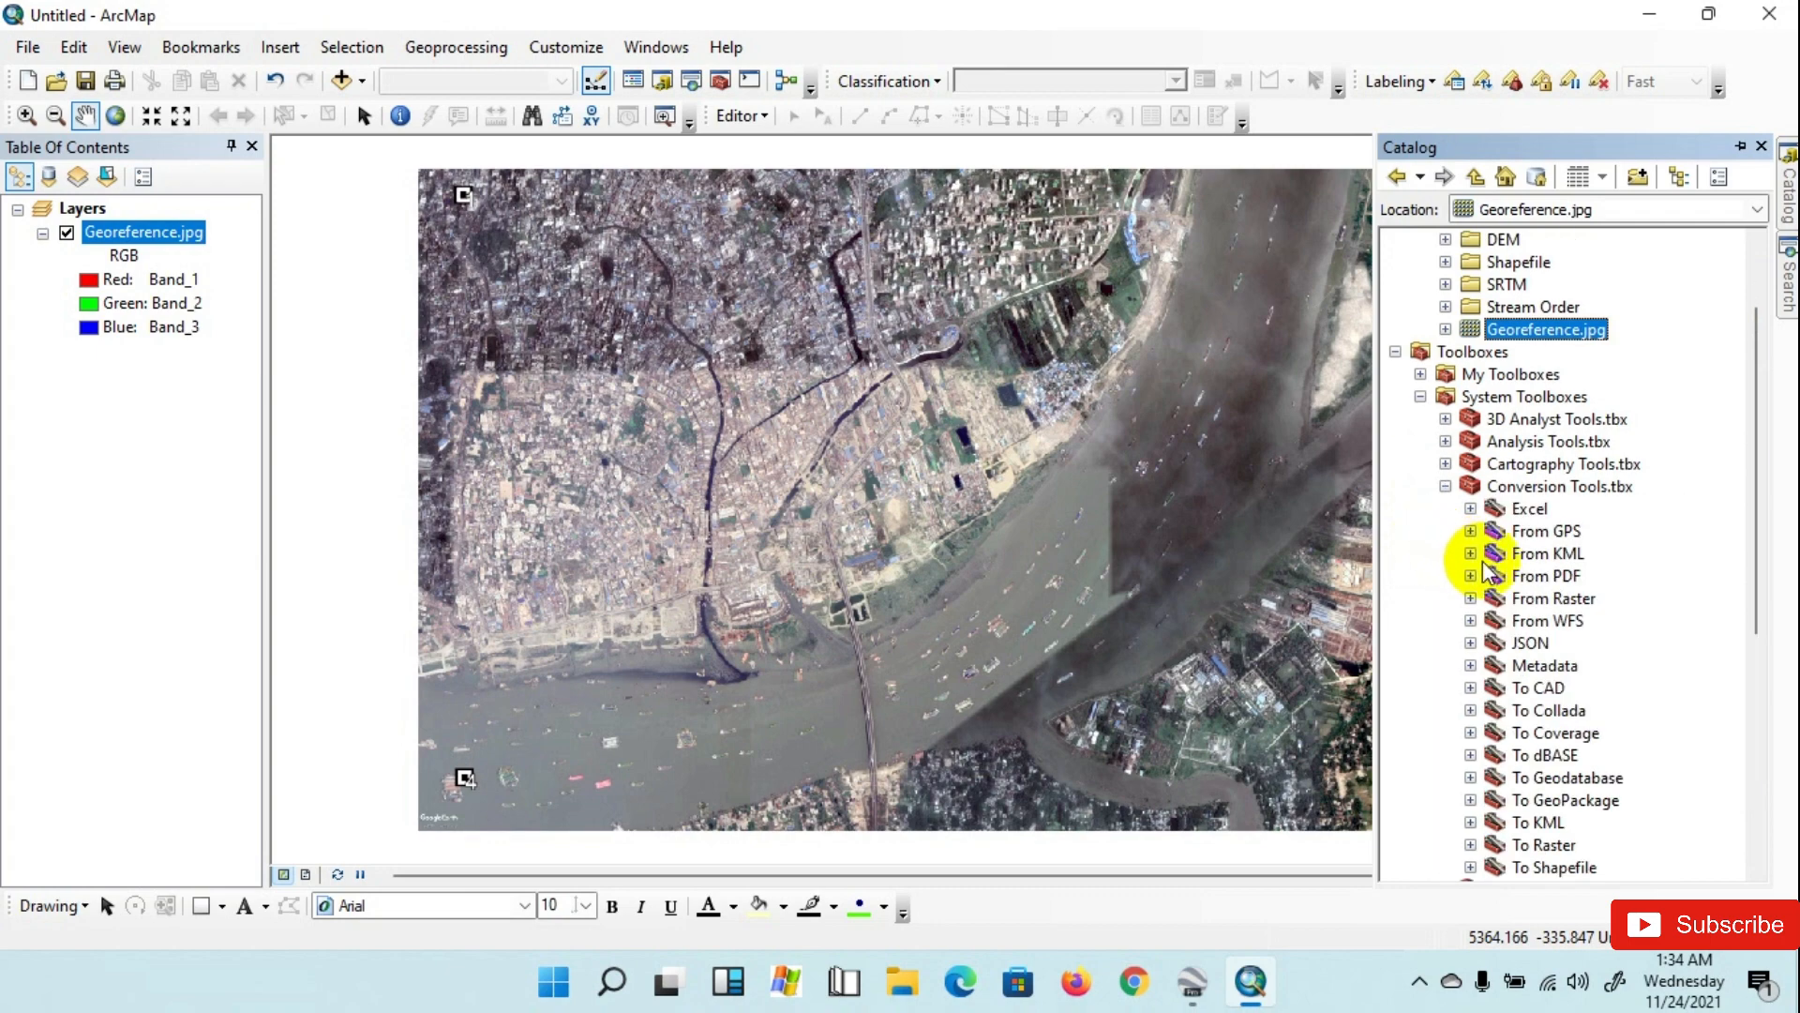
pyautogui.click(1470, 553)
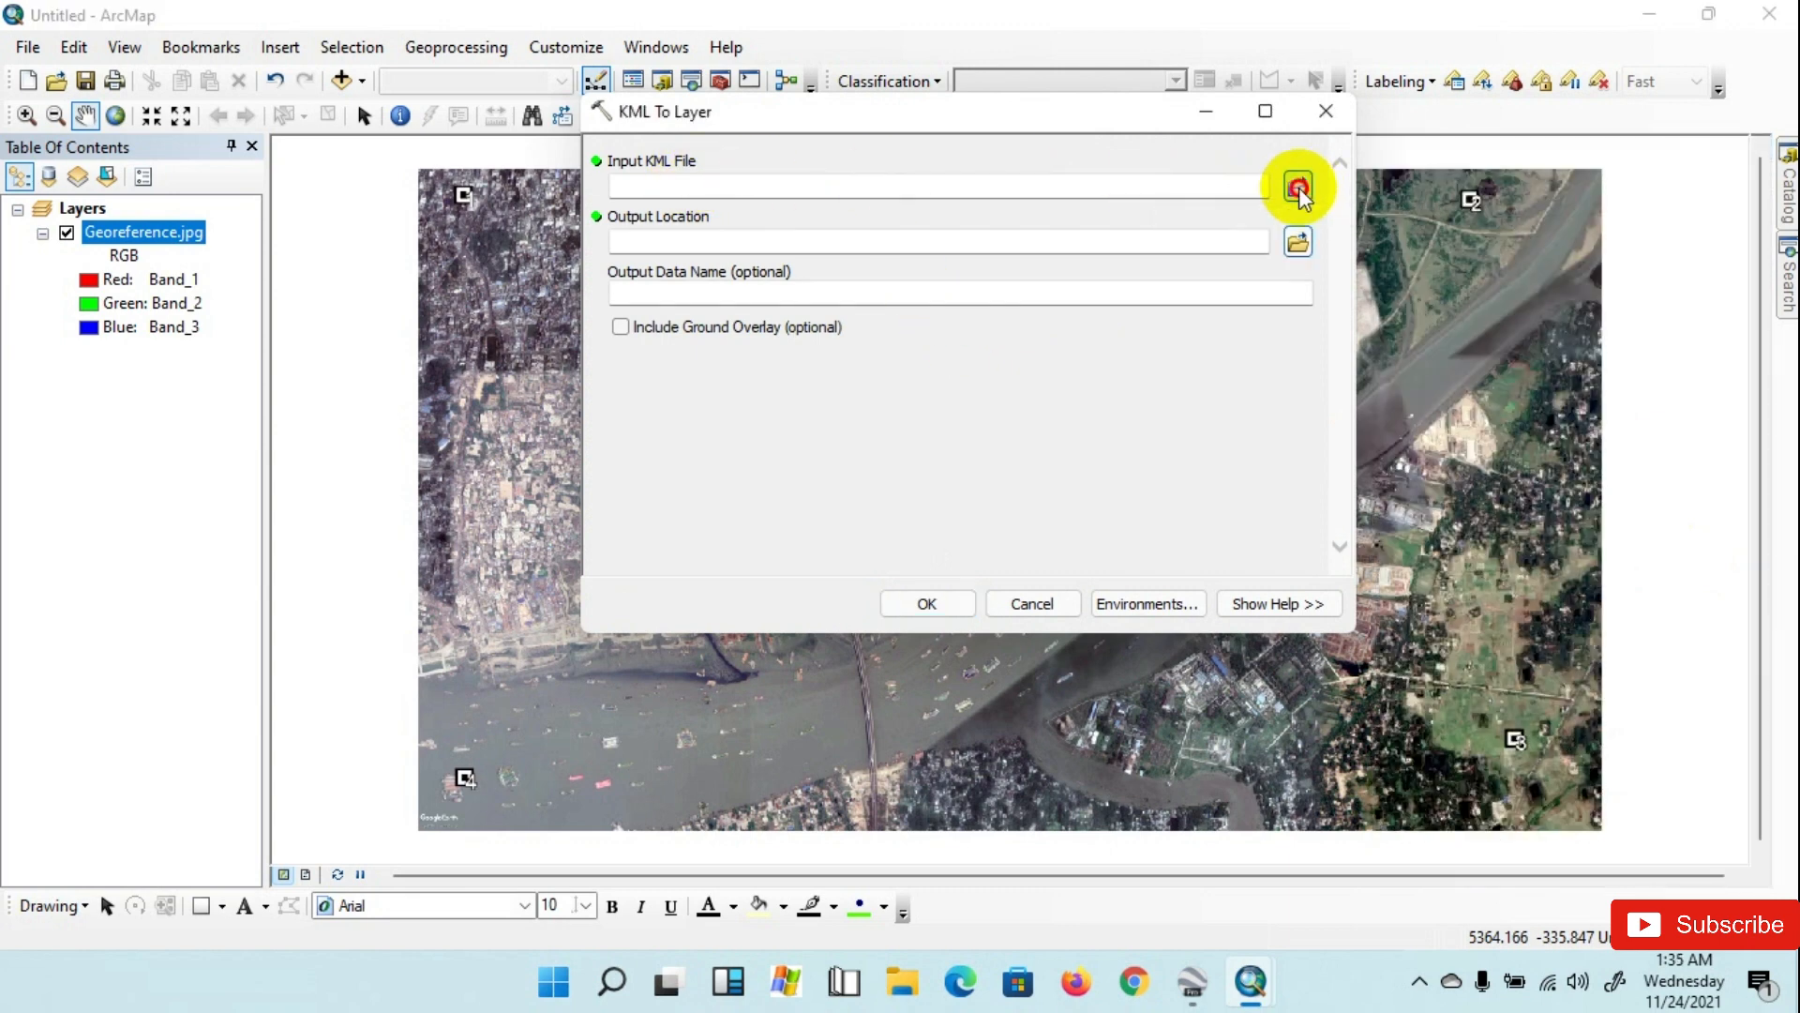
# Step: Use Point.kml as input and a new Desktop folder named Point as the output location
pyautogui.click(1298, 186)
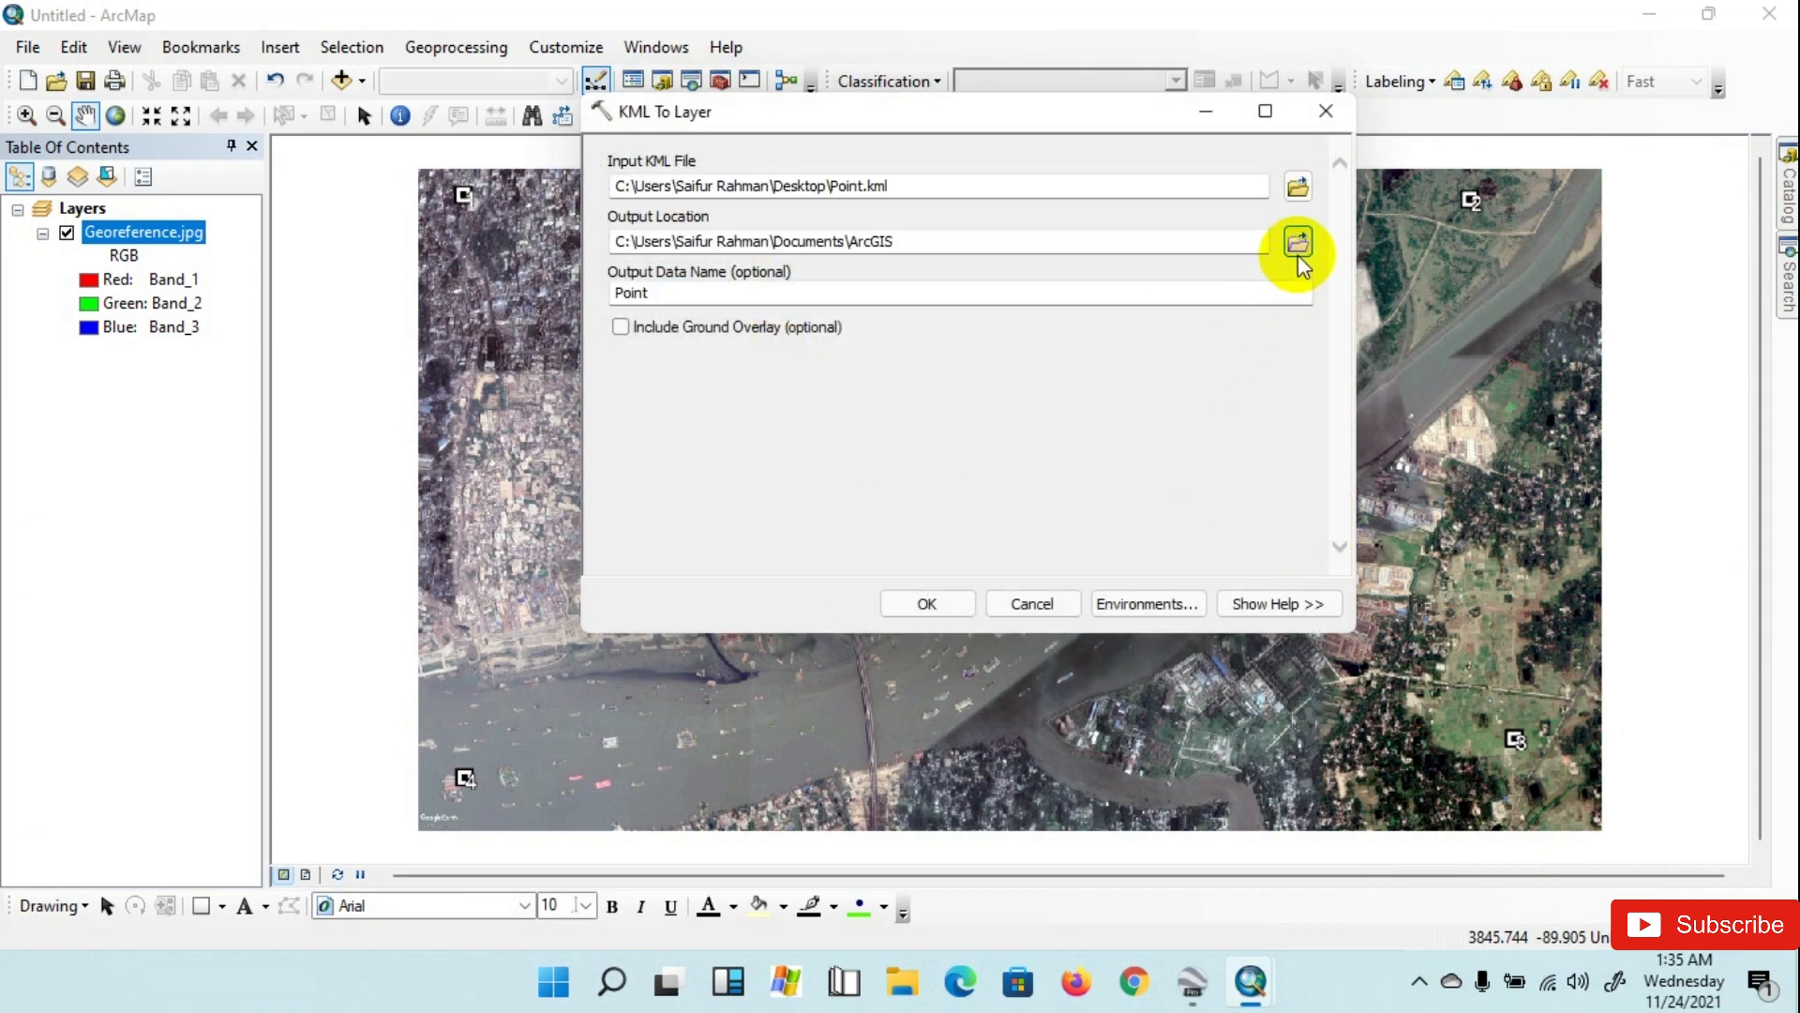
pyautogui.click(1296, 241)
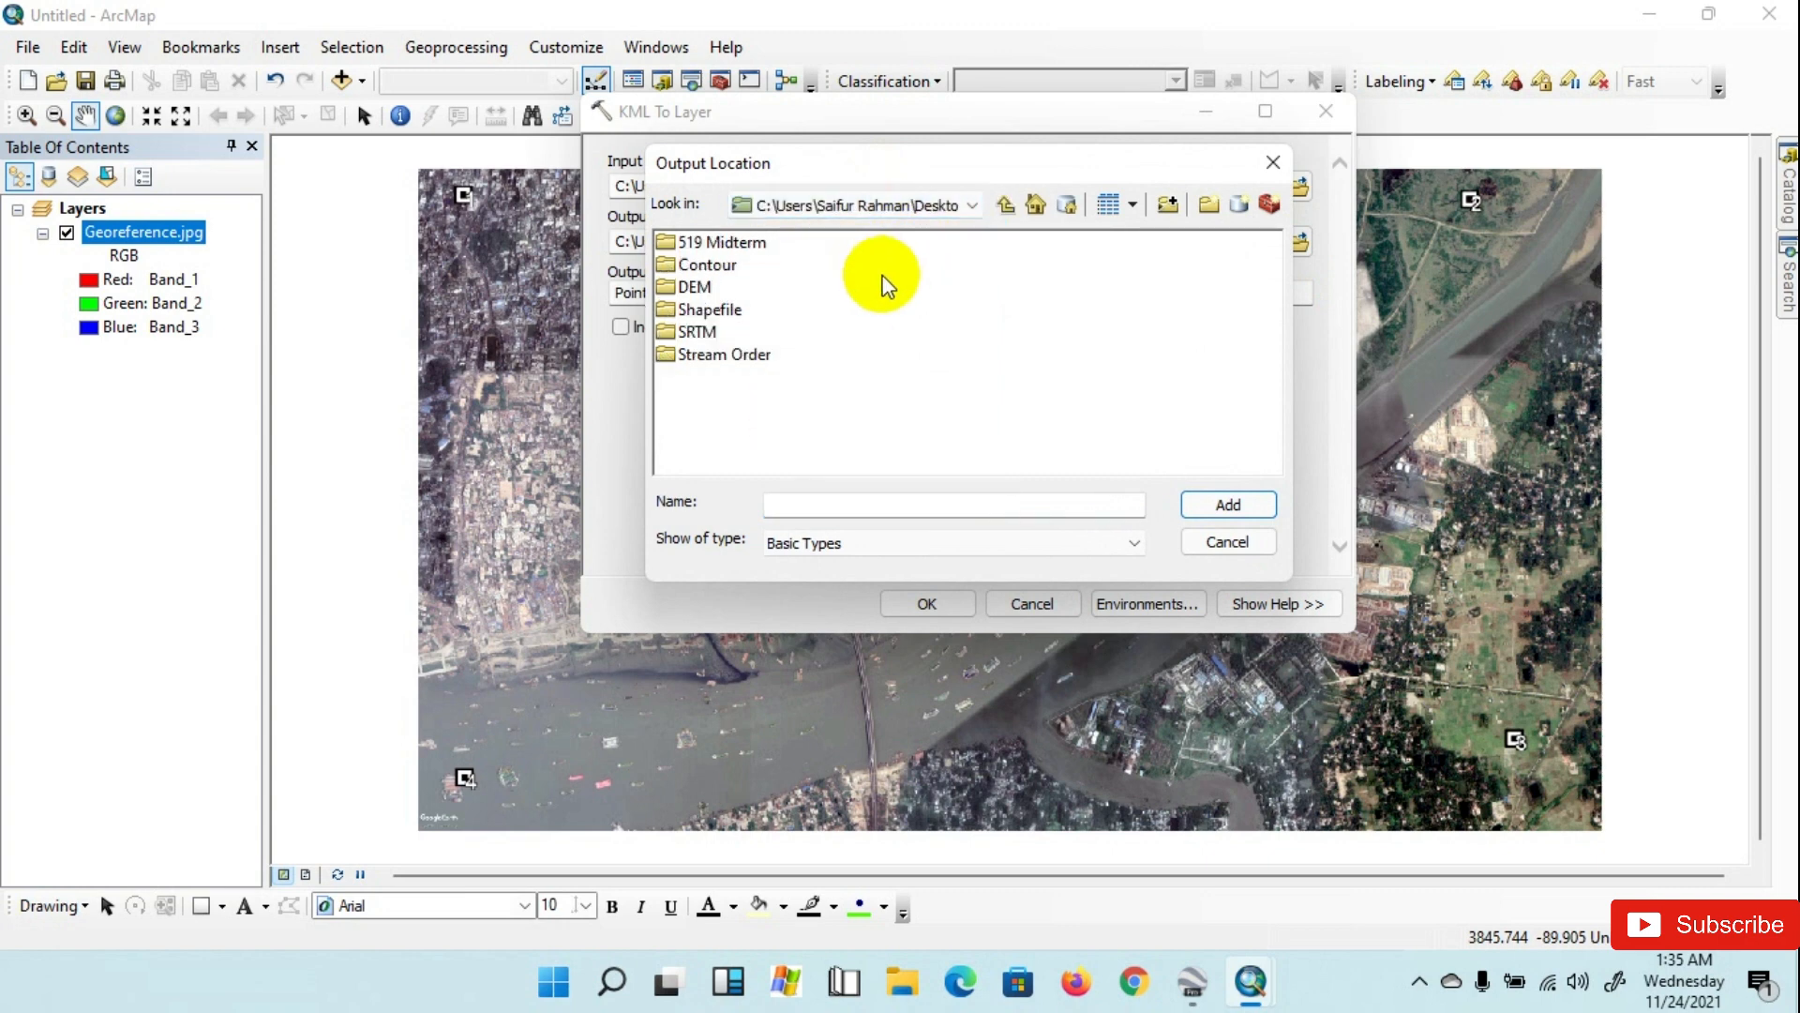
pyautogui.click(1168, 204)
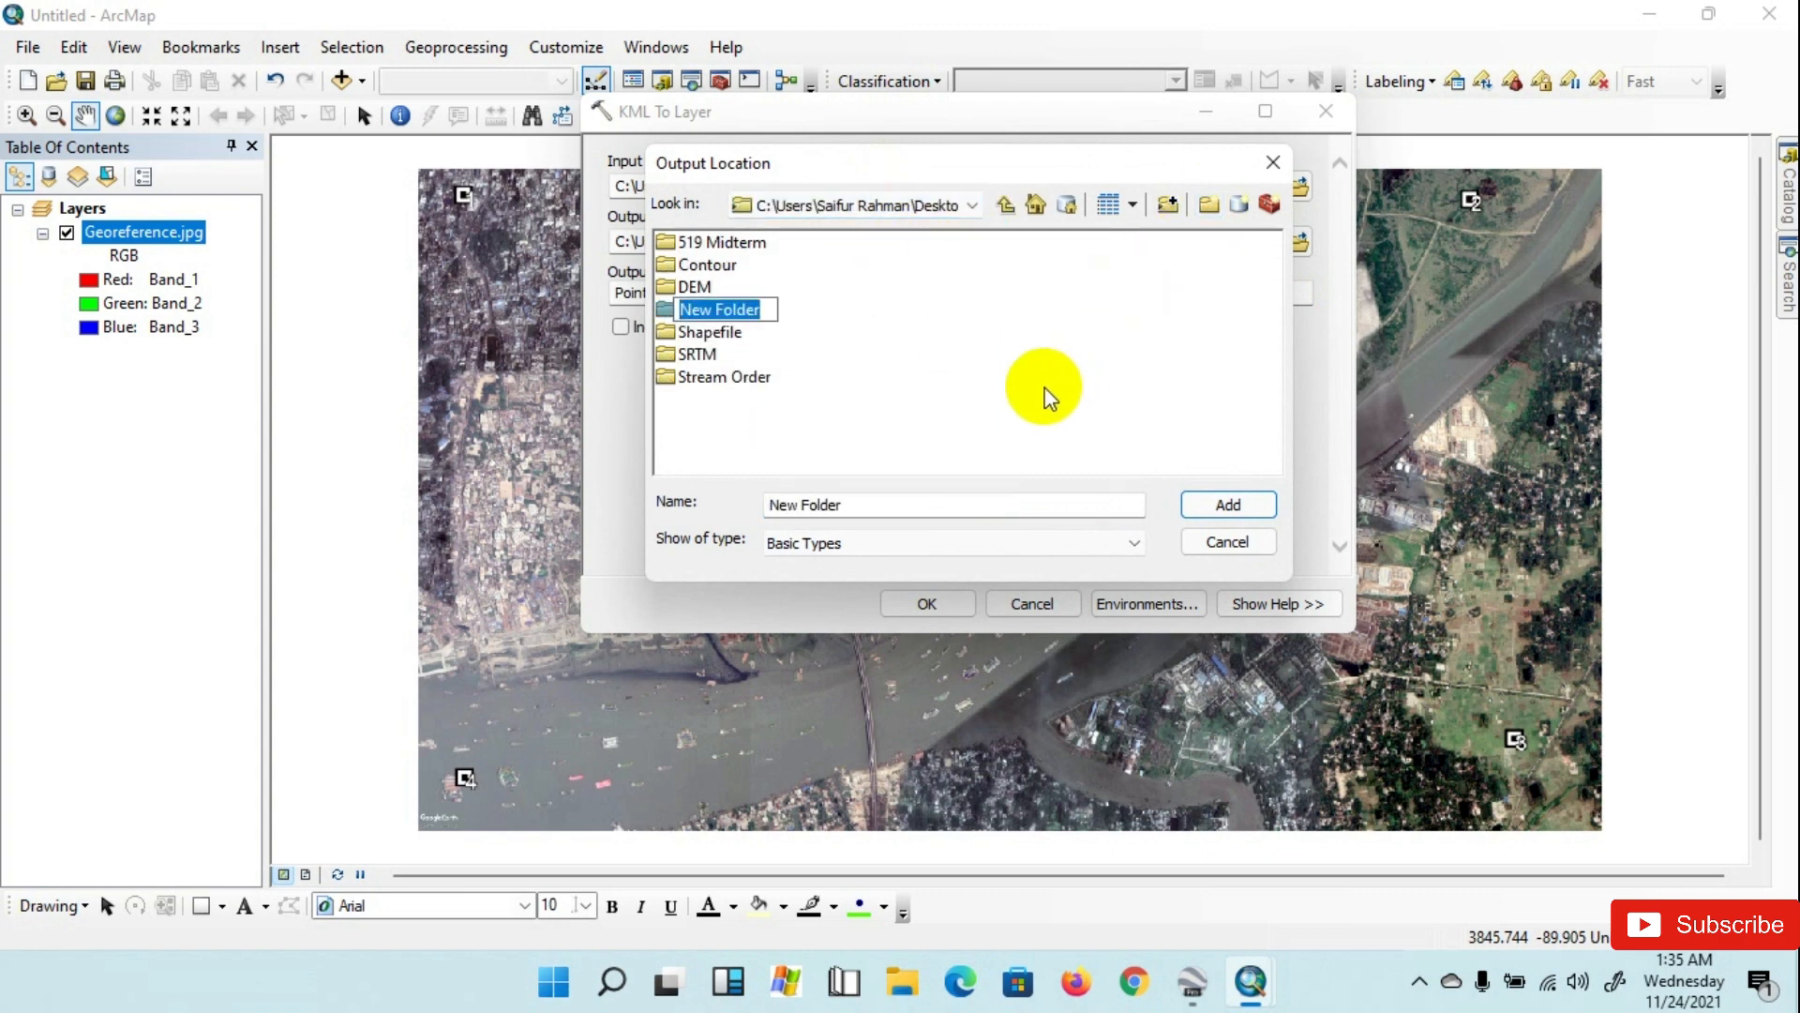
pyautogui.write('Point')
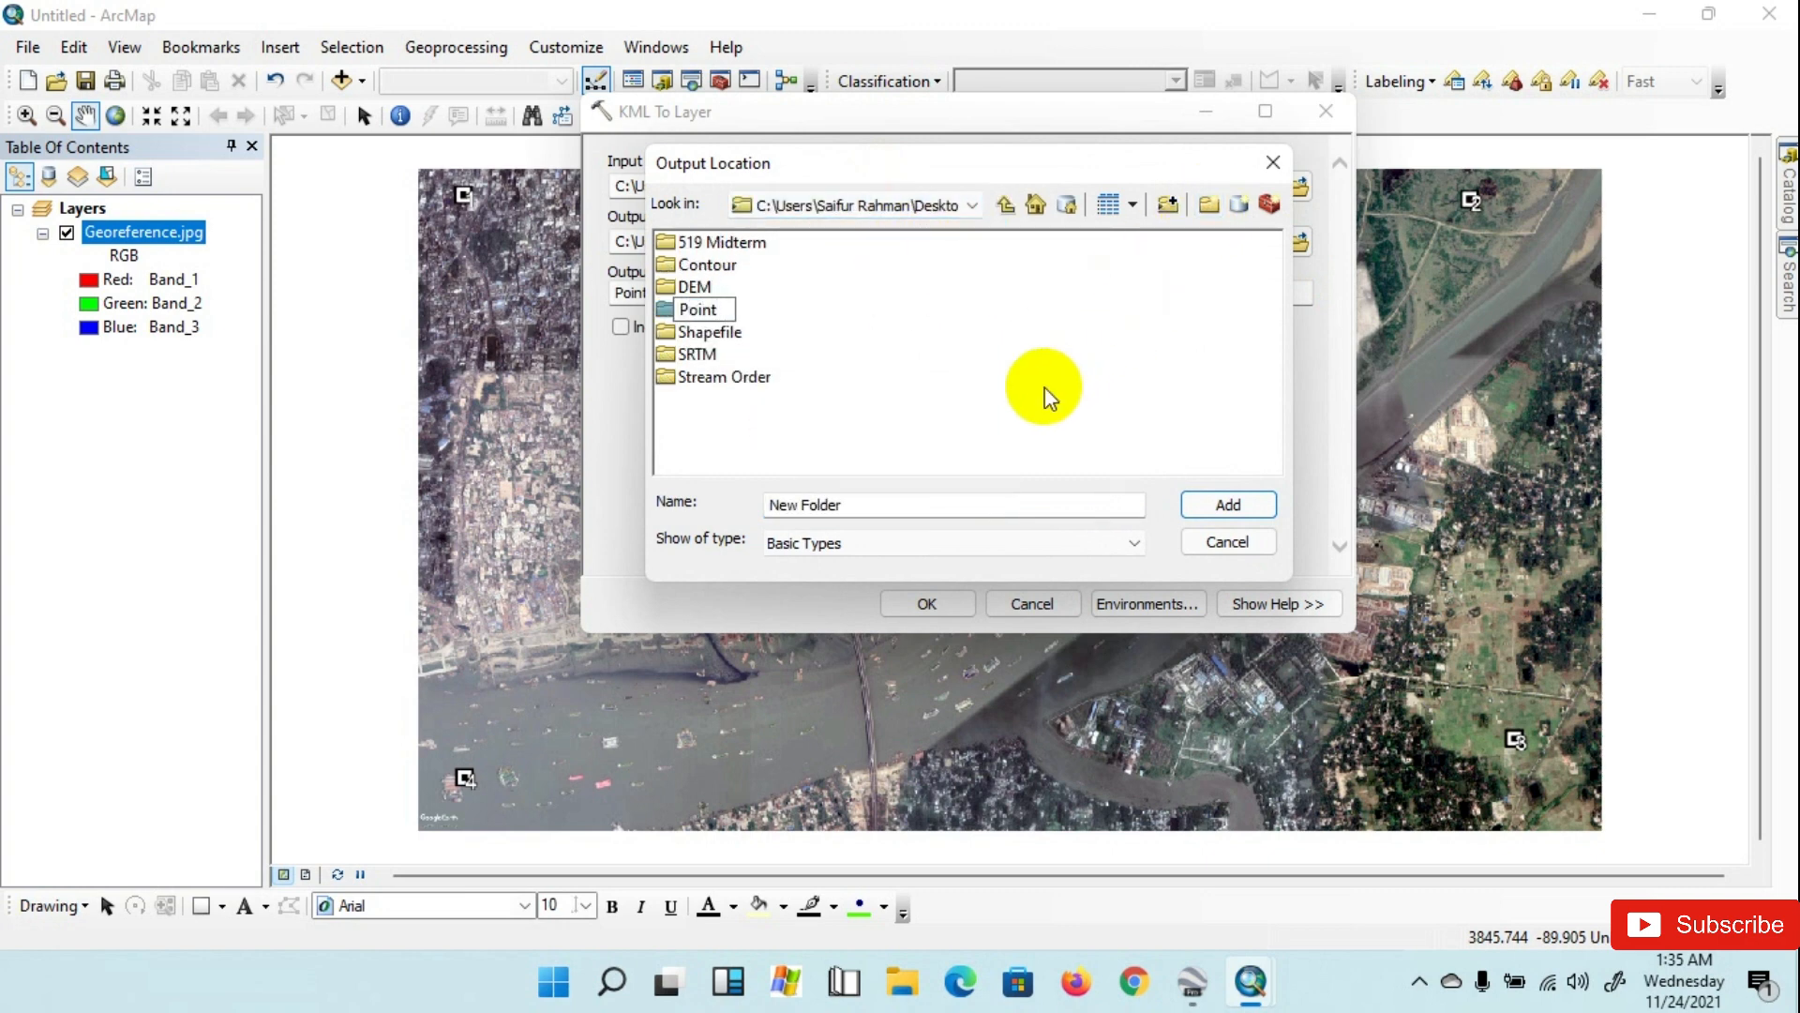
pyautogui.click(699, 309)
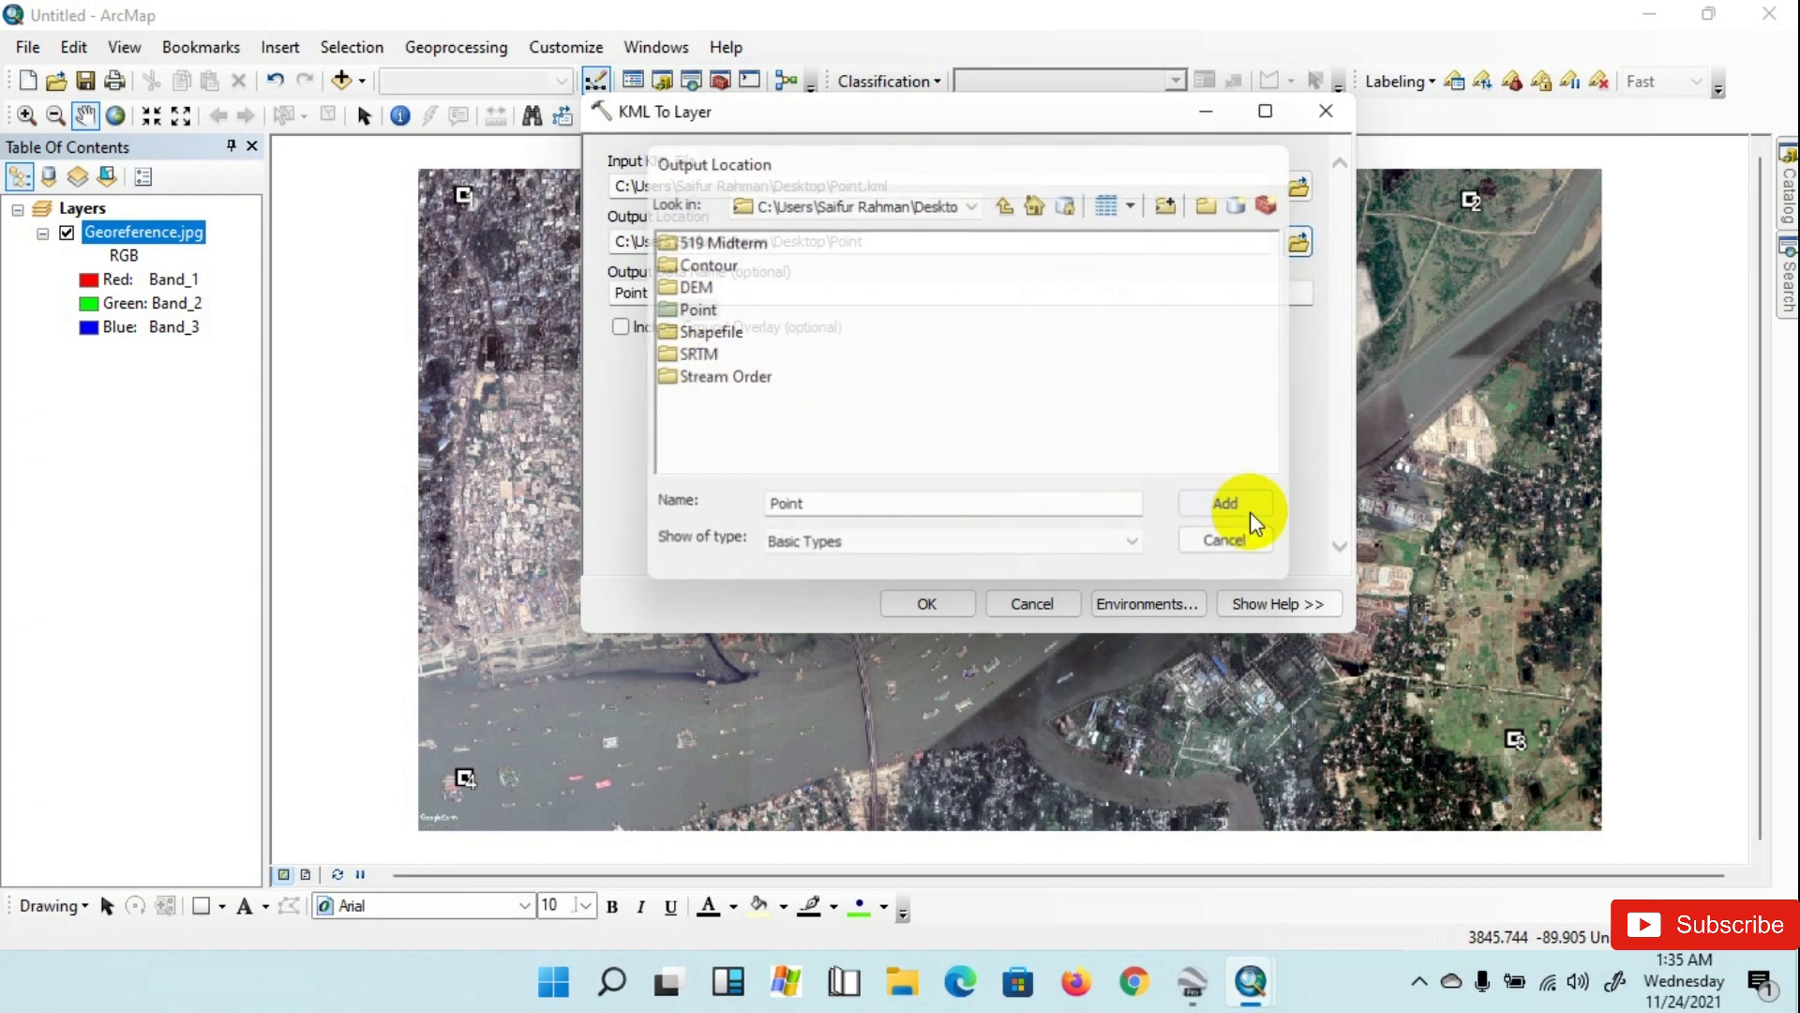
pyautogui.click(1224, 504)
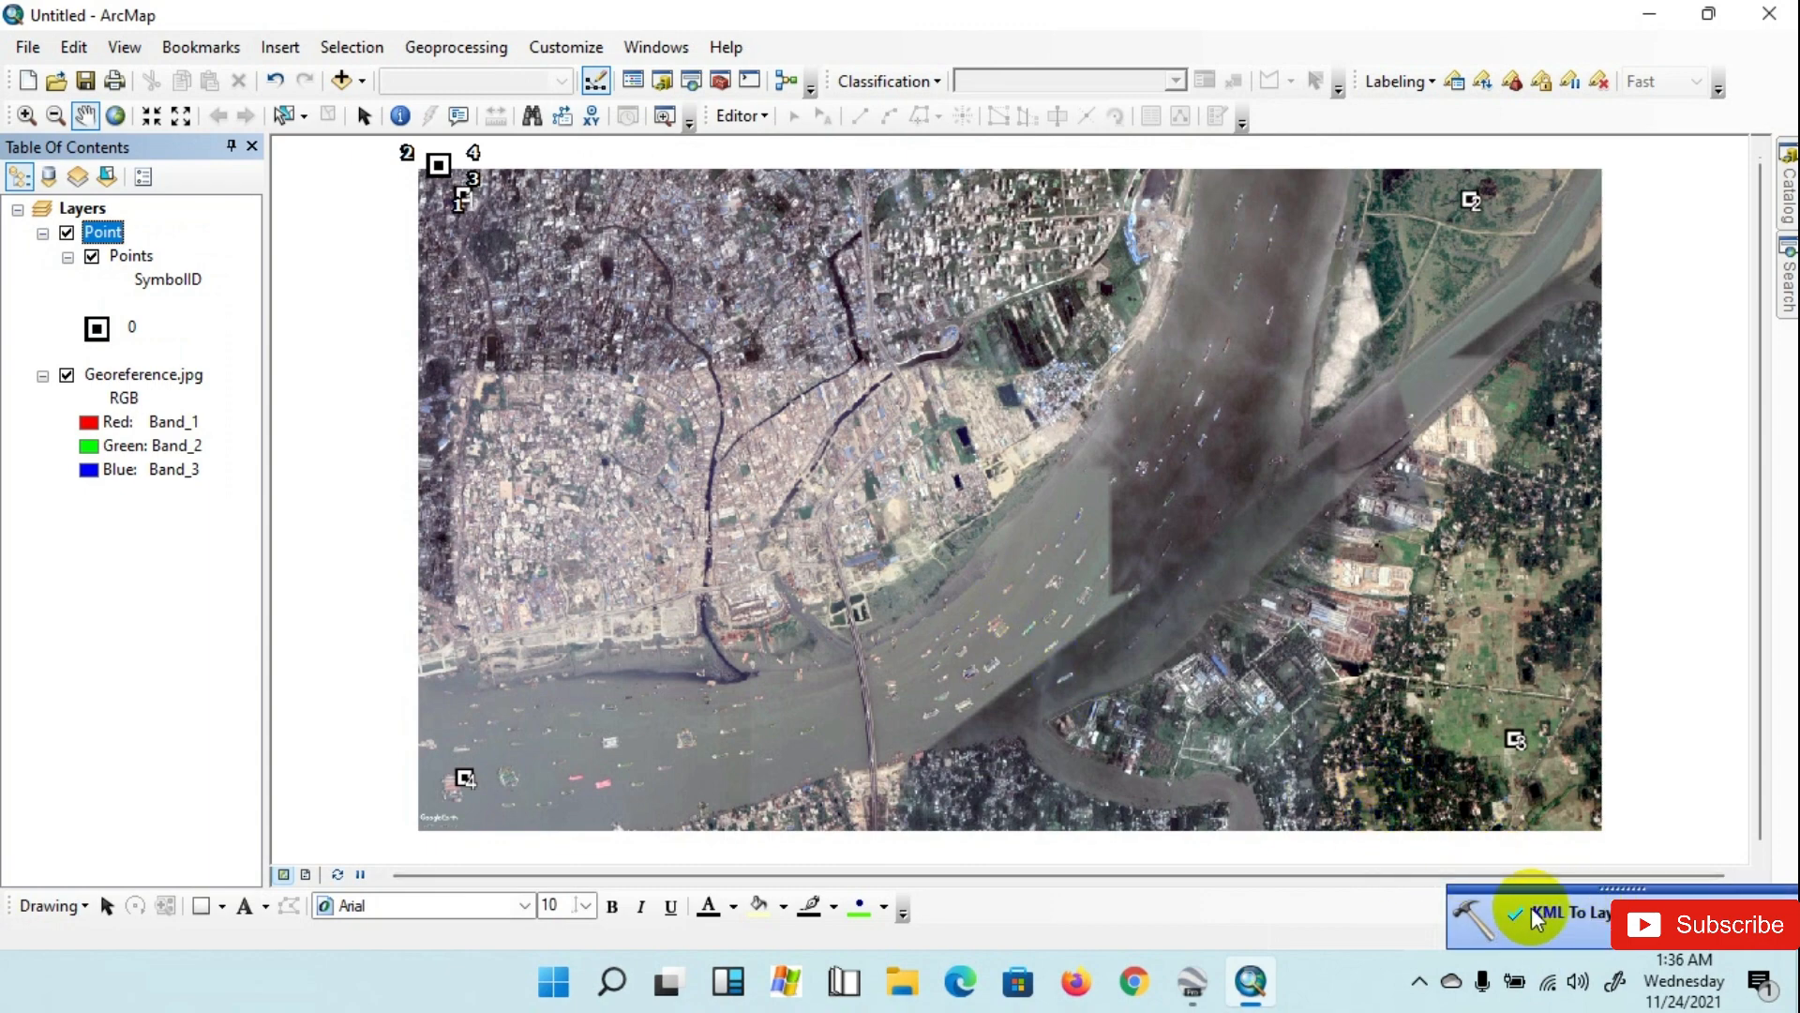
# Step: Set the data frame's coordinate system to Geographic > World > WGS 1984
pyautogui.click(134, 255)
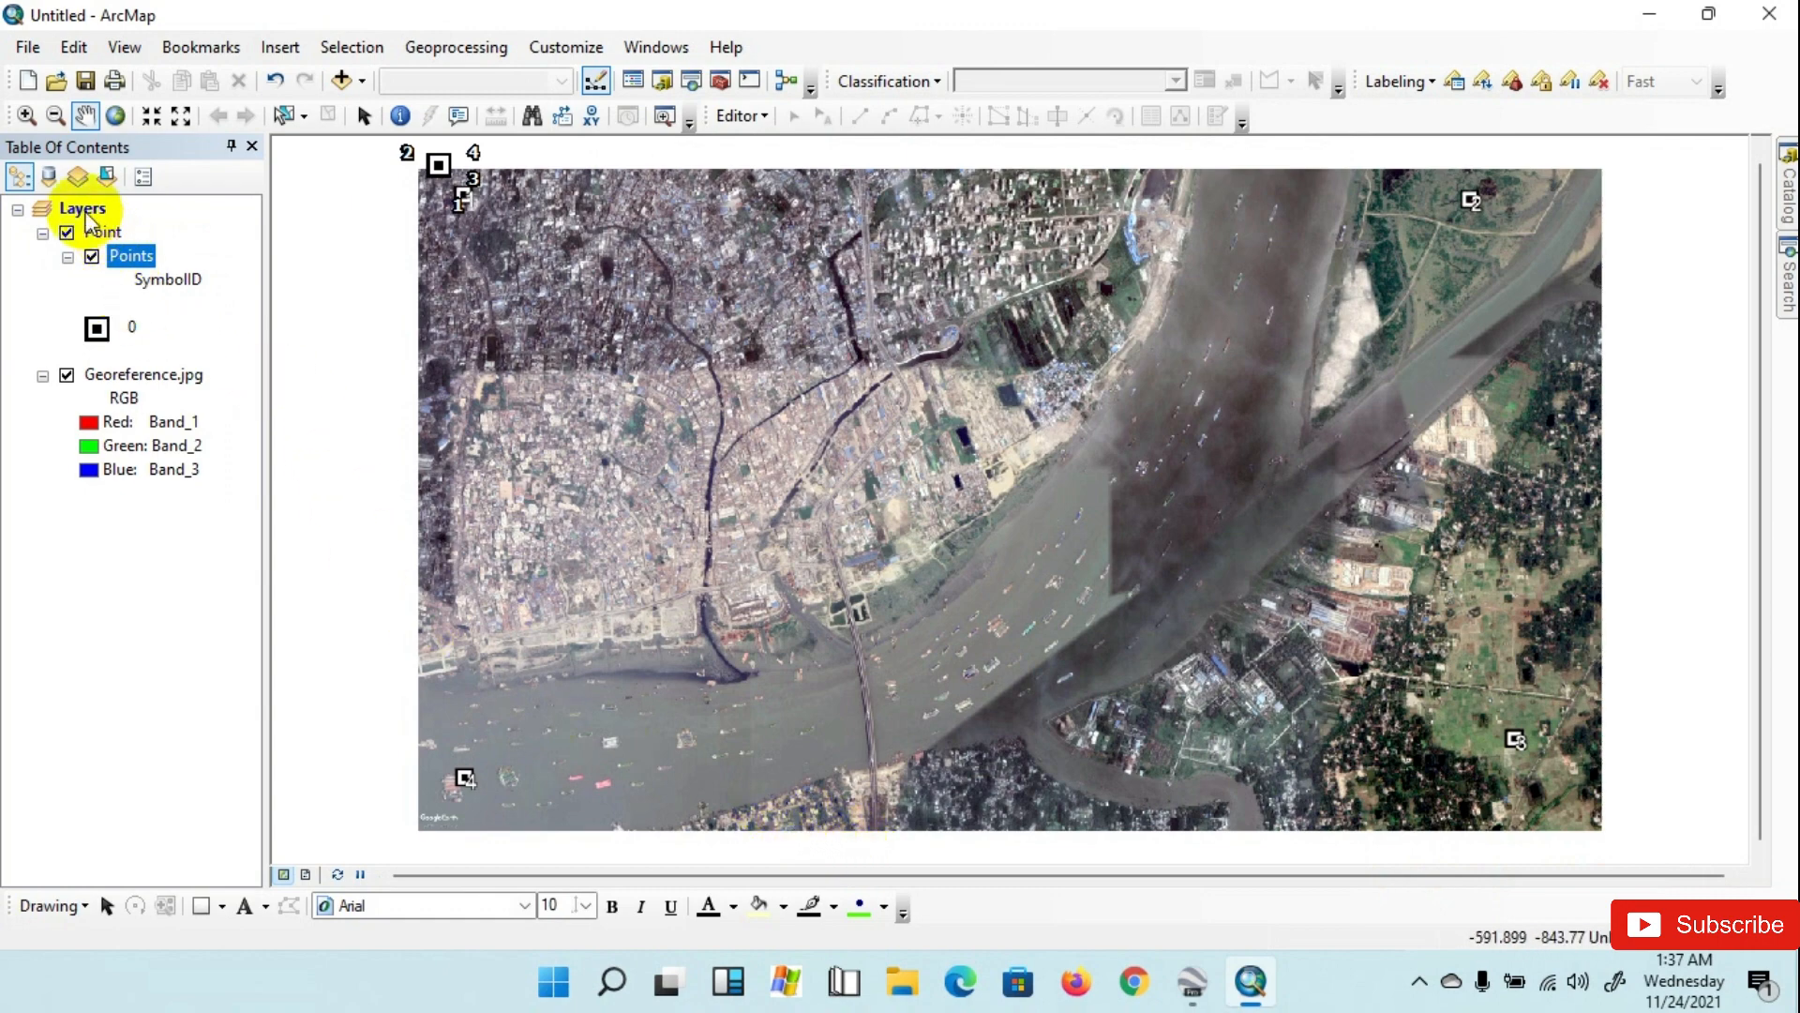
pyautogui.rightClick(84, 208)
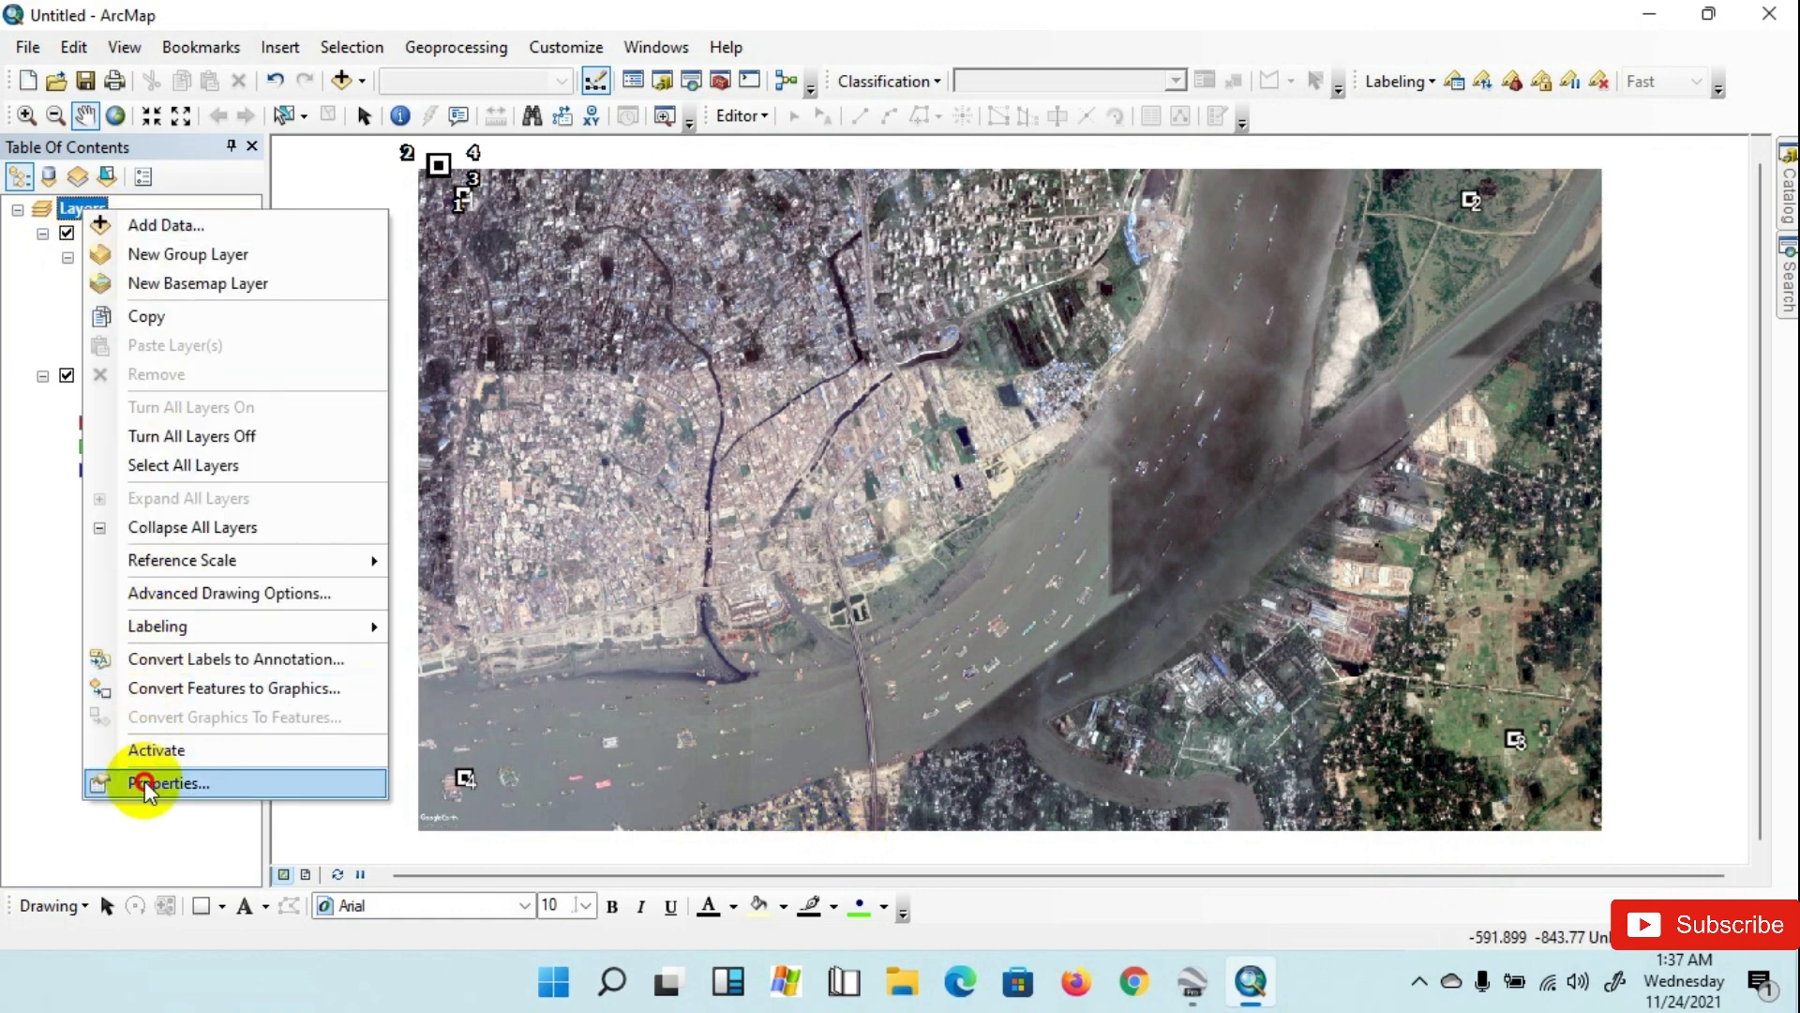
pyautogui.click(173, 784)
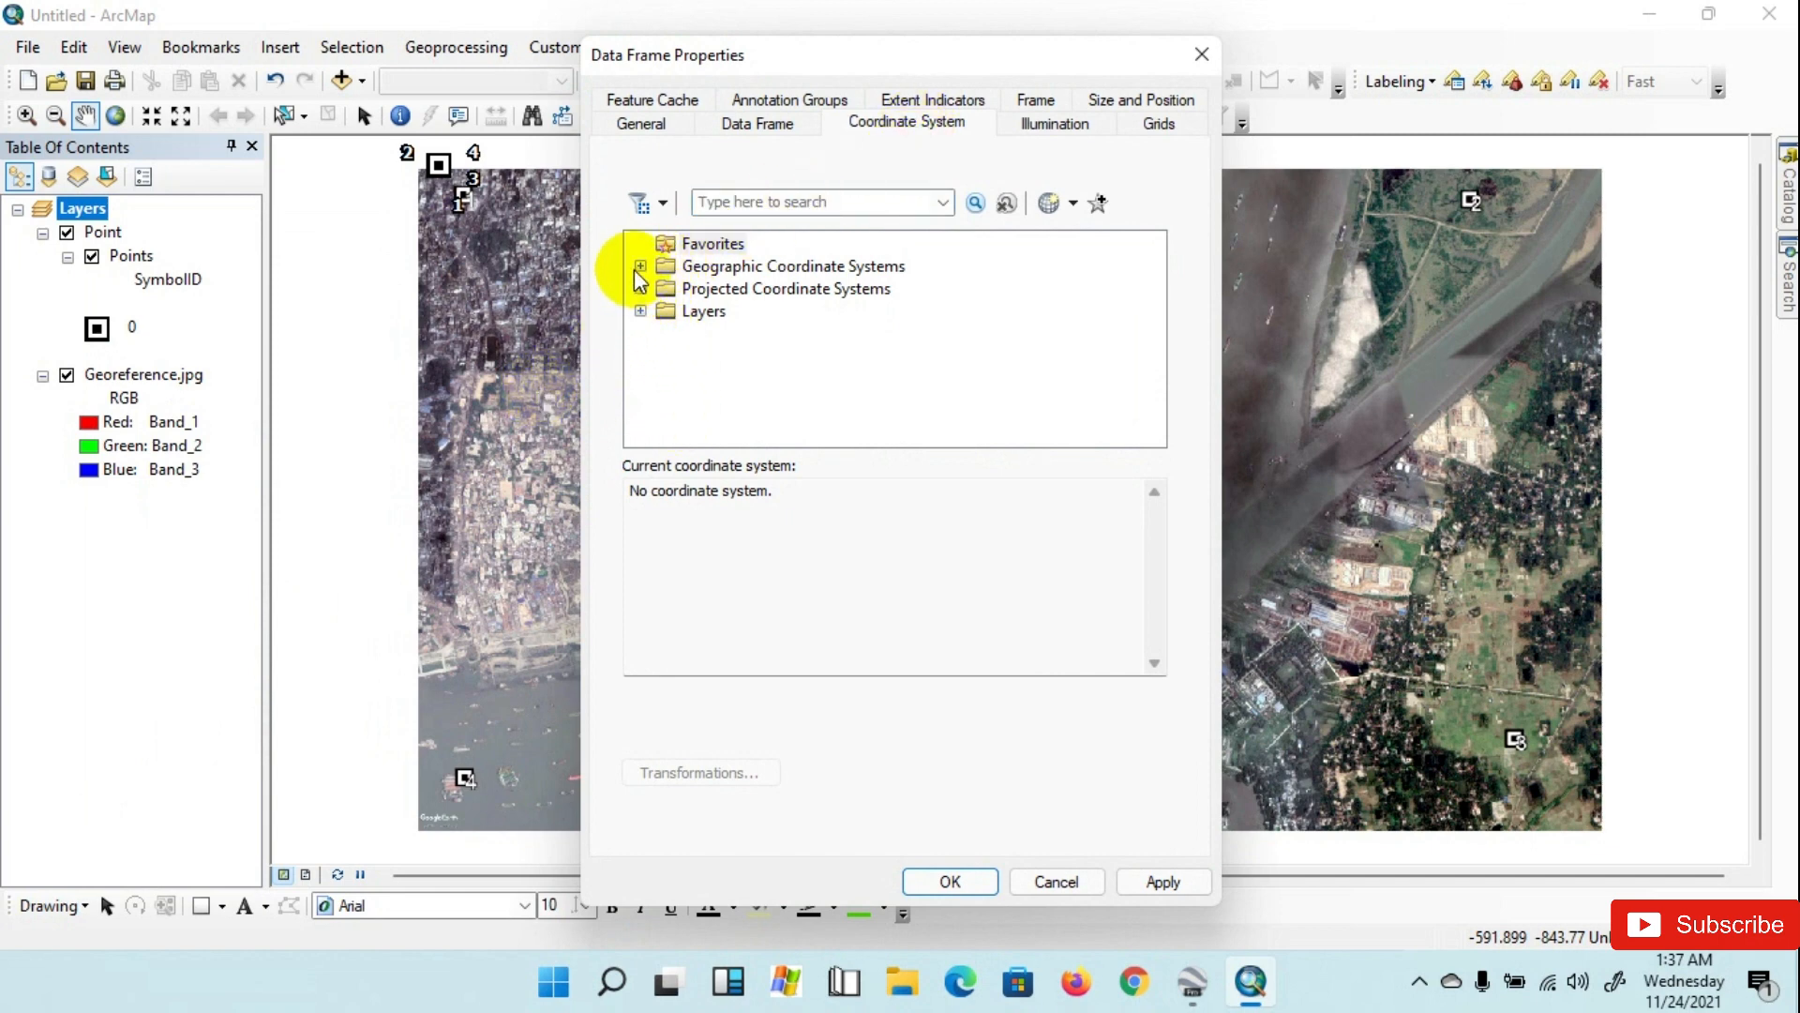
pyautogui.click(639, 267)
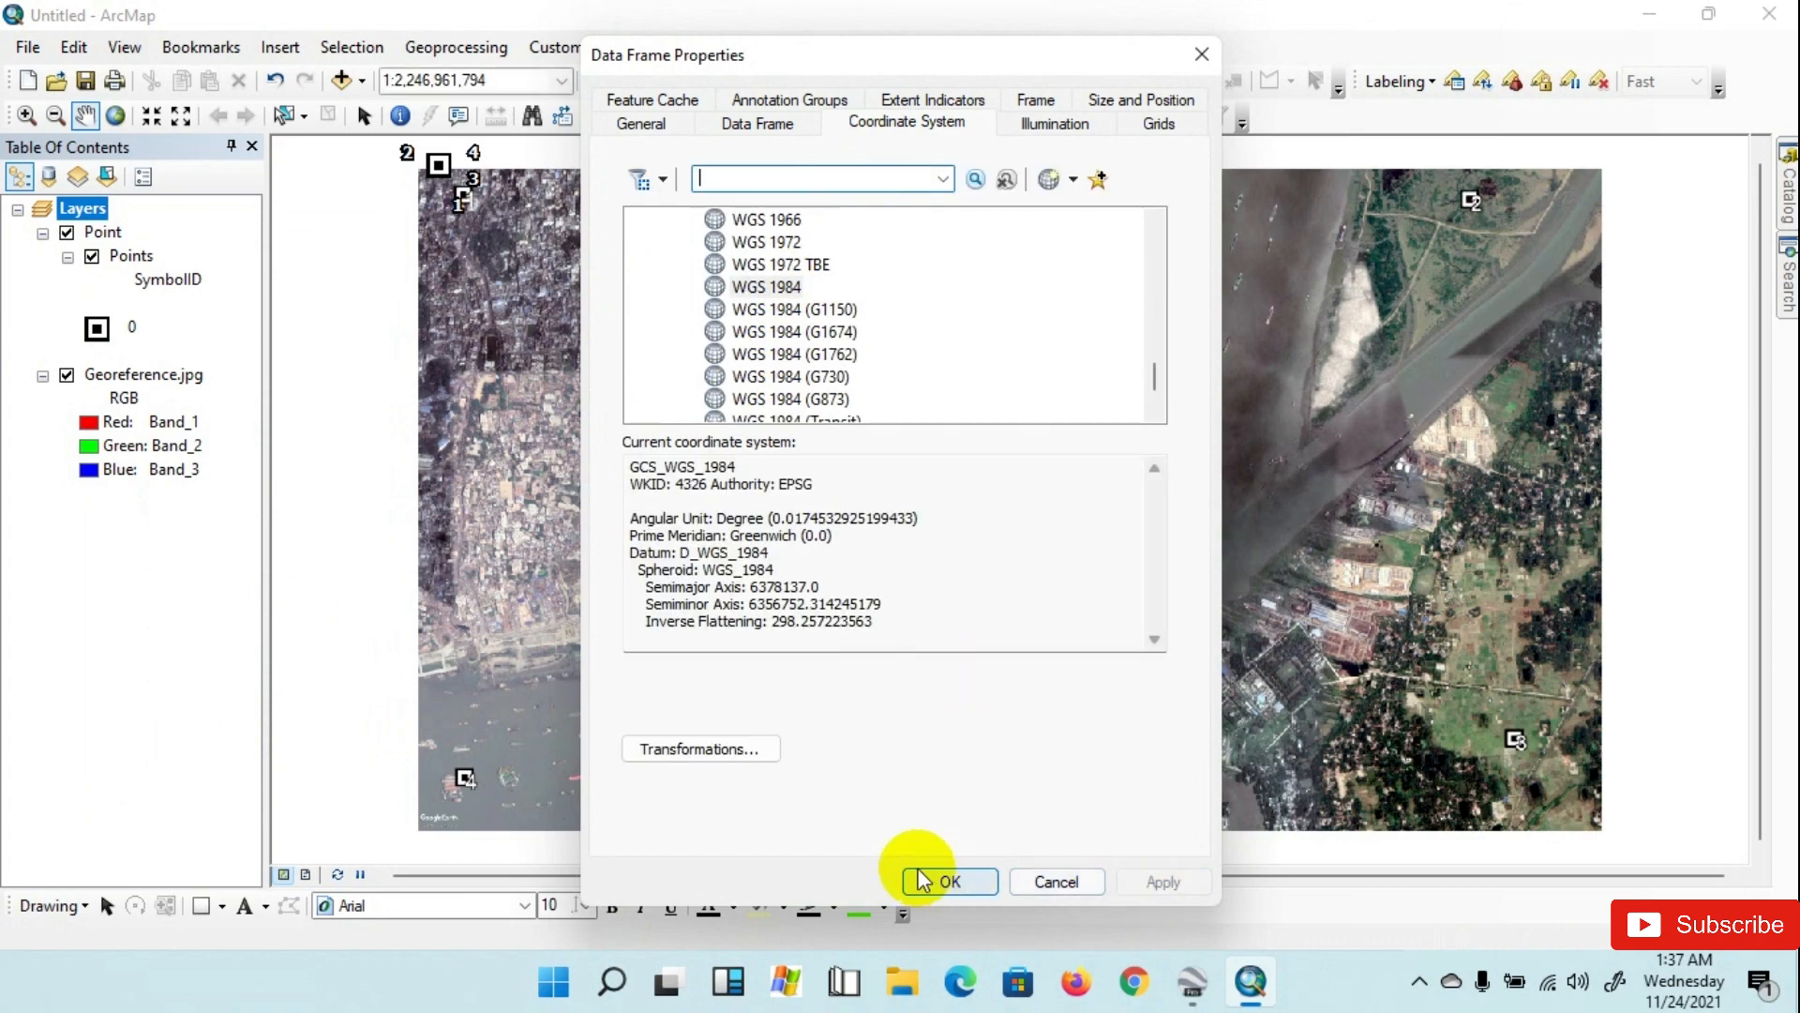
pyautogui.click(945, 881)
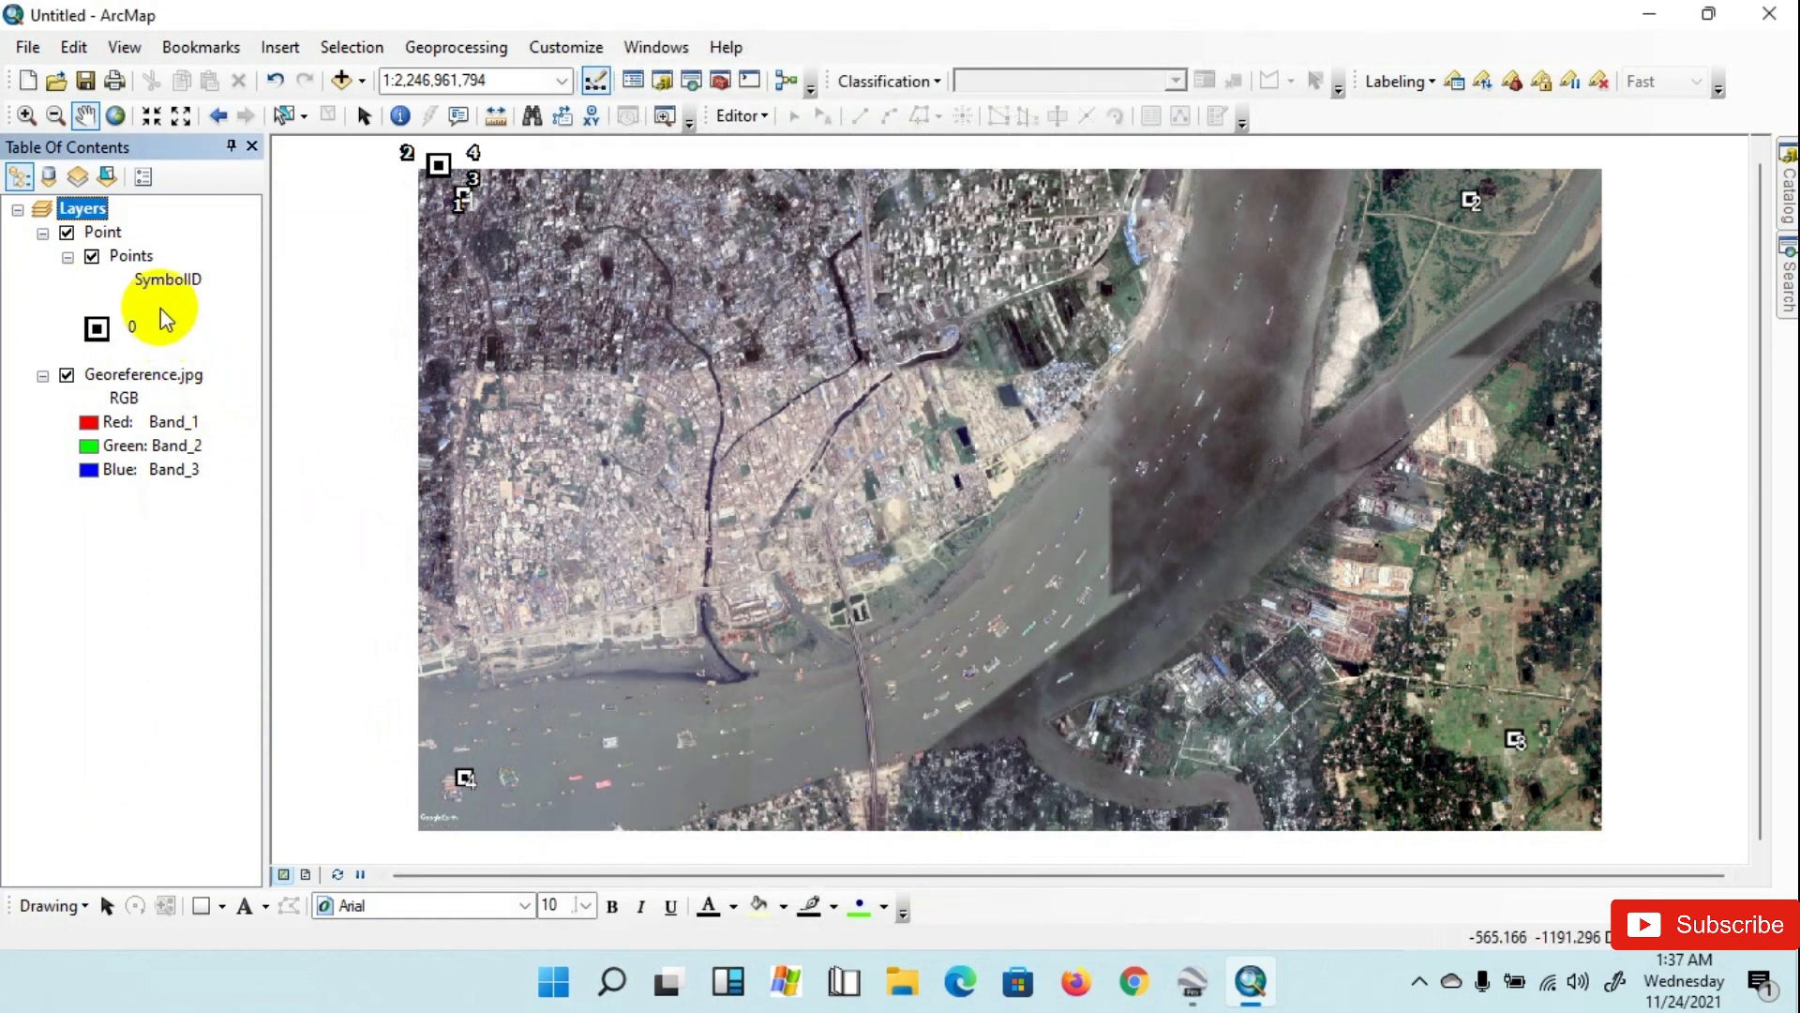
pyautogui.rightClick(104, 232)
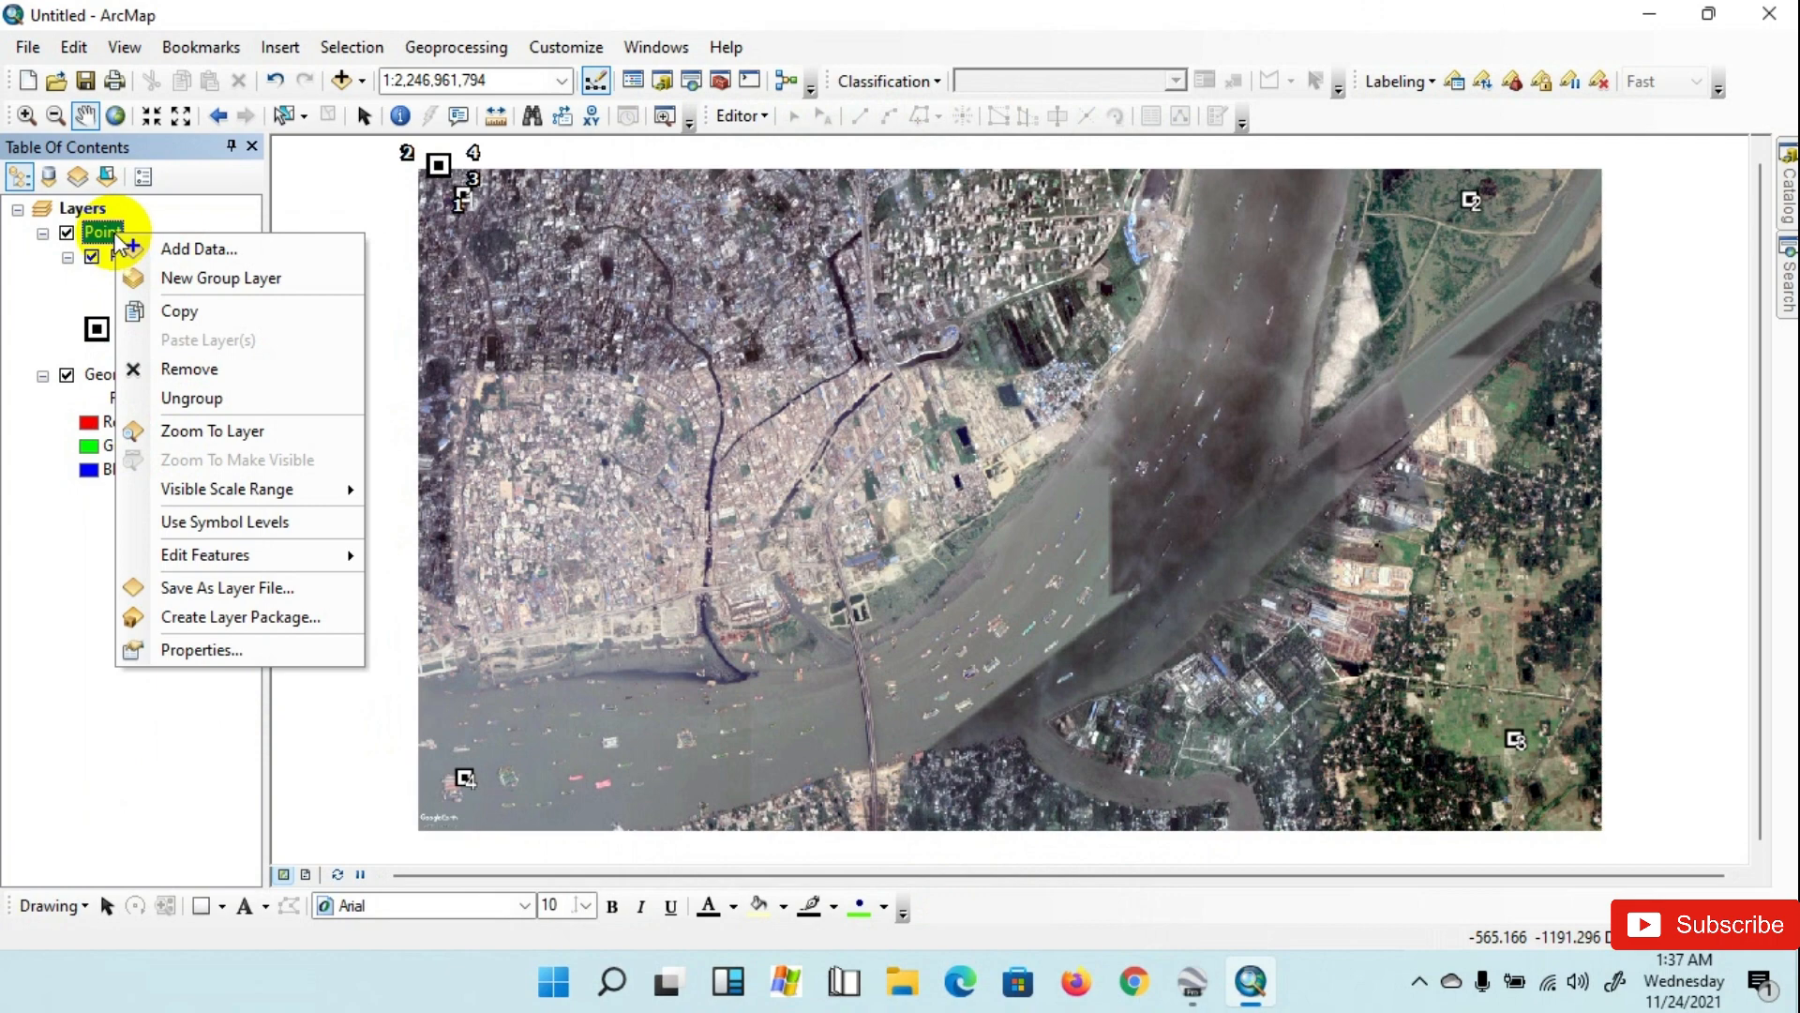
pyautogui.rightClick(129, 254)
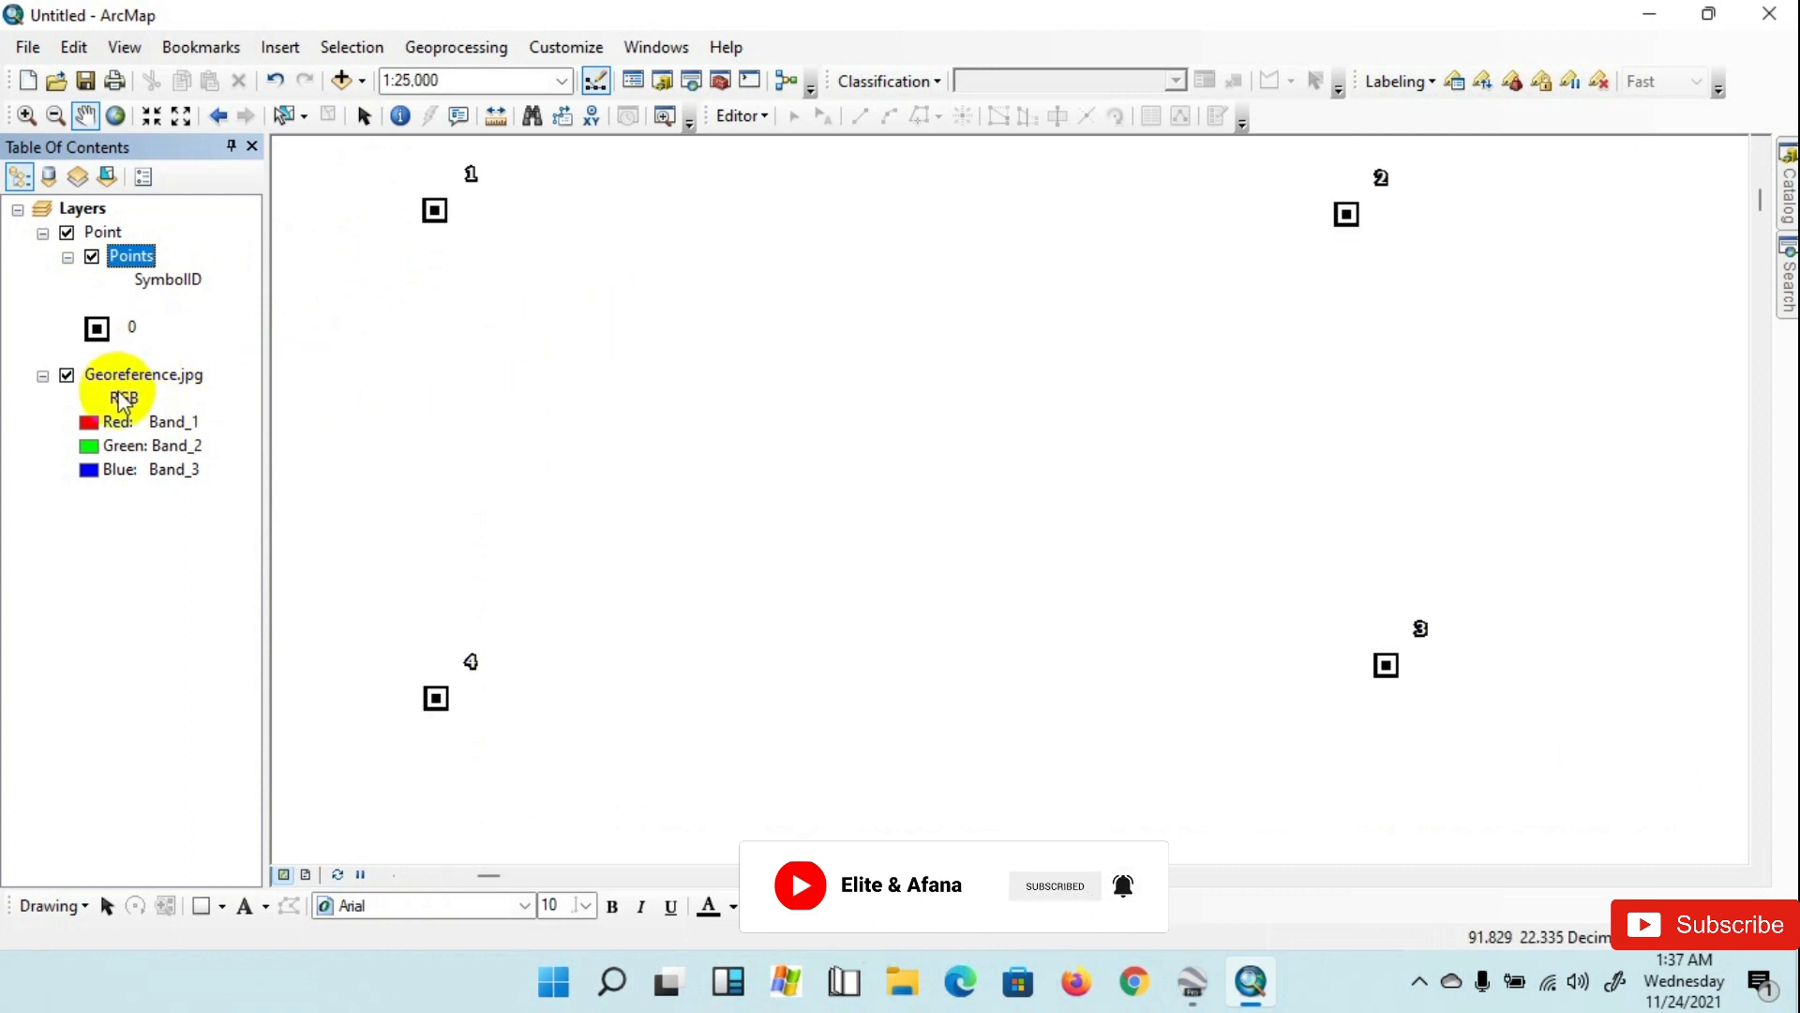
pyautogui.rightClick(143, 376)
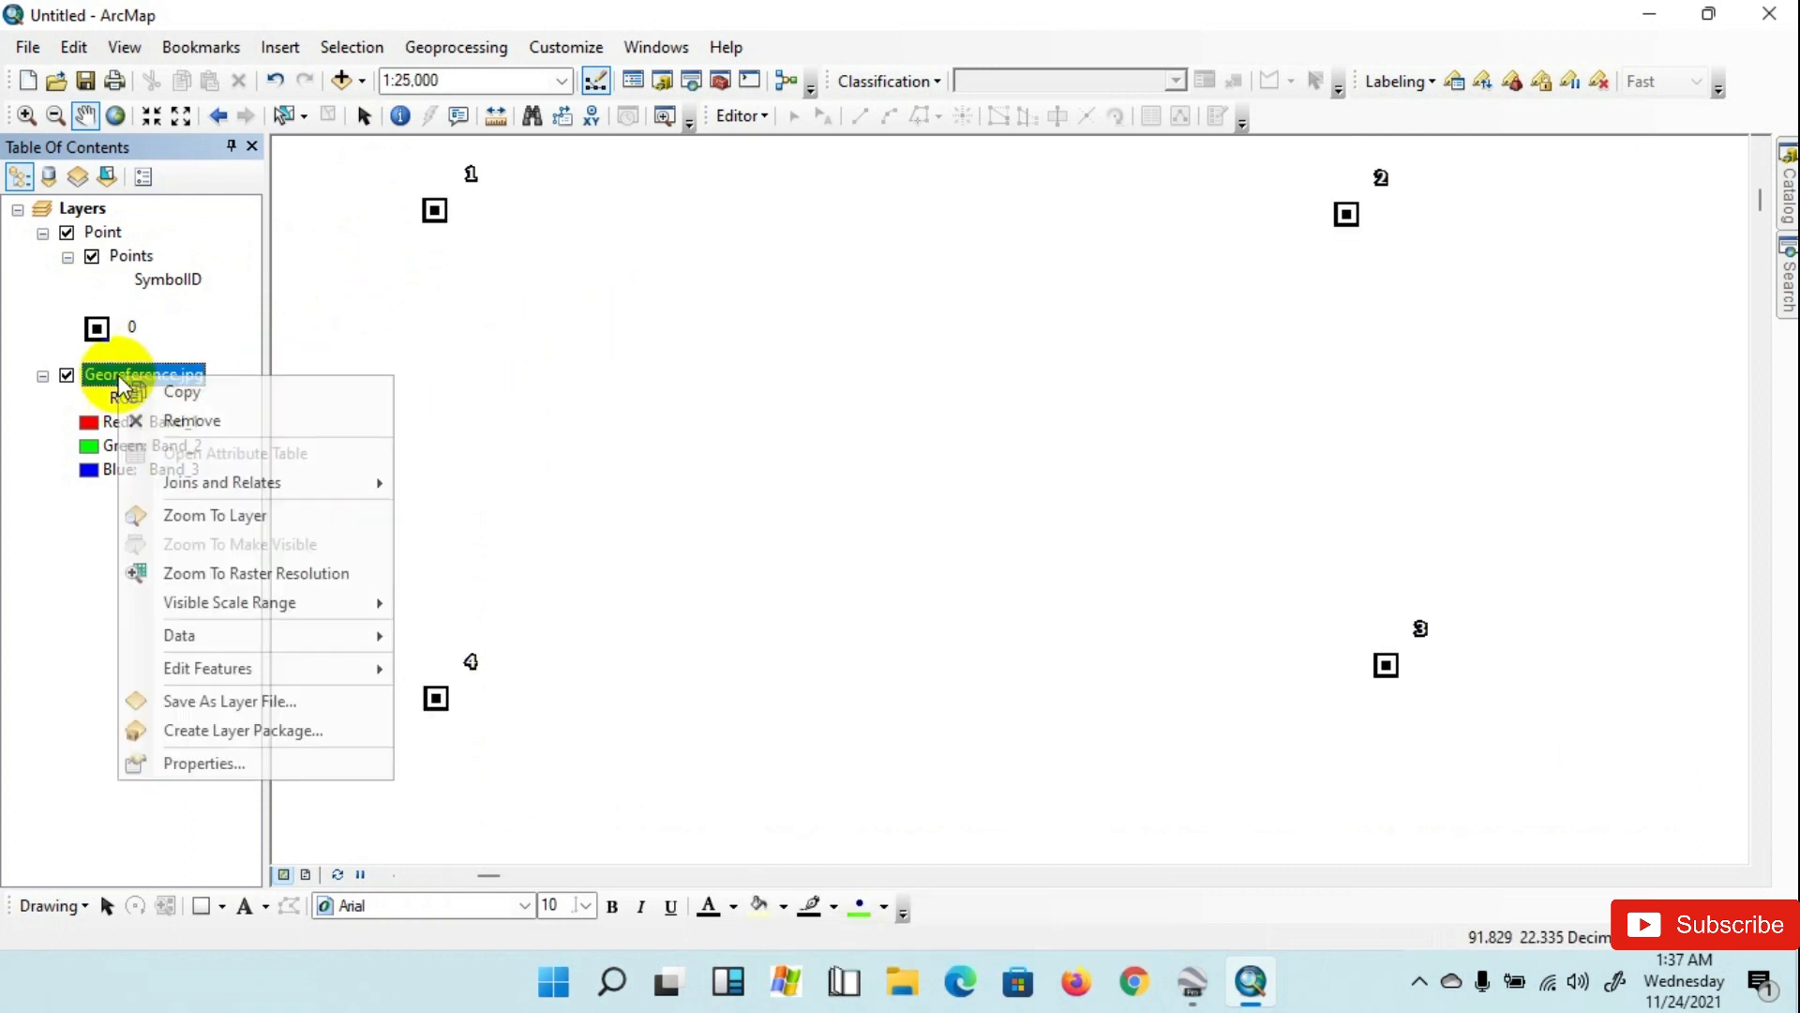
pyautogui.click(214, 514)
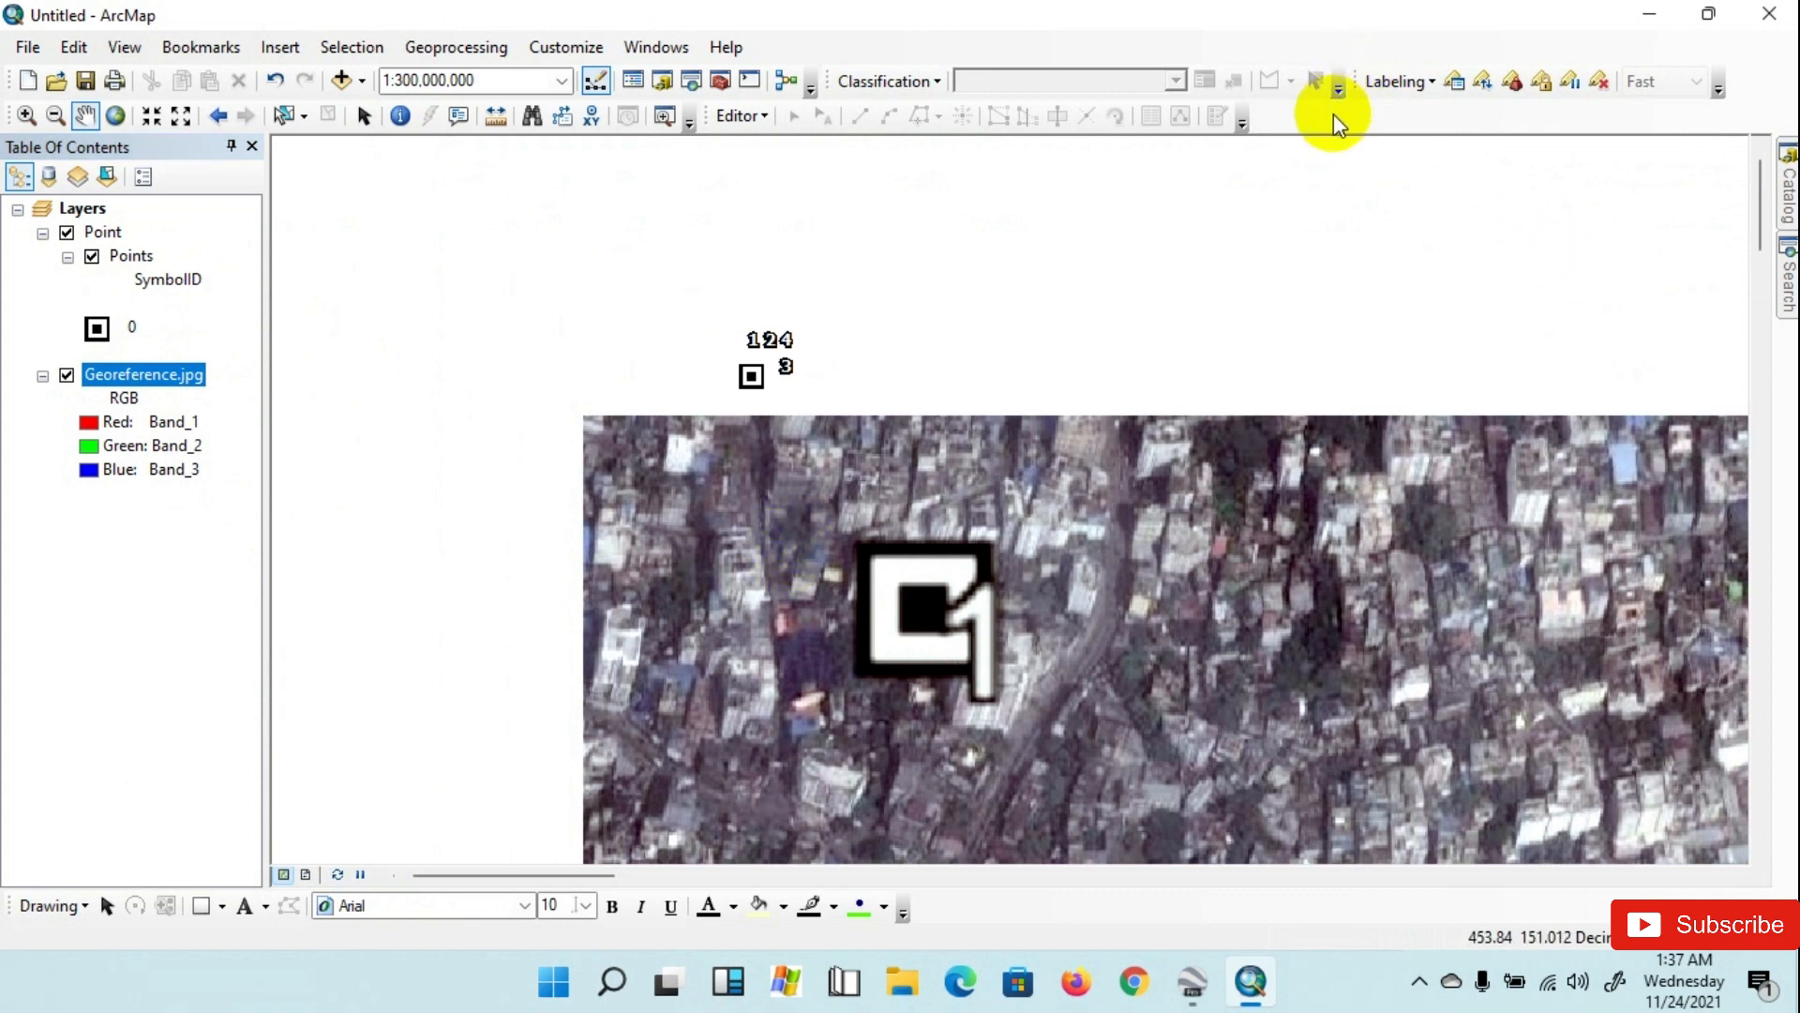
# Step: Show the Georeferencing toolbar and start a control-point link at the centre of marker 1
pyautogui.click(1329, 80)
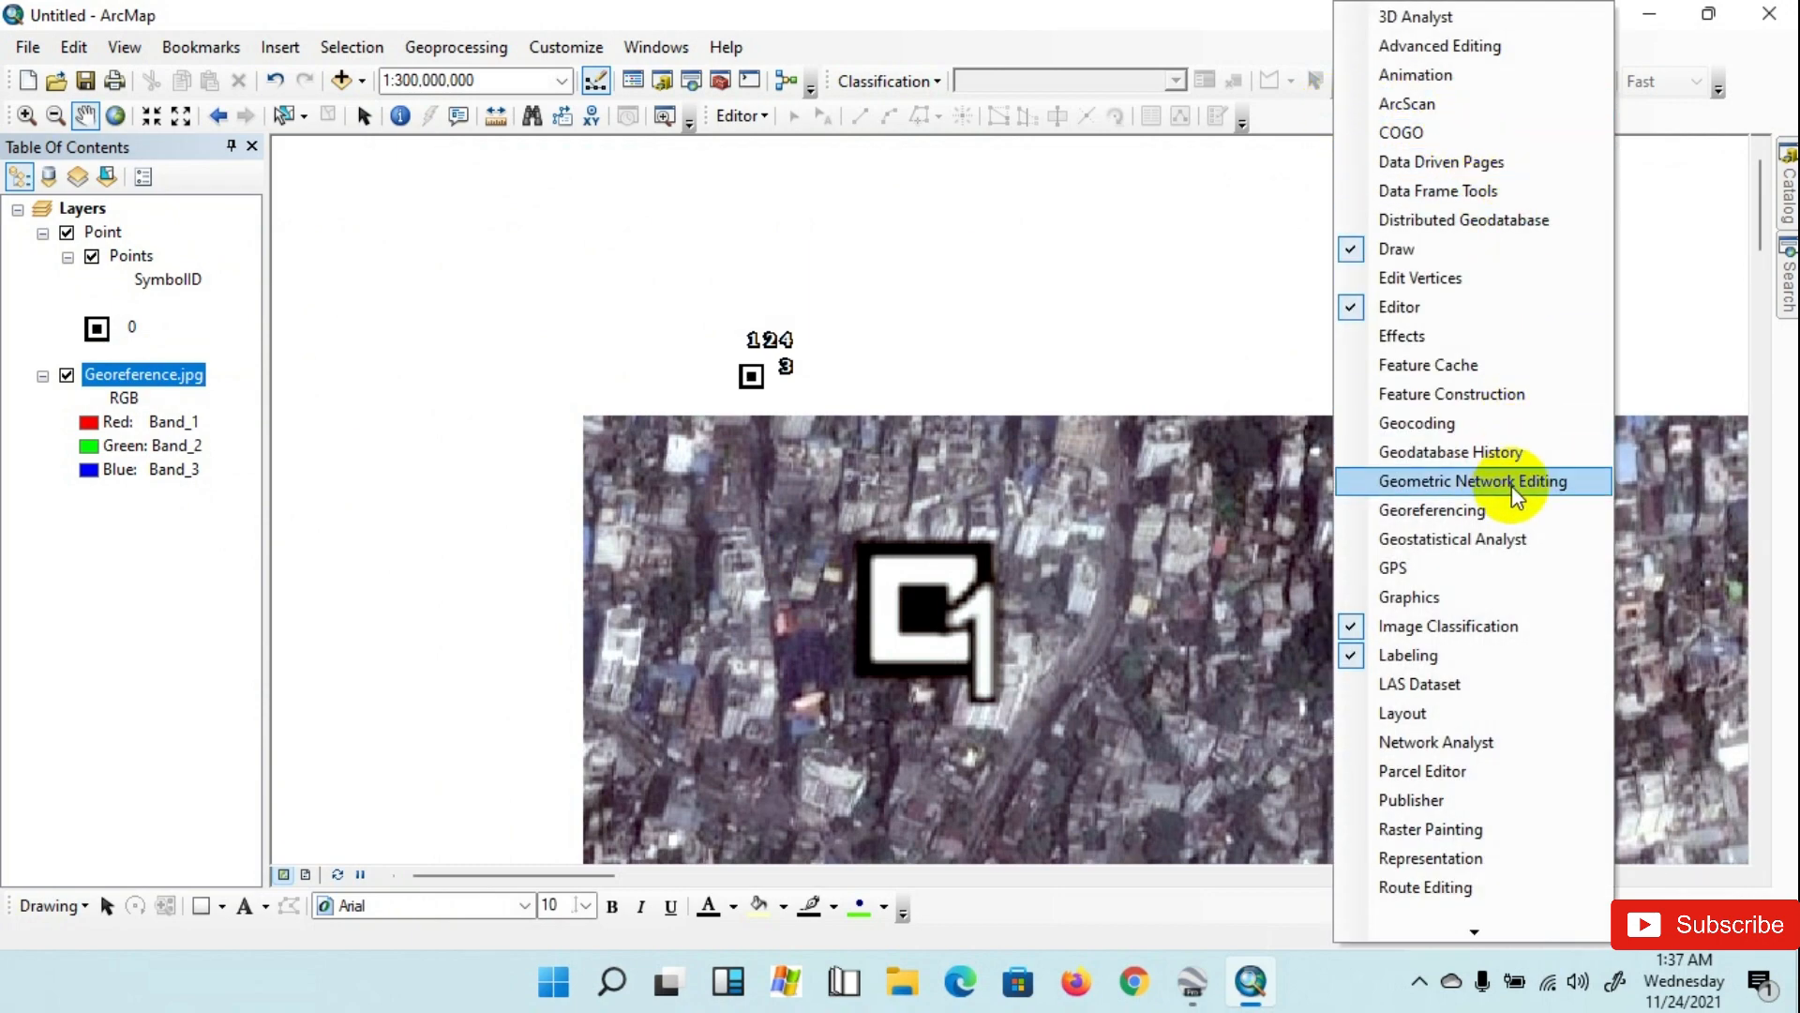
pyautogui.click(1431, 510)
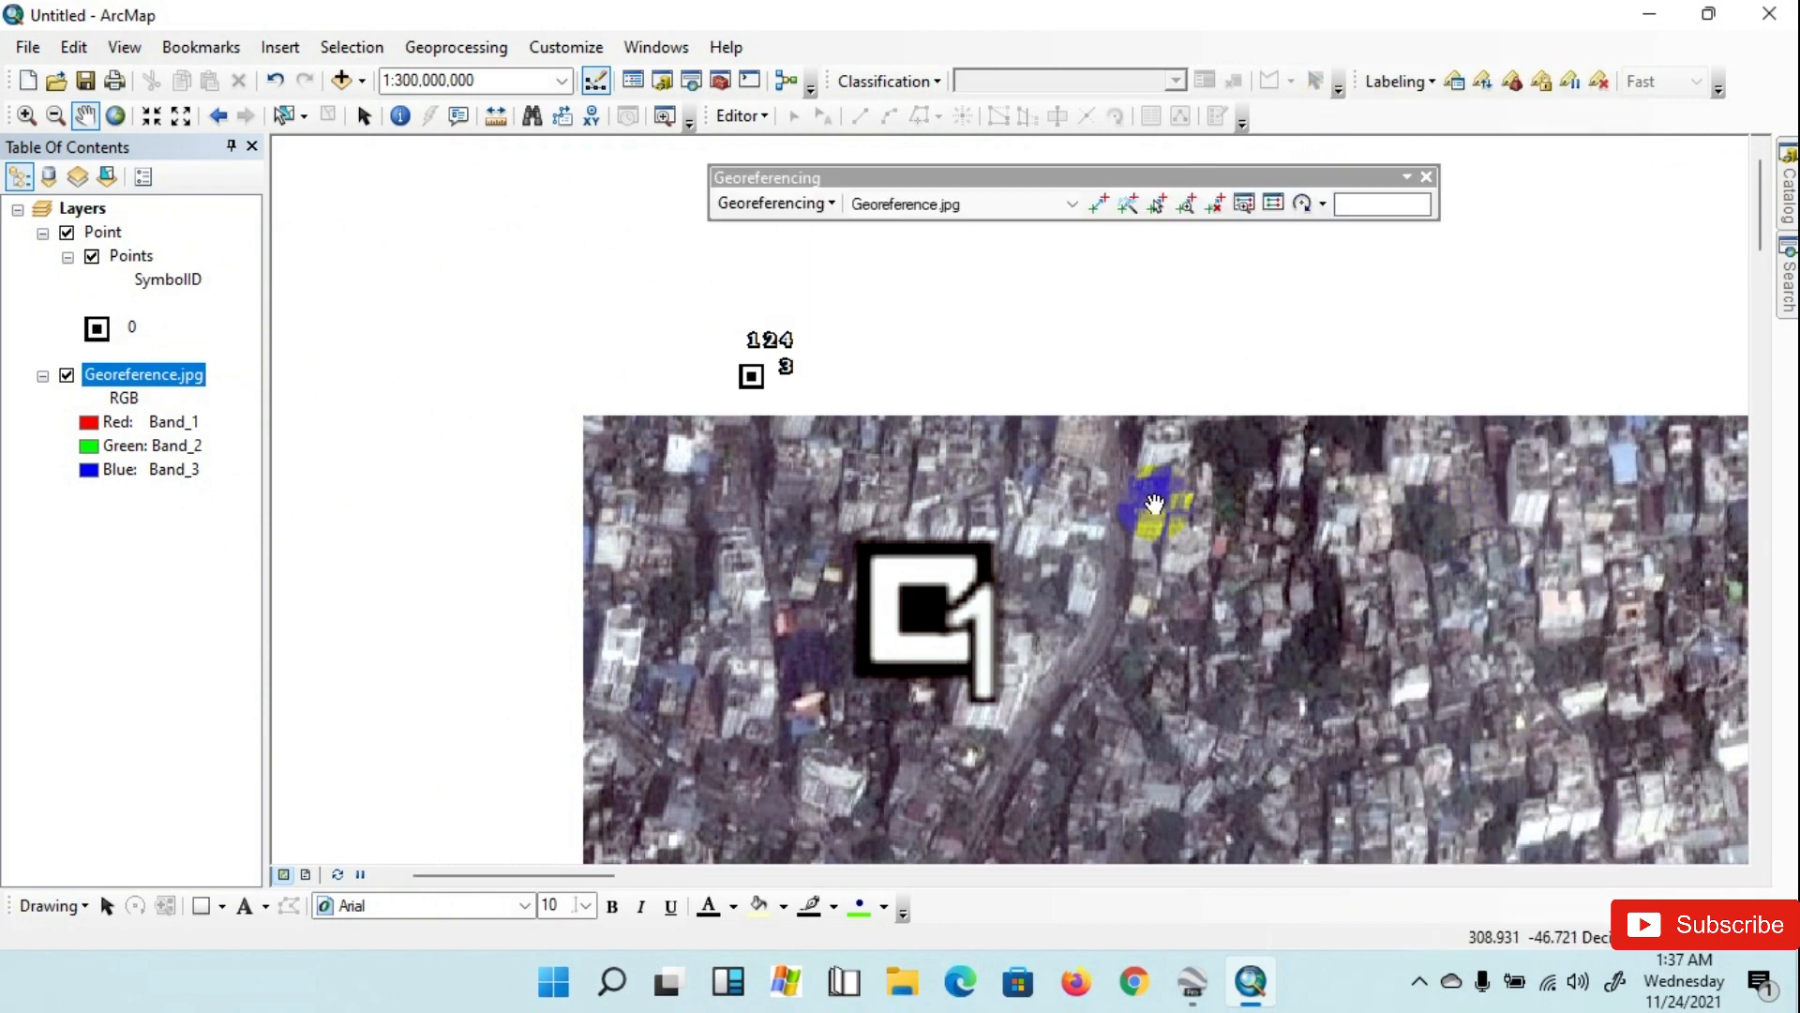
pyautogui.click(1097, 203)
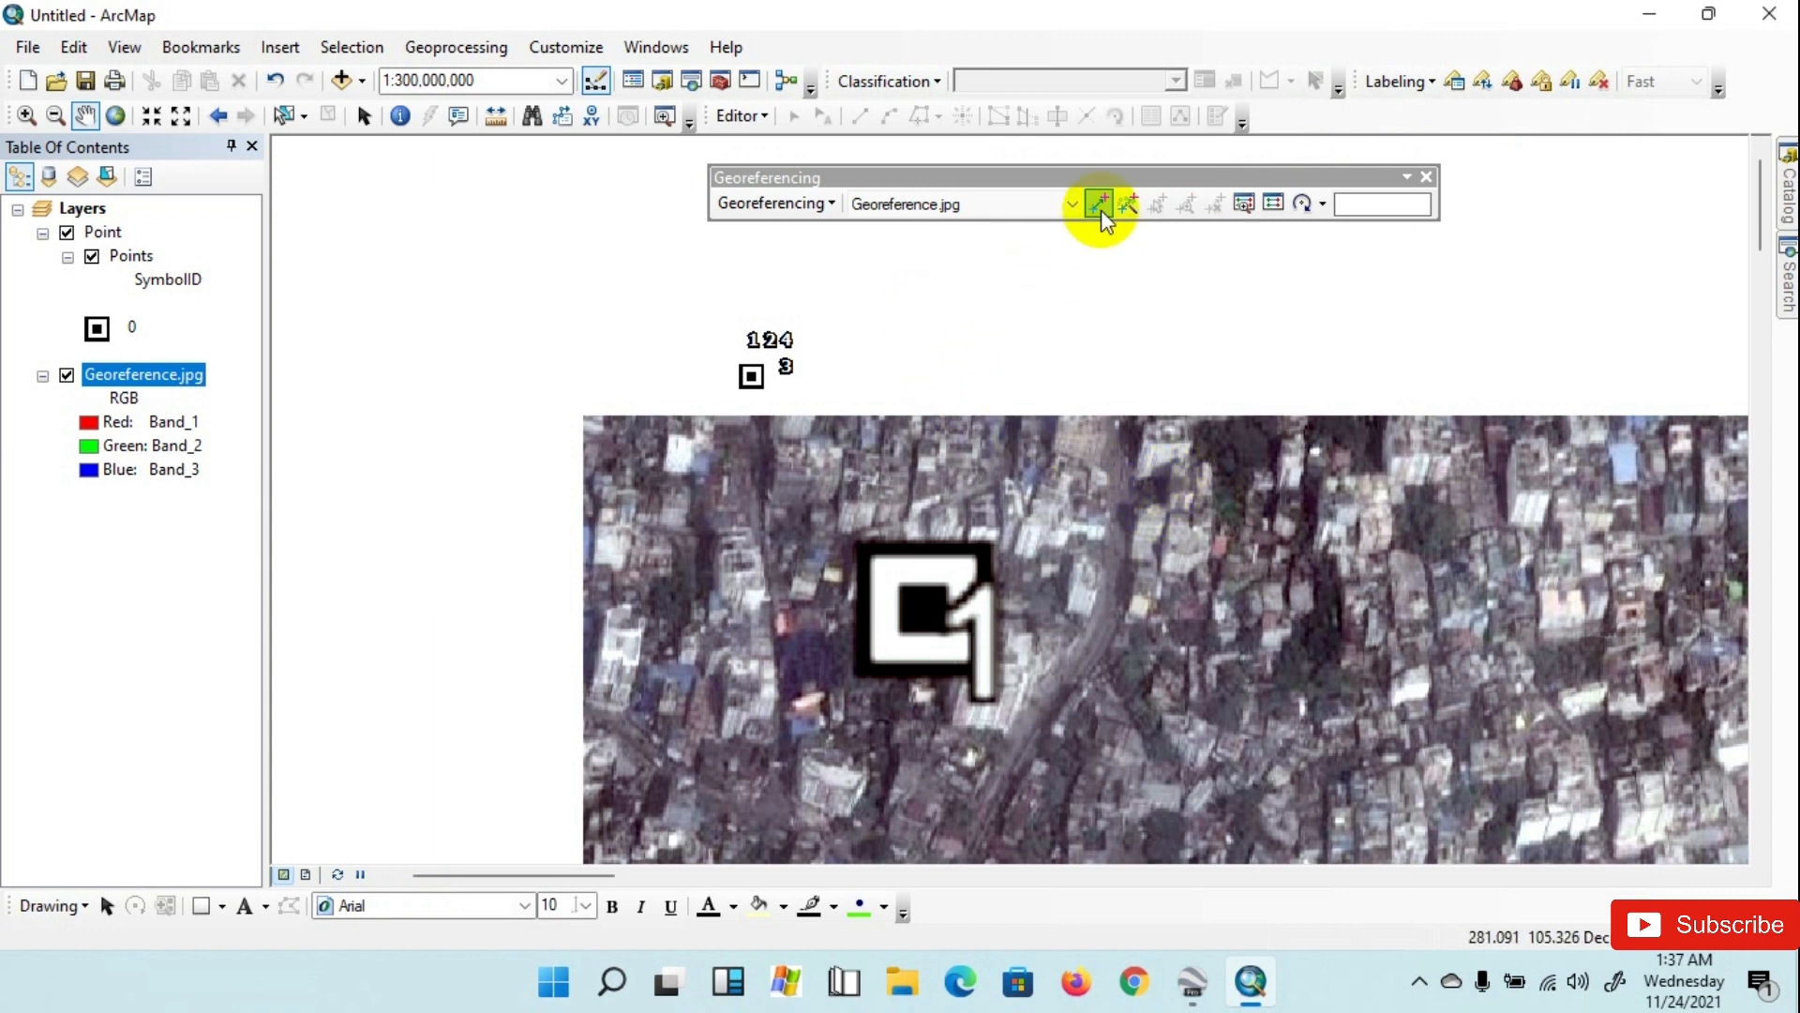
pyautogui.click(1097, 202)
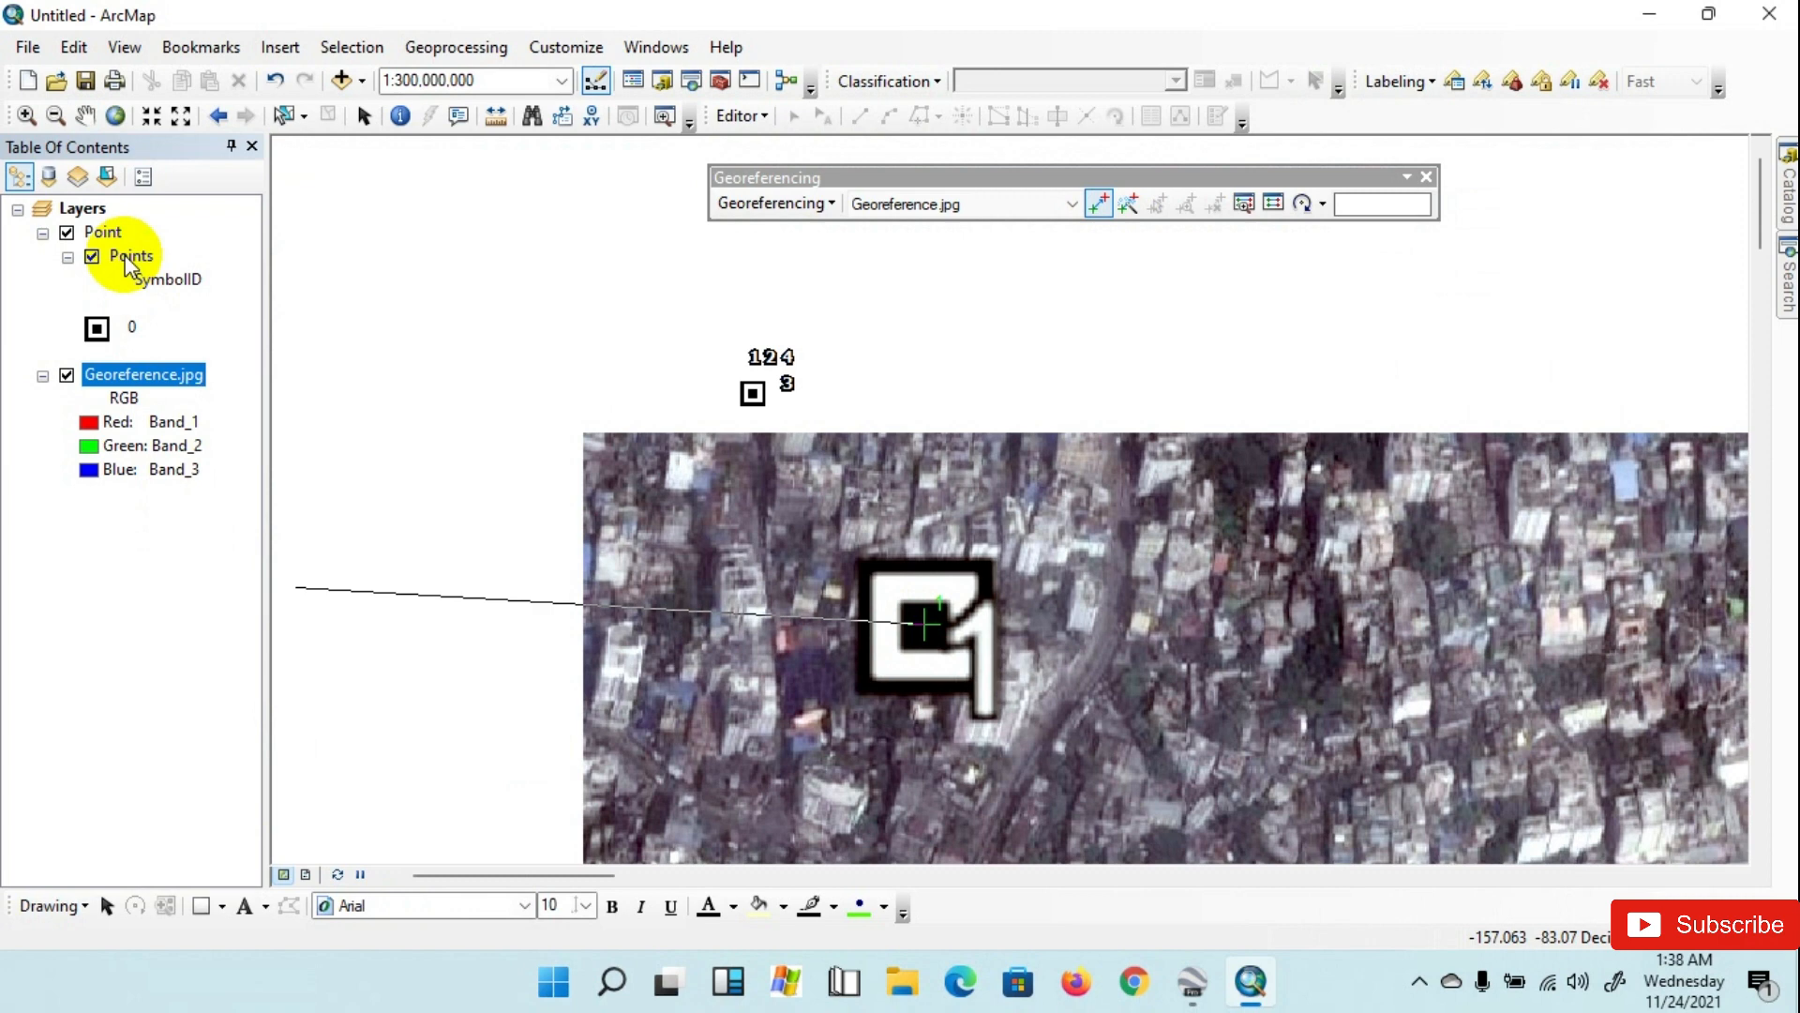
# Step: Select points 1 and 2 in the Points attribute table and link image markers 1 and 2 to them
pyautogui.rightClick(130, 255)
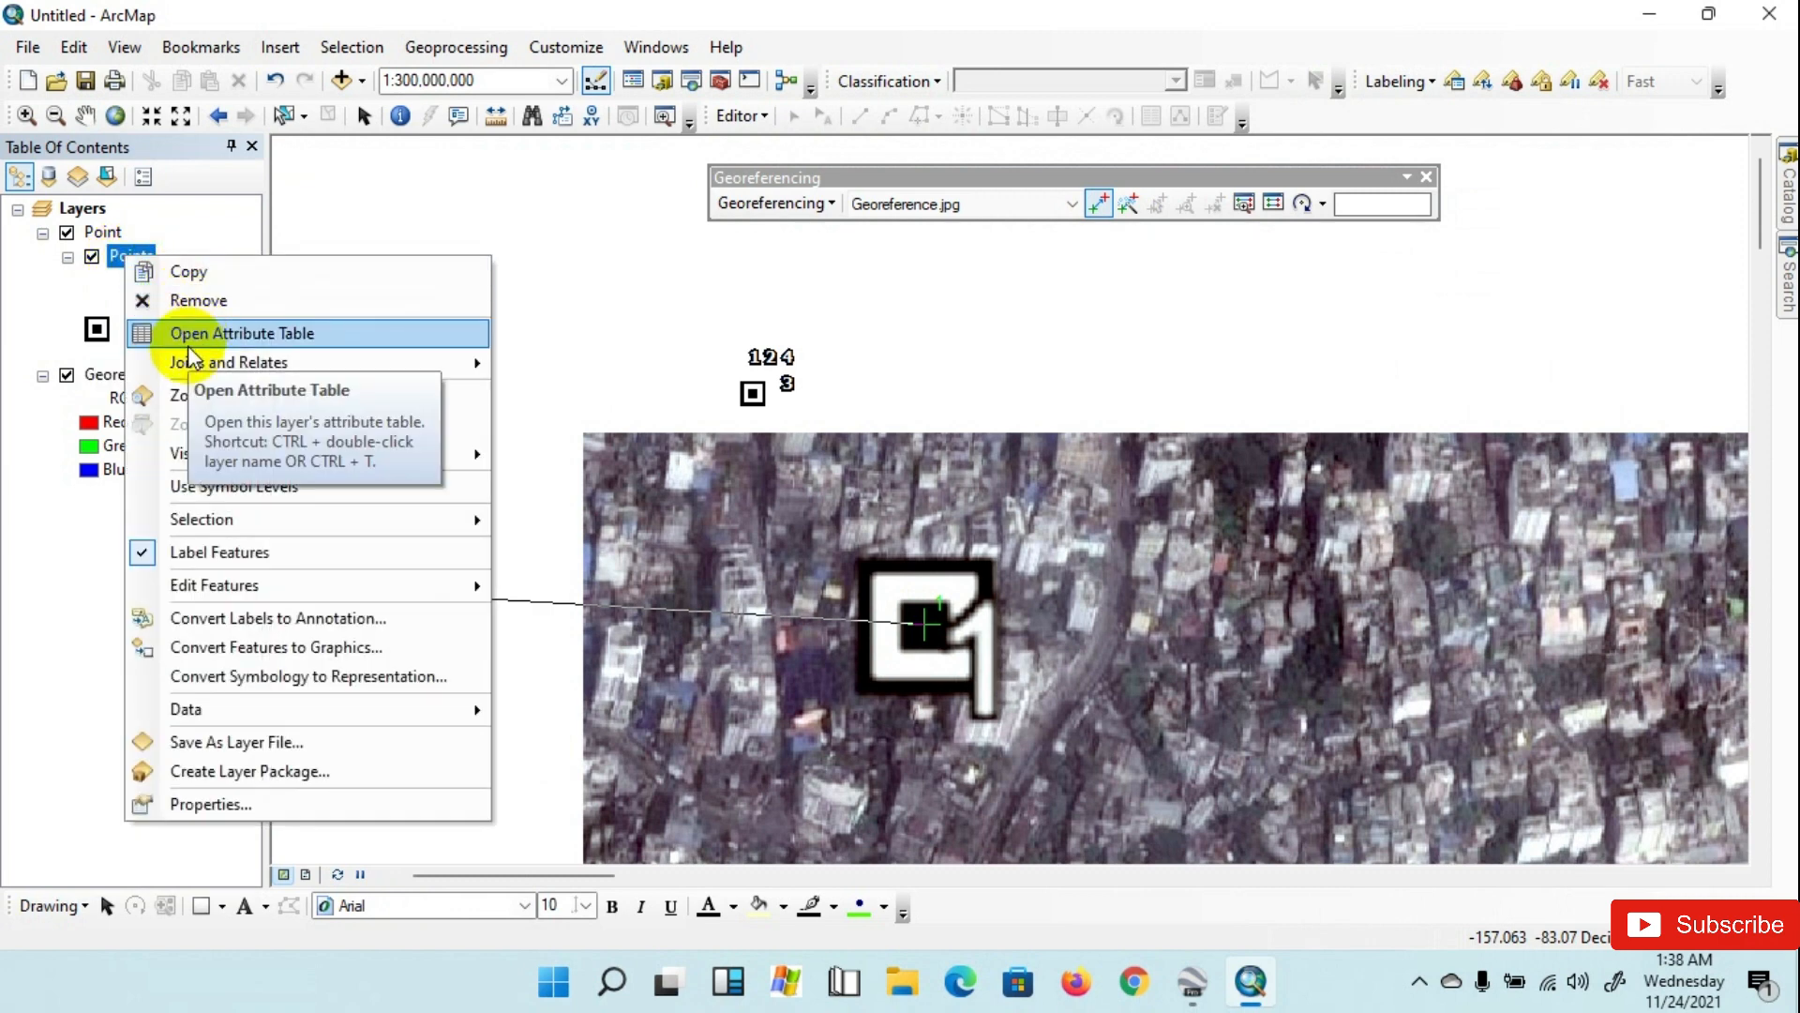
pyautogui.click(242, 333)
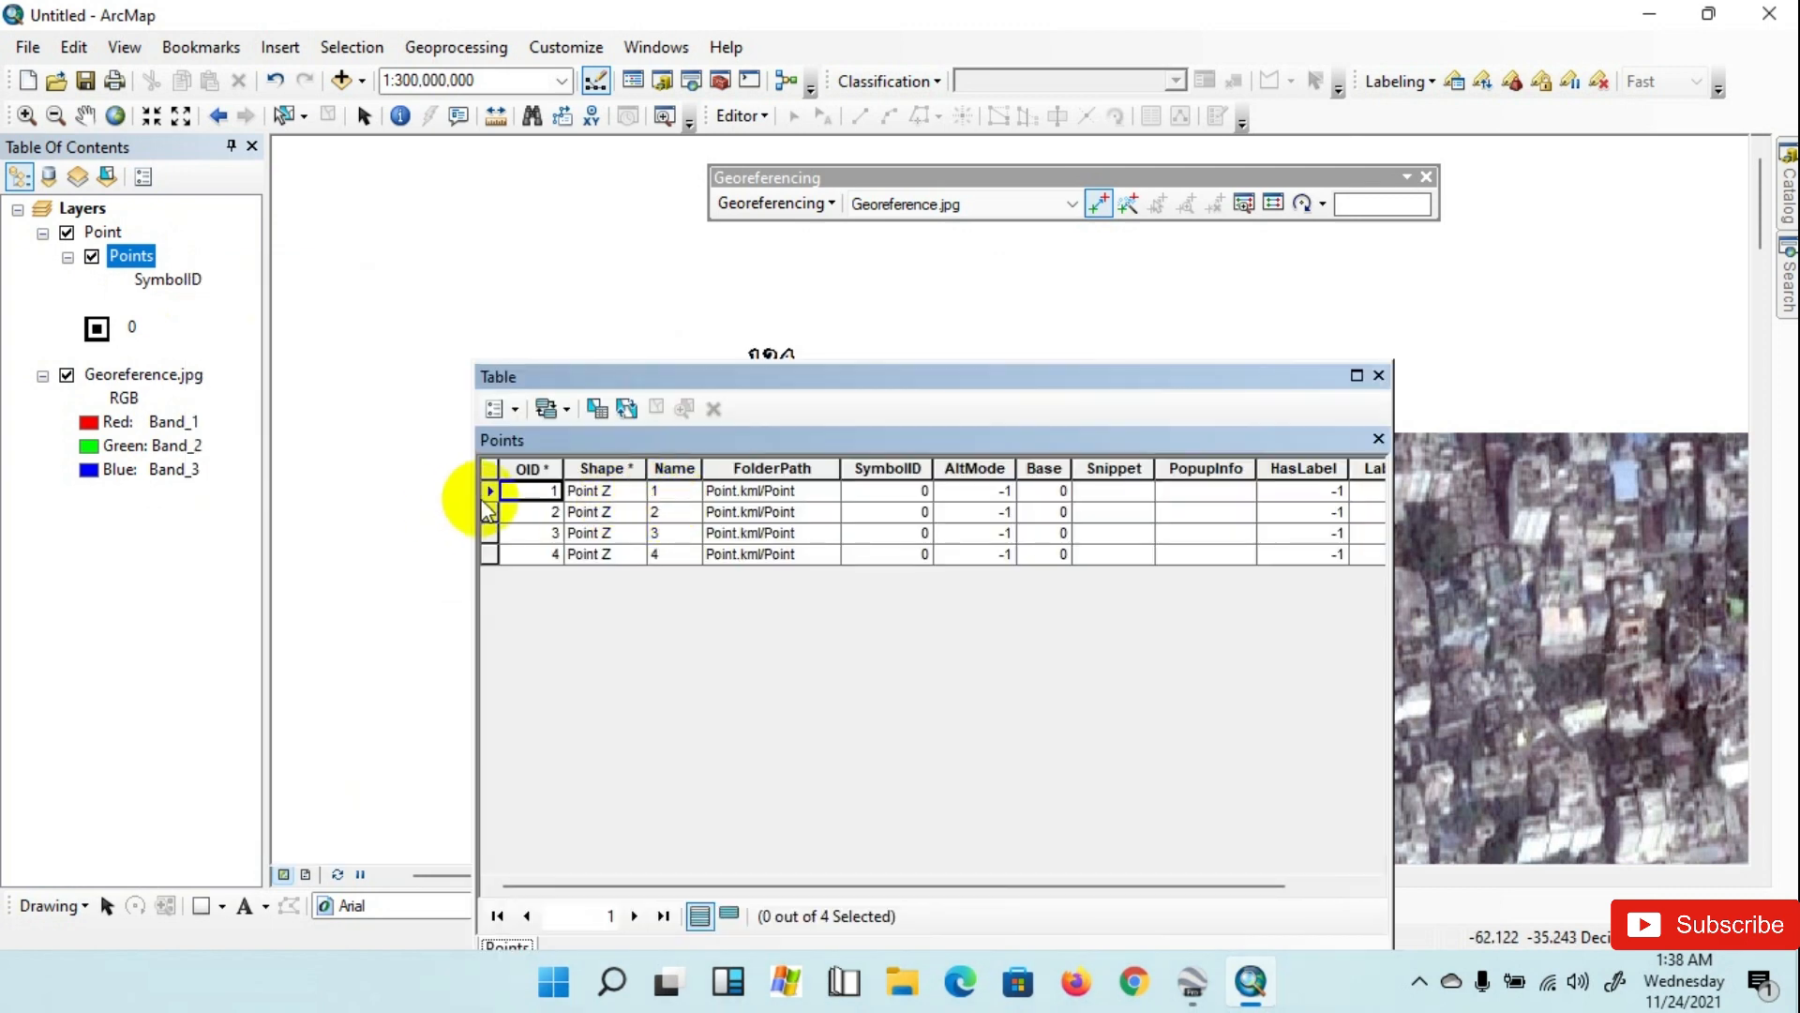
pyautogui.click(490, 489)
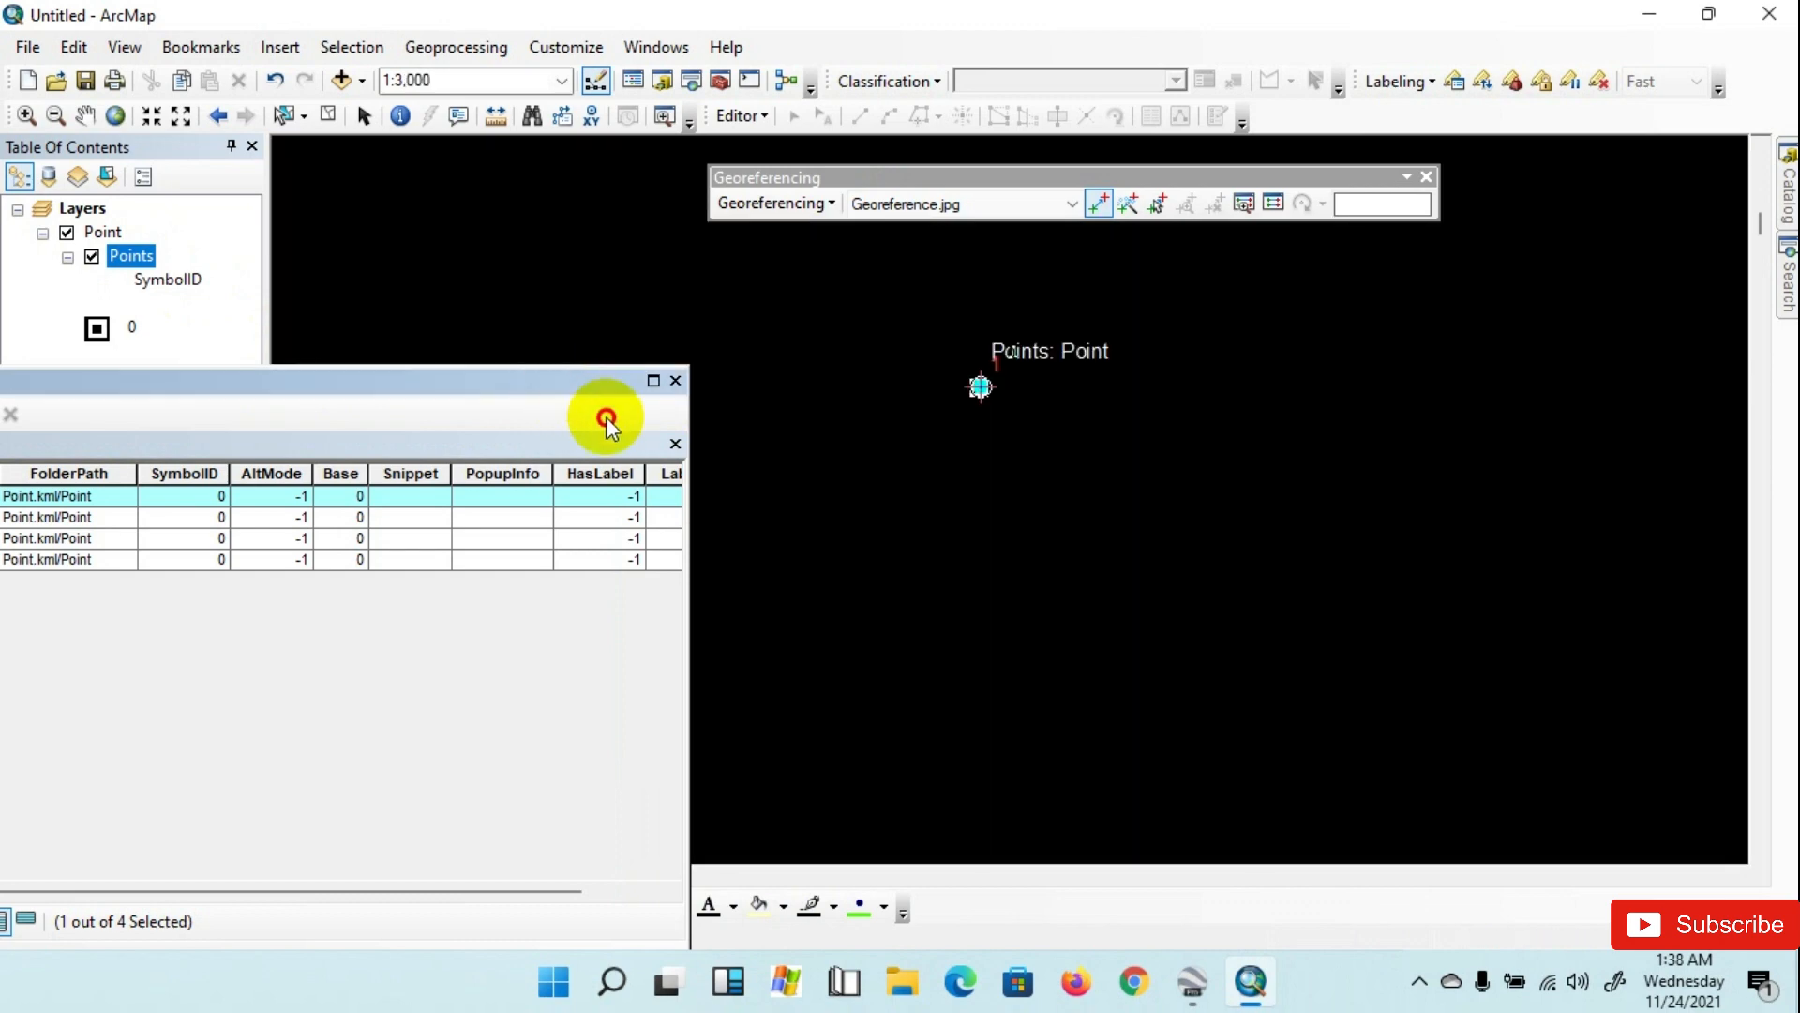
pyautogui.rightClick(144, 373)
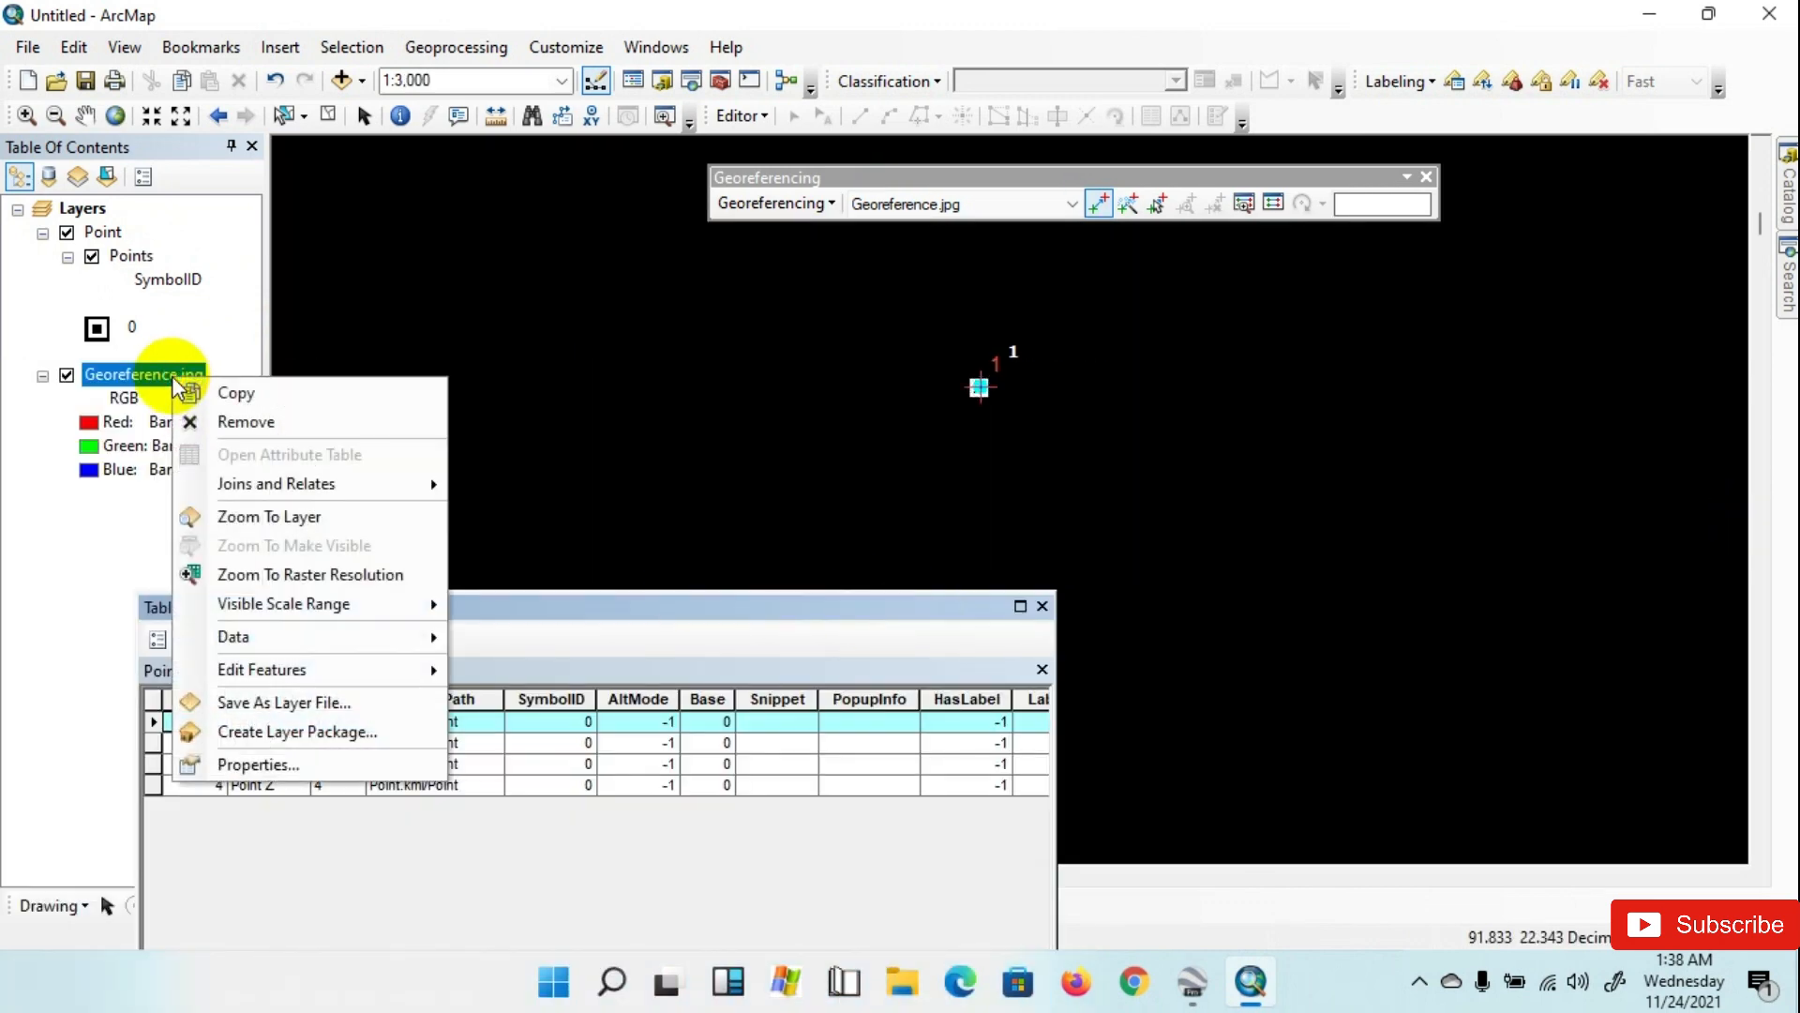
pyautogui.moveTo(289, 454)
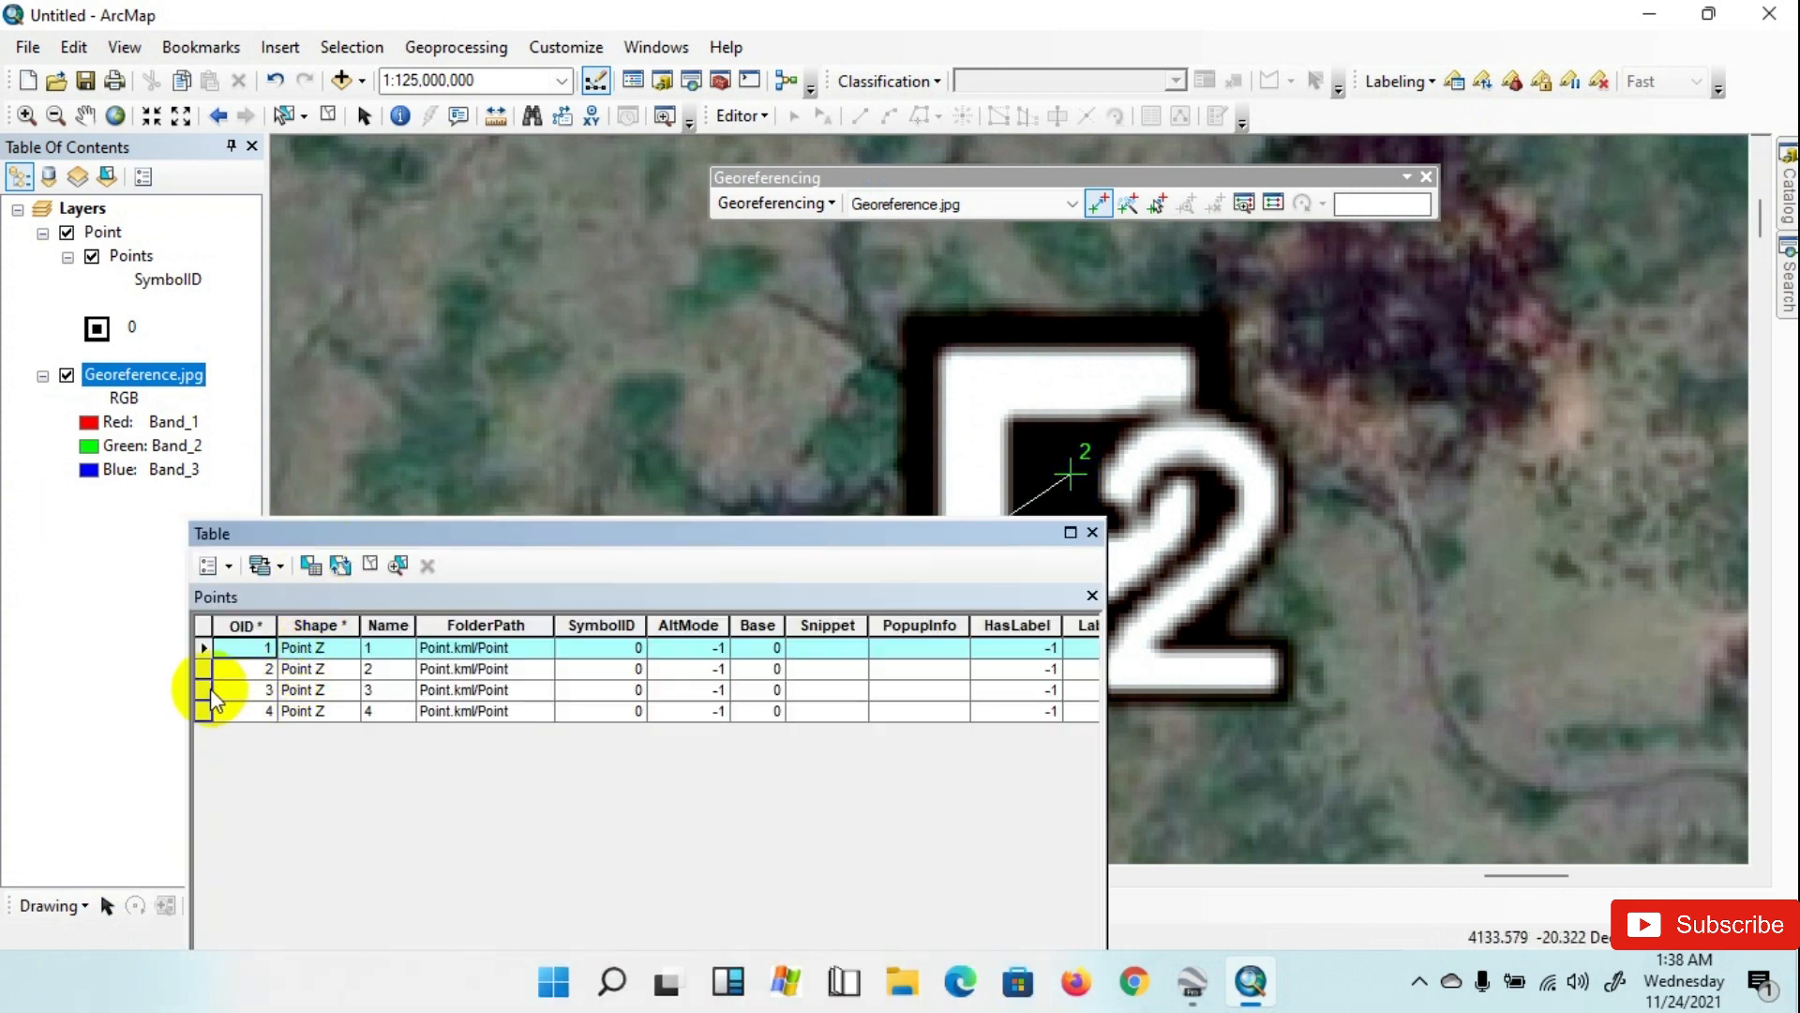
pyautogui.click(205, 668)
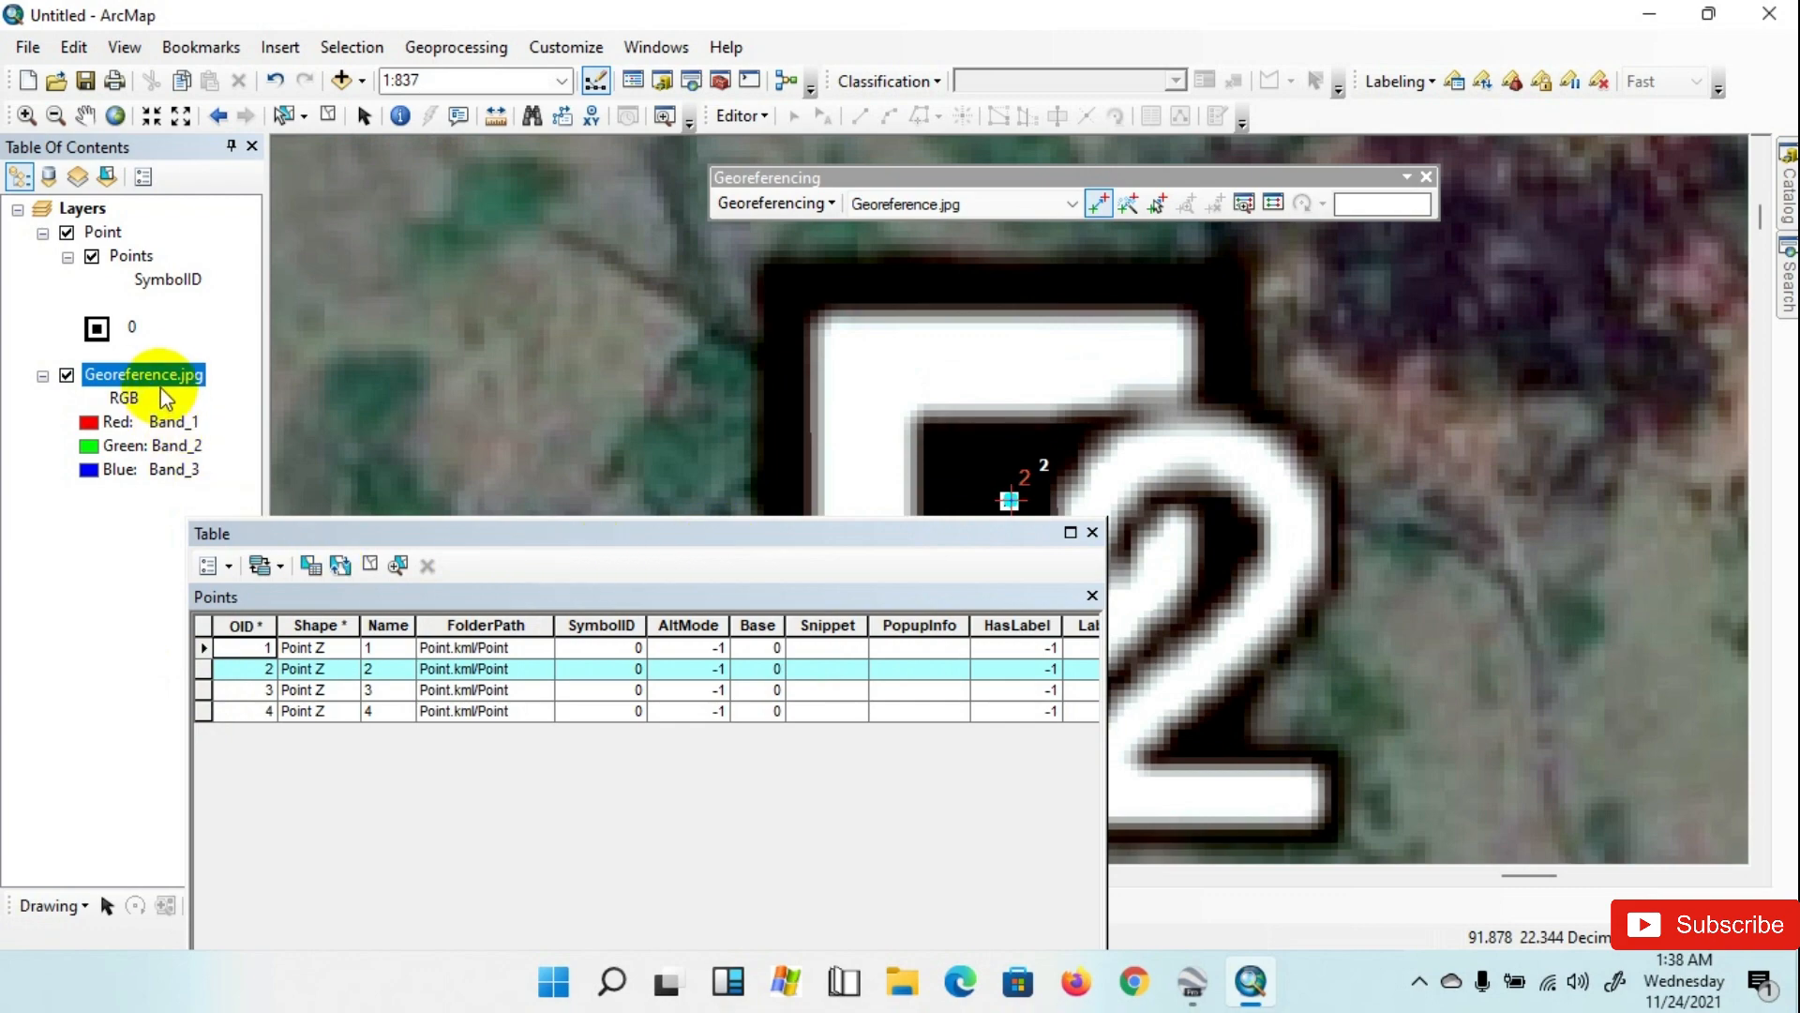
pyautogui.rightClick(144, 375)
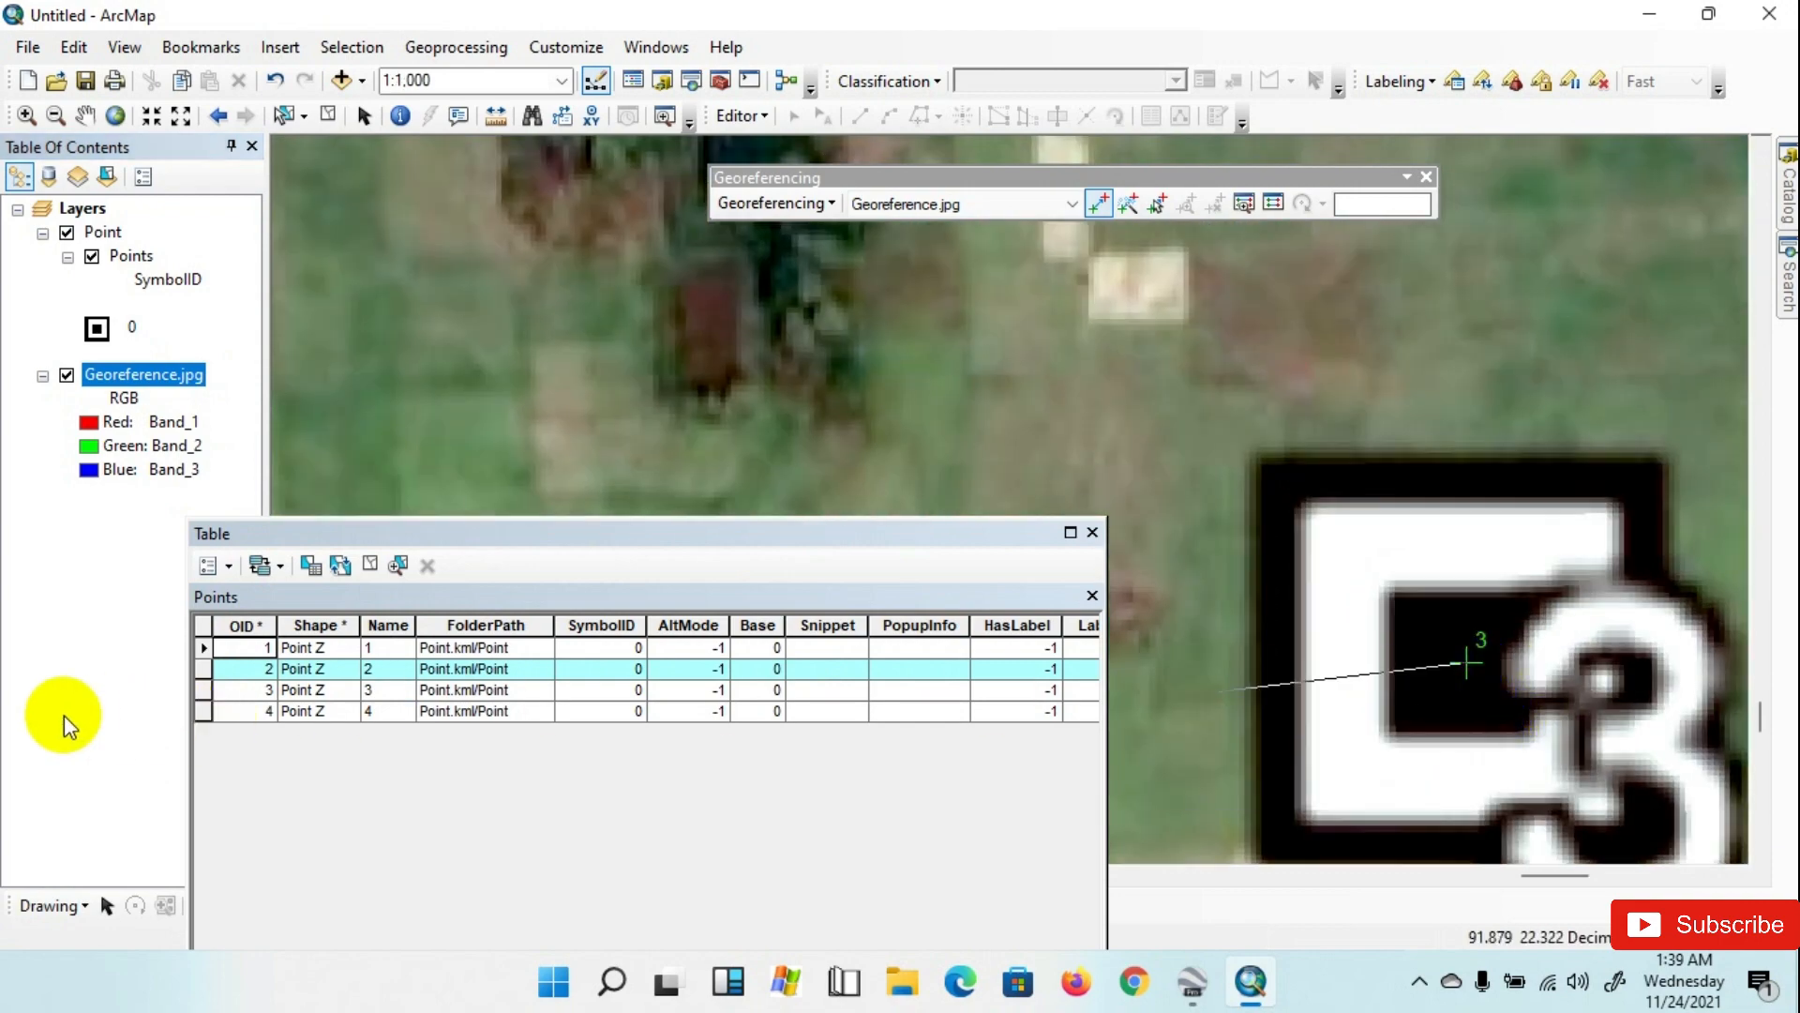
pyautogui.moveTo(339, 546)
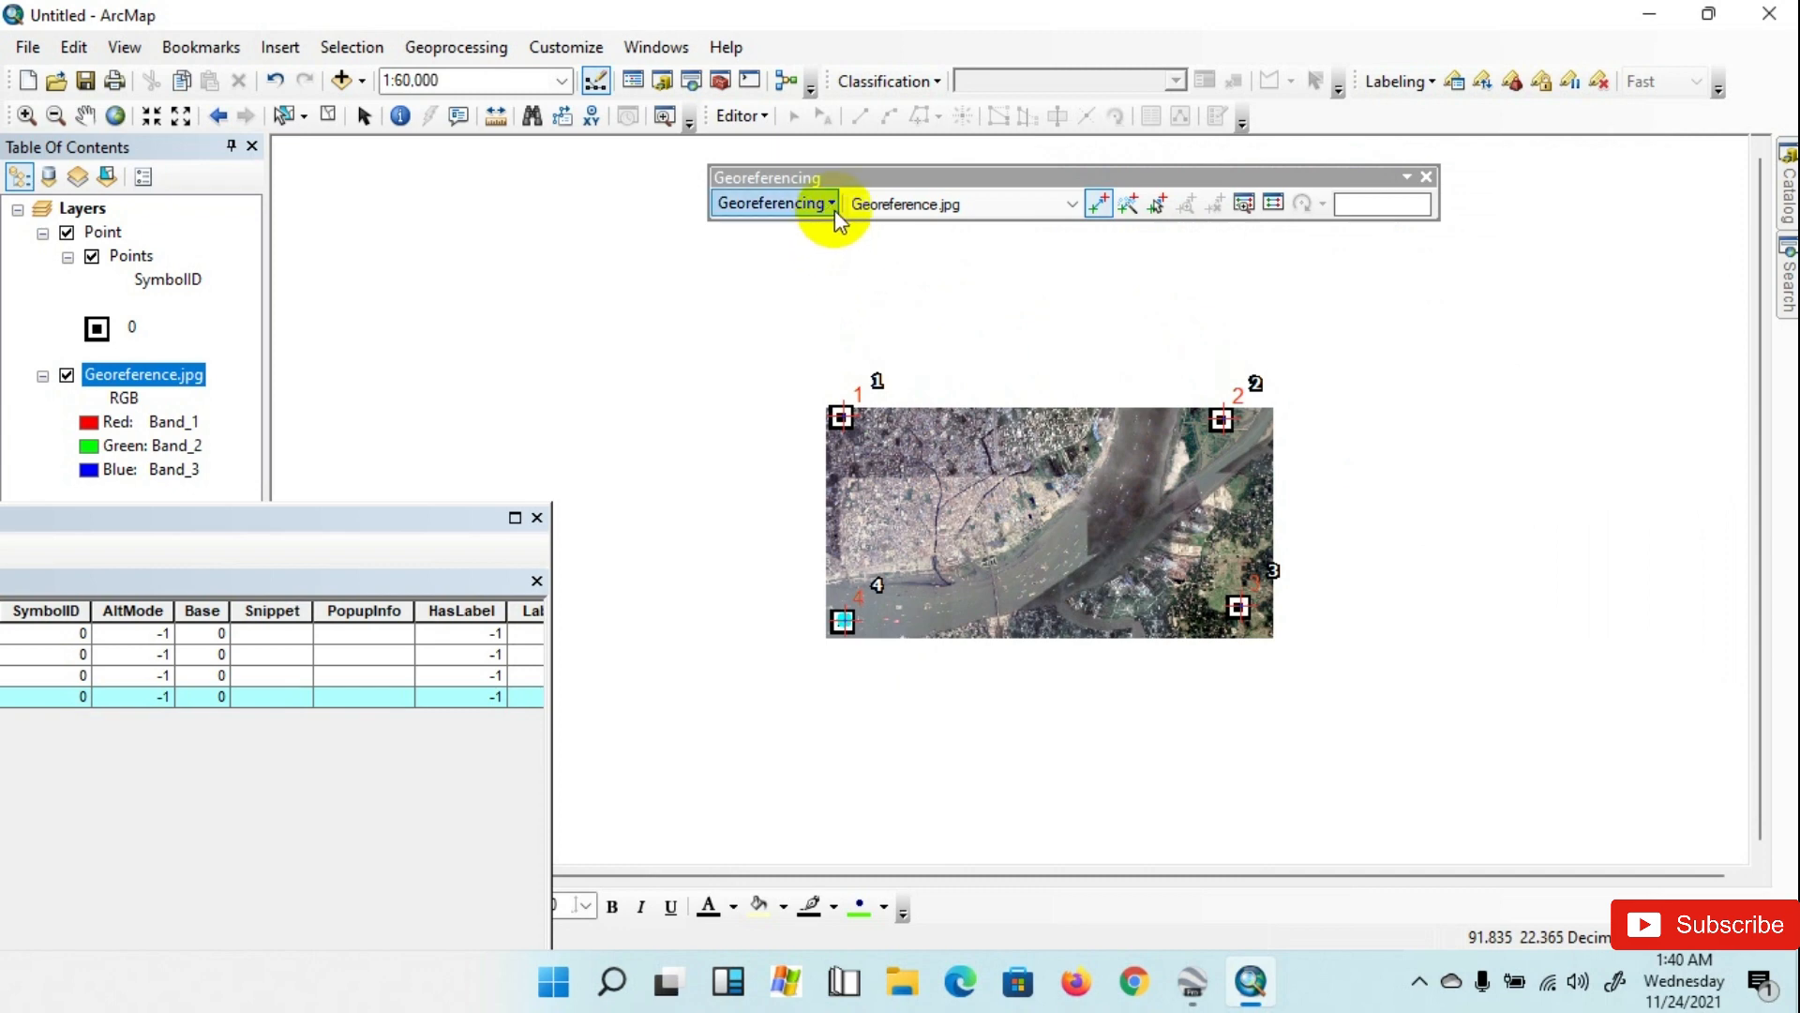
# Step: Rectify the warped image into a new raster named GeoreferenceR in Default.gdb
pyautogui.click(775, 203)
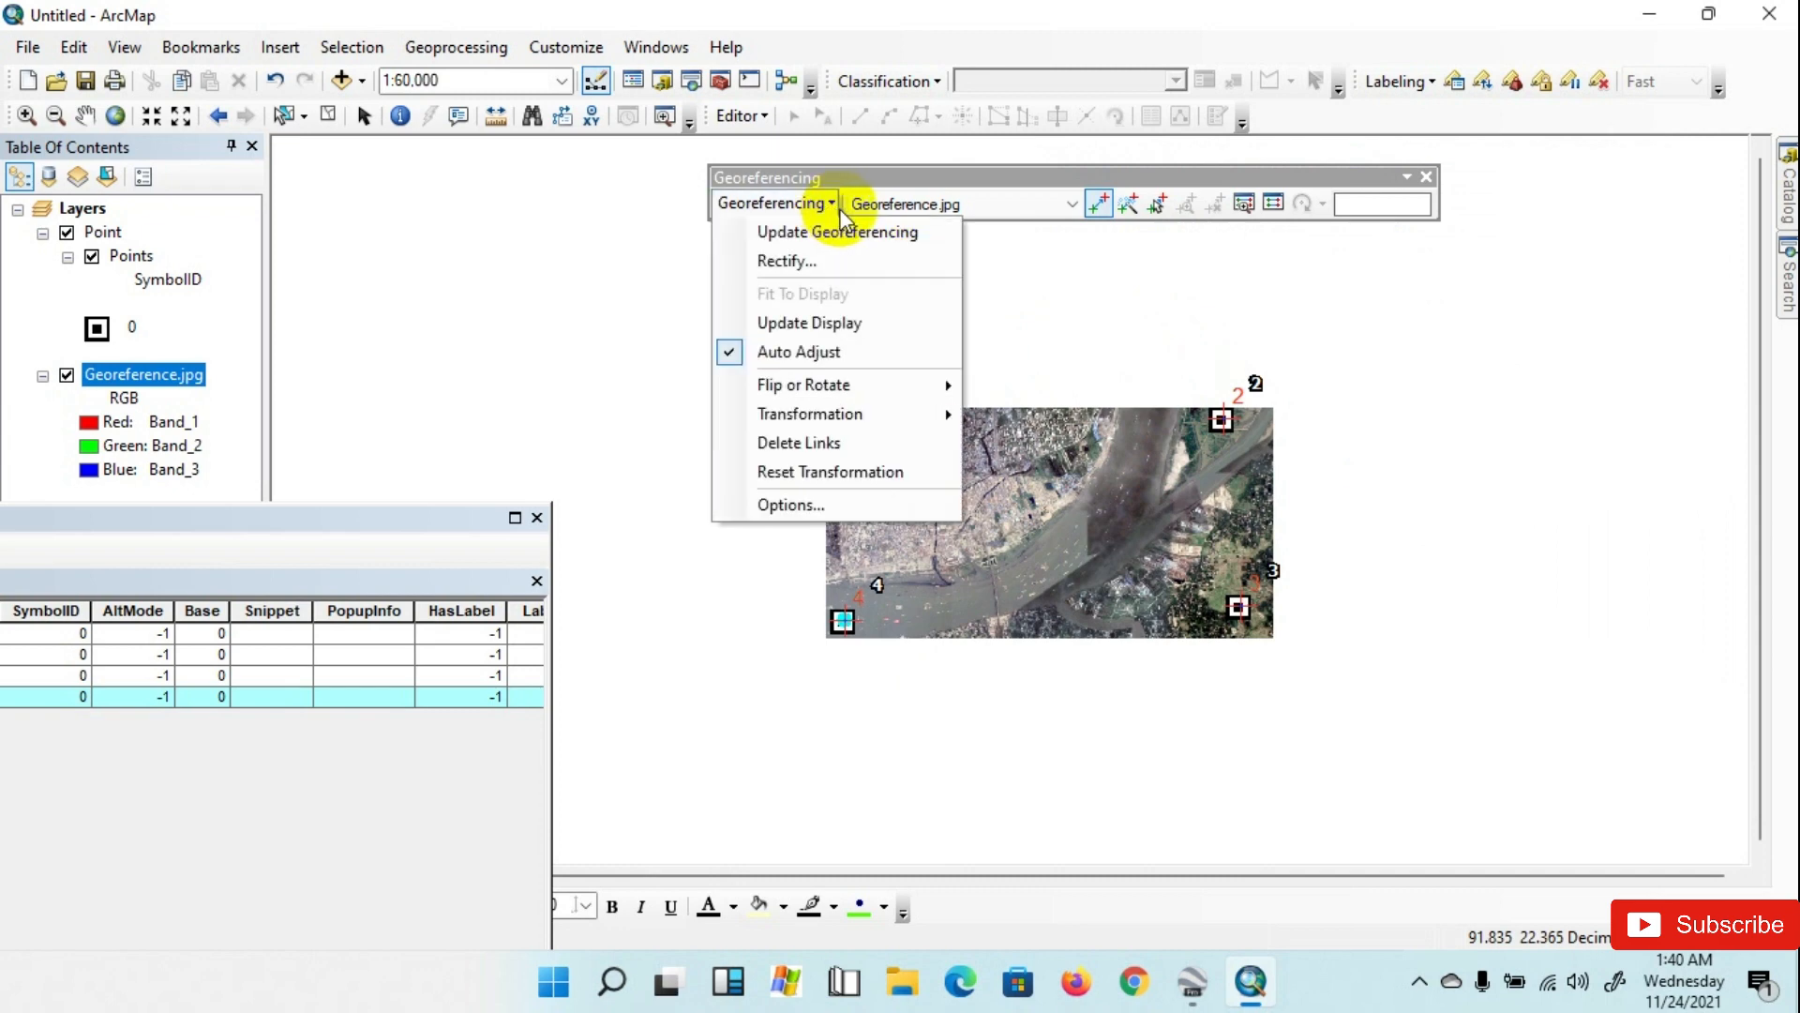
pyautogui.moveTo(785, 262)
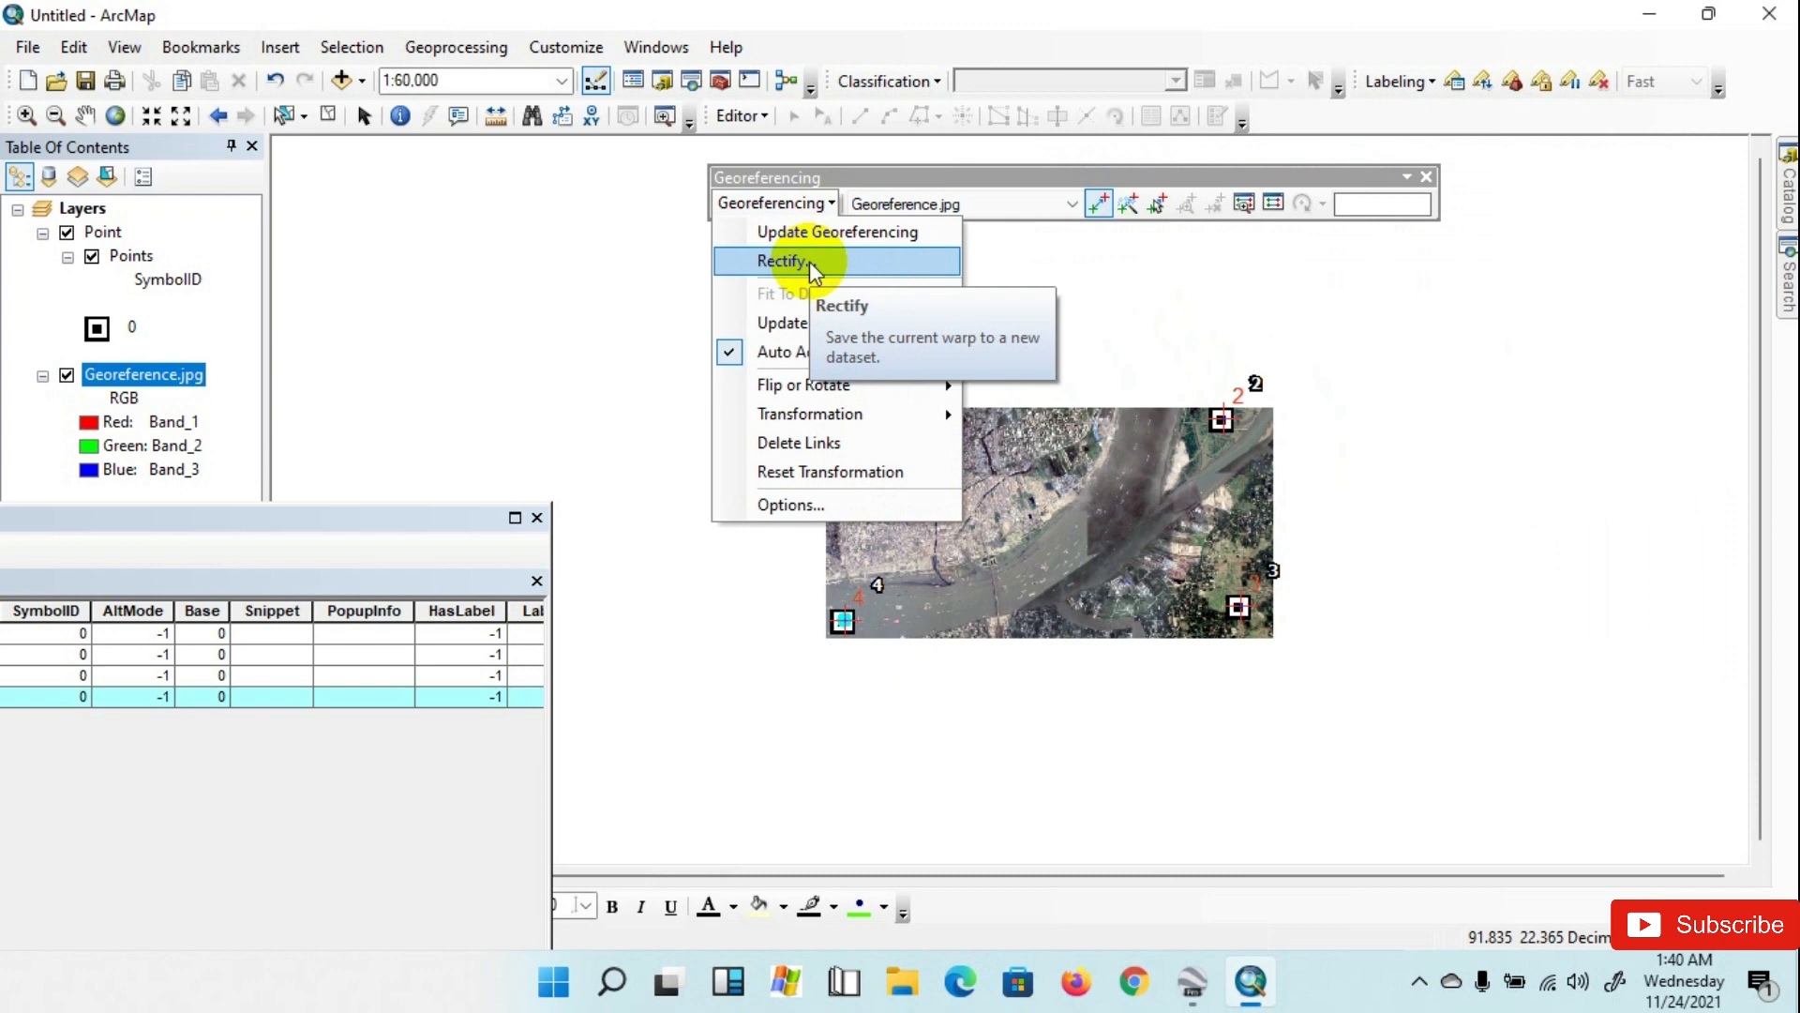
pyautogui.click(784, 260)
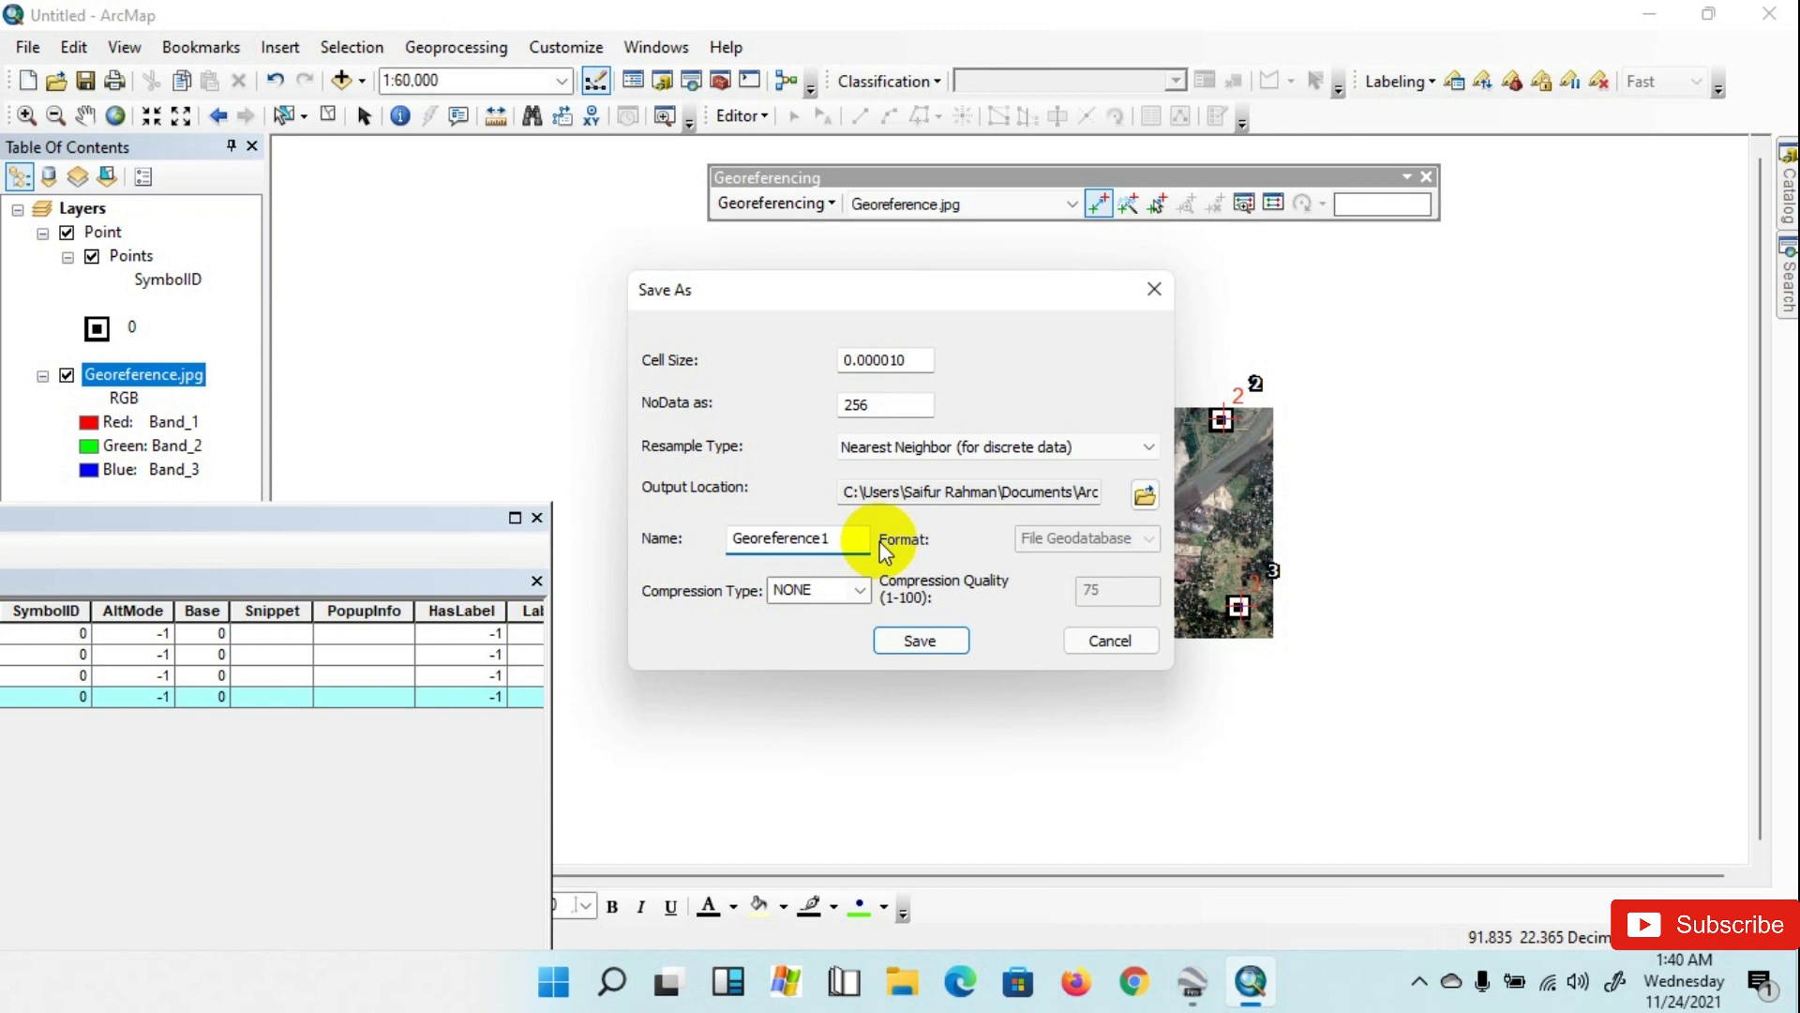
pyautogui.press('Backspace')
pyautogui.write('R')
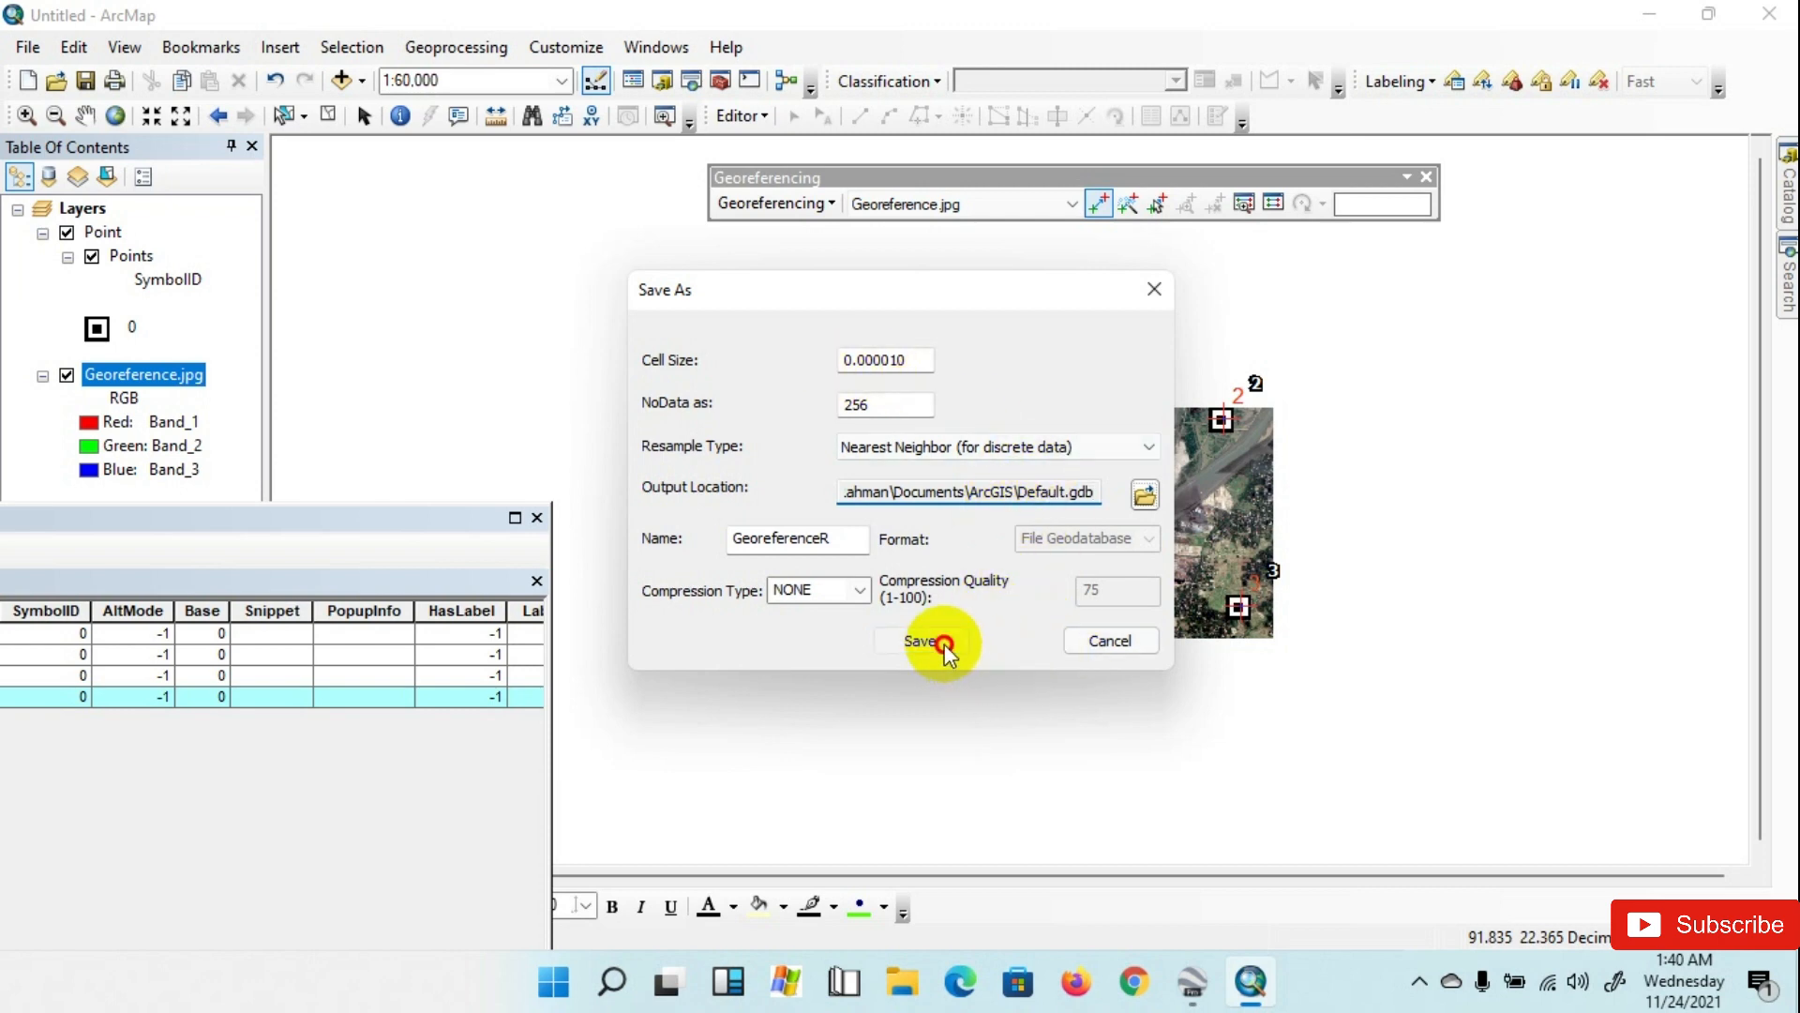
pyautogui.click(920, 642)
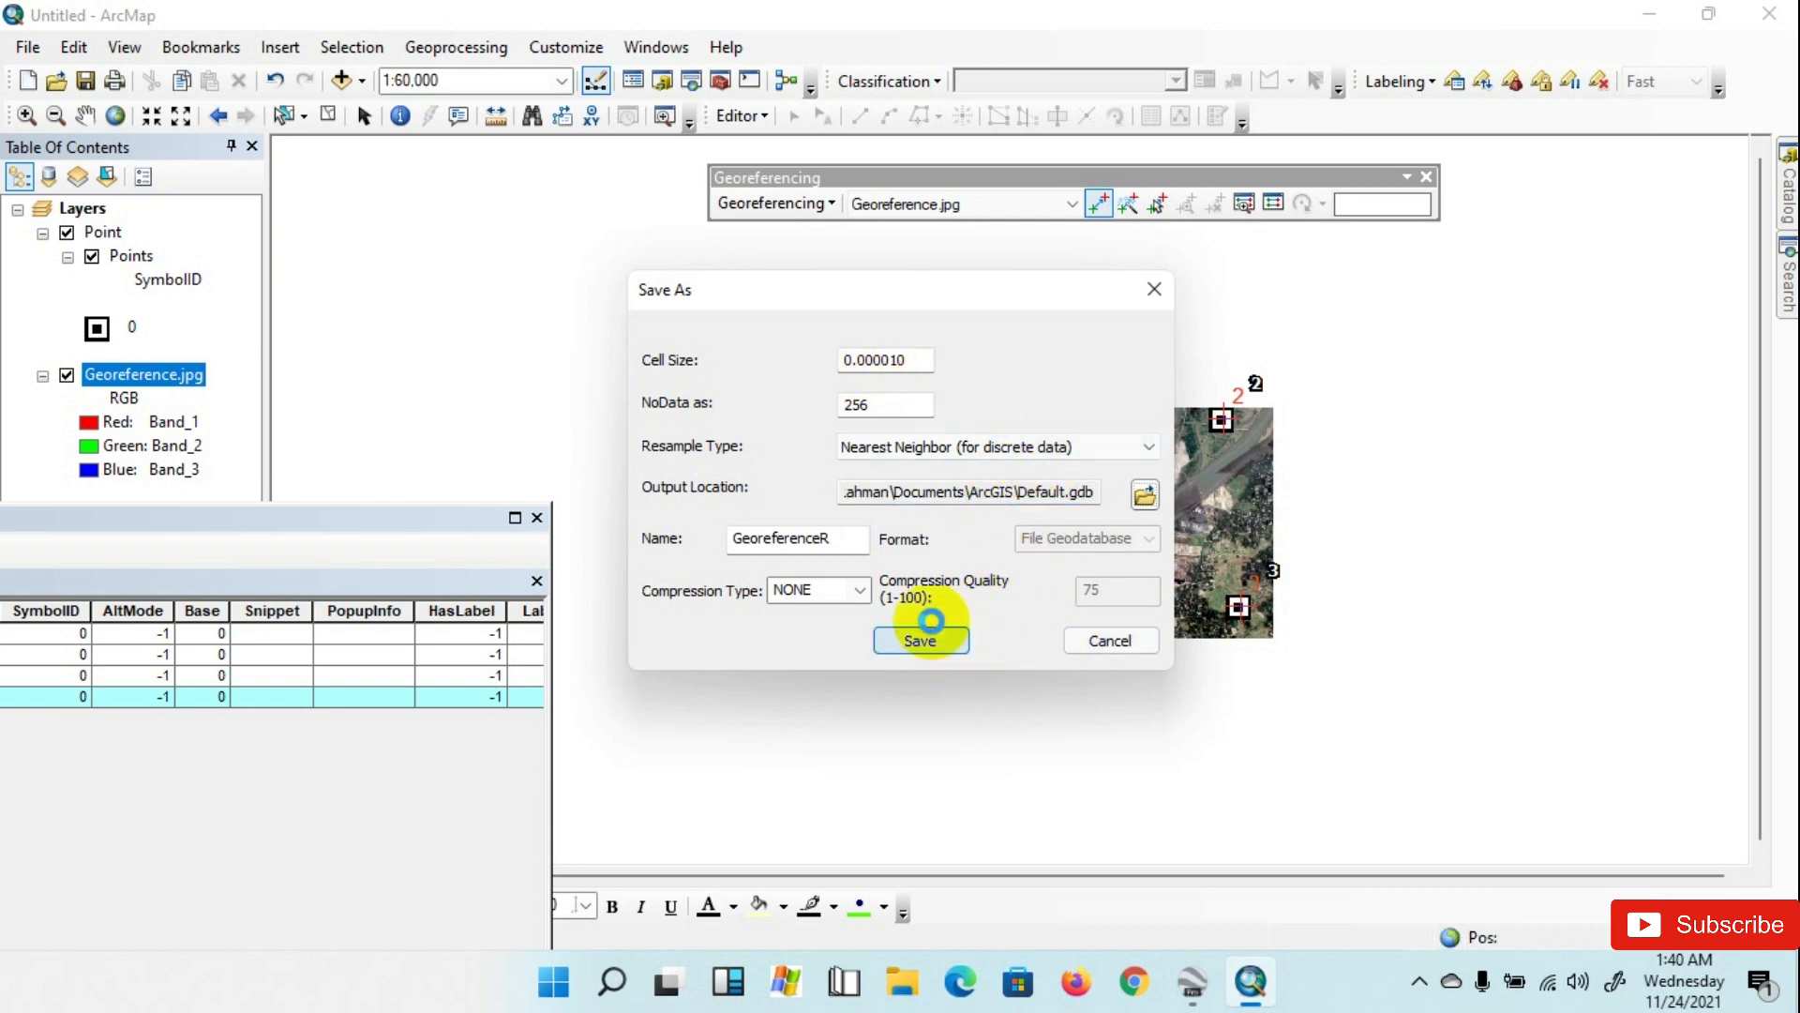
pyautogui.click(919, 641)
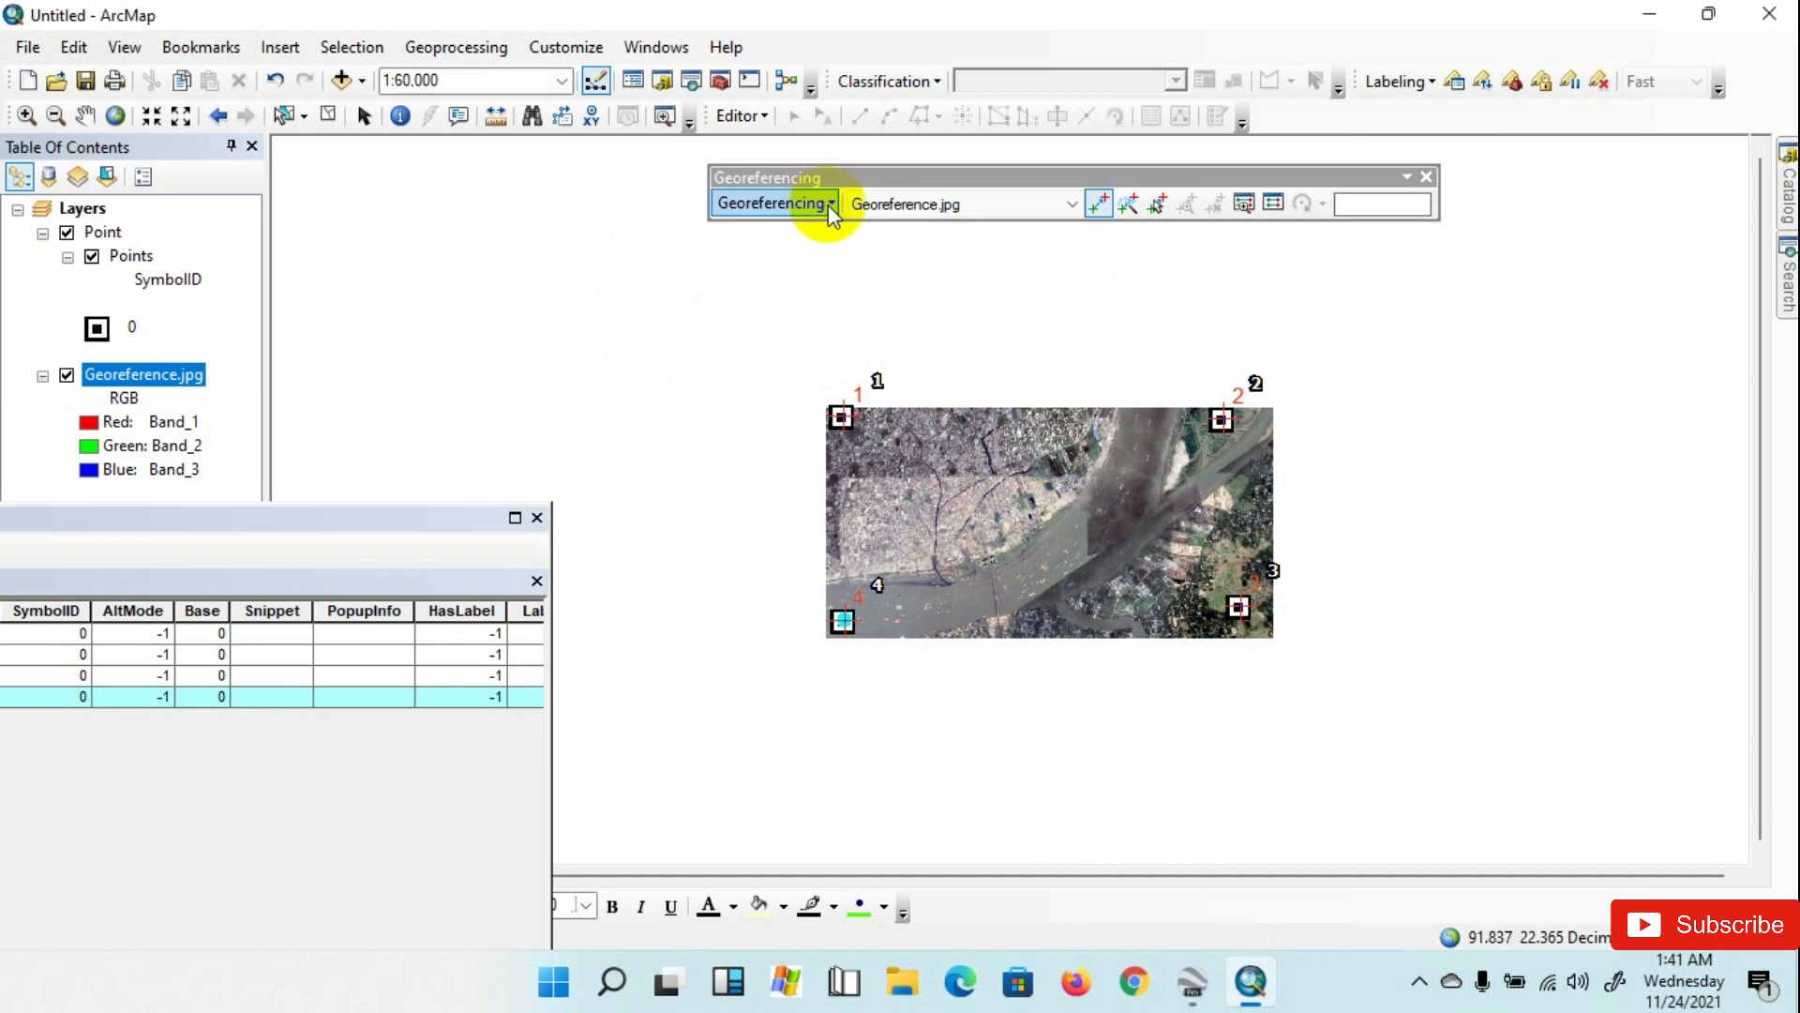
# Step: Apply Update Georeferencing so the transformation is stored with Georeference.jpg
pyautogui.click(774, 203)
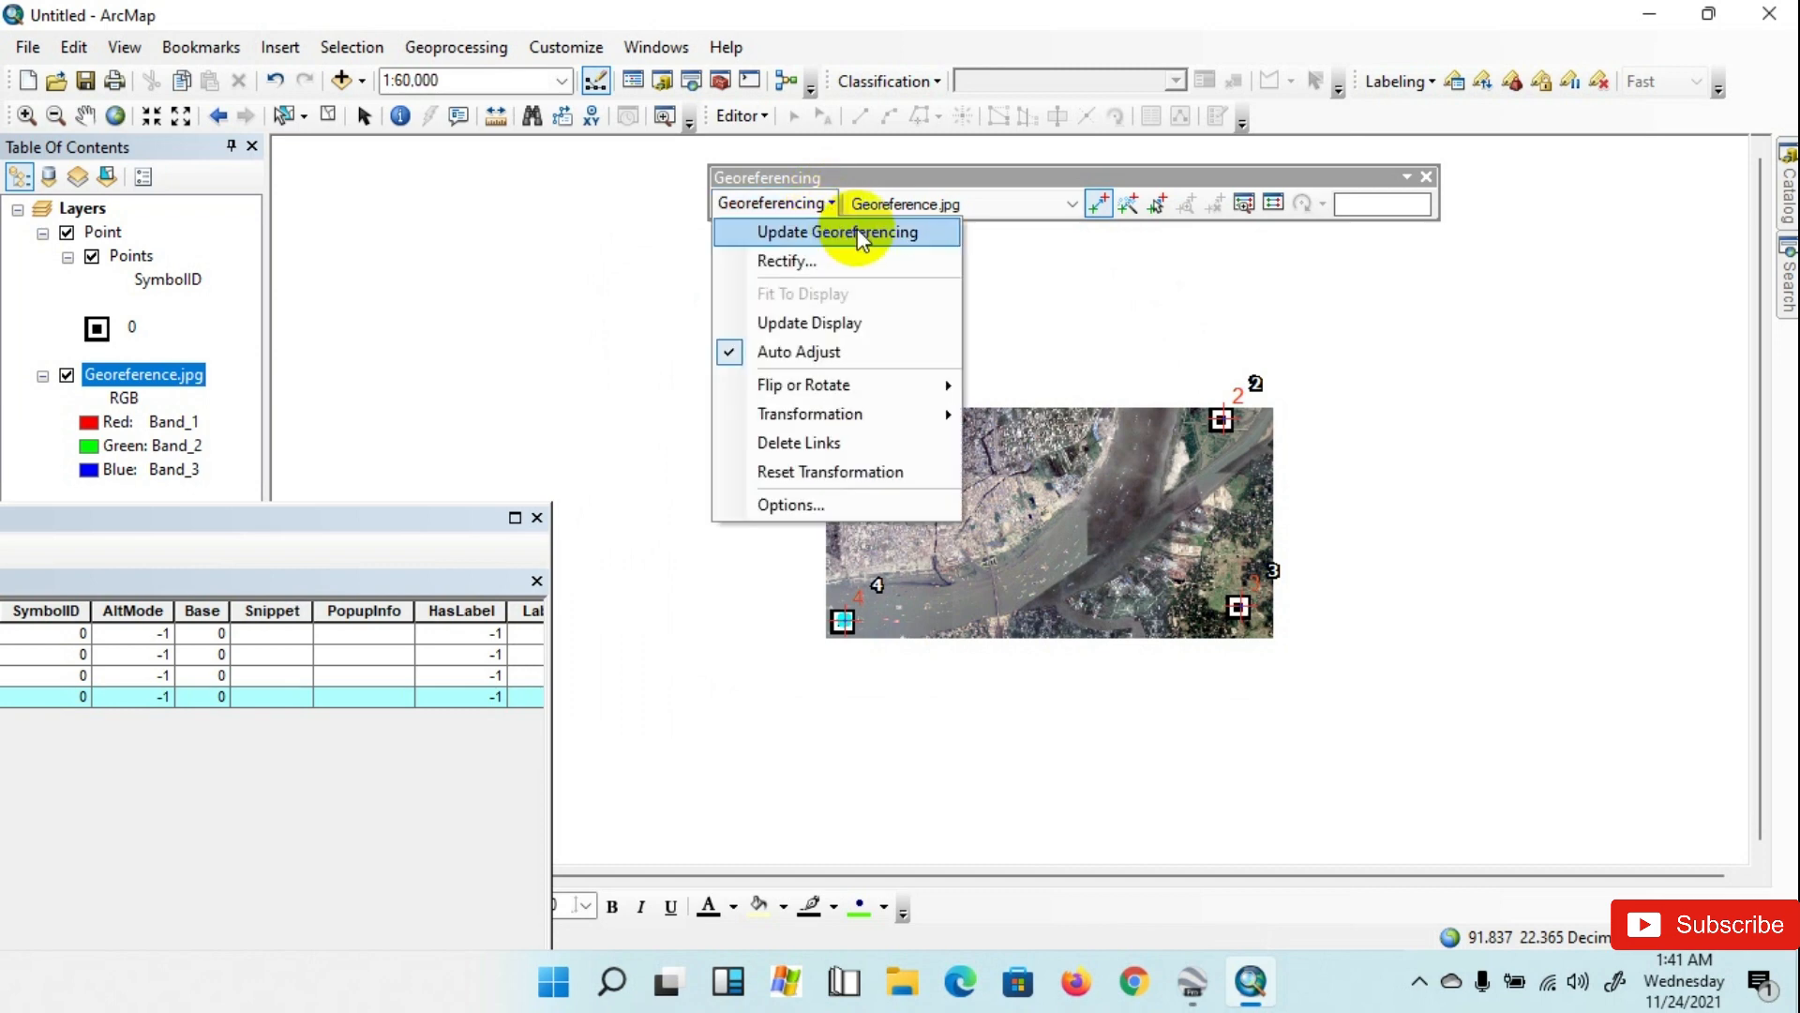
pyautogui.click(835, 232)
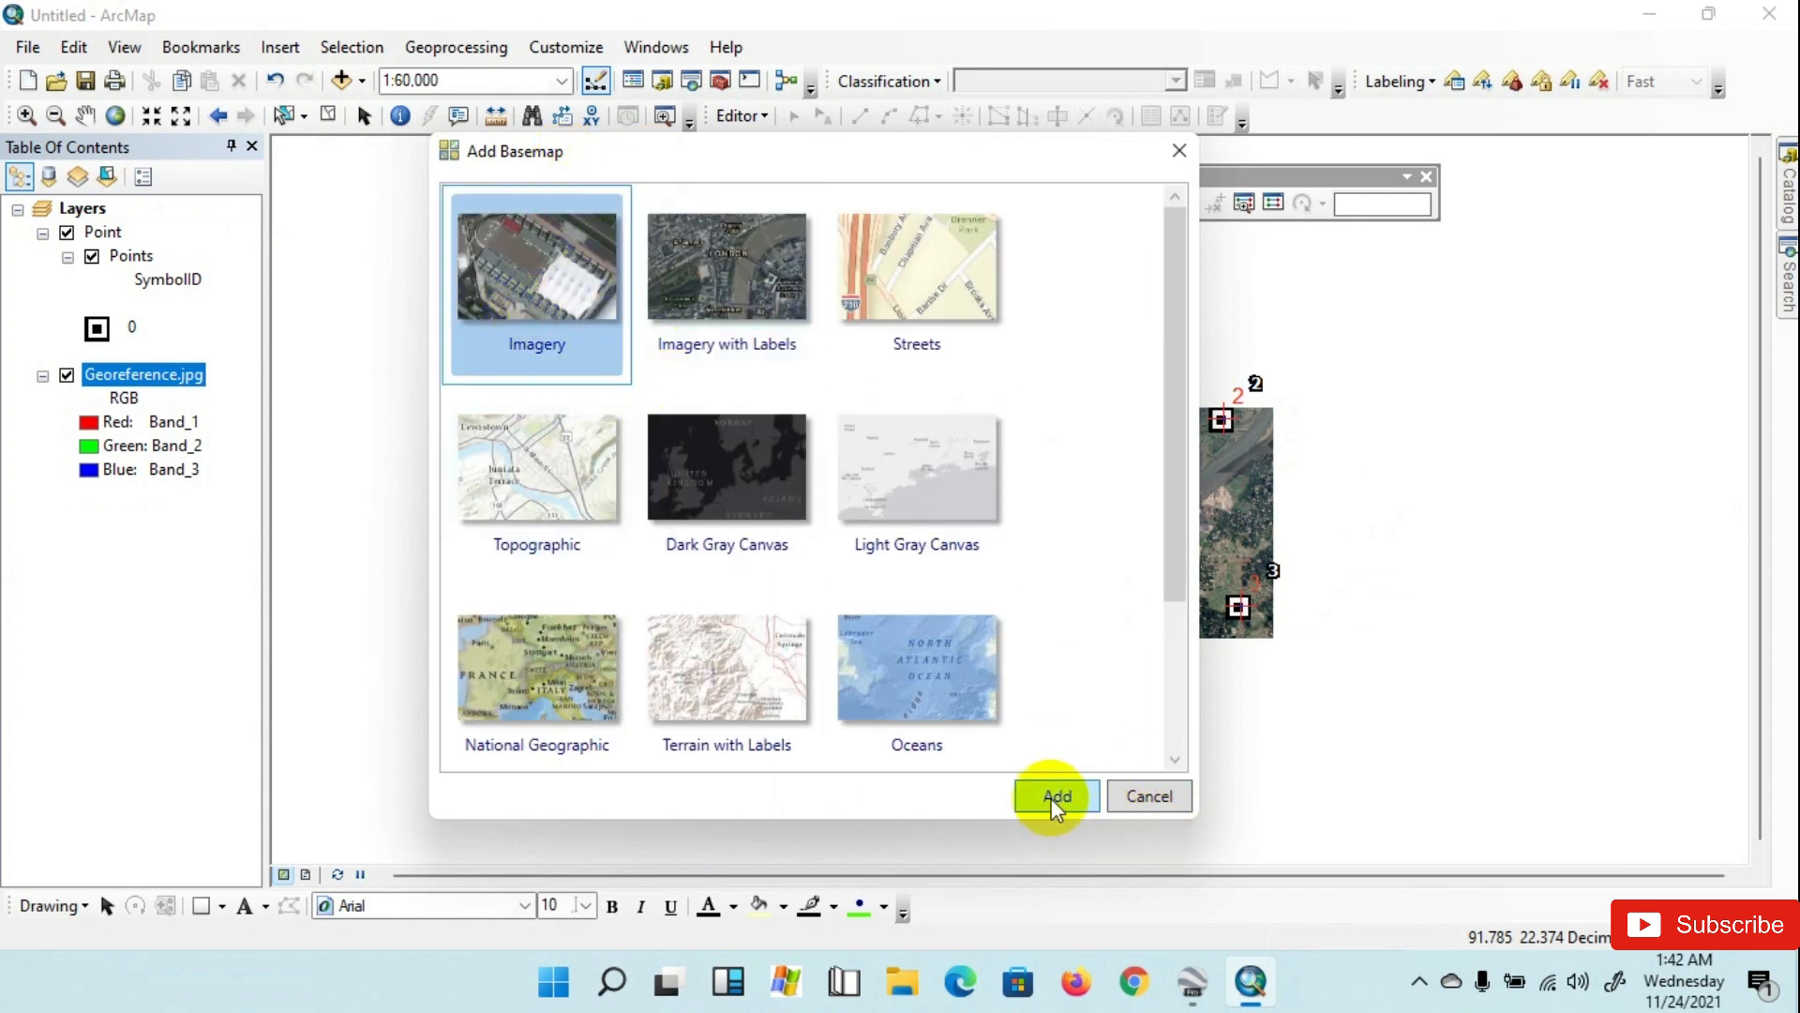
# Step: Add the Imagery basemap so it sits beneath the georeferenced image
pyautogui.click(1054, 795)
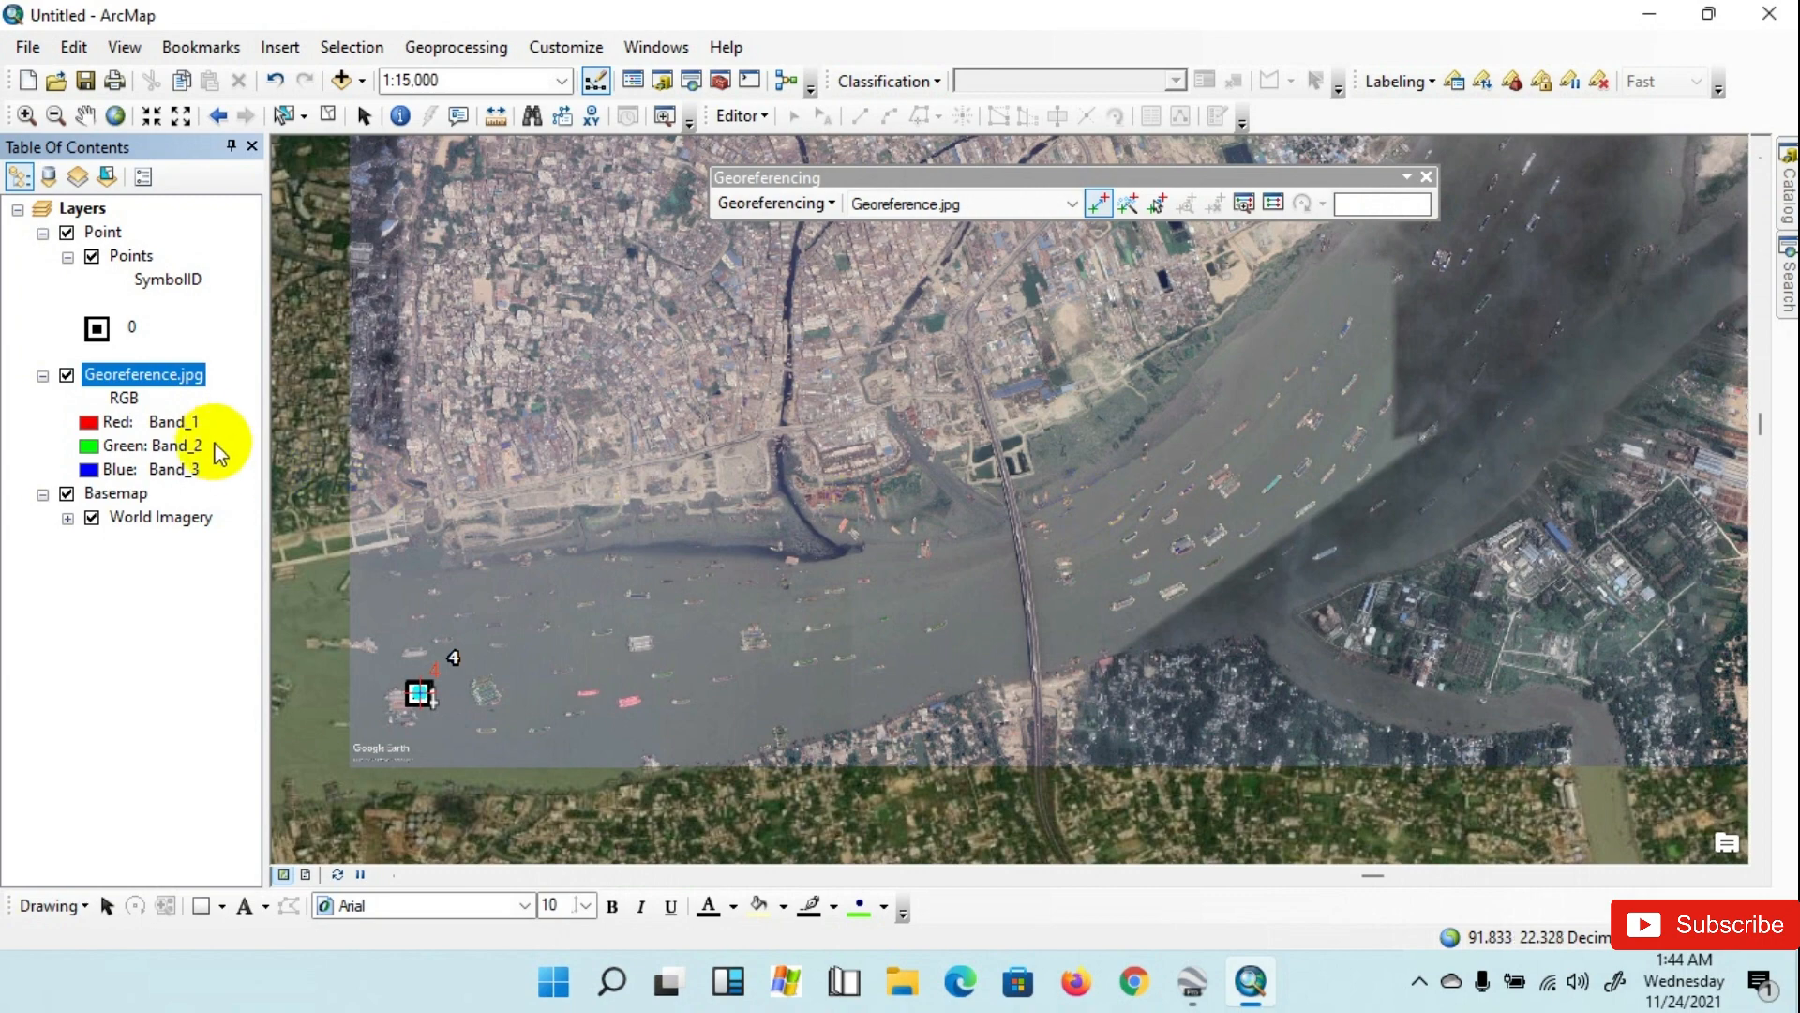
# Step: Set Transparency on Georeference.jpg's Display properties and pan toward the city north of the river
pyautogui.rightClick(145, 375)
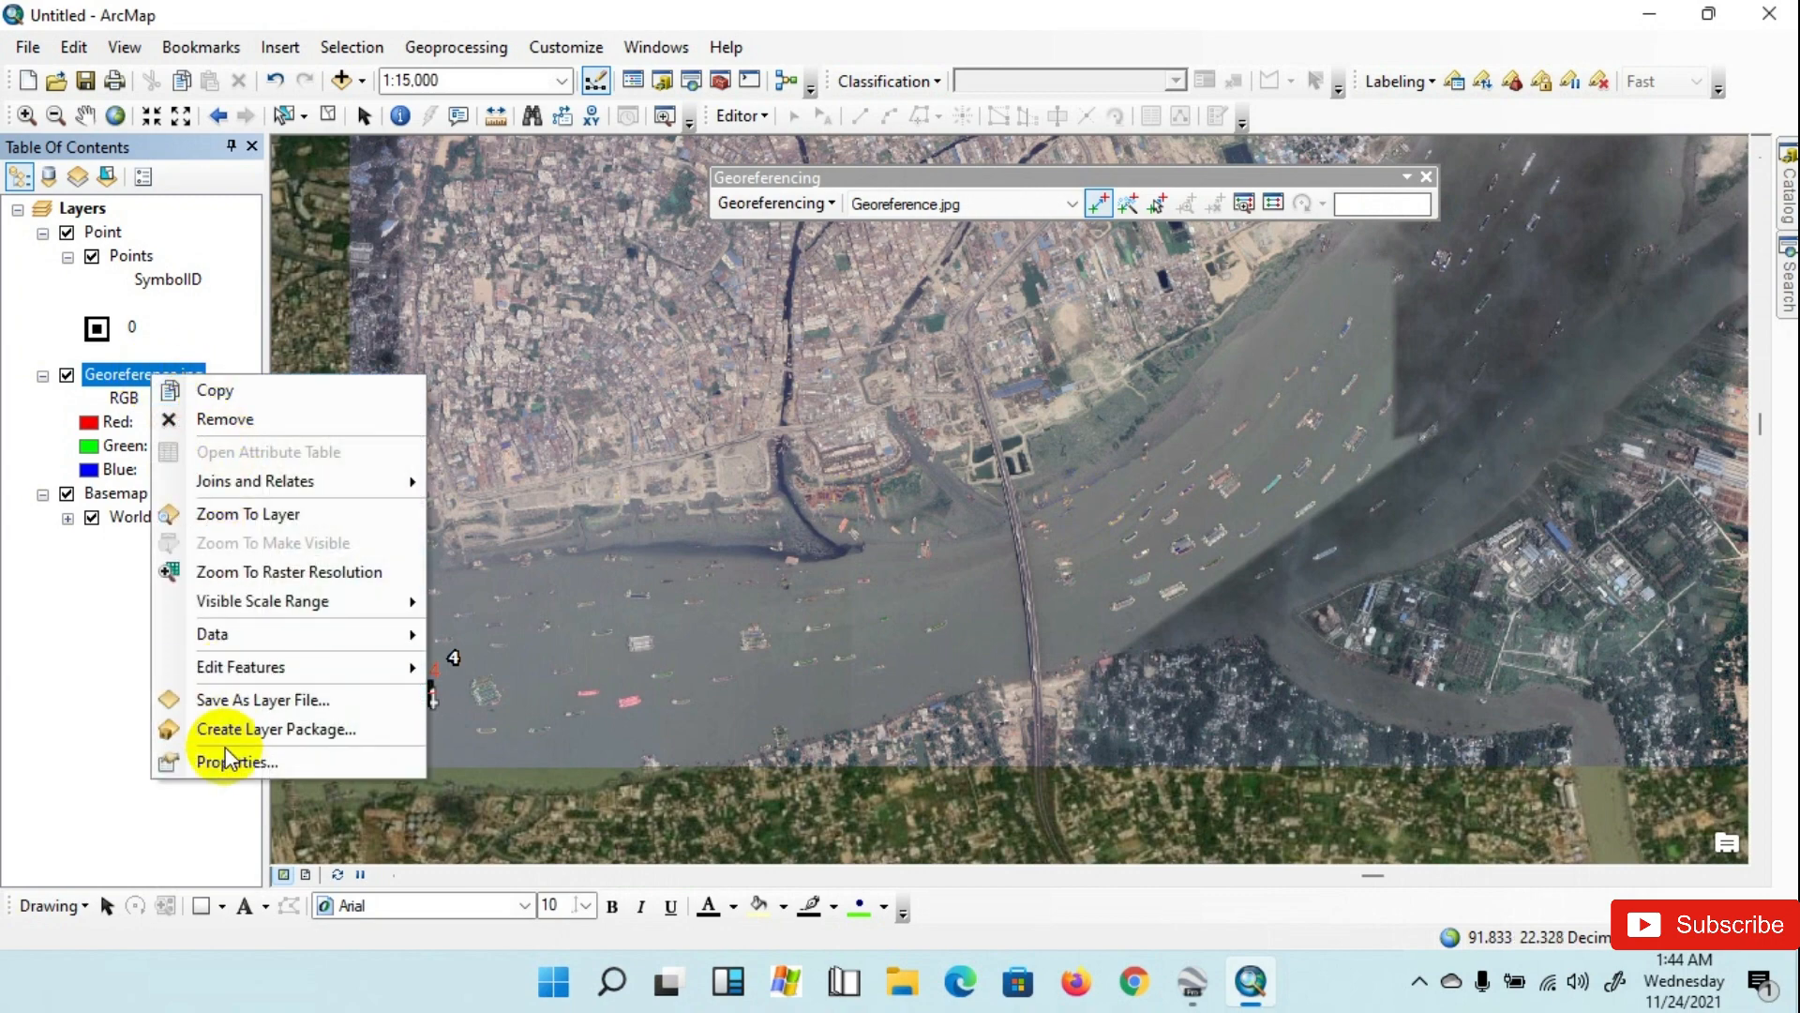
pyautogui.click(236, 761)
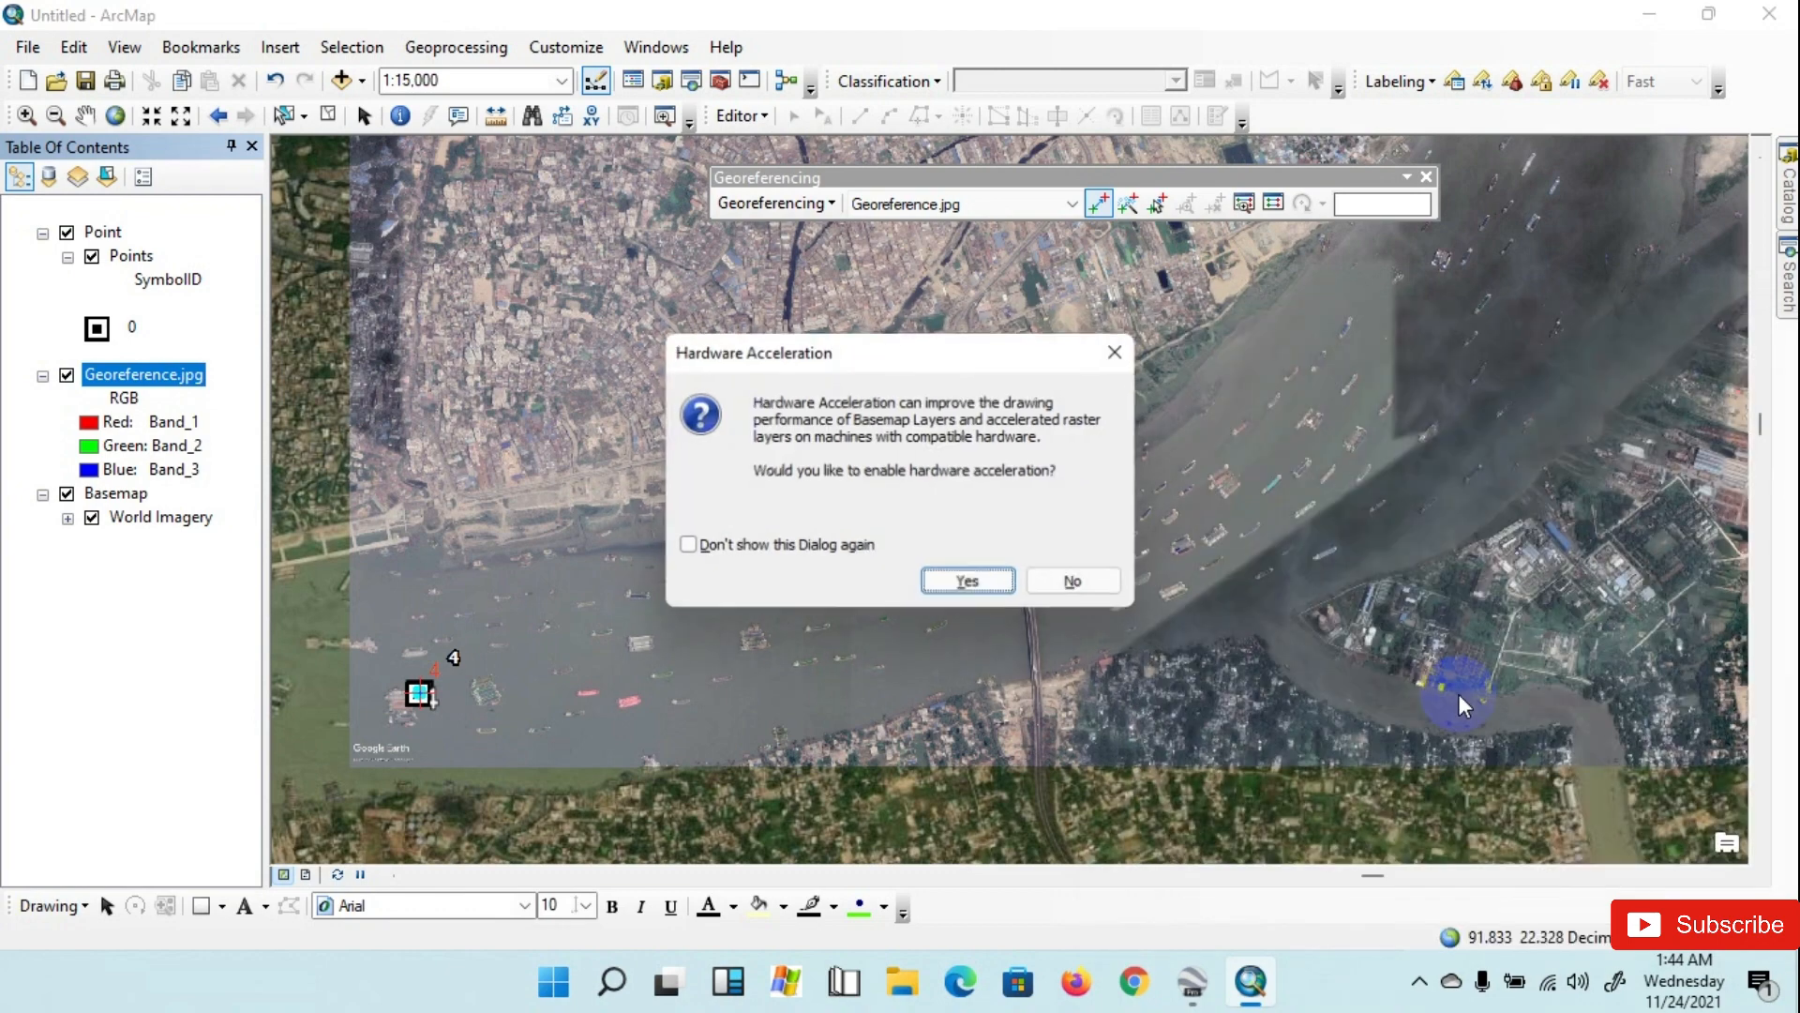
pyautogui.click(968, 579)
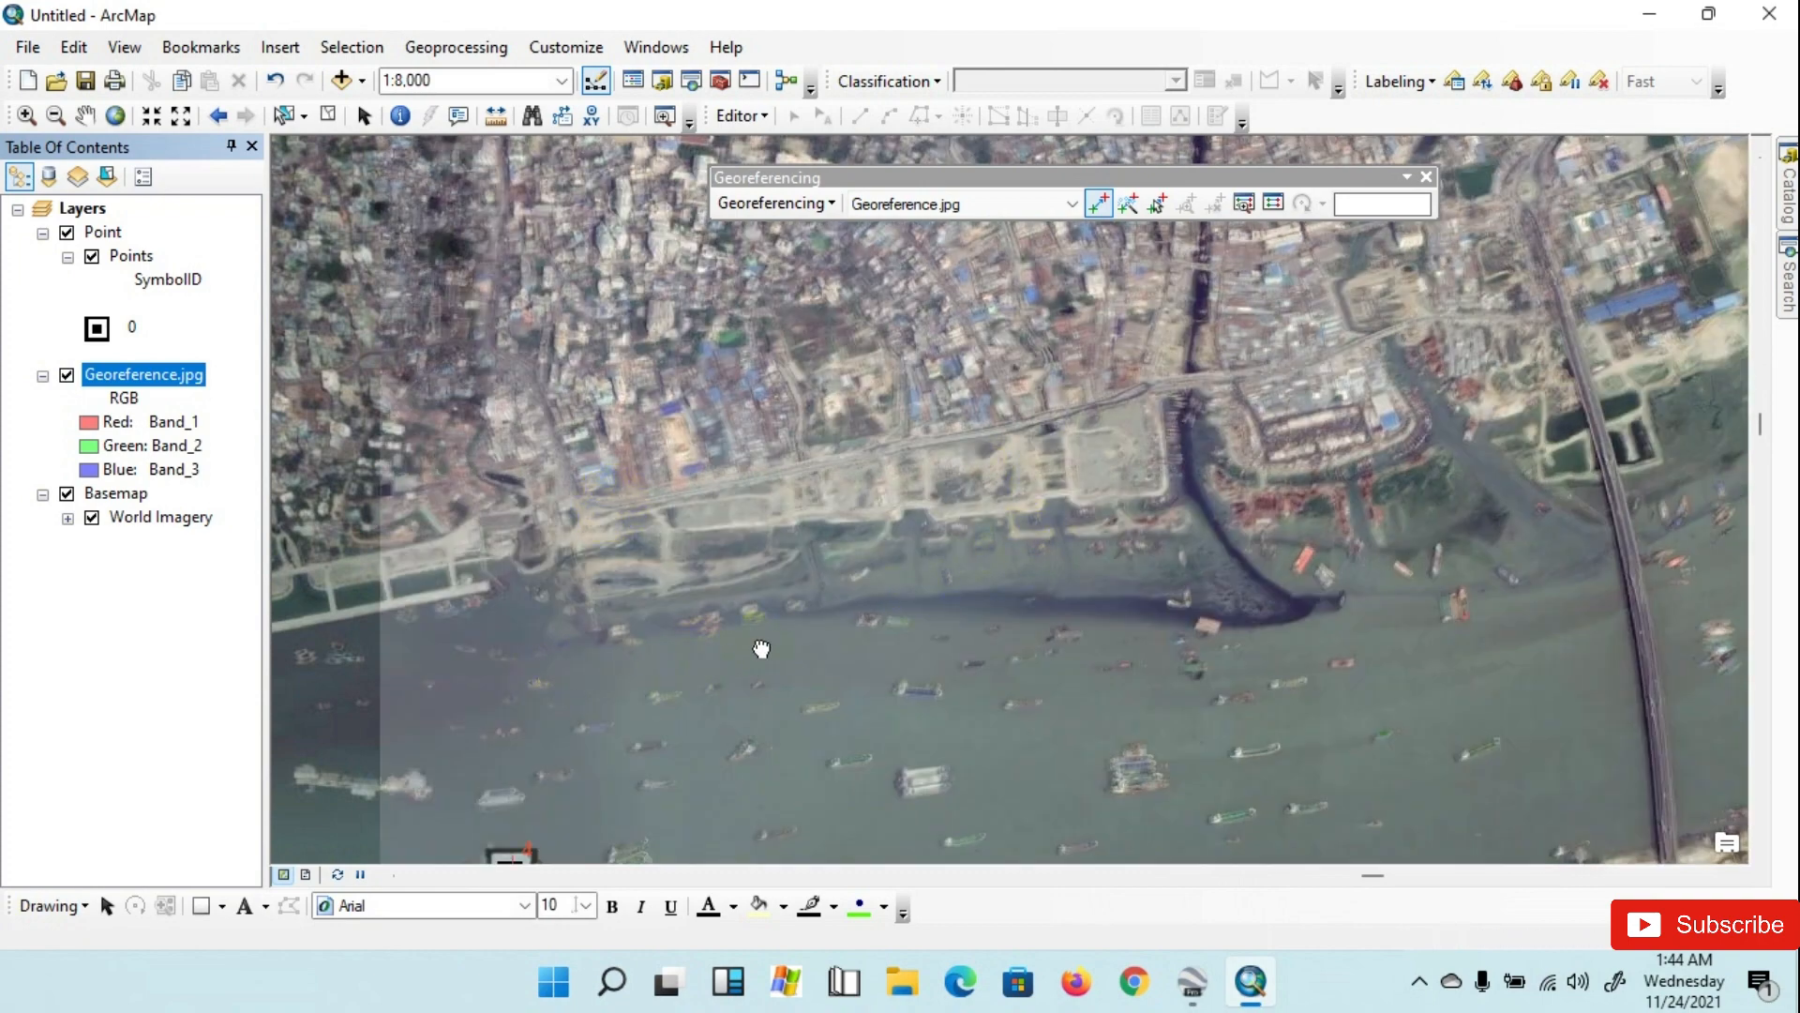
pyautogui.click(816, 651)
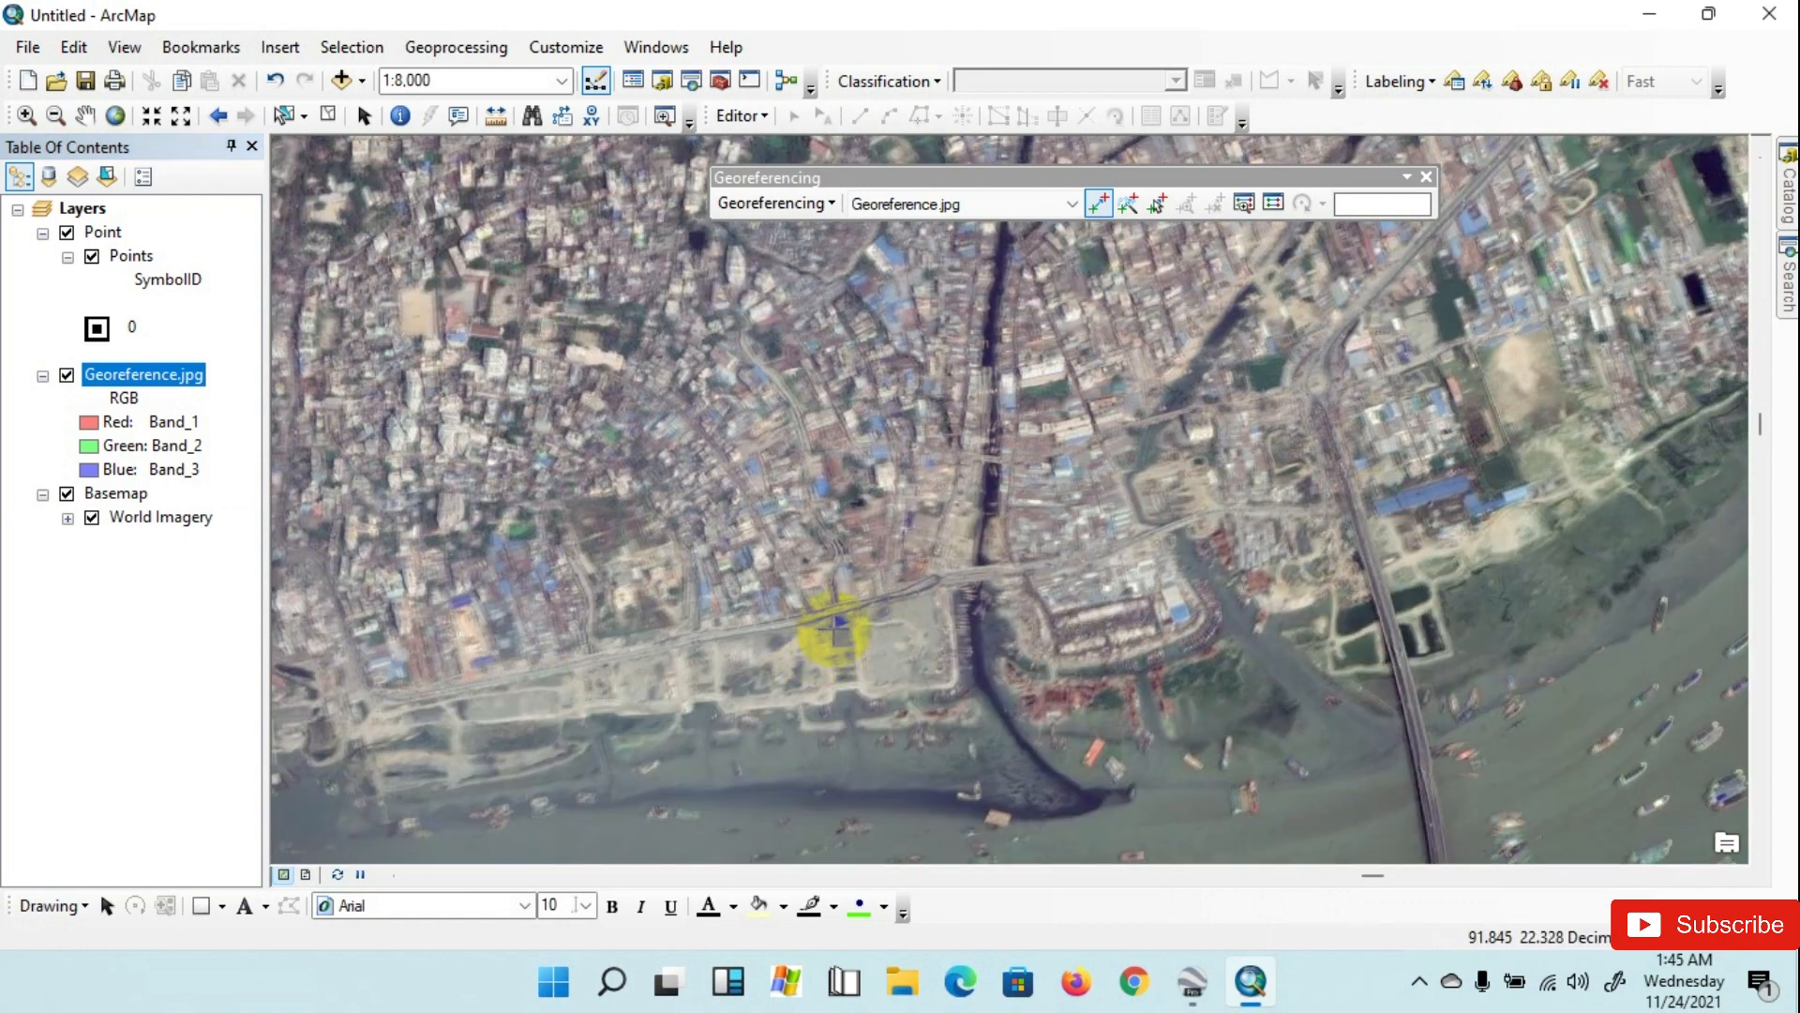
pyautogui.click(913, 590)
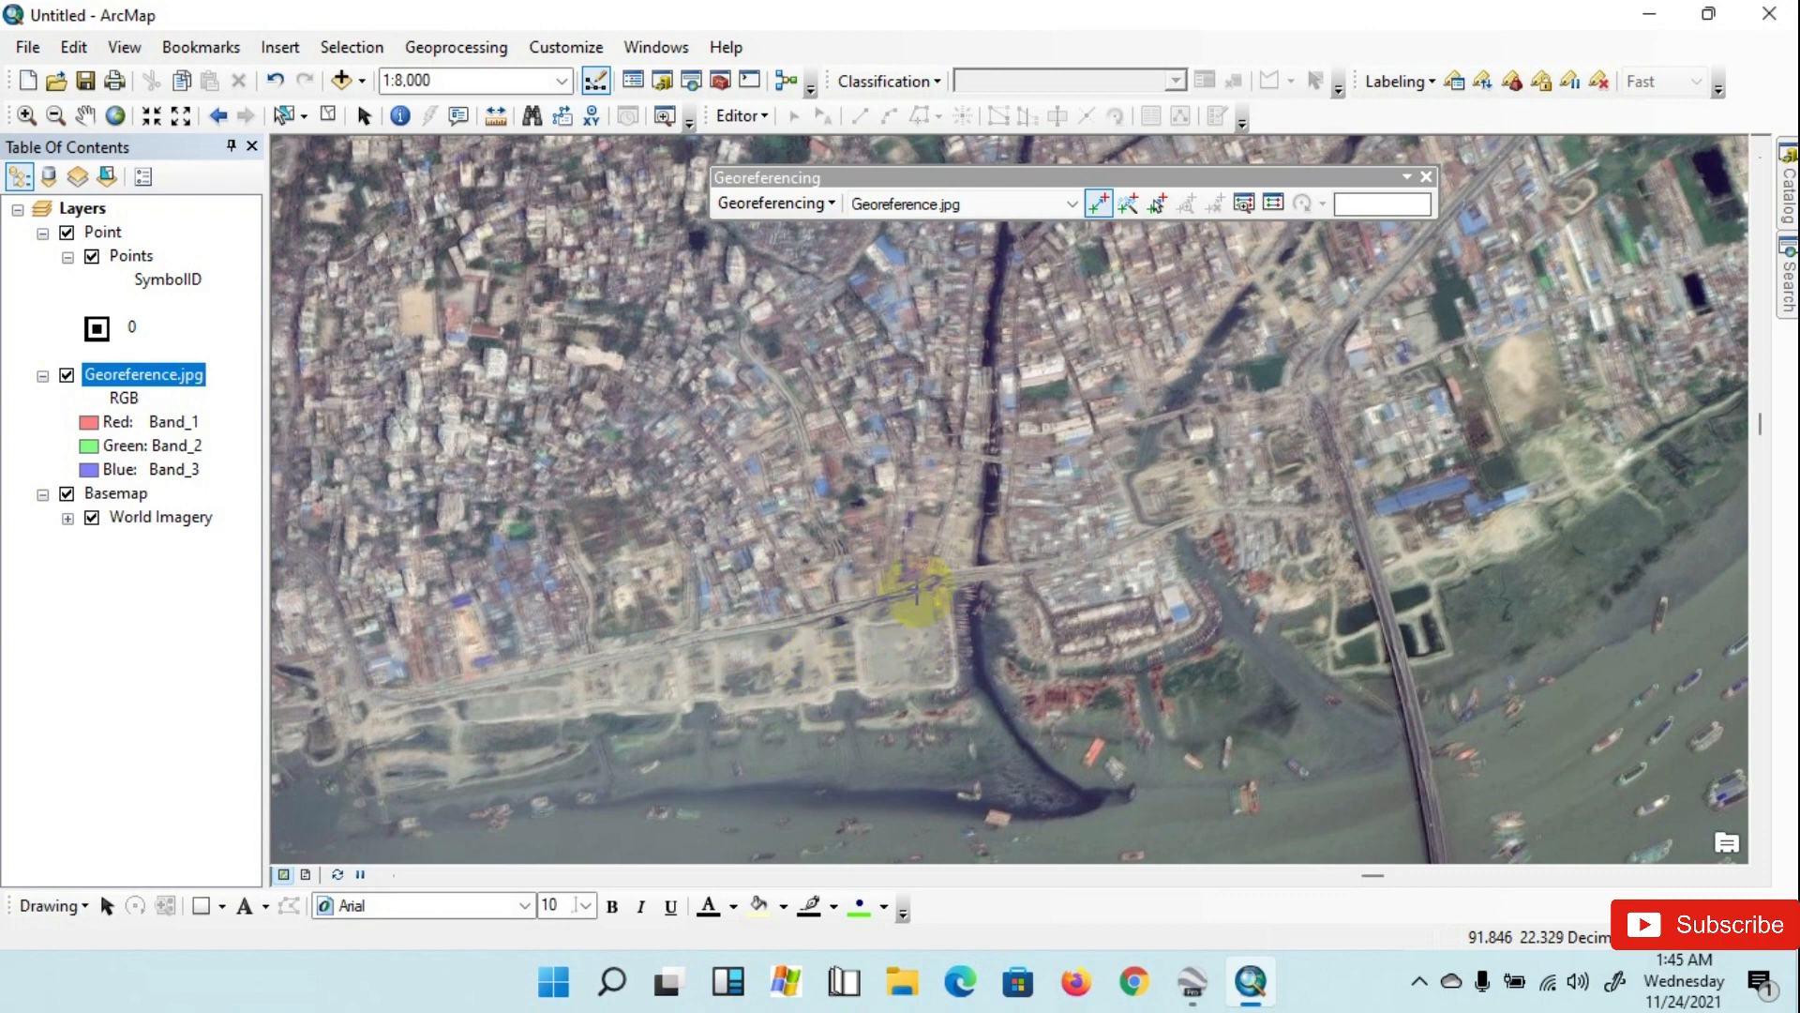